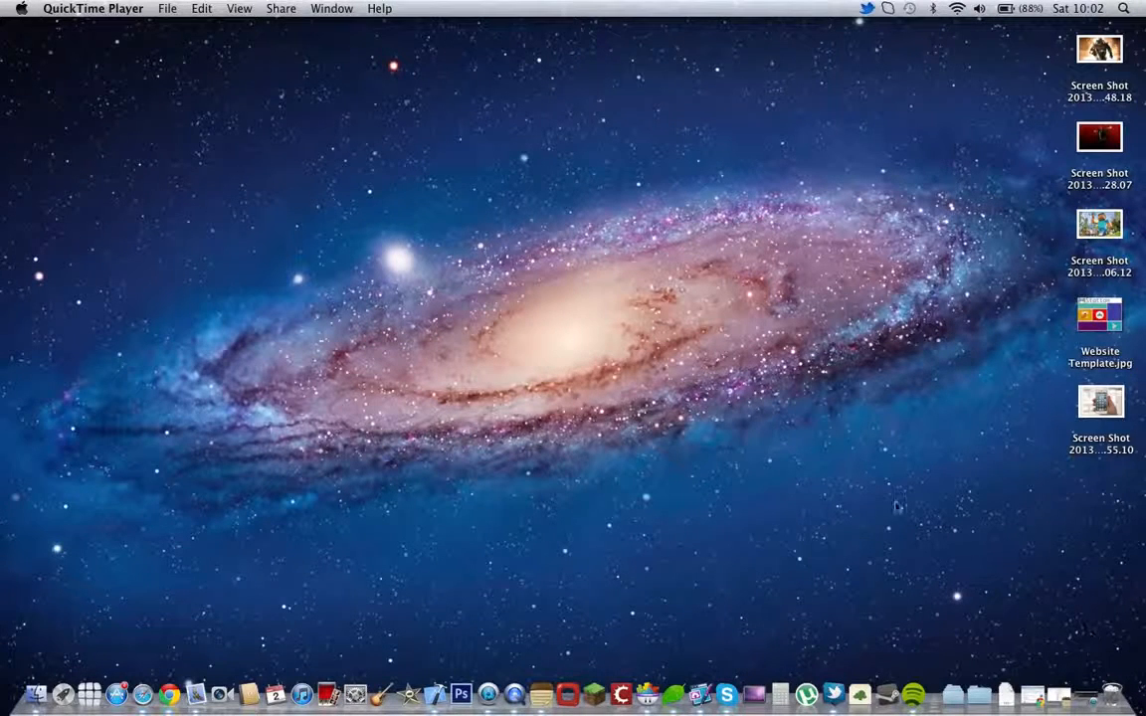
mouse_move(648, 445)
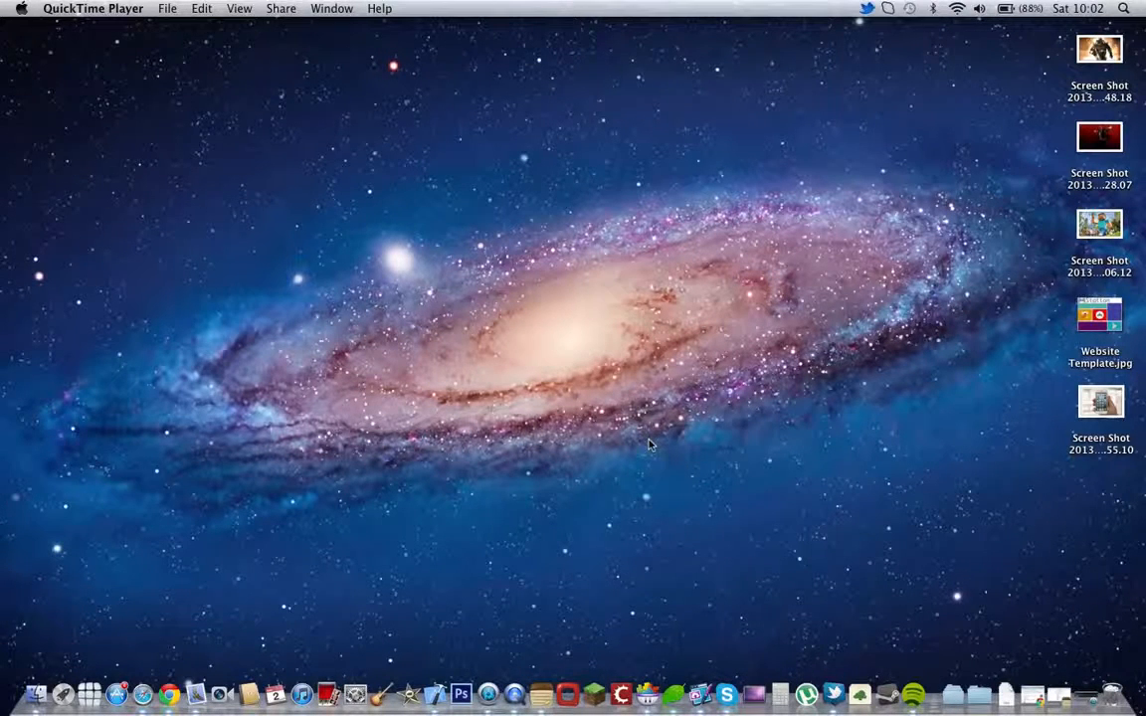
mouse_move(646, 451)
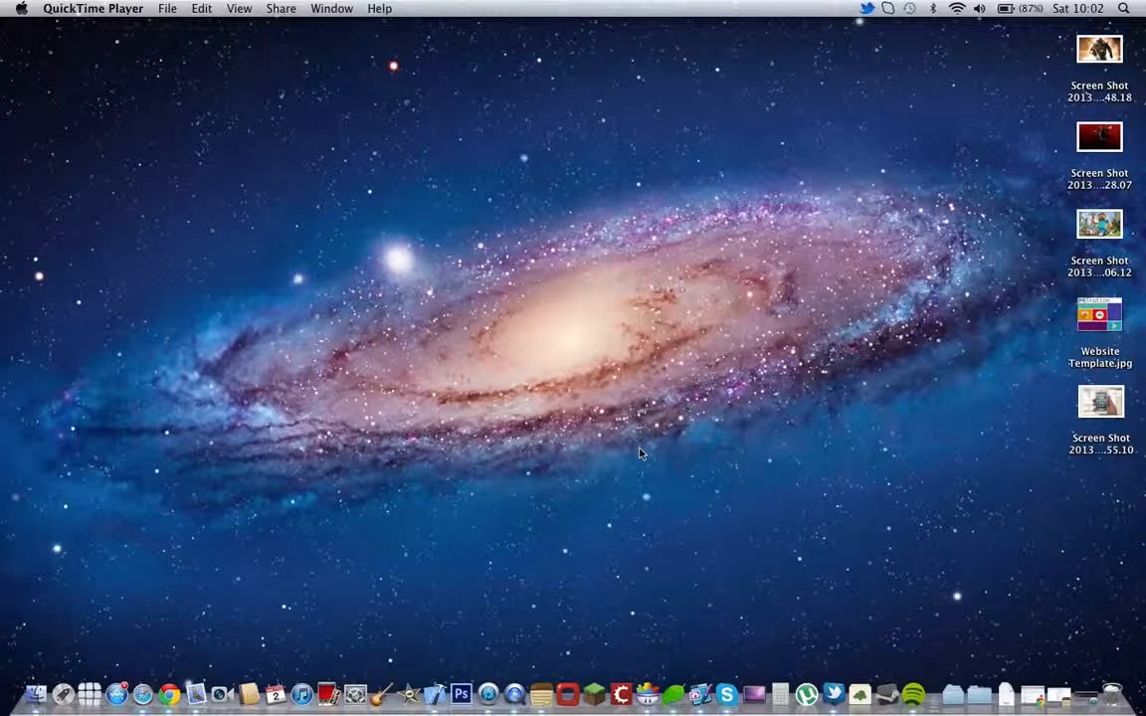
mouse_move(501, 581)
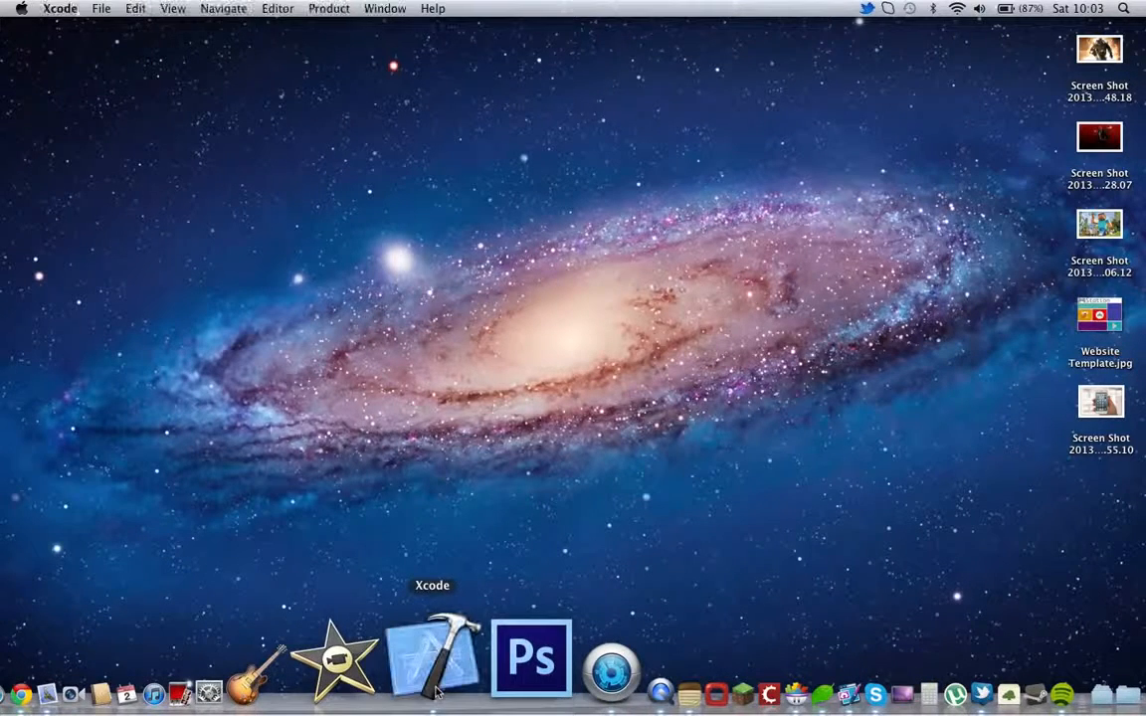
Step: Launch Xcode and open the recent Tuotiral project
click(426, 660)
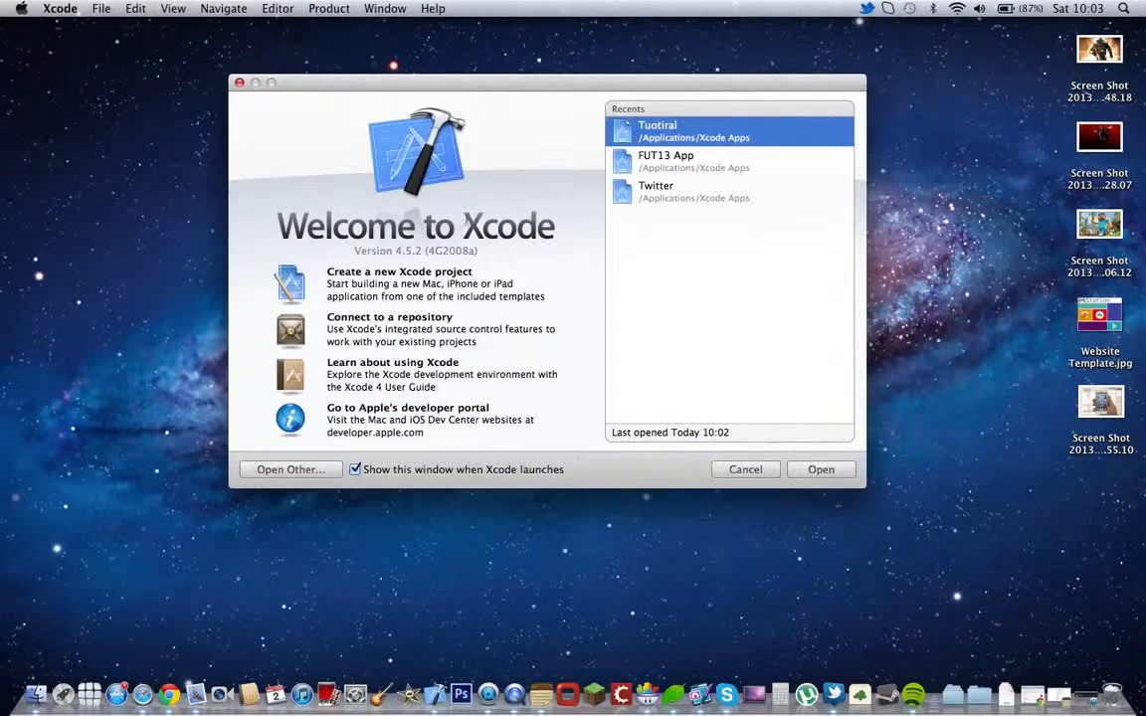
click(746, 470)
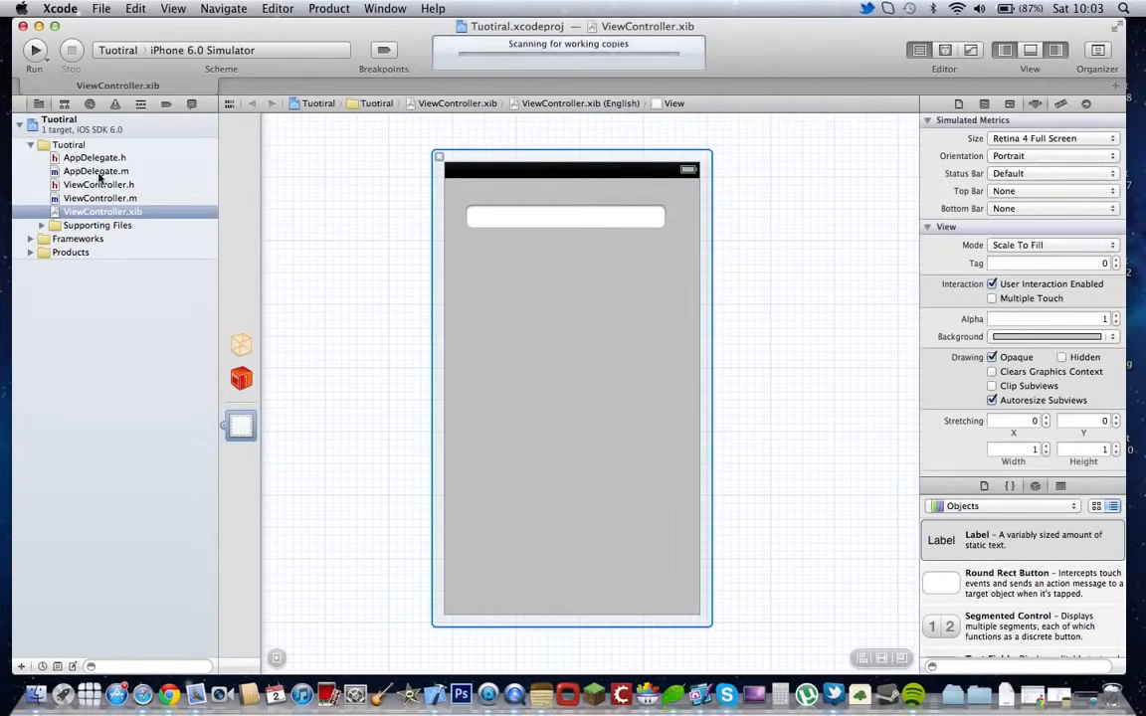
Step: Browse AppDelegate.h and ViewController.h, then show ViewController.xib with its text field selected
click(95, 171)
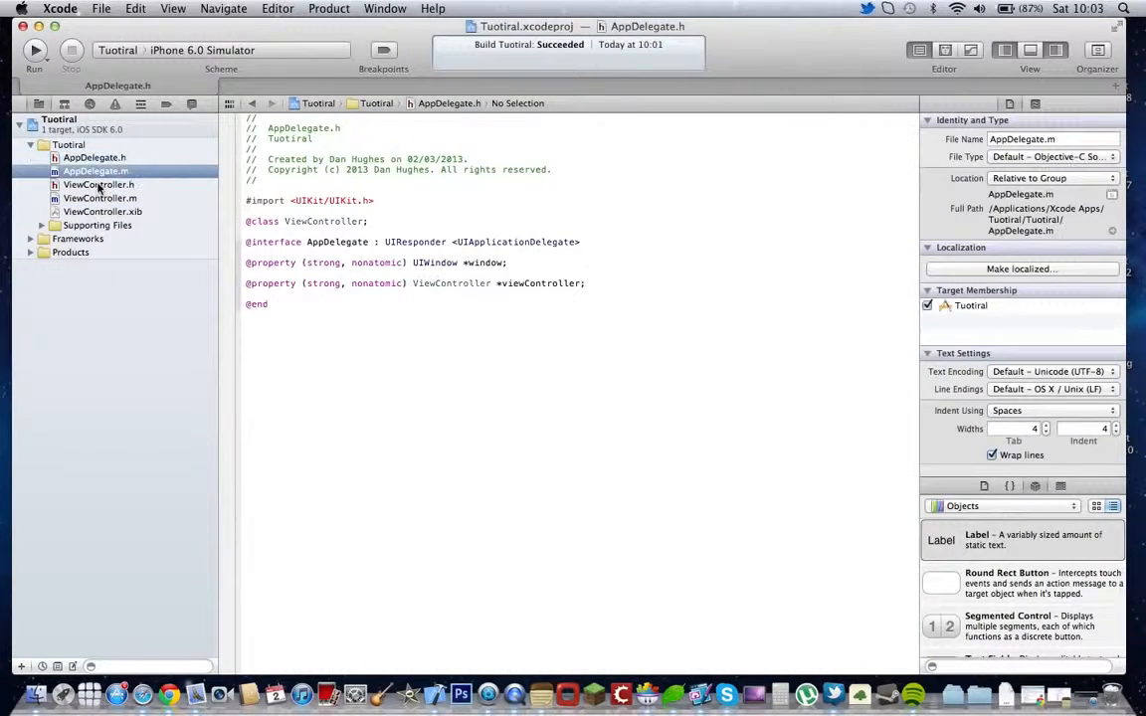
click(96, 183)
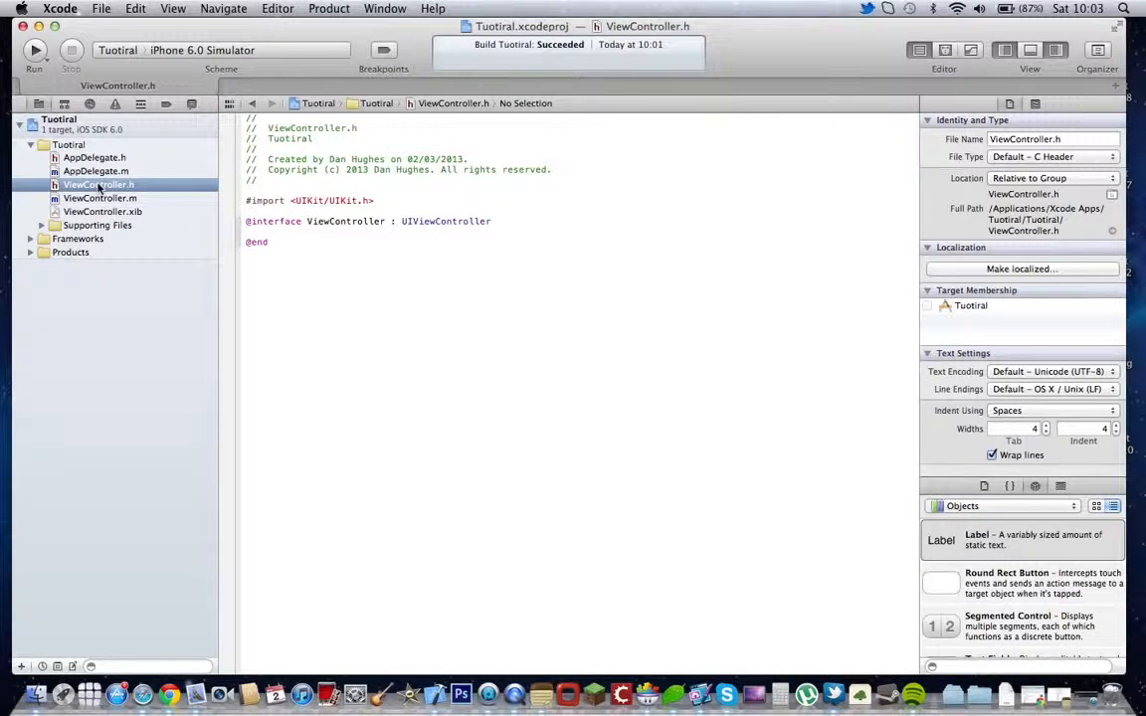
click(104, 211)
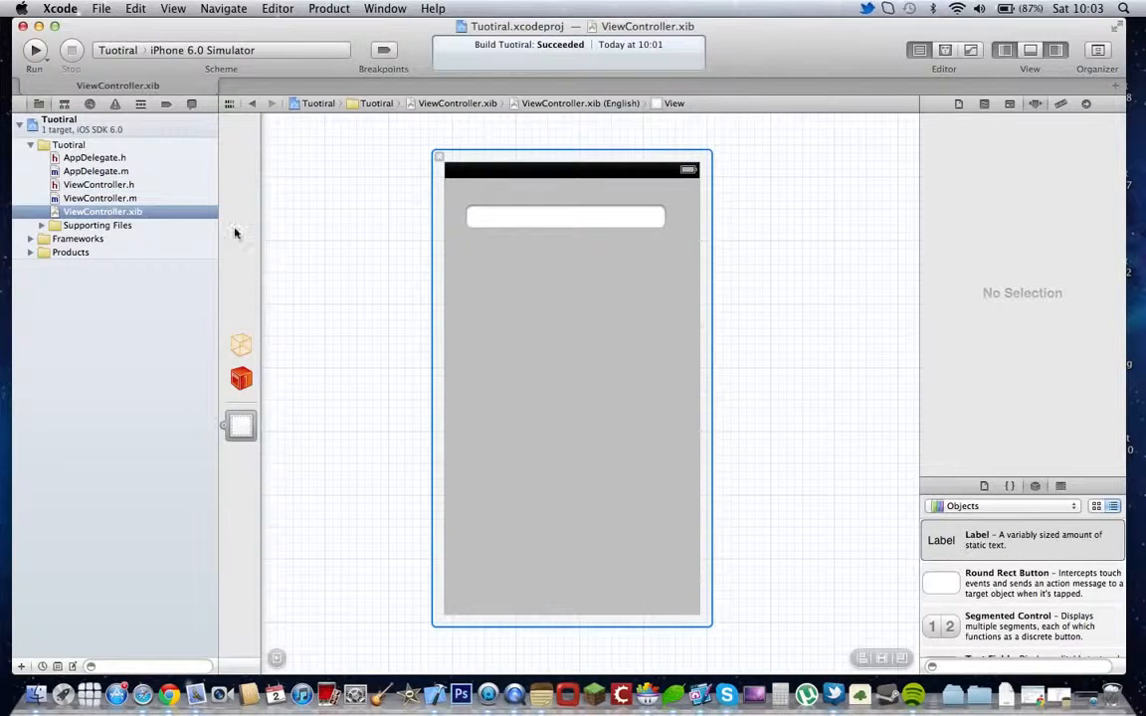
click(555, 388)
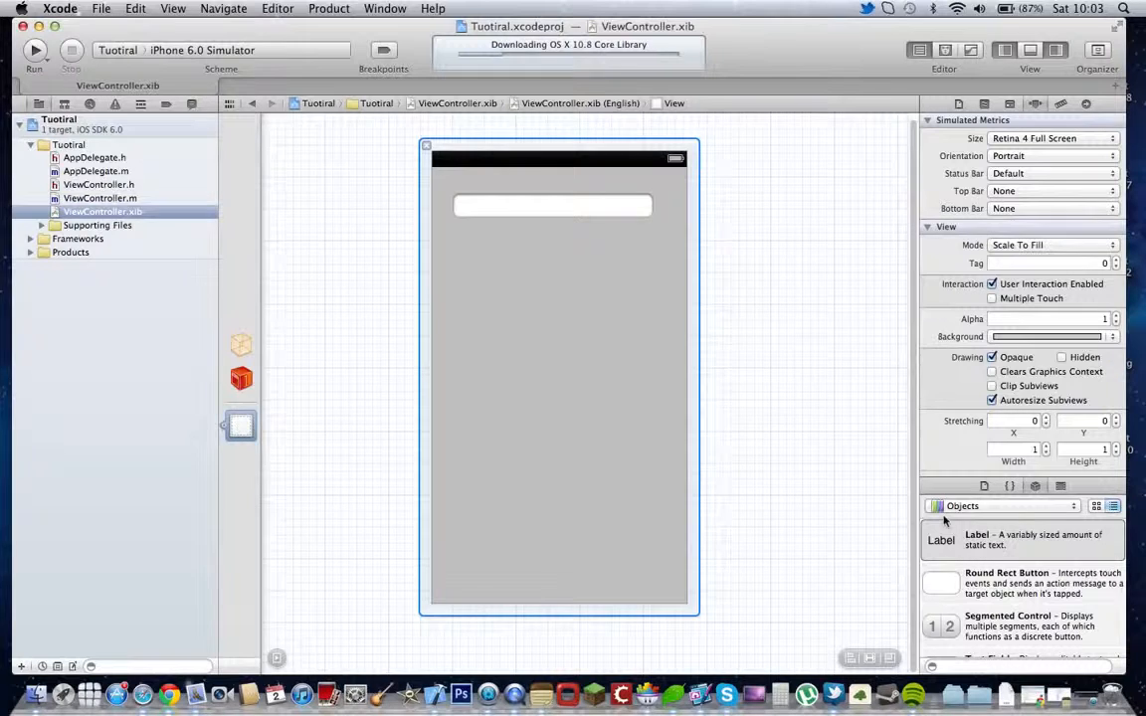
mouse_move(780, 521)
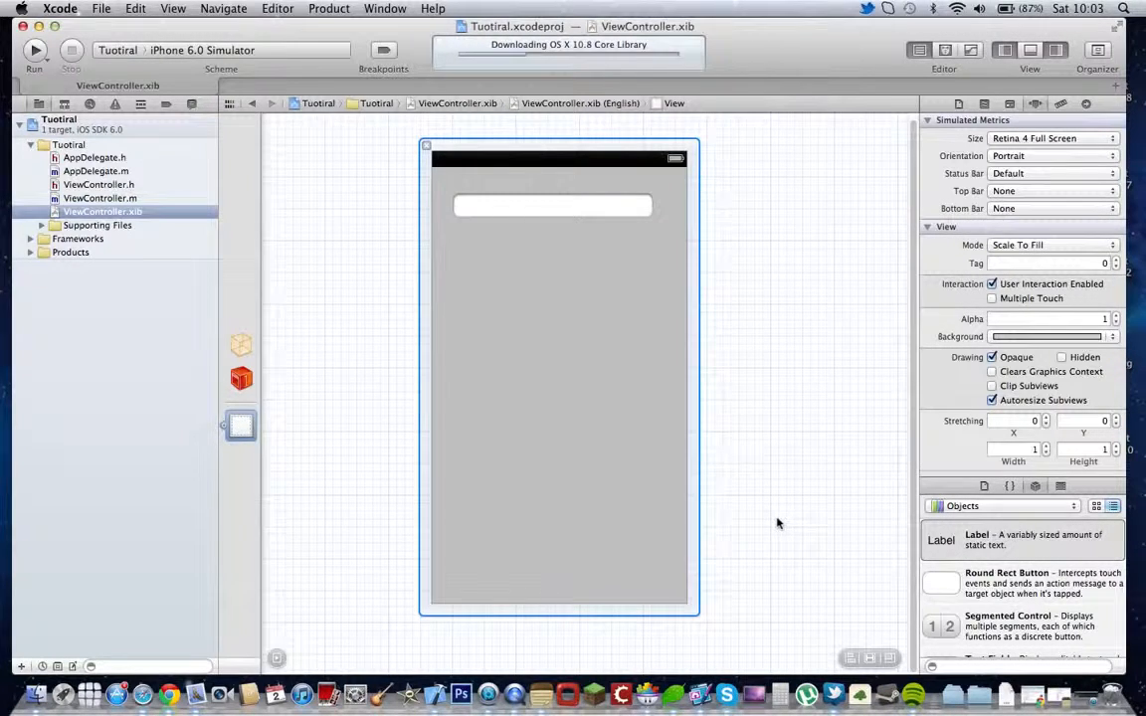
scroll(down, 3)
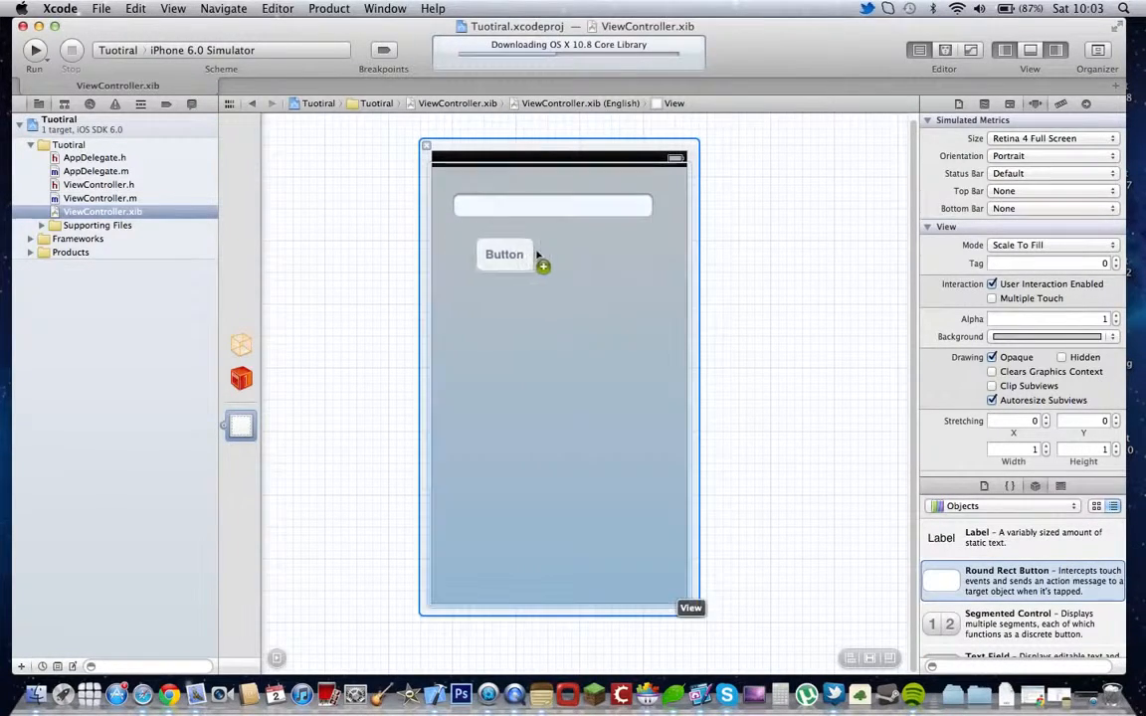
Step: Add a Round Rect Button named Subscribe below the text field and run Tuotiral in the simulator
drag(505, 254, 553, 250)
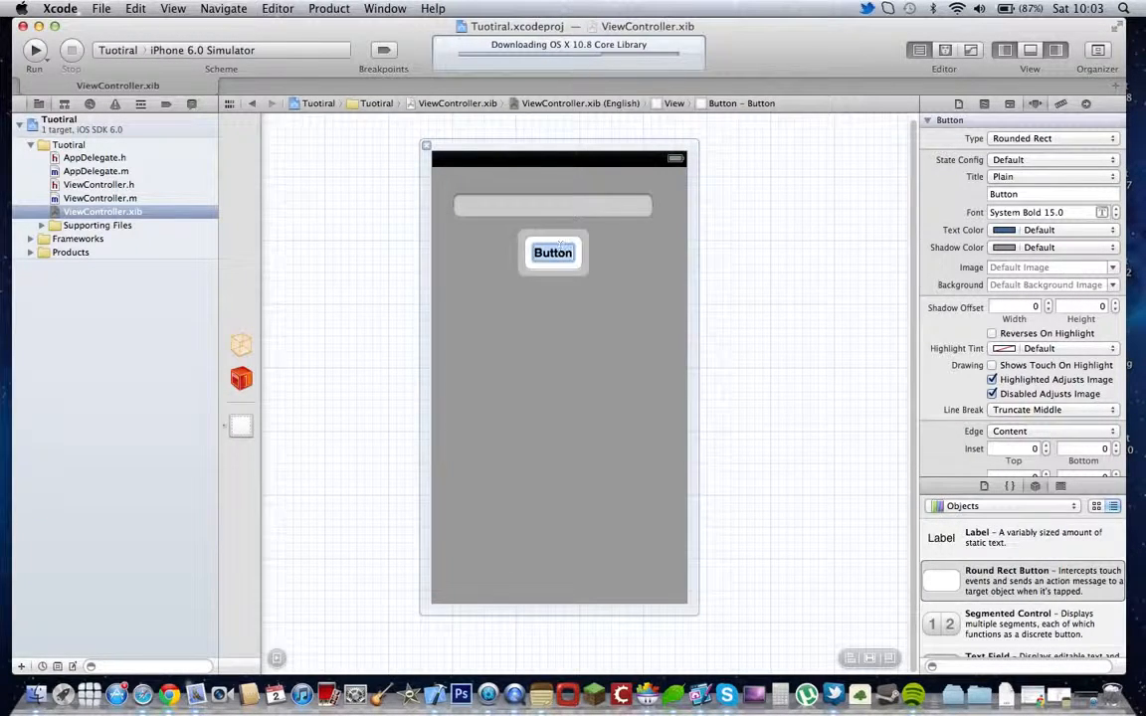
text(Subscribe)
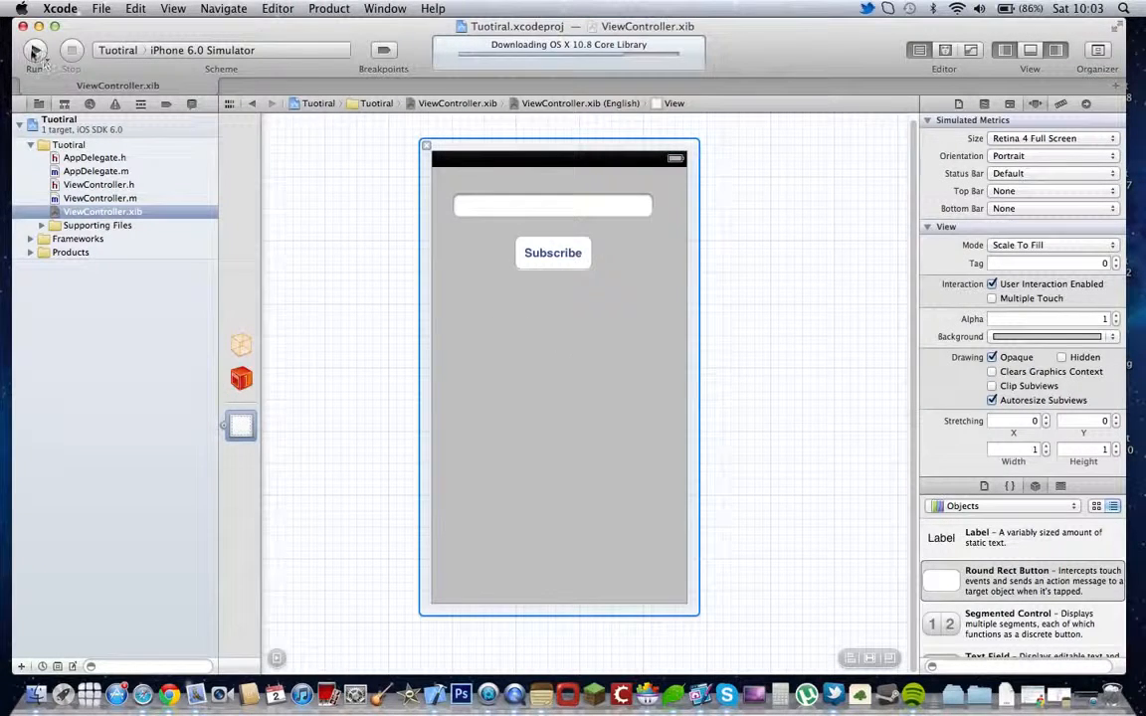
click(36, 52)
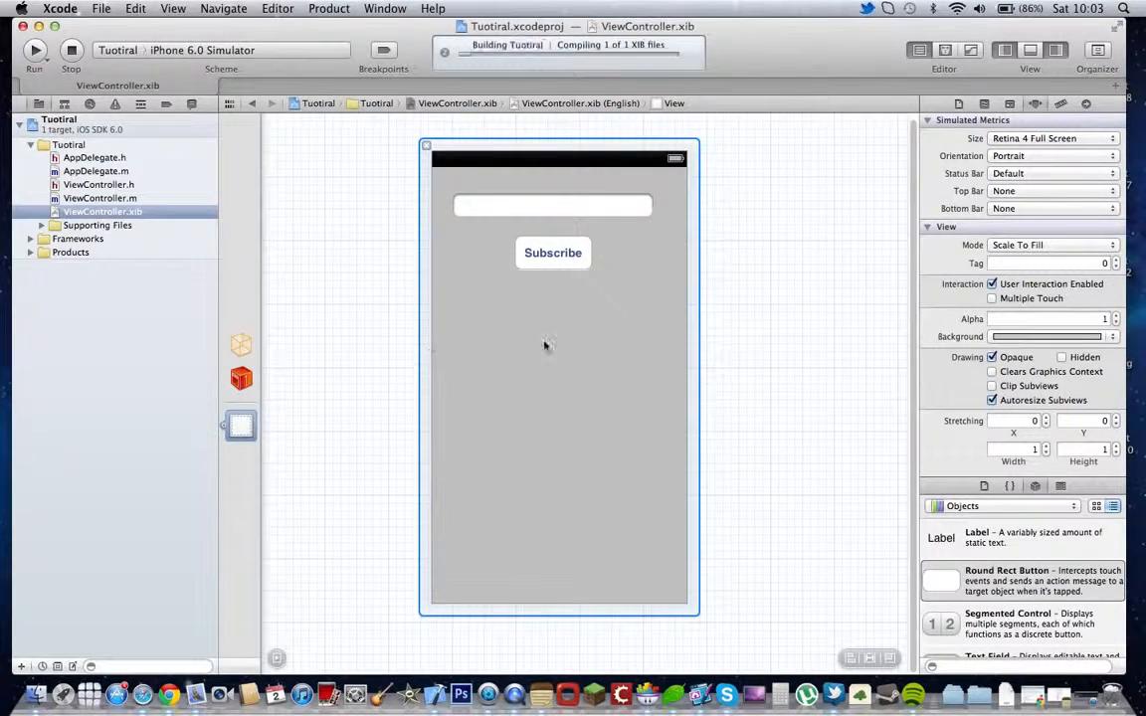
mouse_move(129, 225)
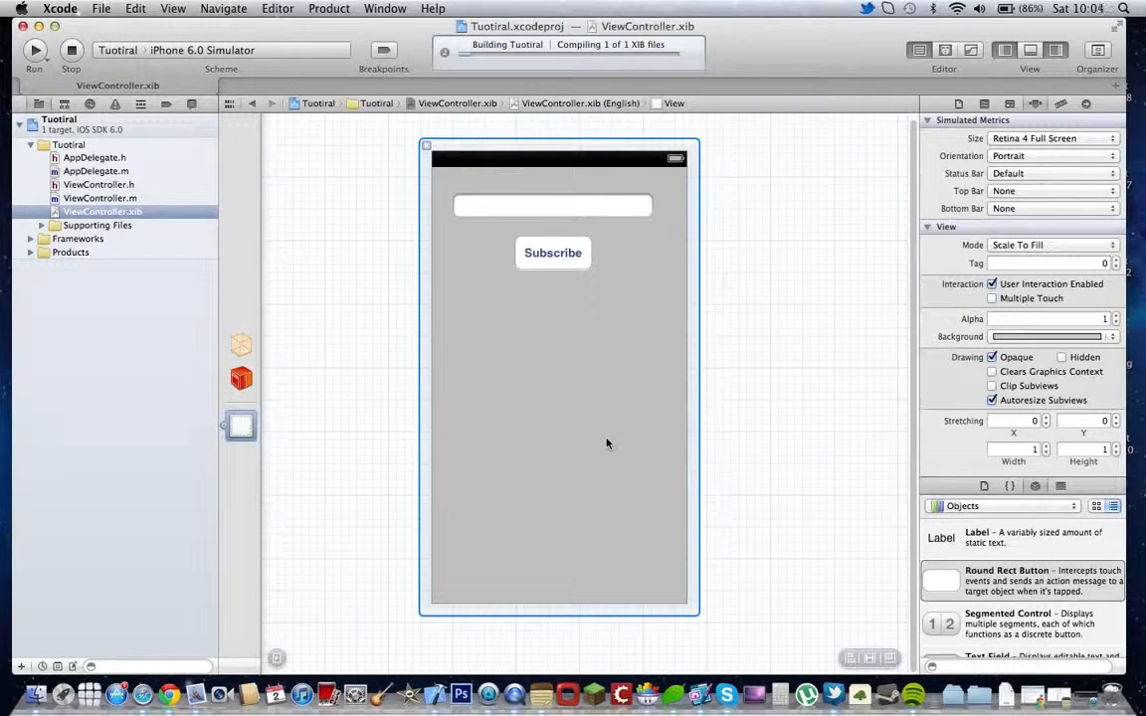
click(37, 52)
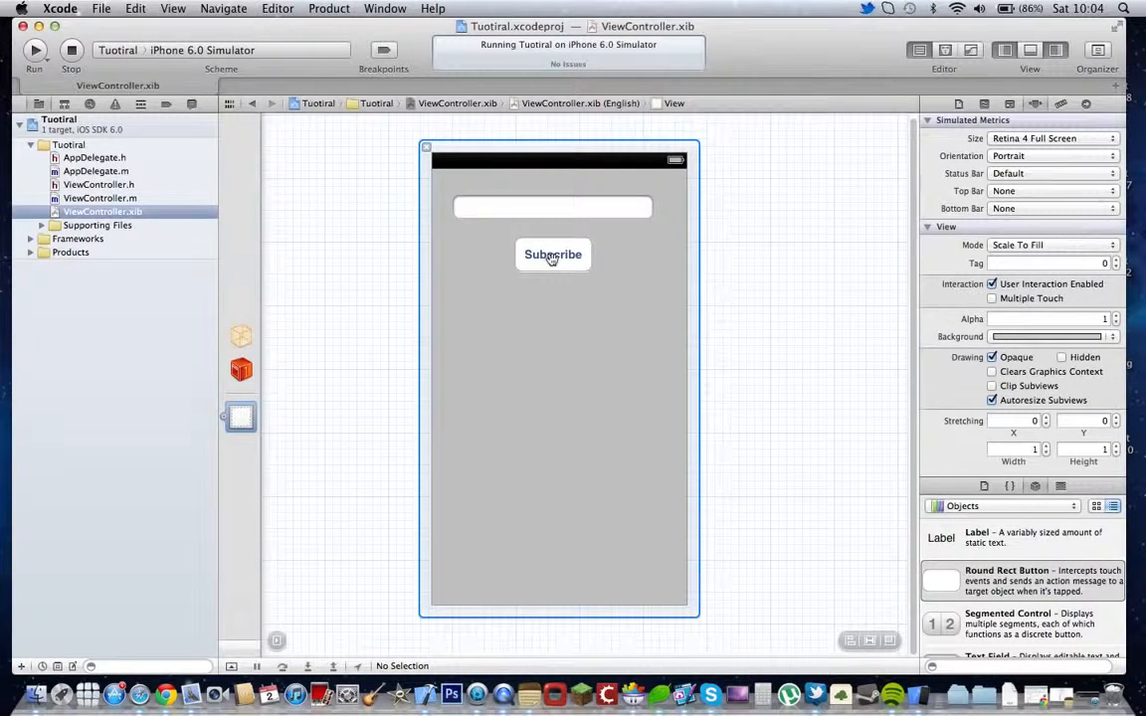
mouse_move(934, 668)
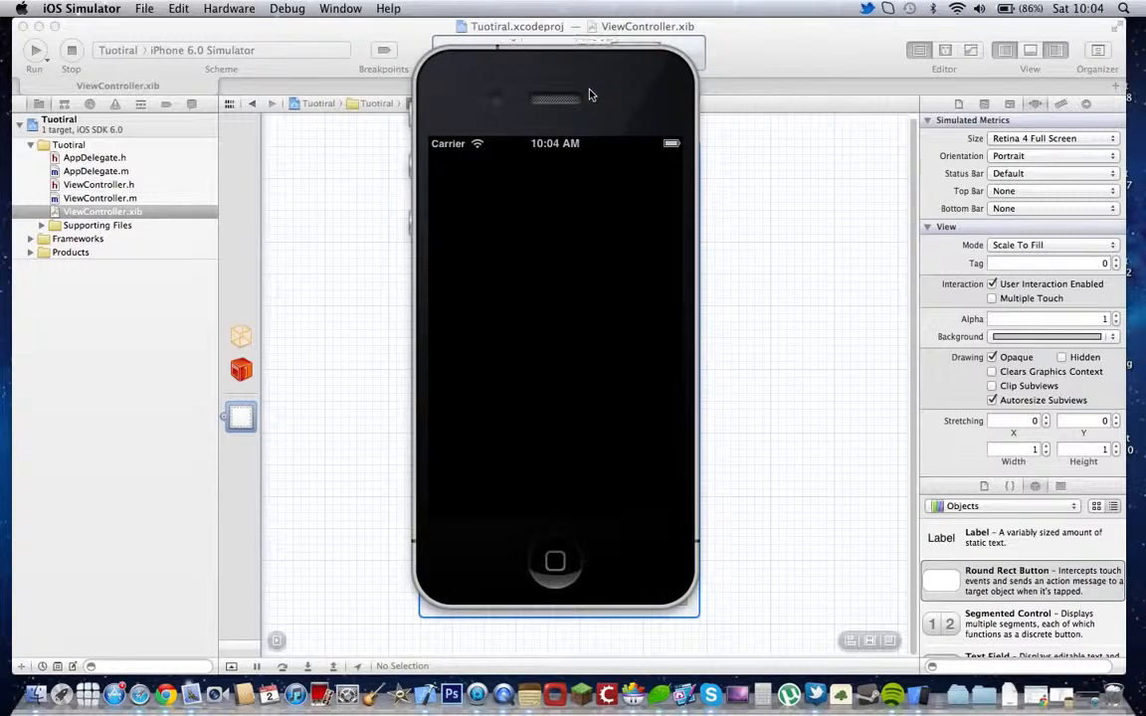
Step: Show Tuotiral in the iOS Simulator, then quit the Simulator and Xcode
click(36, 52)
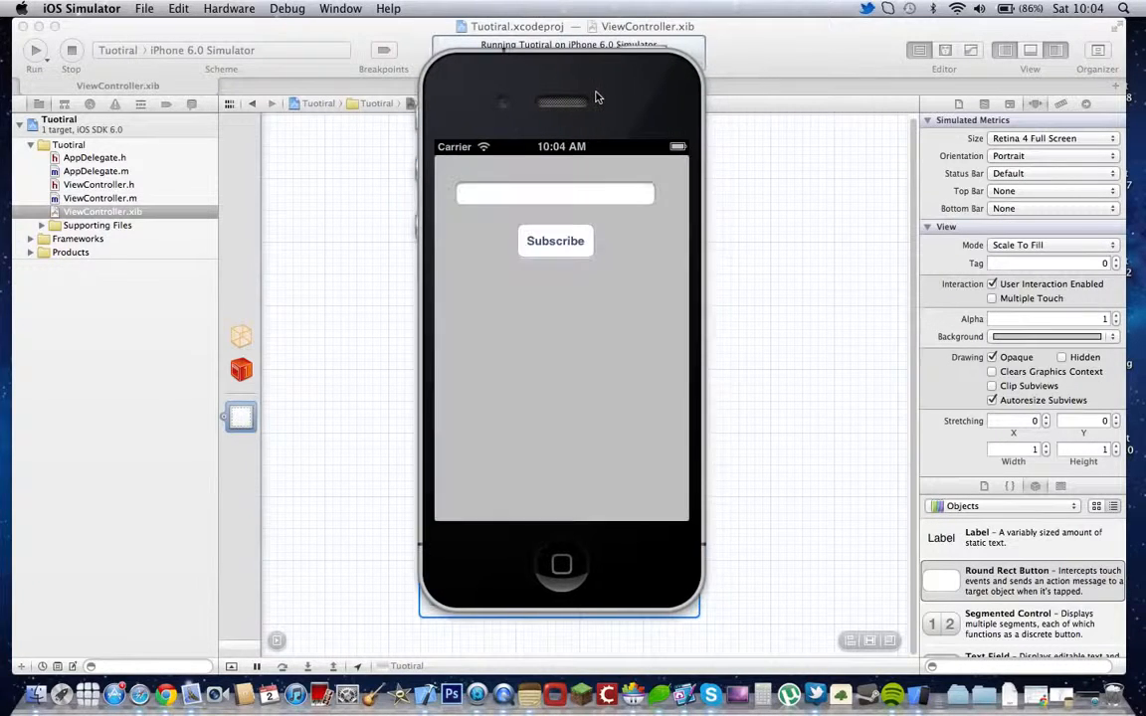
click(556, 193)
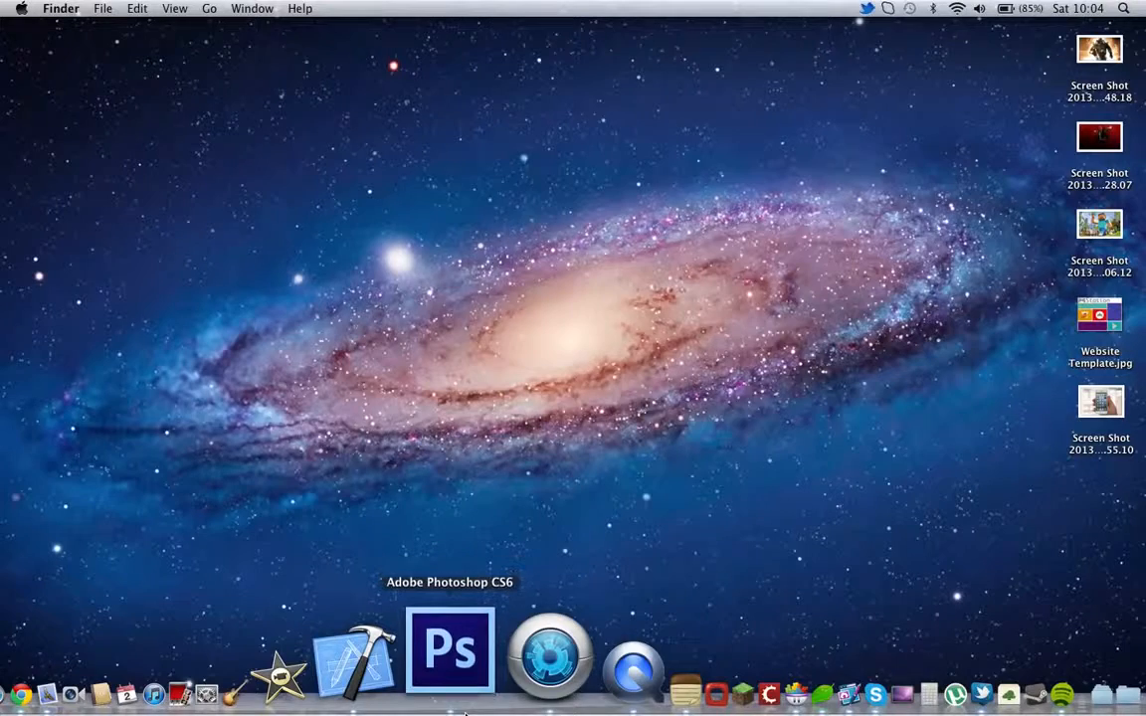
Step: Launch Photoshop CS6, create a blank Untitled-1 document and quit the trial window
click(452, 661)
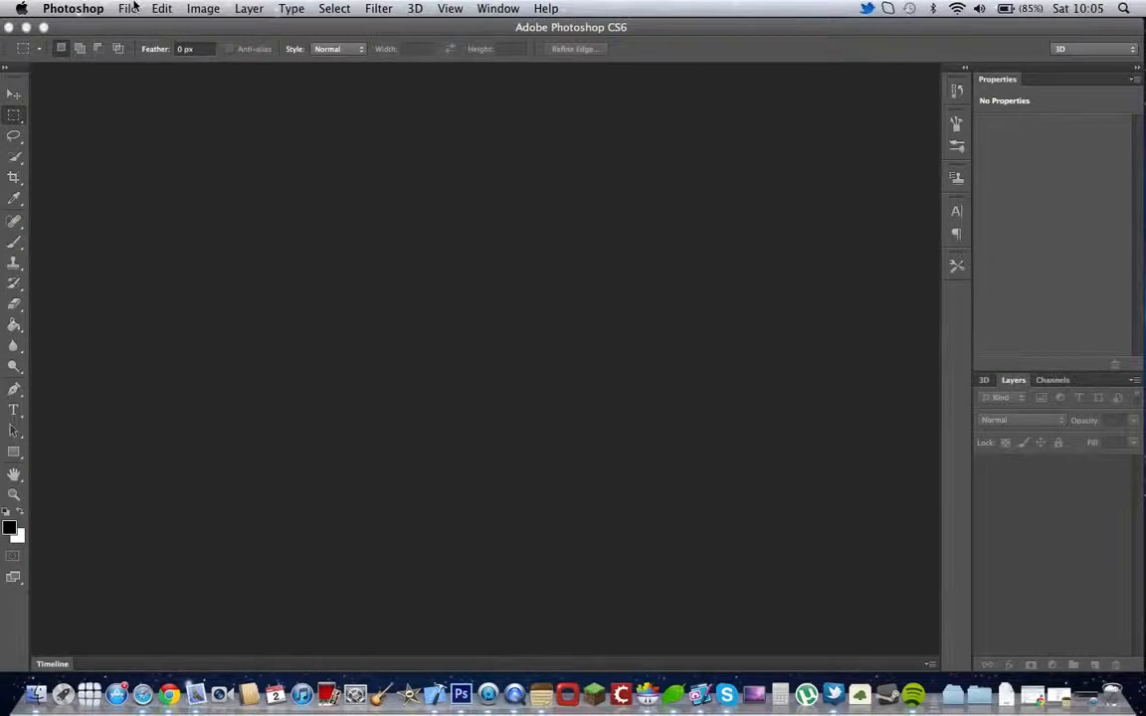
click(127, 8)
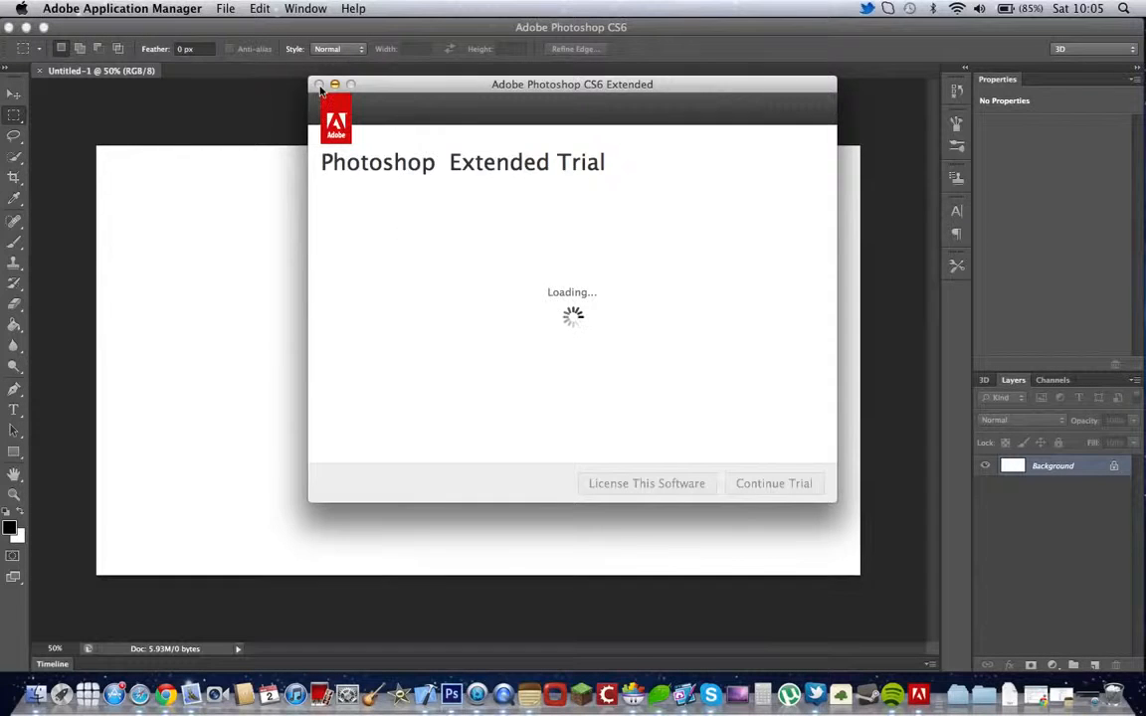
click(318, 84)
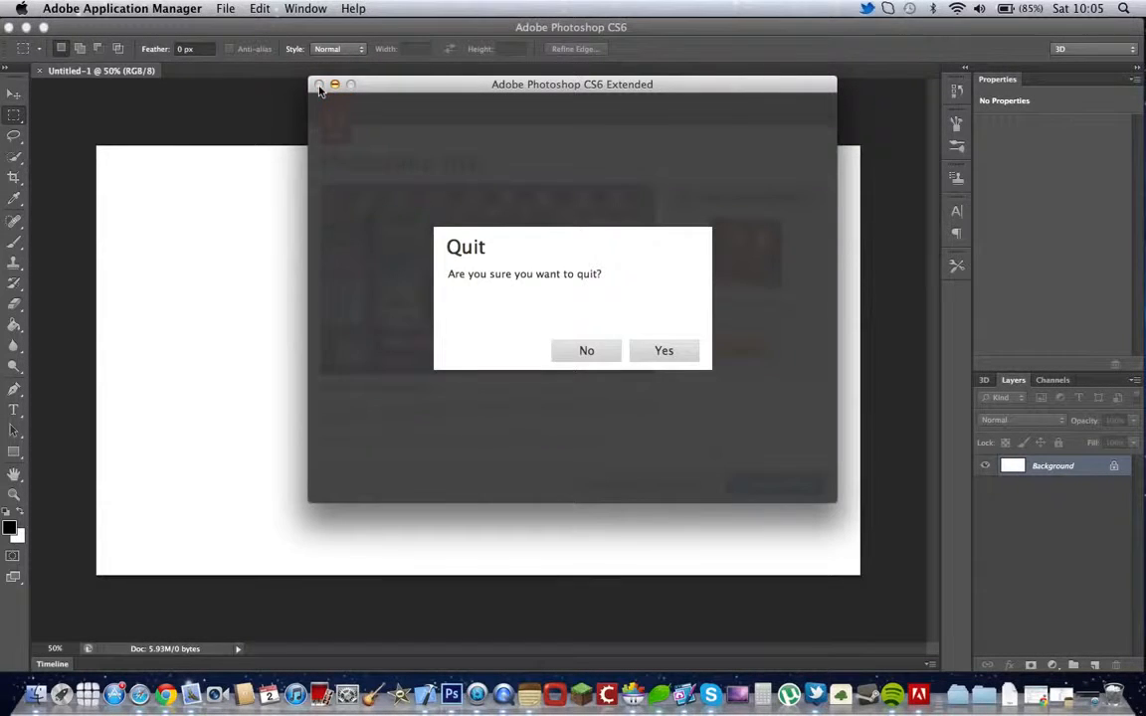
click(585, 350)
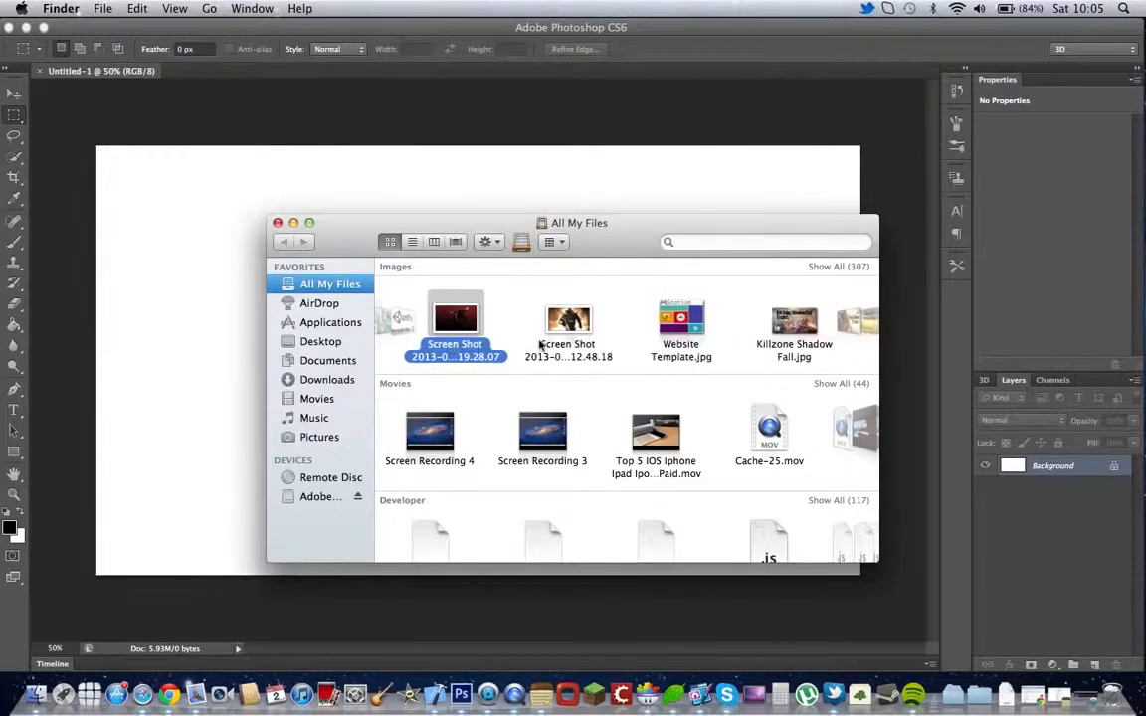
Step: Browse All My Files, open Killzone Shadow Fall.jpg, then return to Photoshop
click(544, 319)
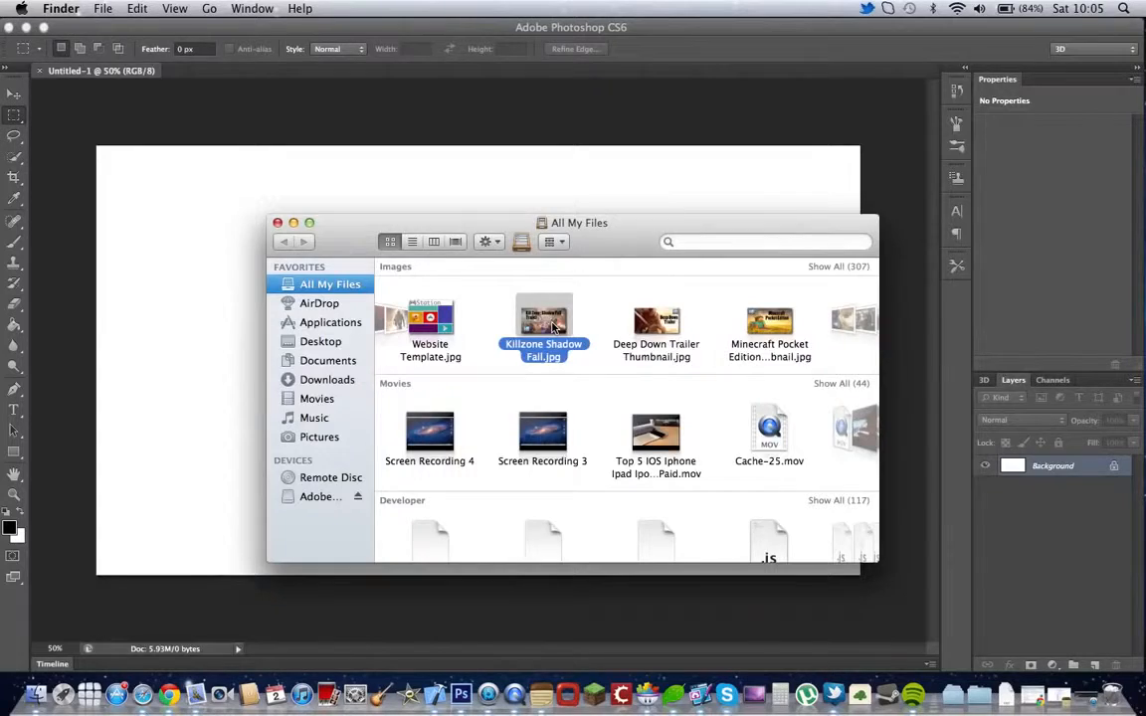
double_click(543, 320)
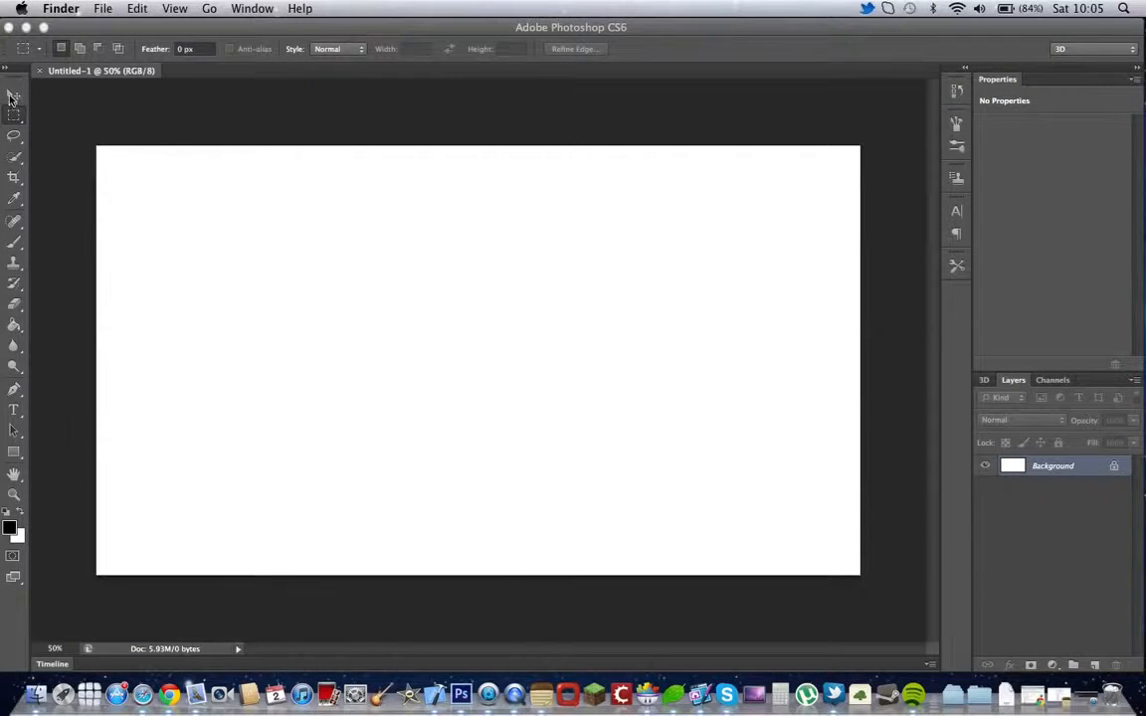
click(12, 99)
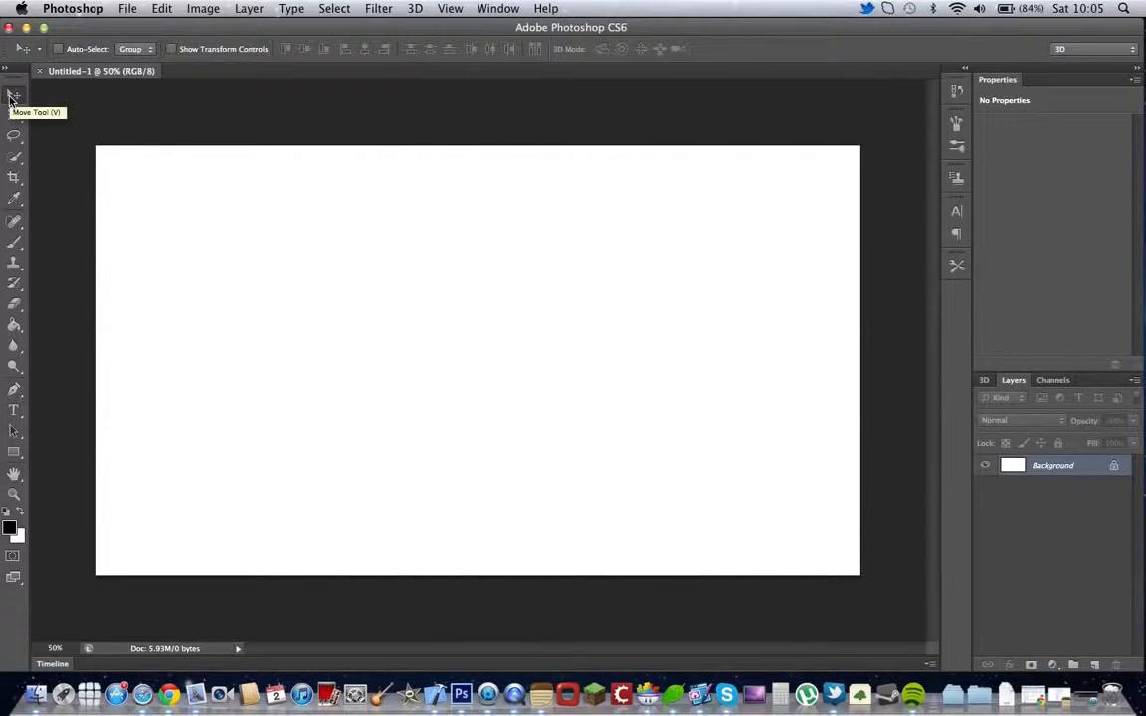
mouse_move(181, 237)
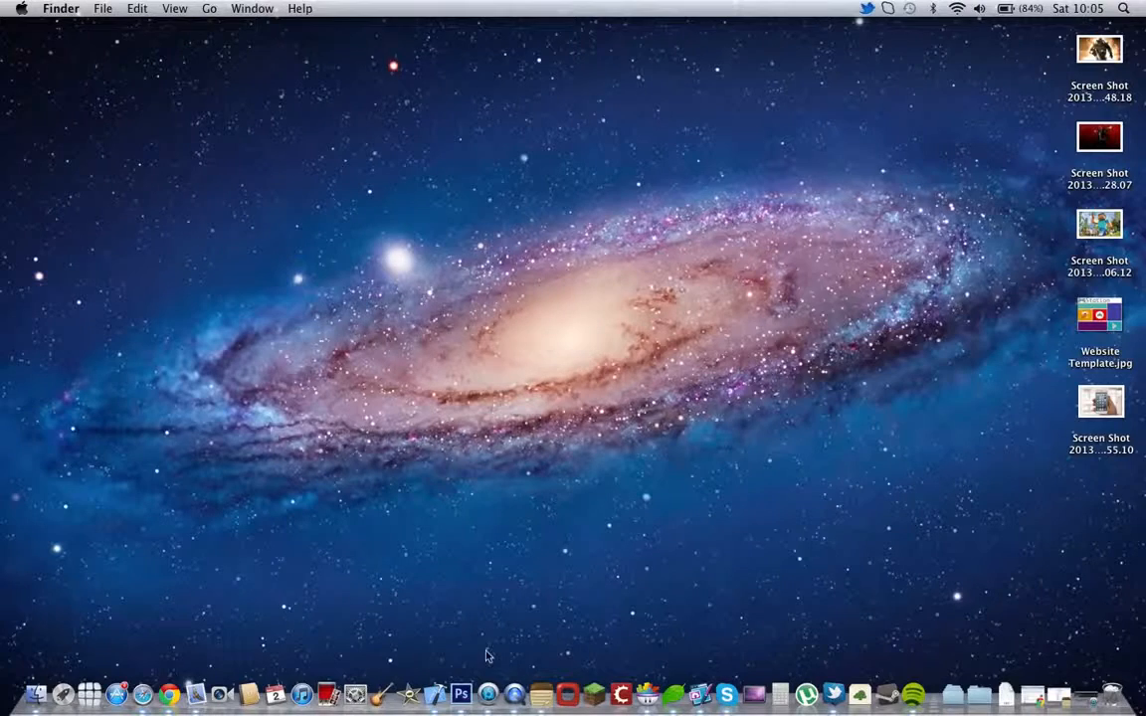
mouse_move(485, 667)
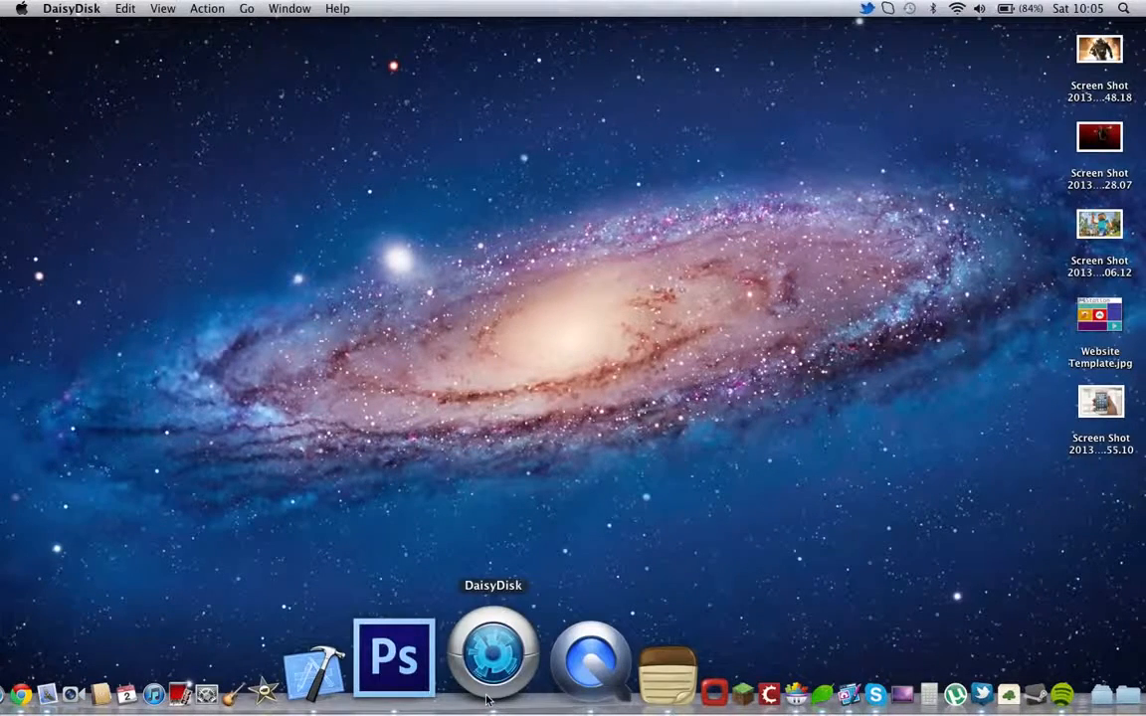
Step: Launch DaisyDisk and drill into the 5.9 GB Applications folder breakdown
click(494, 661)
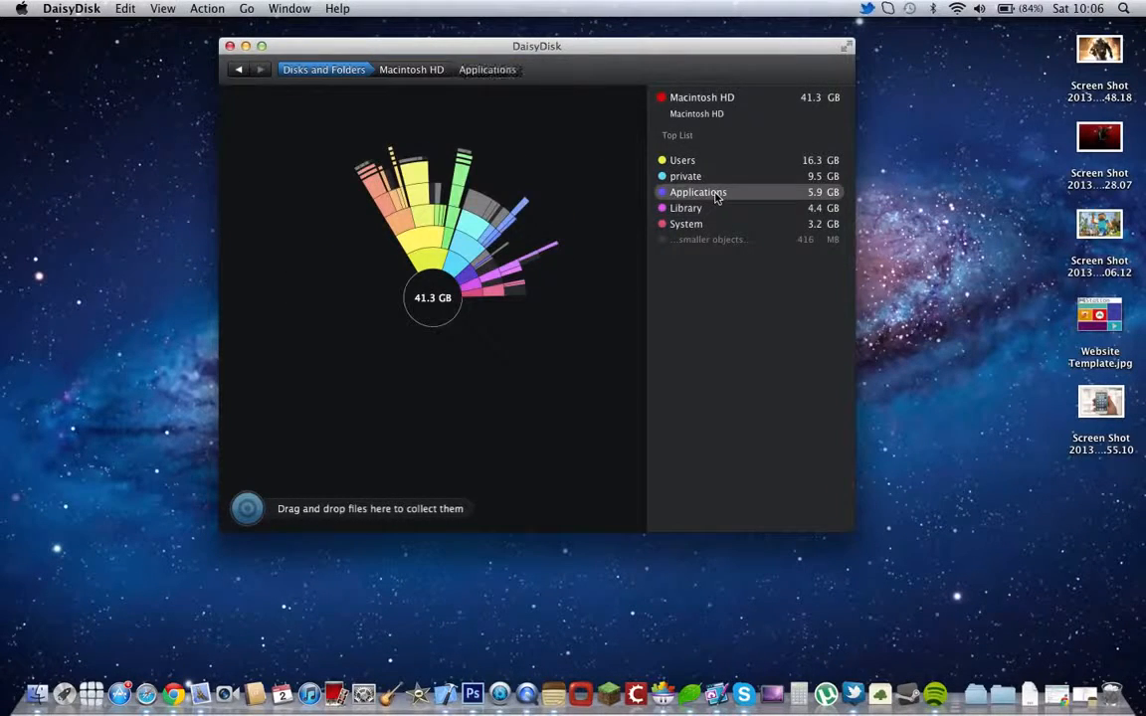
click(697, 191)
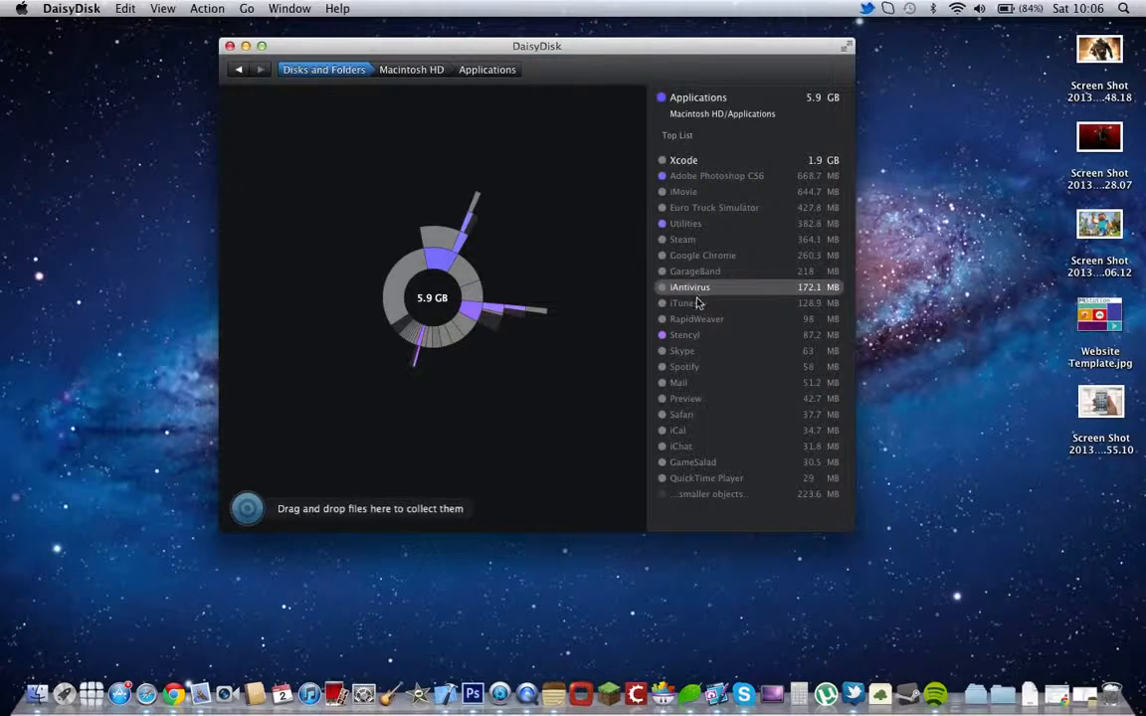
mouse_move(705, 494)
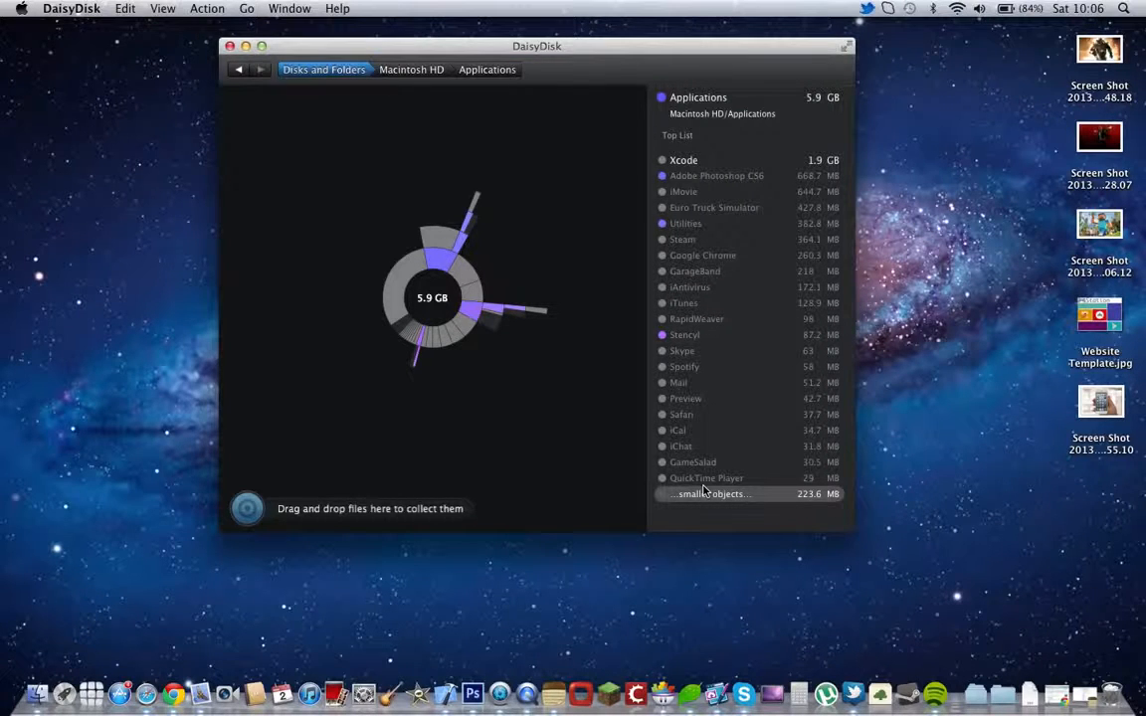
mouse_move(728, 207)
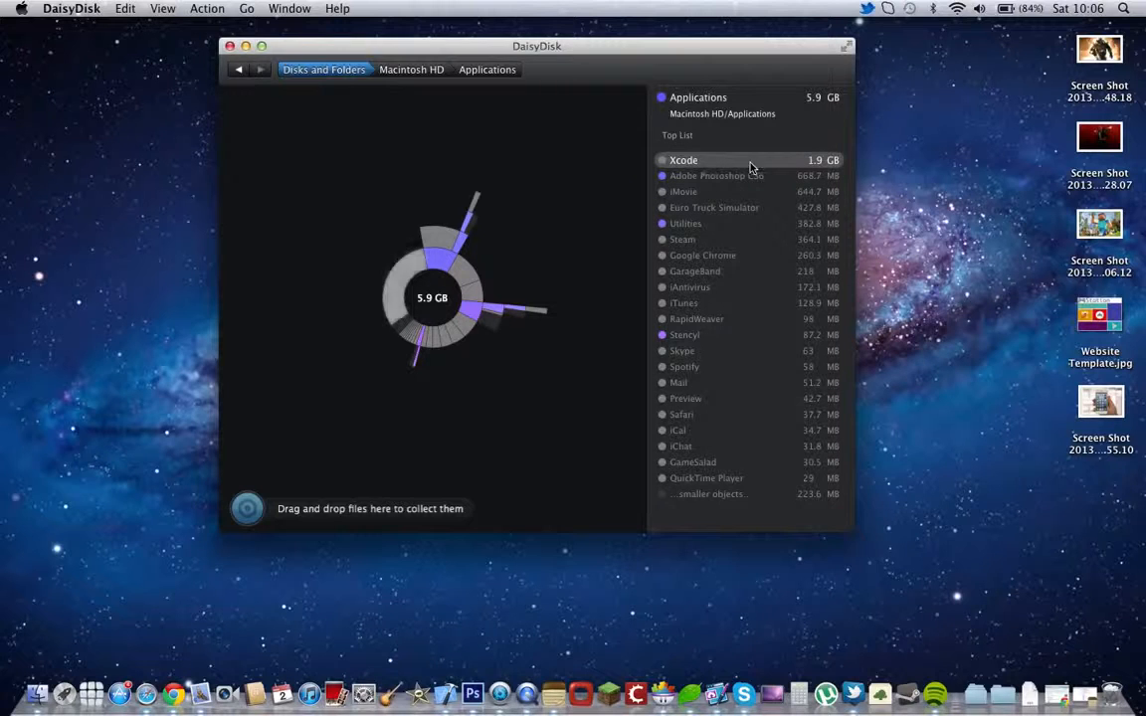
mouse_move(820, 164)
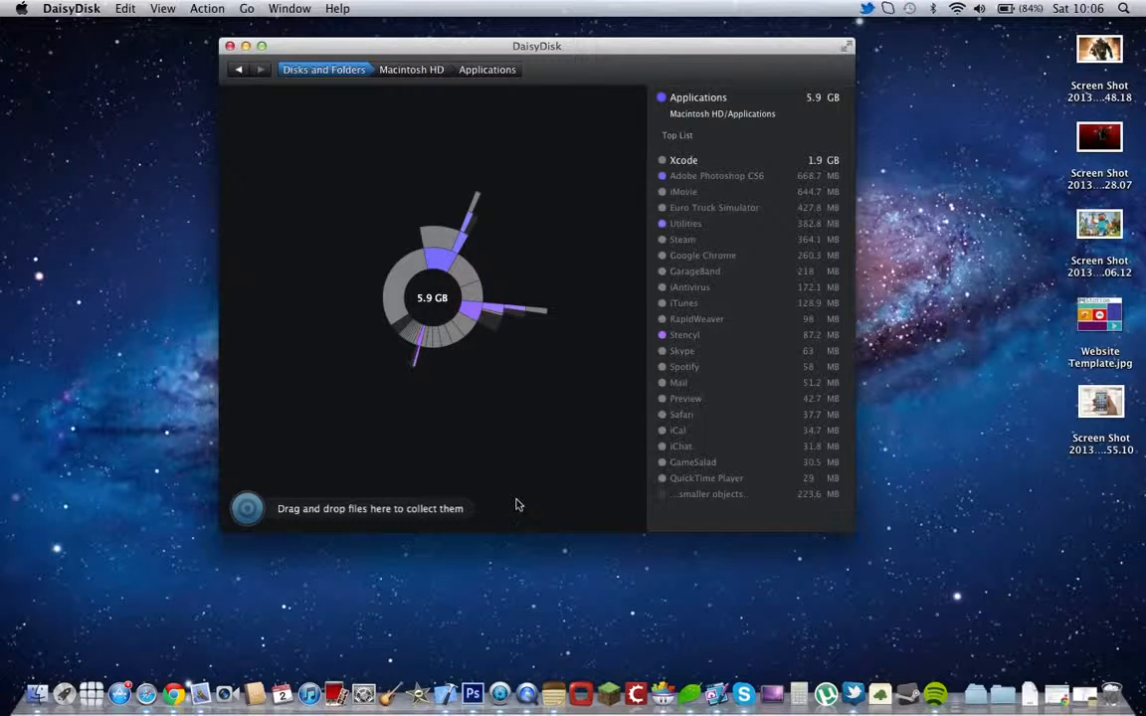
mouse_move(322, 414)
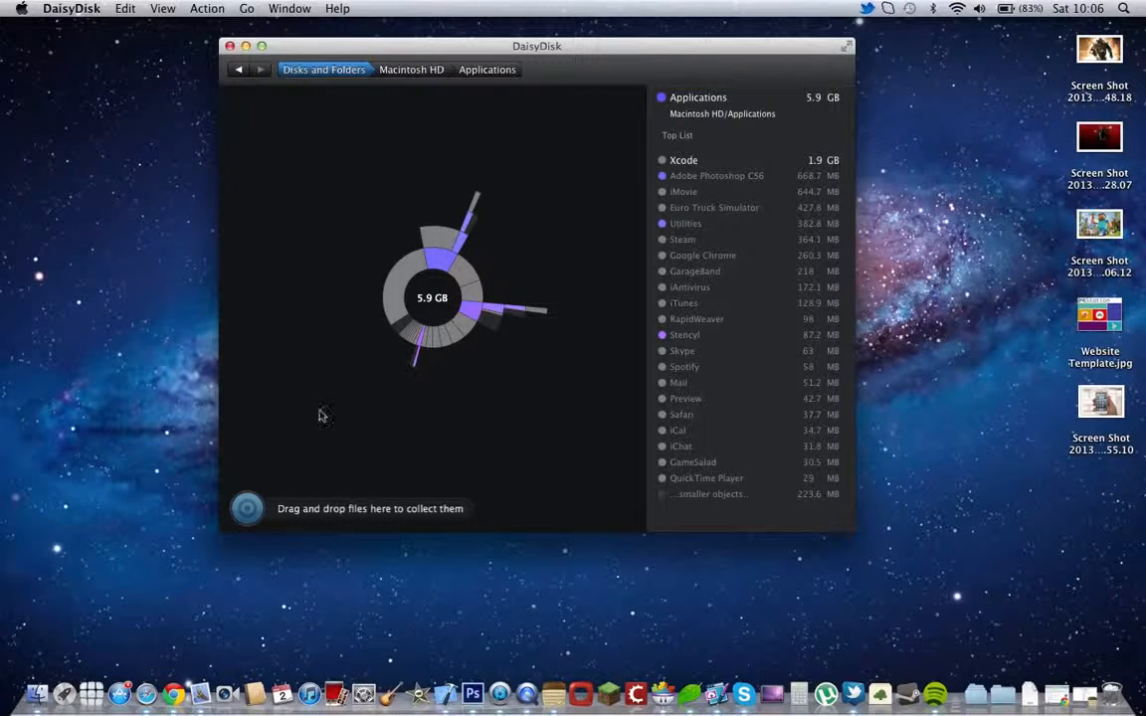
mouse_move(342, 410)
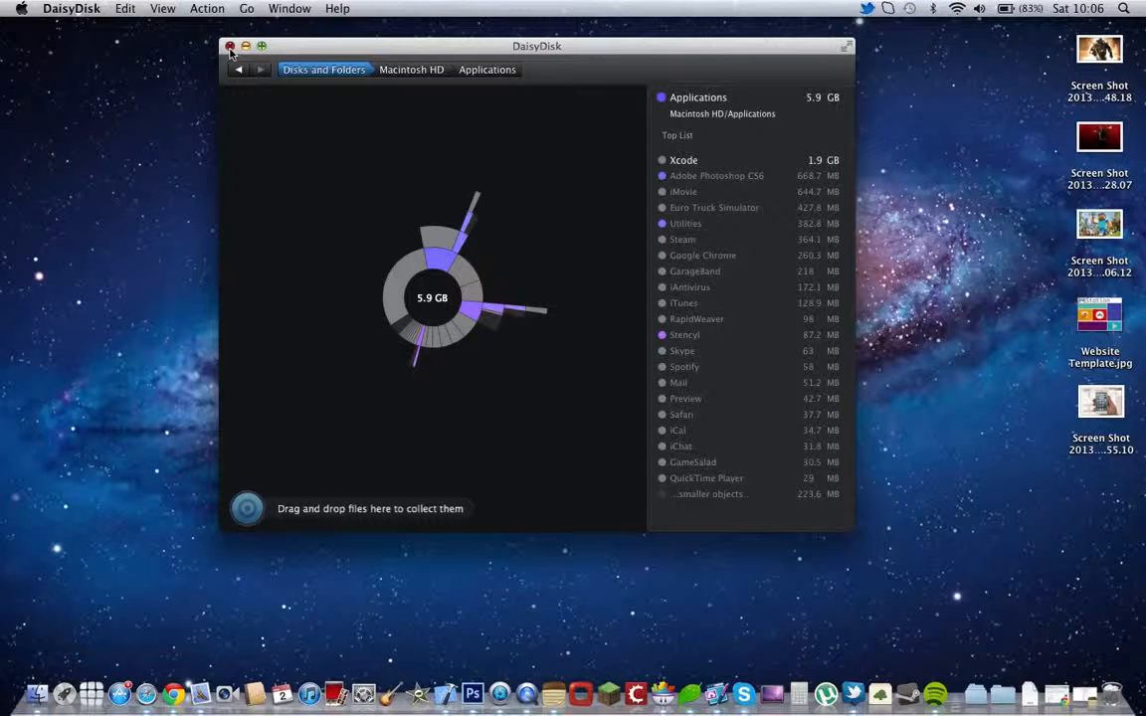
Step: Close the DaisyDisk window to return to the desktop
click(231, 47)
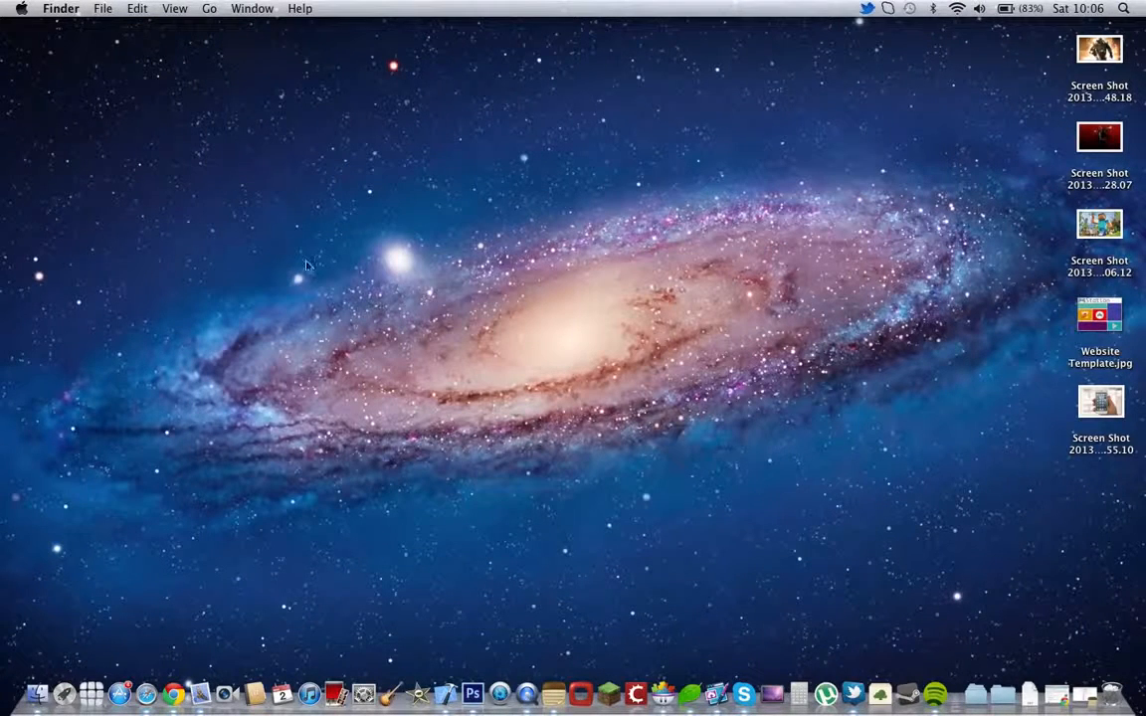
mouse_move(338, 350)
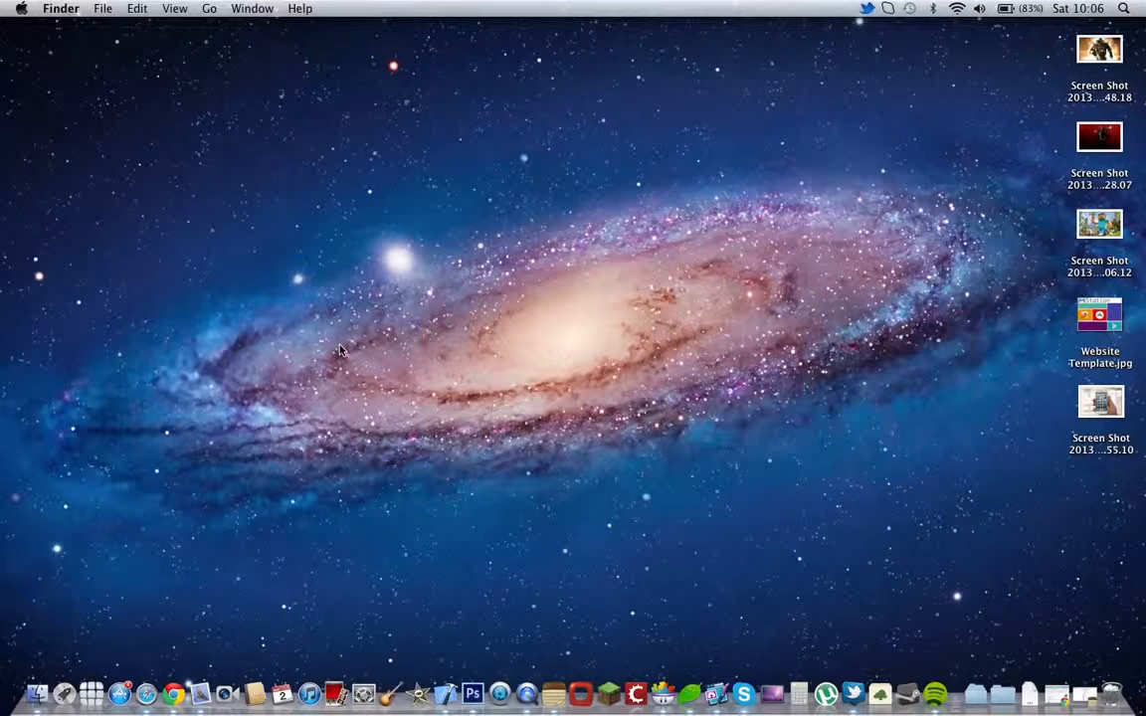
mouse_move(510, 677)
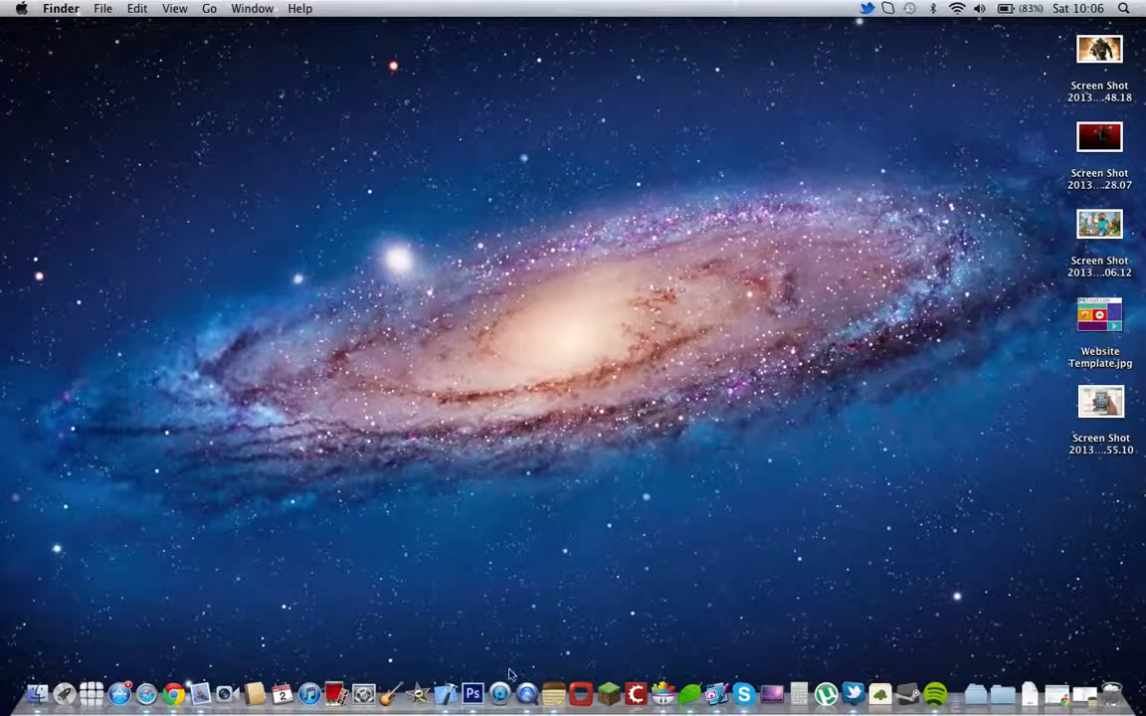
mouse_move(510, 672)
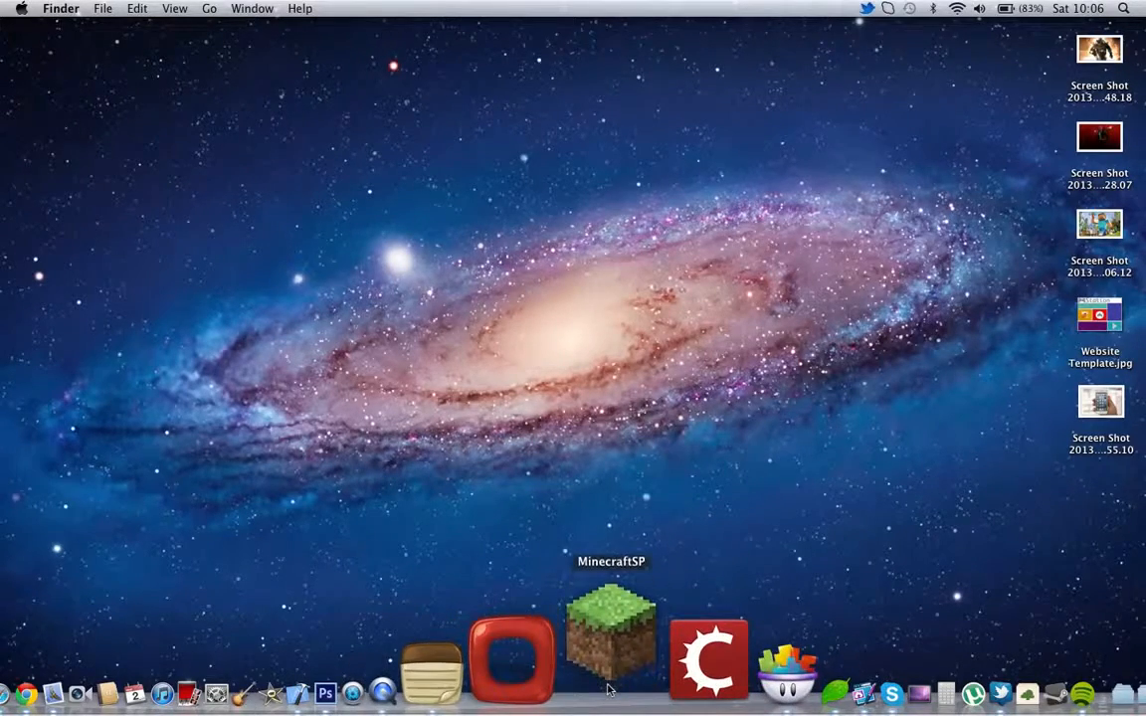
Step: Launch MinecraftSP, enter the game and load a world from the title menu
click(609, 641)
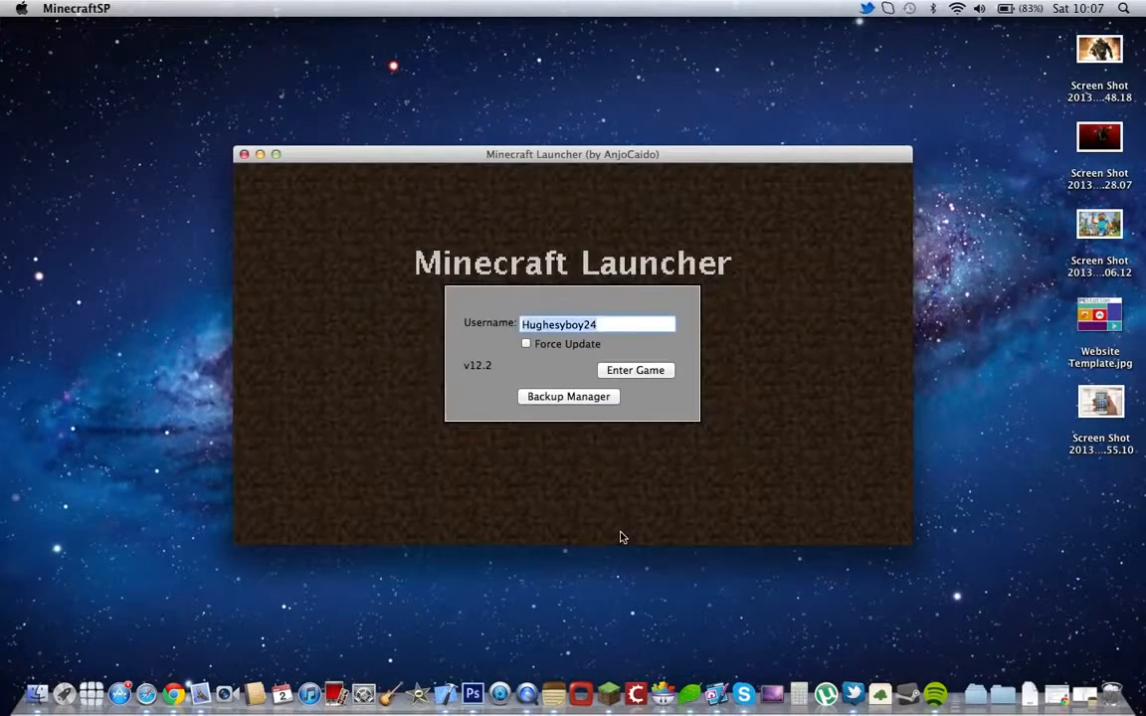
click(634, 370)
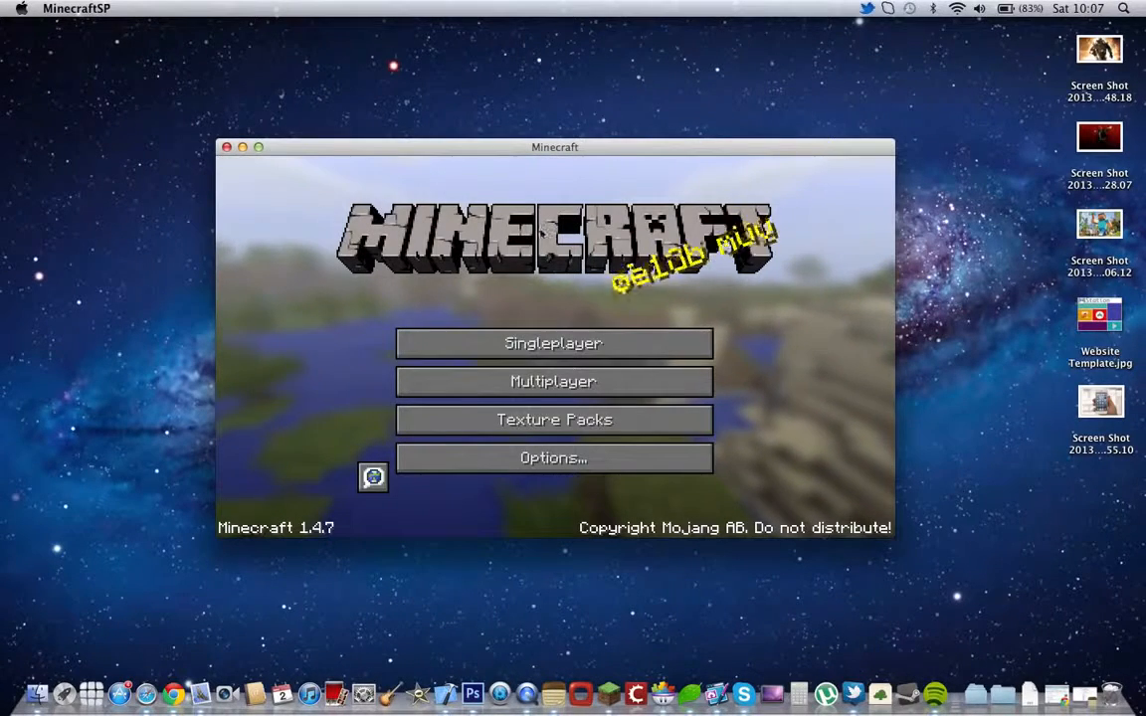
mouse_move(553, 342)
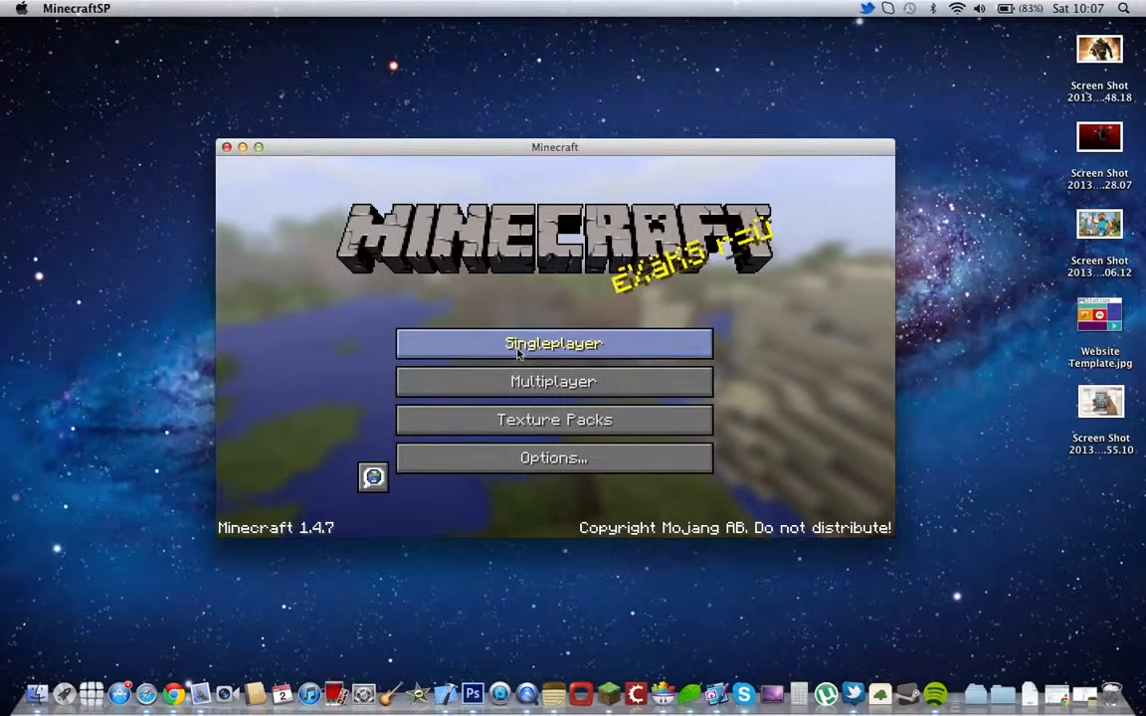
click(553, 382)
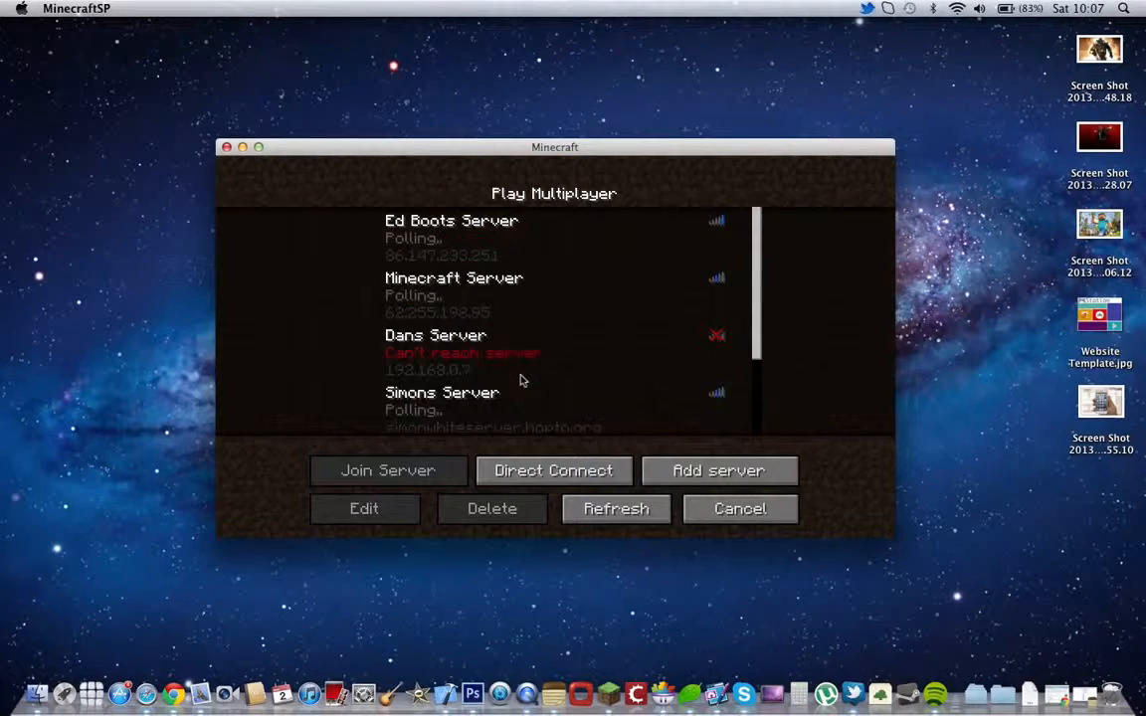
scroll(down, 3)
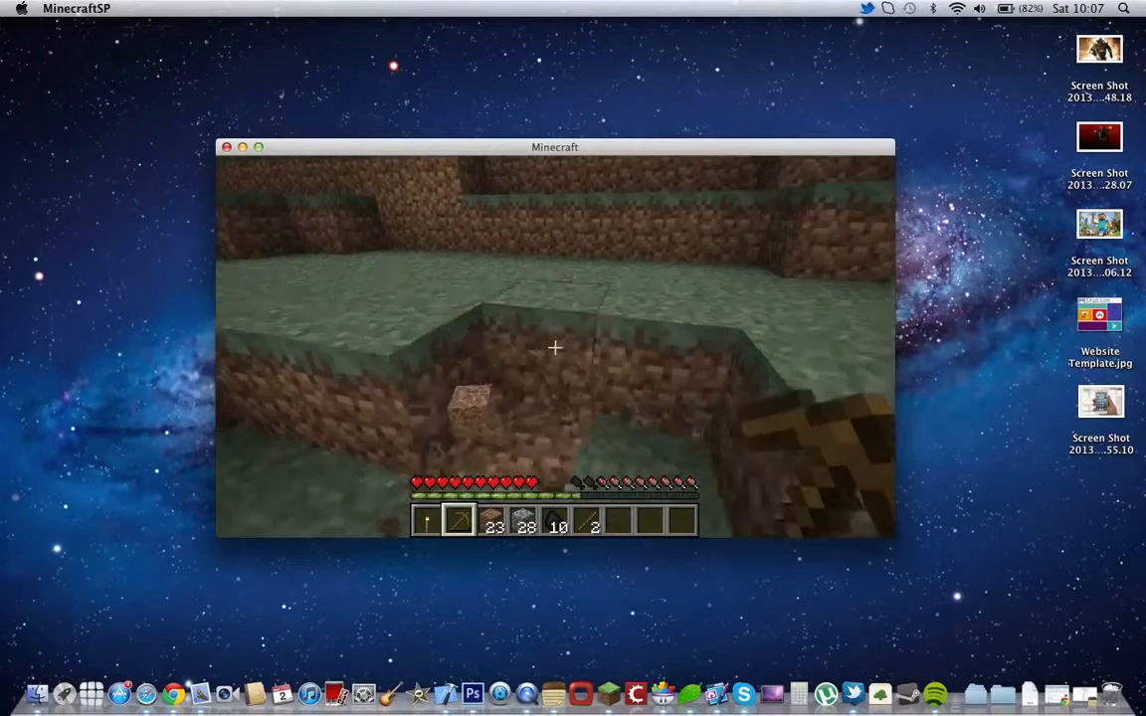
Step: Walk into the wooden house, then exit the game world
click(553, 347)
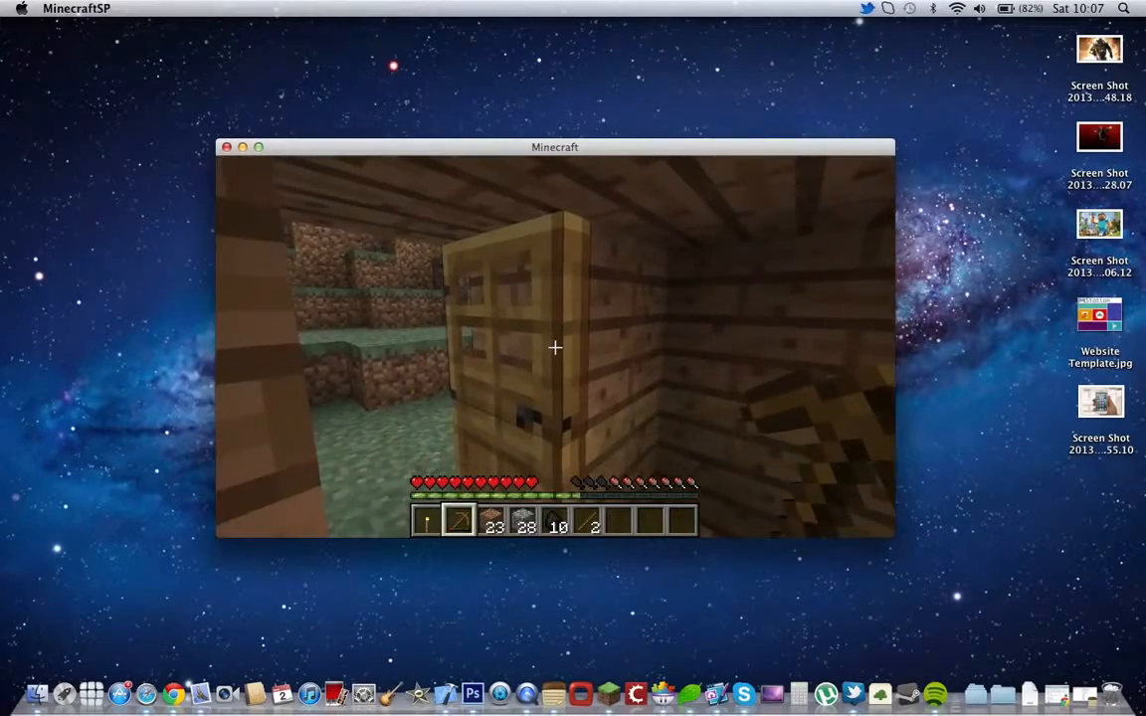
key(e)
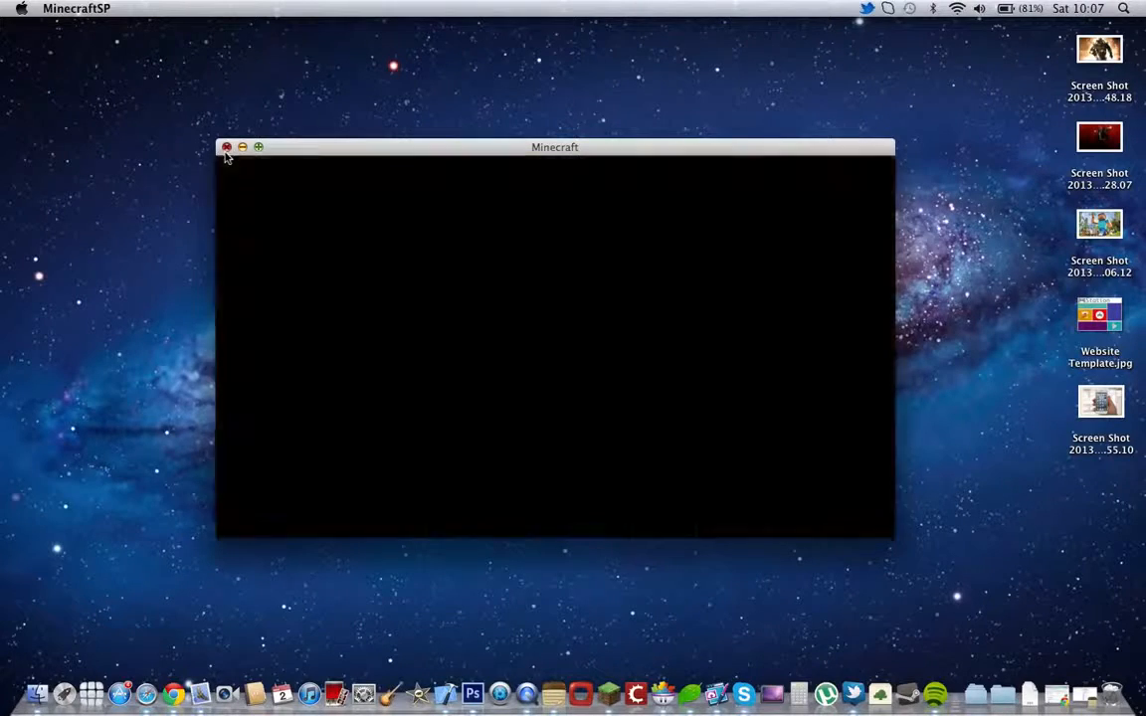
Step: Close Minecraft, launch Stencyl and show the StencylForge example games
click(226, 147)
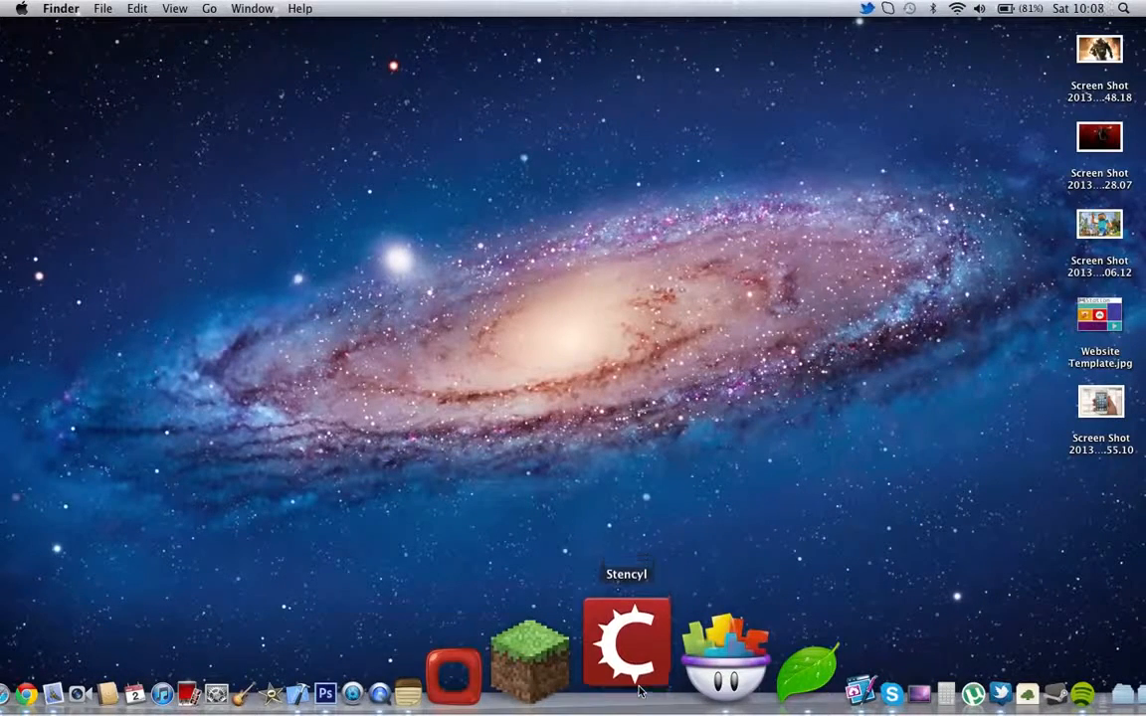
click(635, 646)
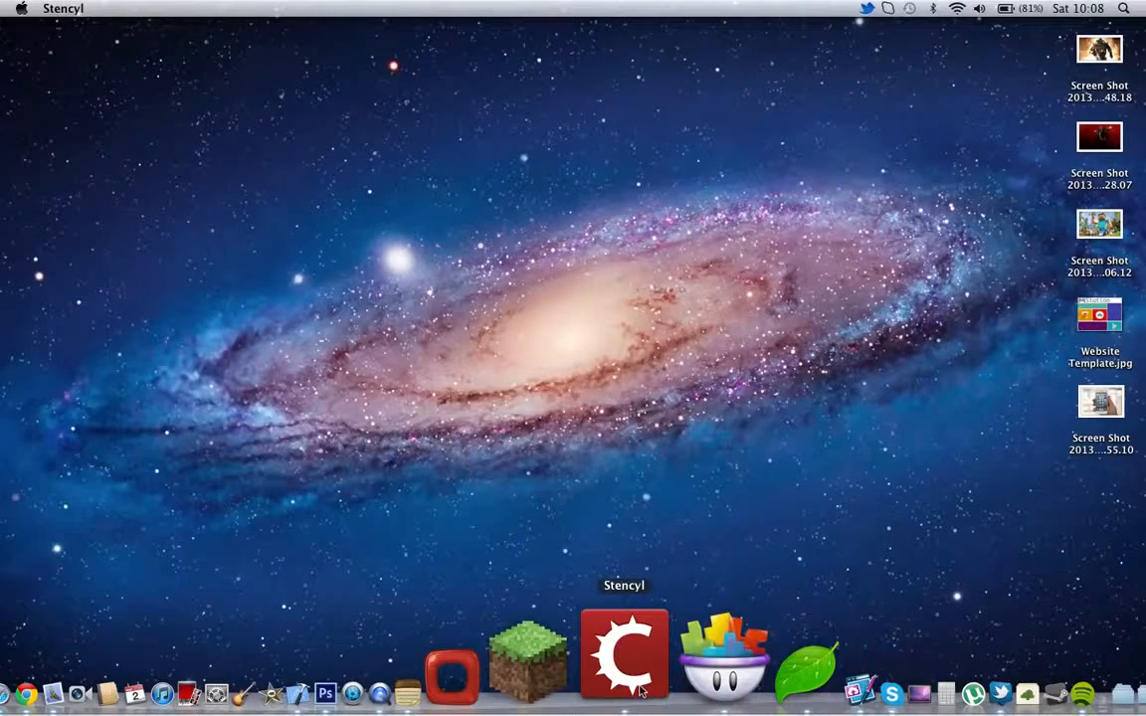
click(620, 660)
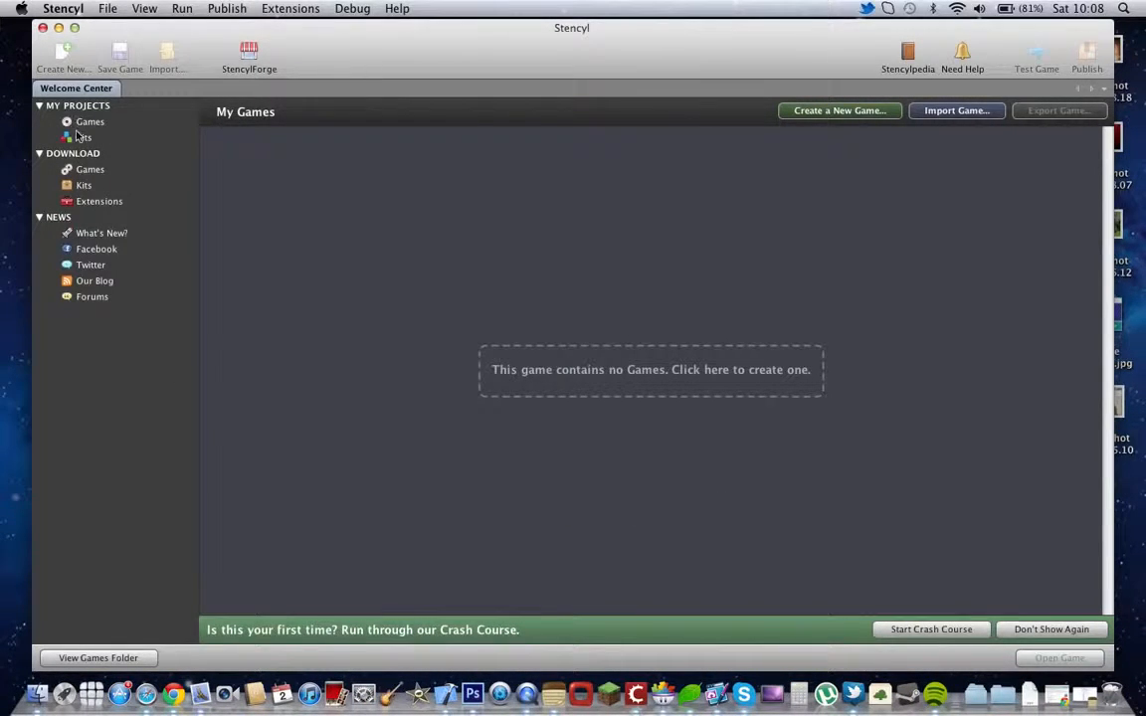
mouse_move(287, 241)
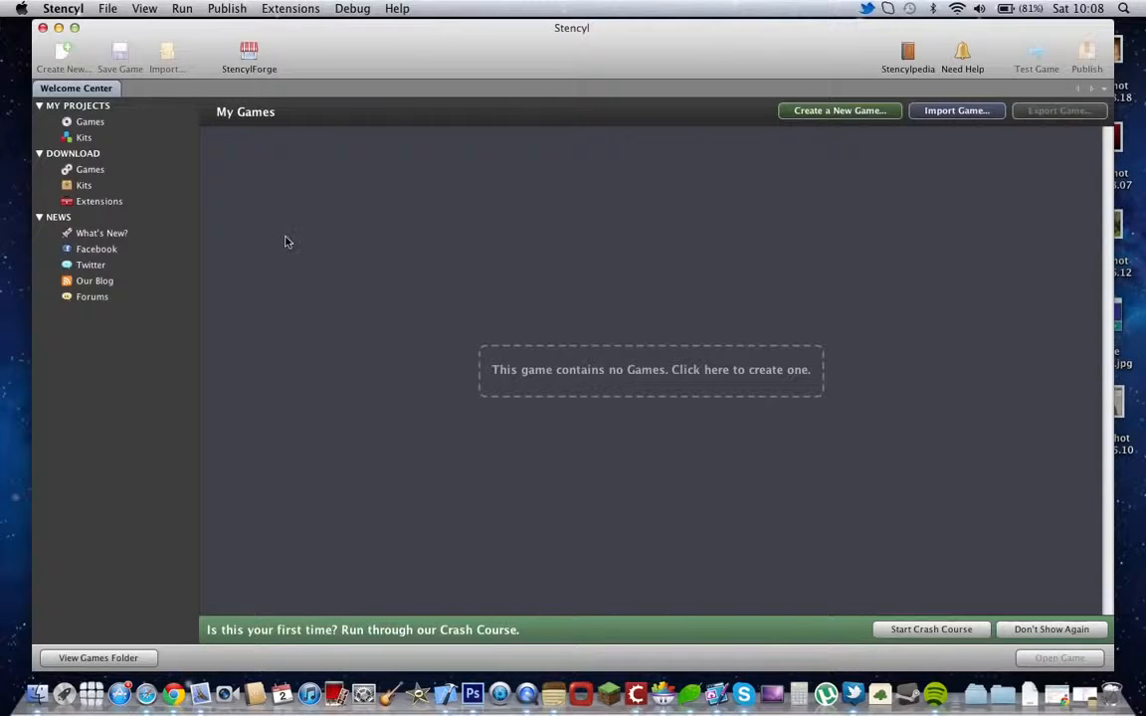
mouse_move(163, 239)
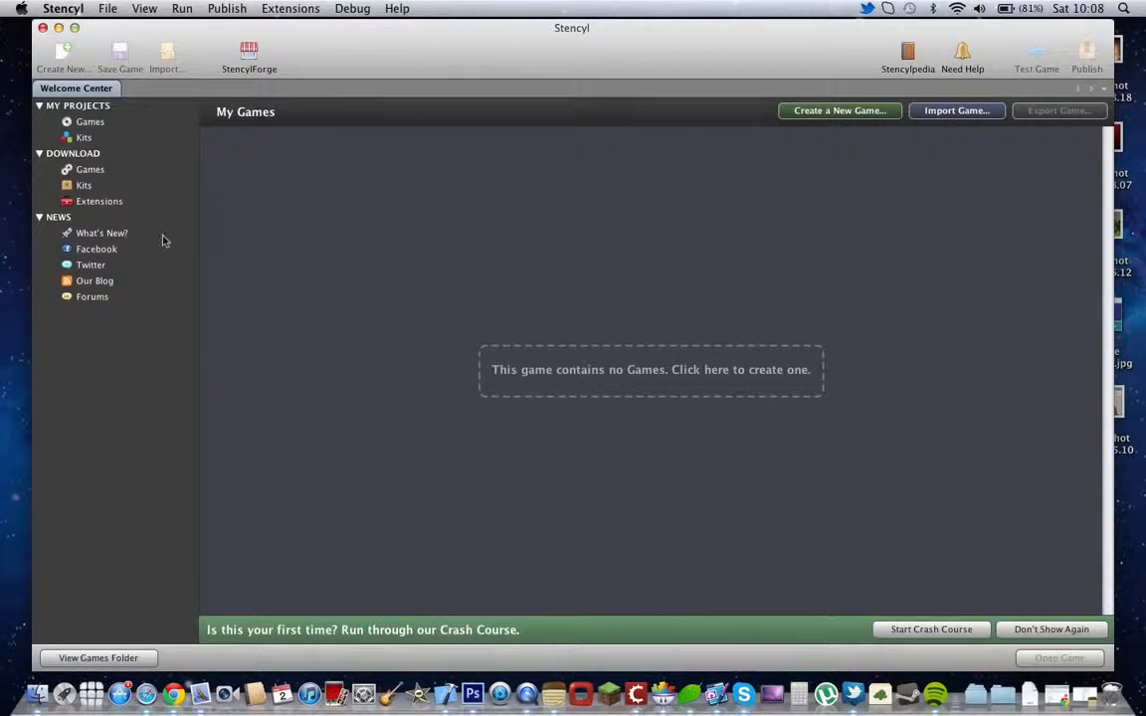
mouse_move(80, 246)
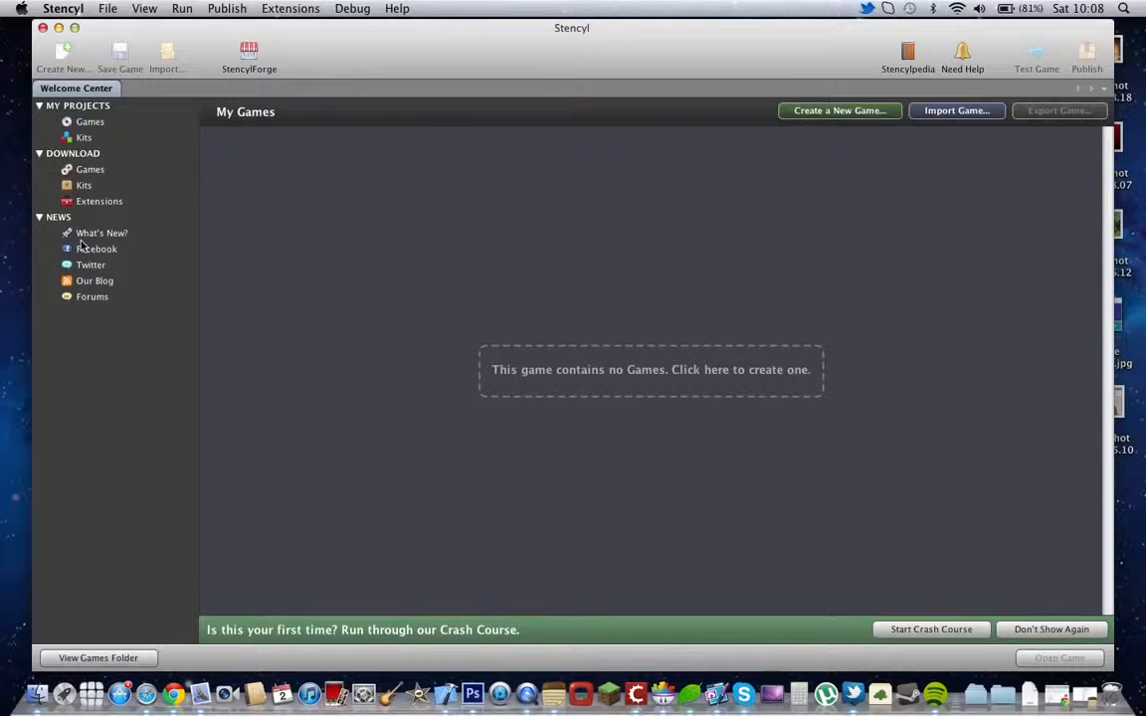
click(87, 121)
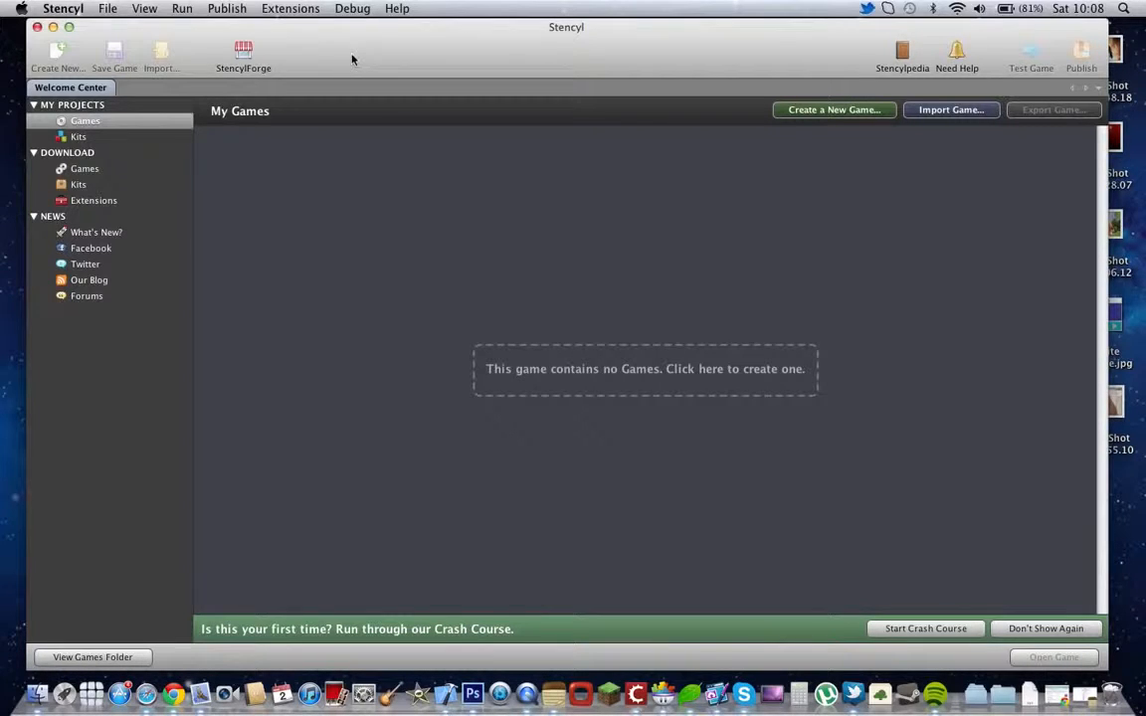
mouse_move(919, 147)
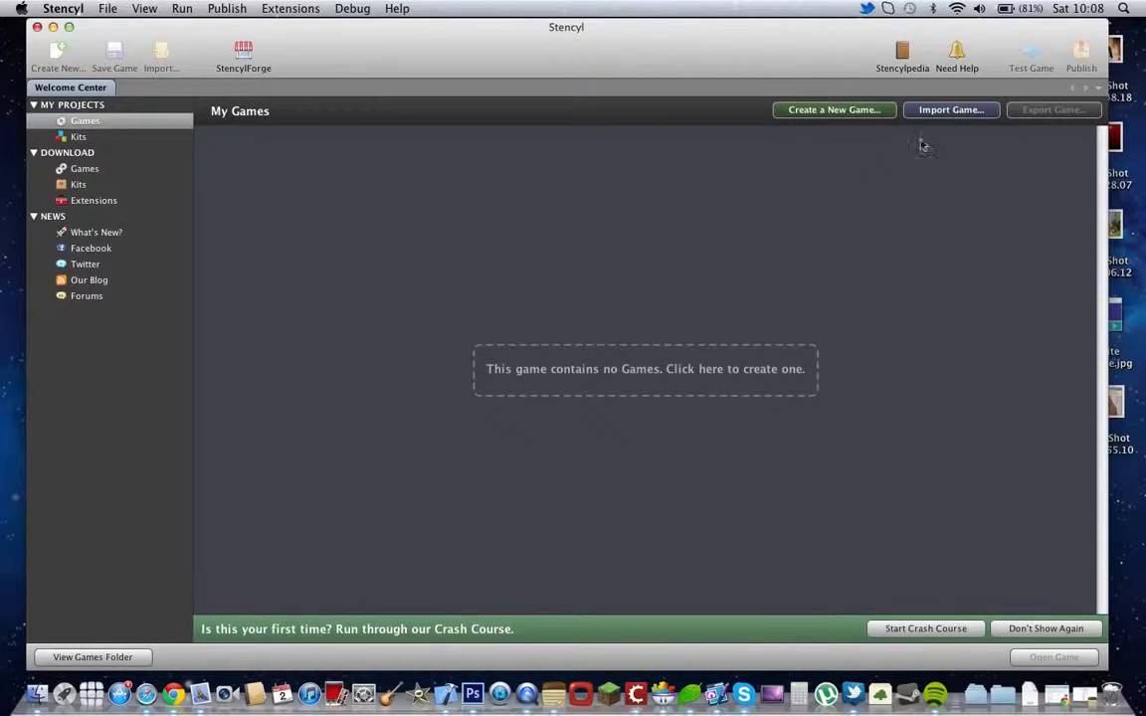
mouse_move(1077, 48)
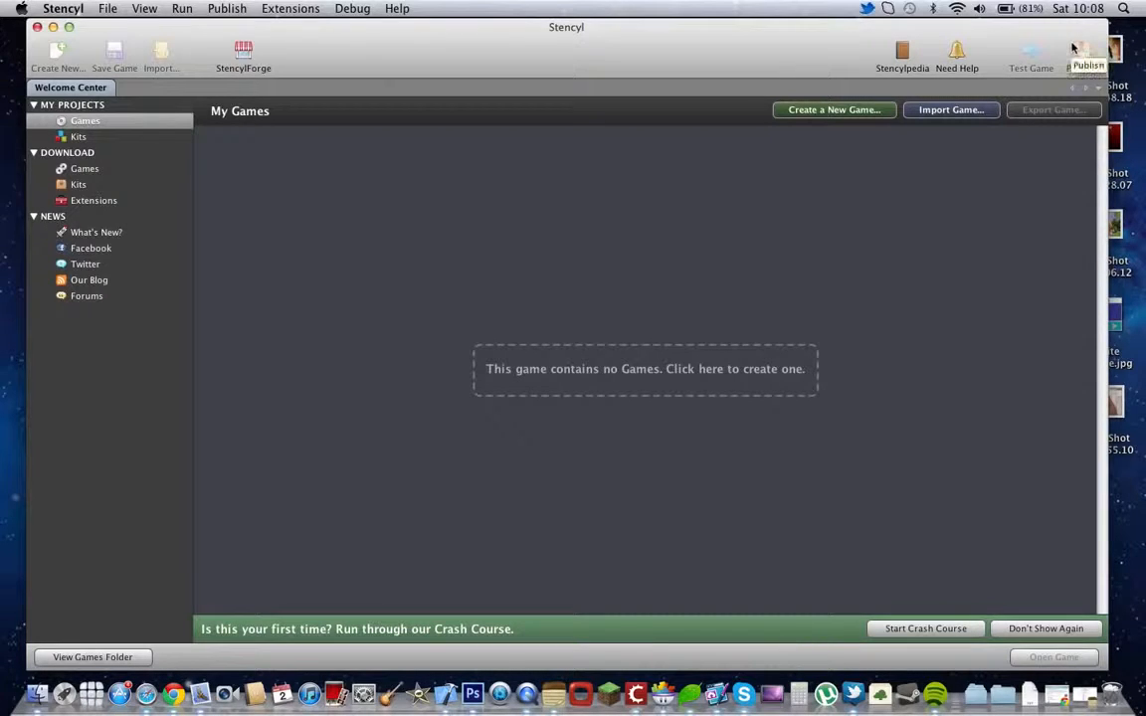
mouse_move(94, 213)
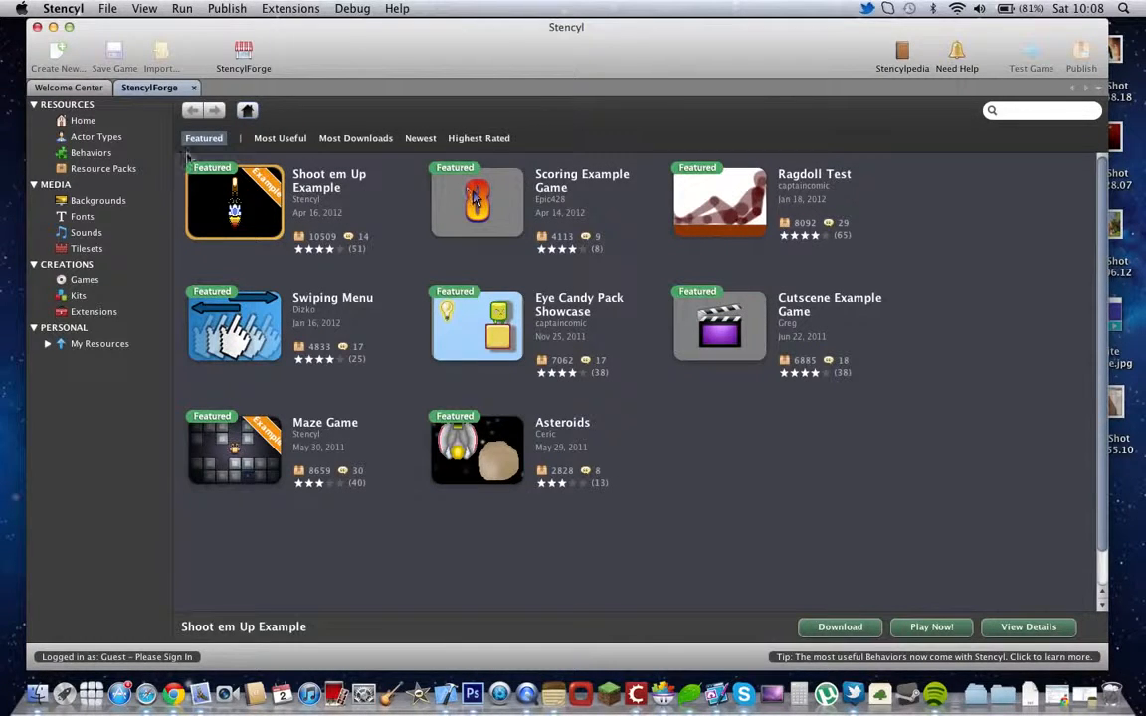
Step: Browse the StencylForge home page's featured examples, then leave Stencyl and launch GameSalad from the Dock
click(96, 135)
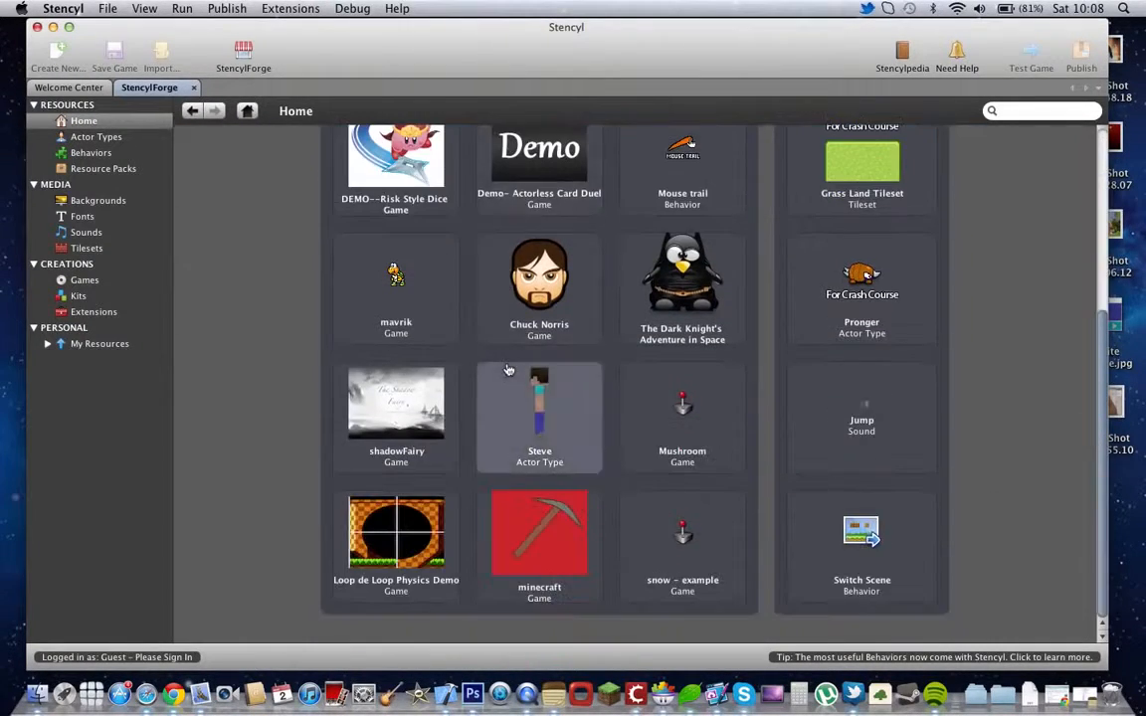
mouse_move(539, 430)
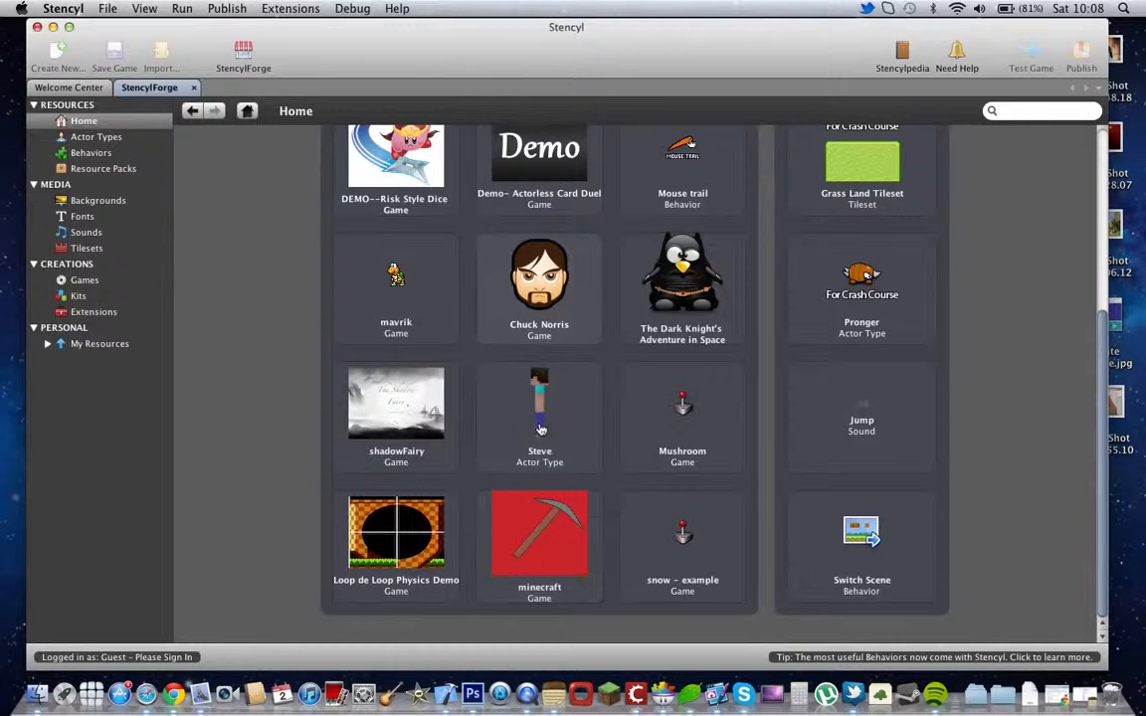
scroll(up, 3)
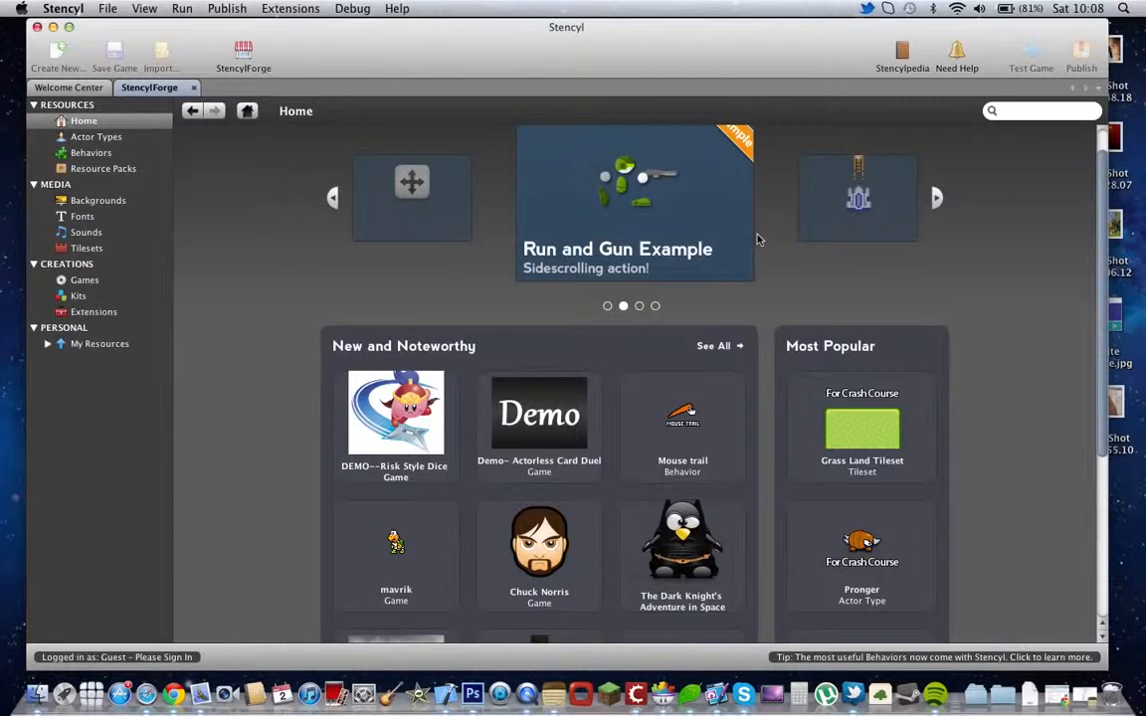
click(935, 199)
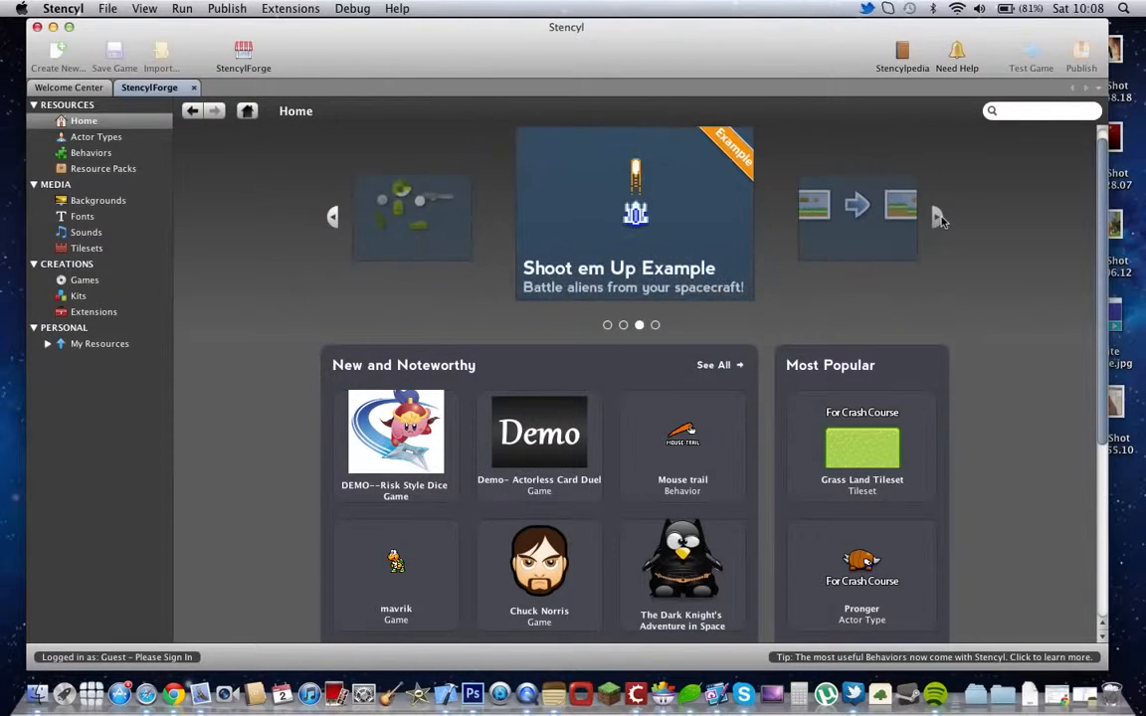
scroll(down, 3)
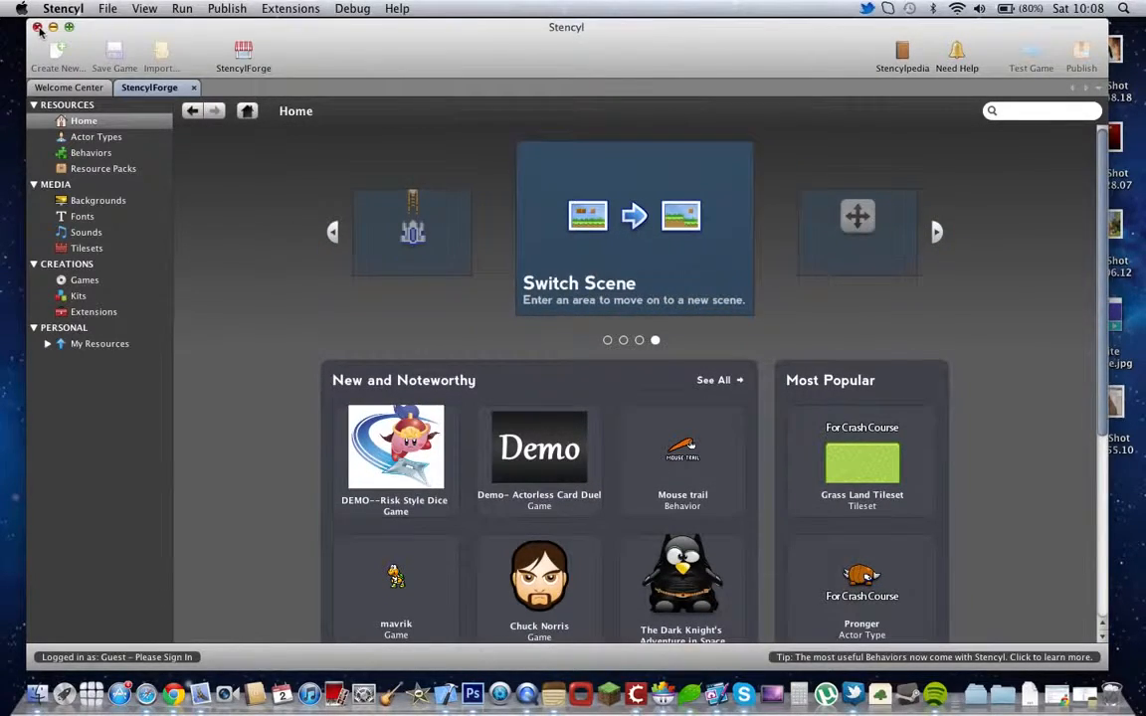
click(36, 28)
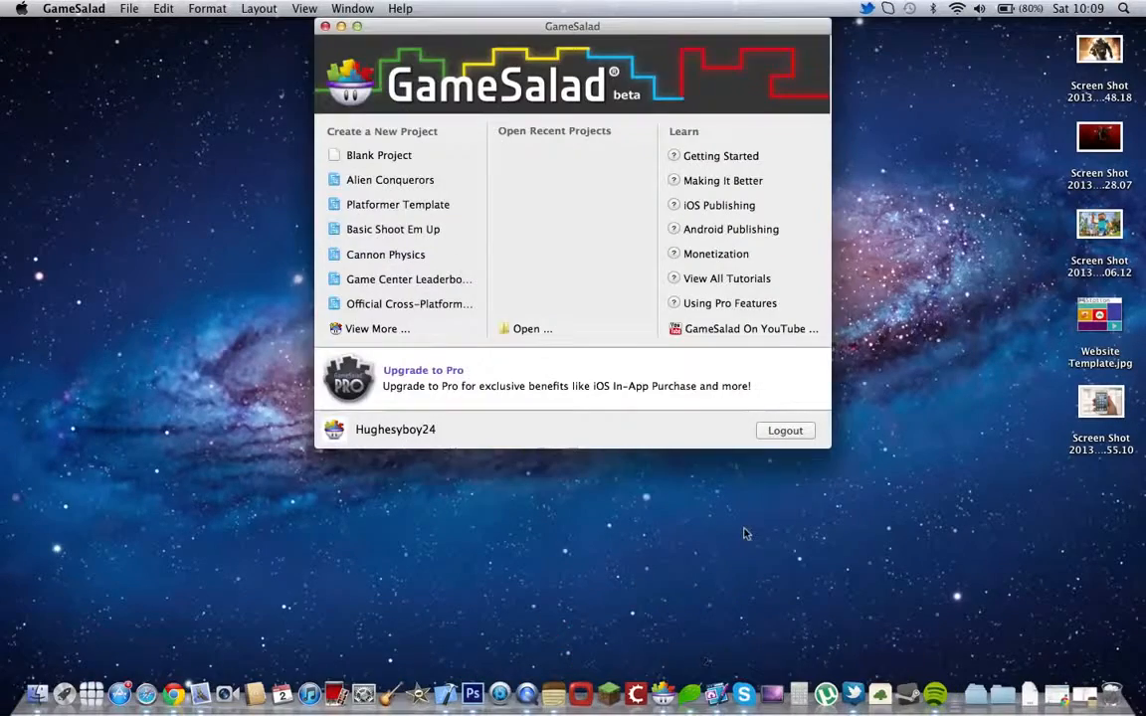
Step: Centre the GameSalad start window and compare the Platformer Template with the Blank Project 'My Great Project' for iPhone
drag(573, 26, 515, 60)
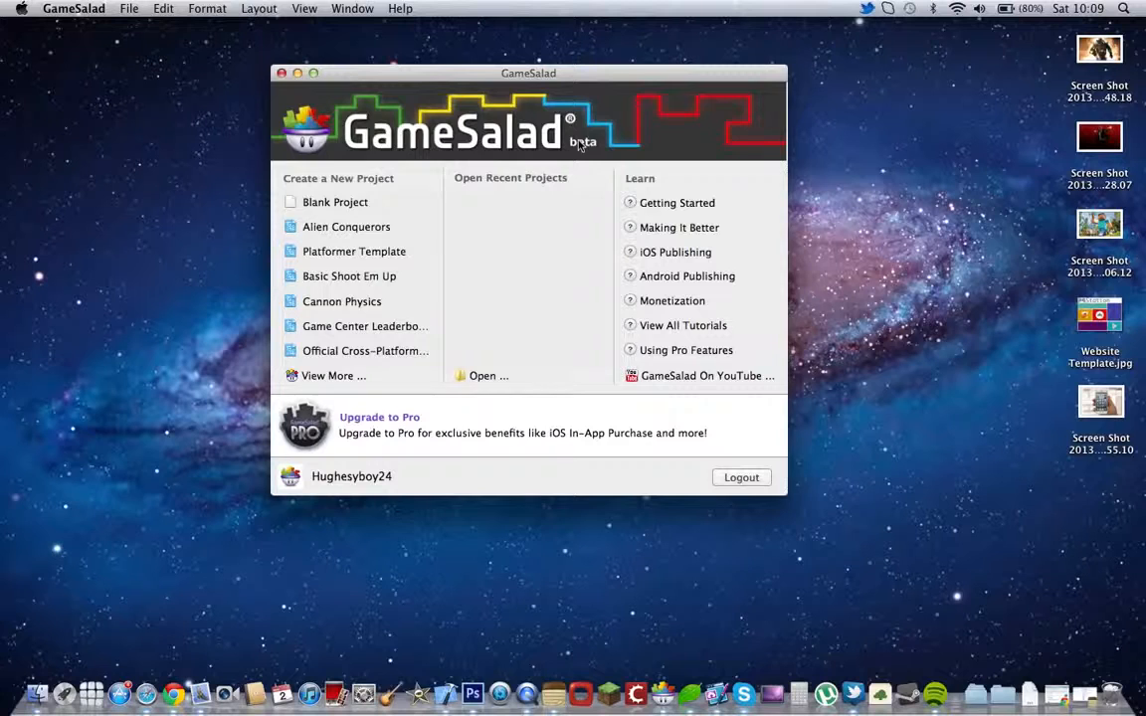
mouse_move(362, 266)
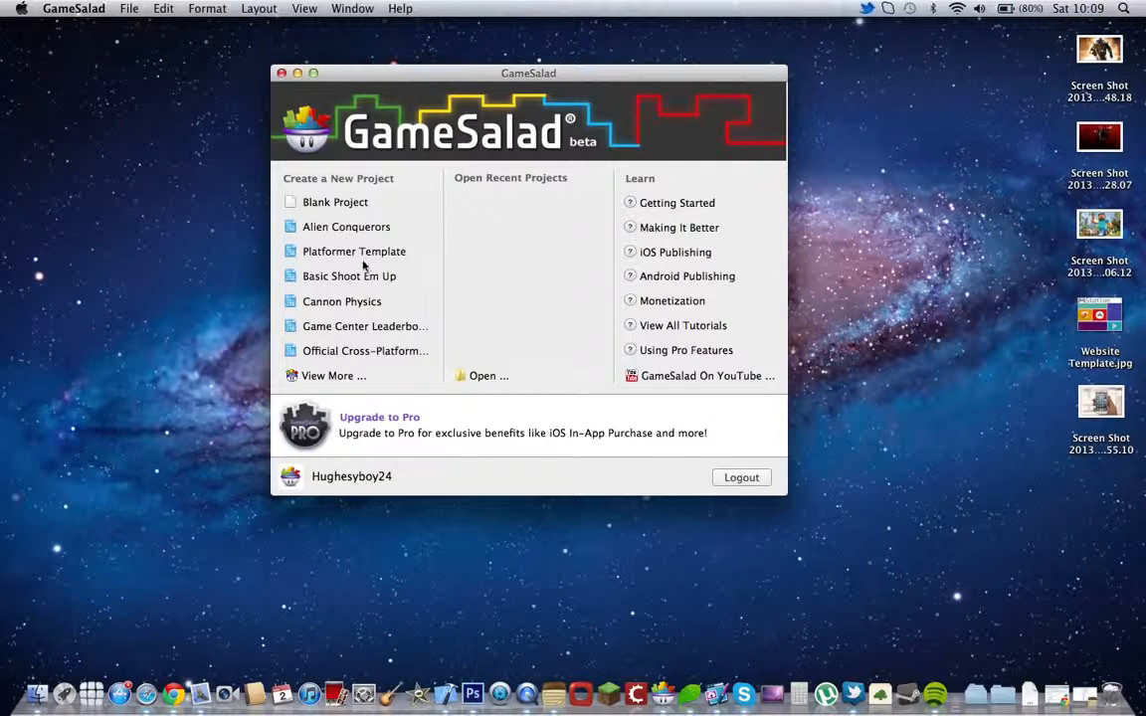
mouse_move(348, 215)
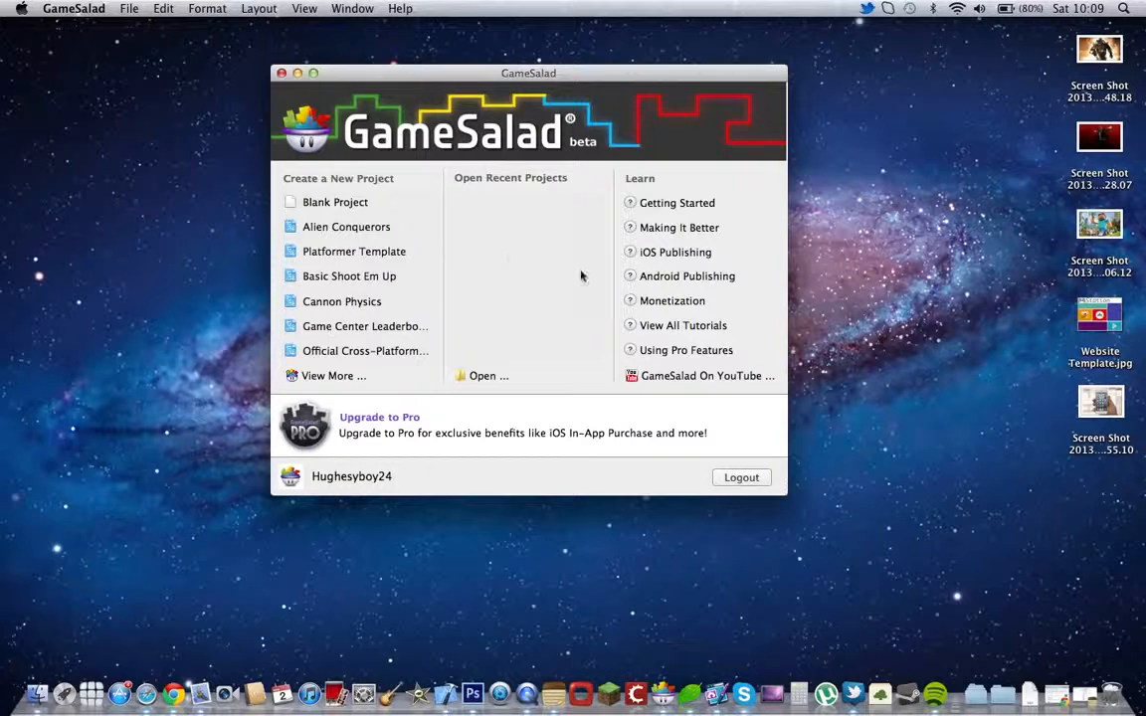
mouse_move(559, 282)
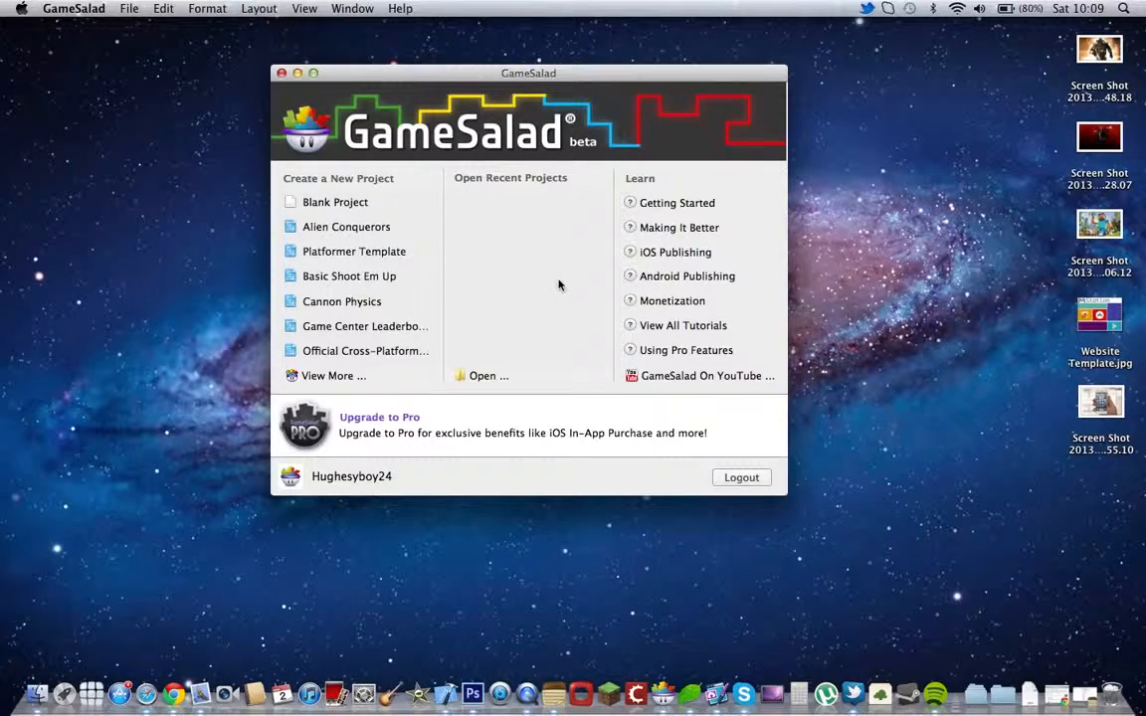
mouse_move(390, 433)
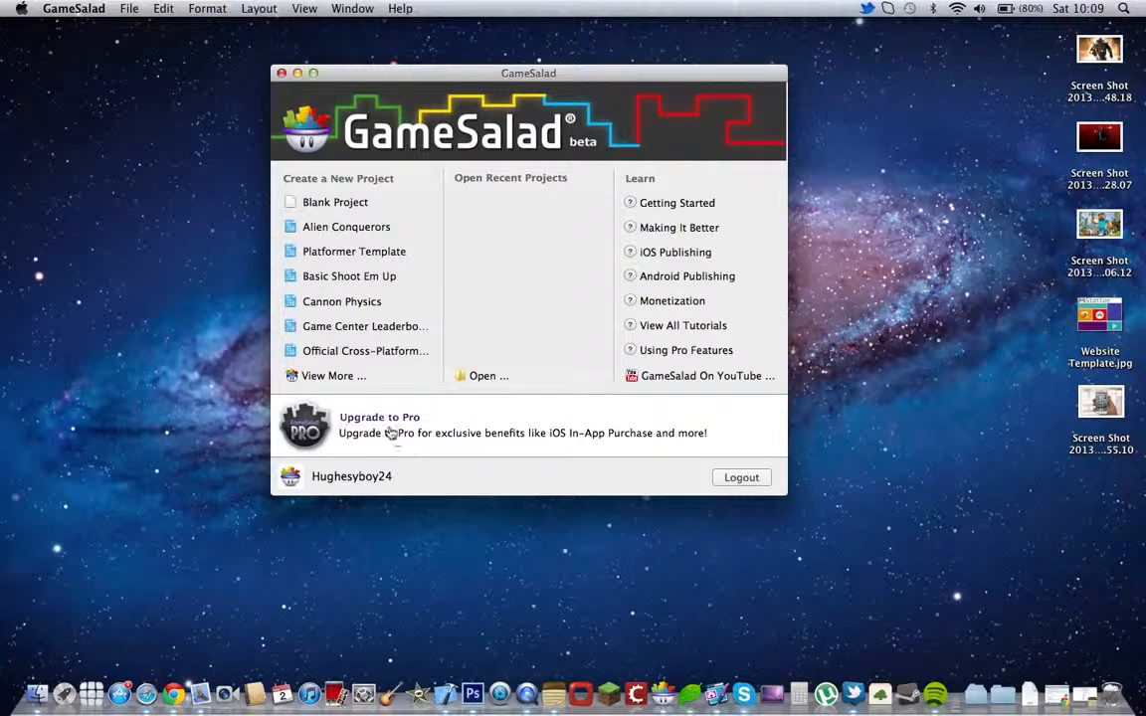
mouse_move(546, 446)
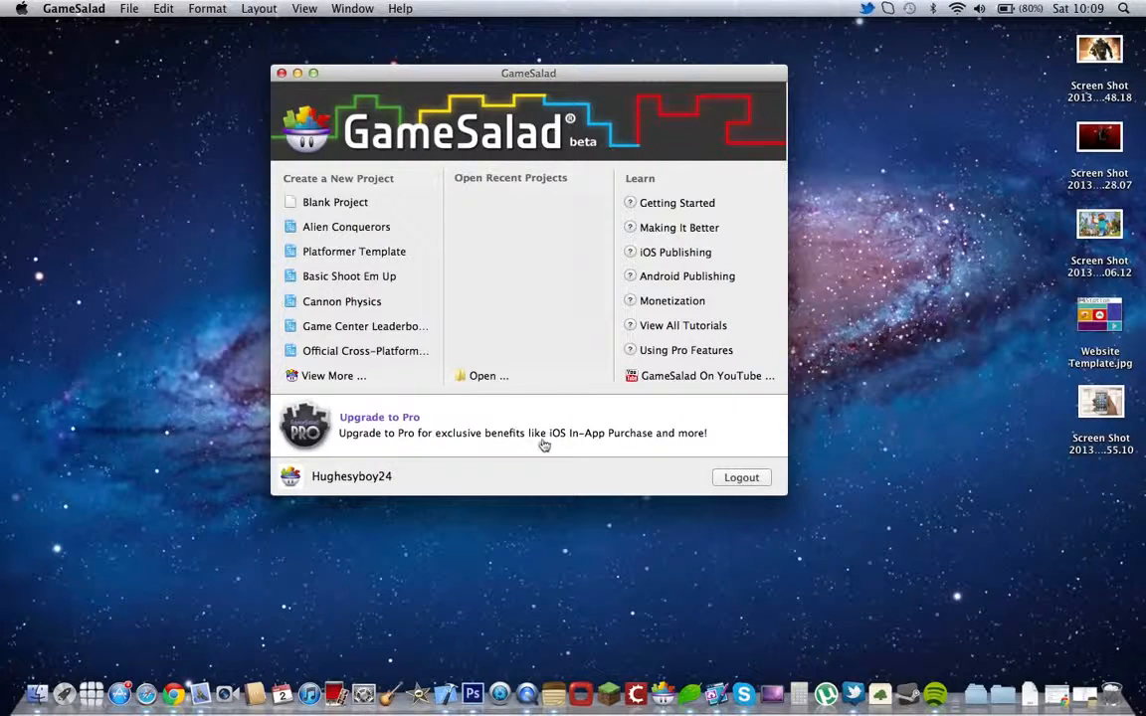
mouse_move(339, 215)
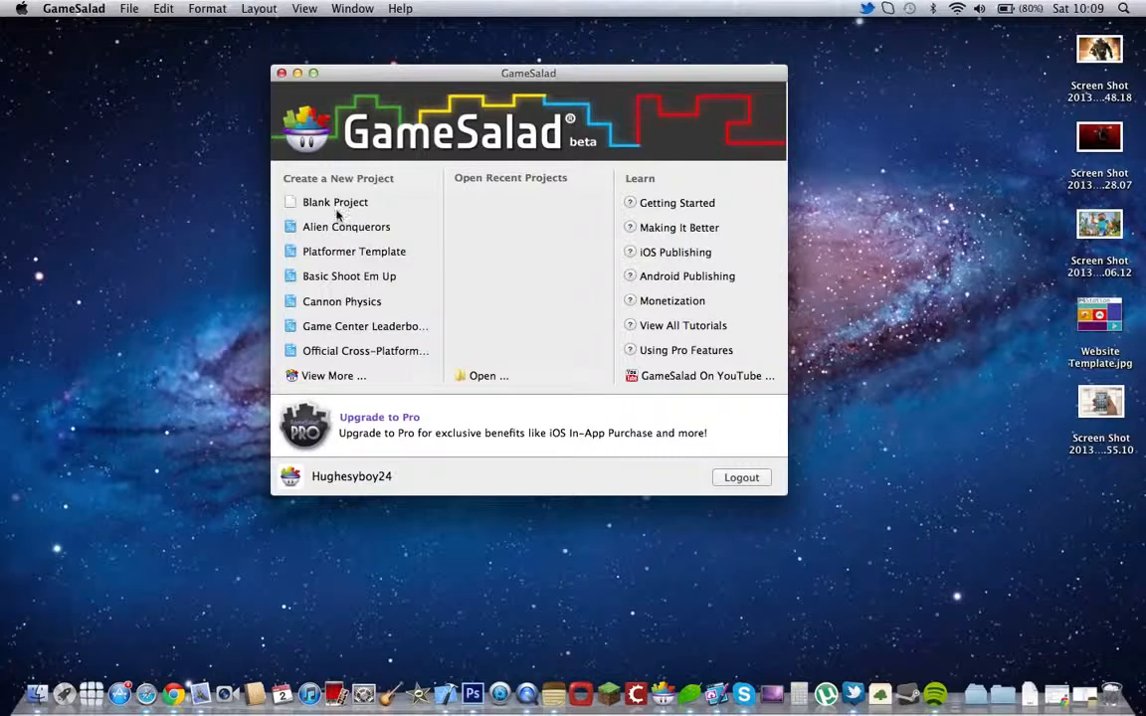
click(335, 203)
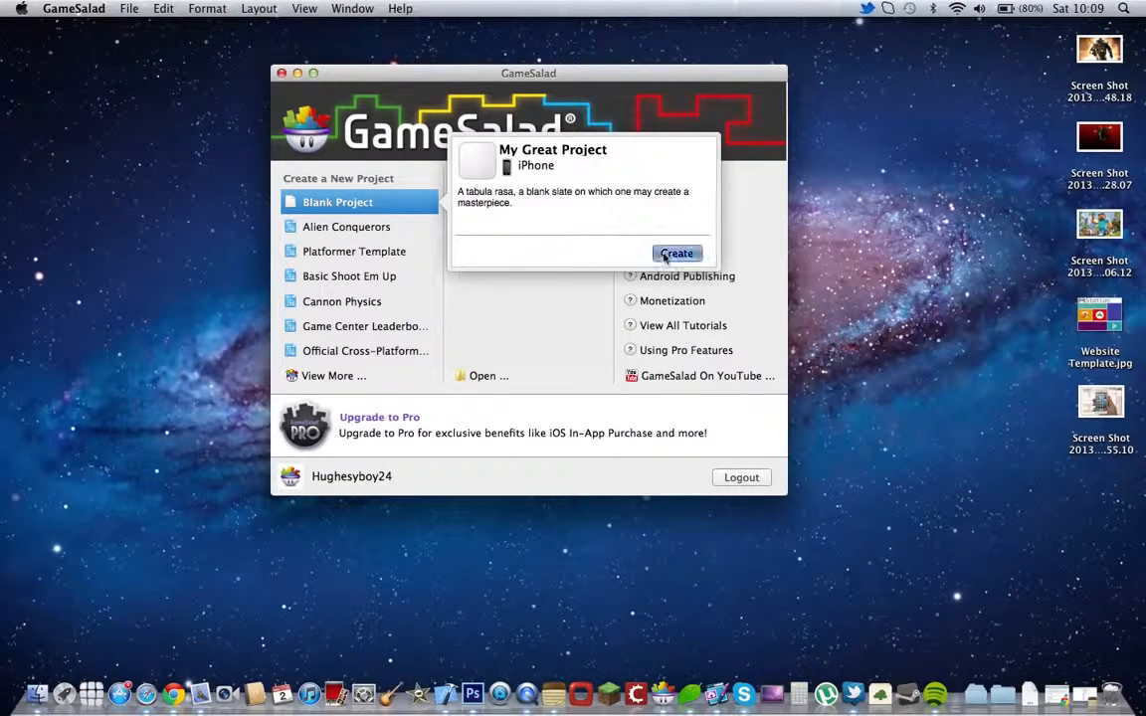
mouse_move(490, 263)
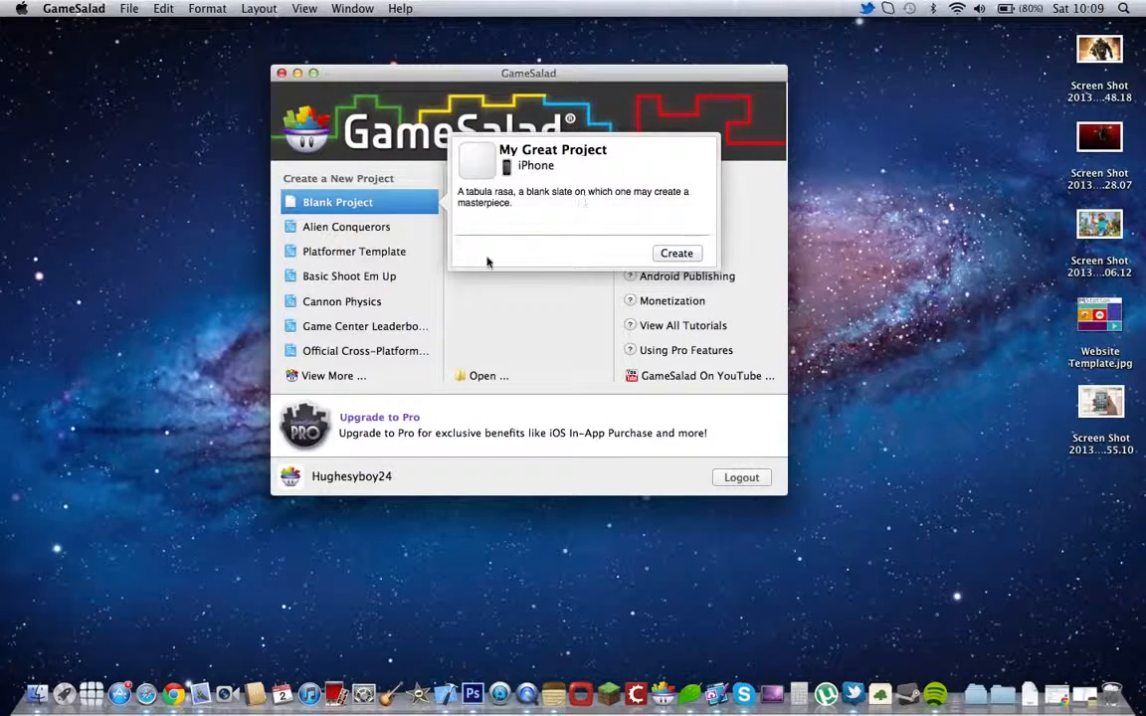
click(354, 250)
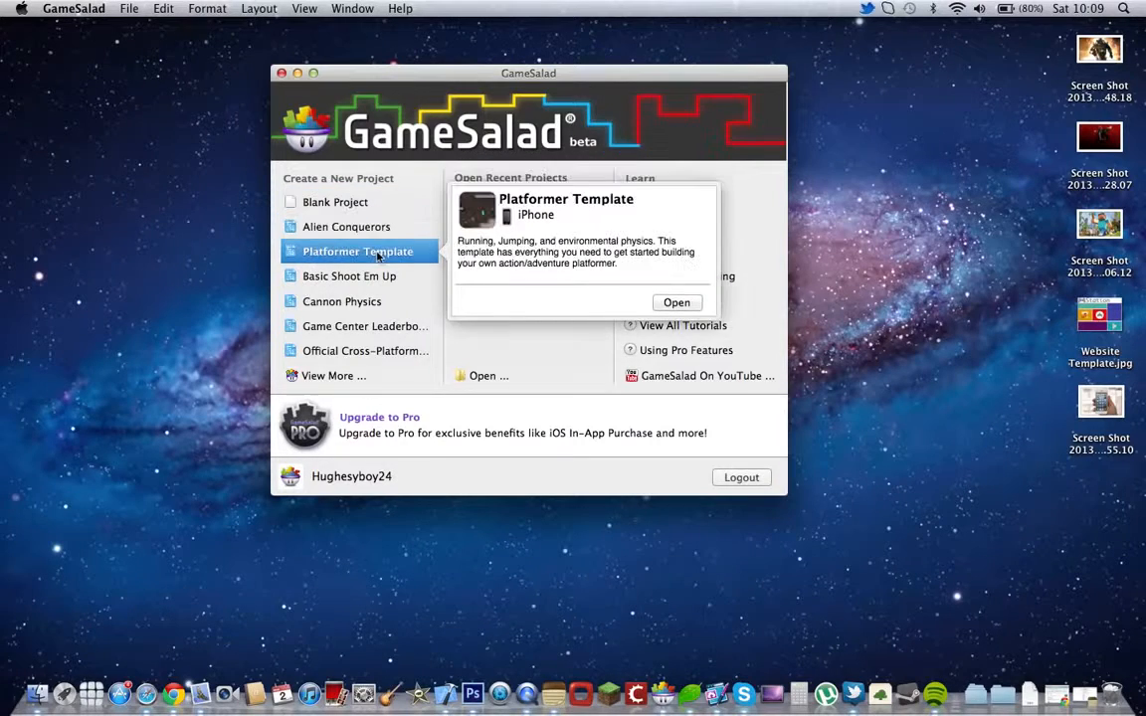
click(339, 203)
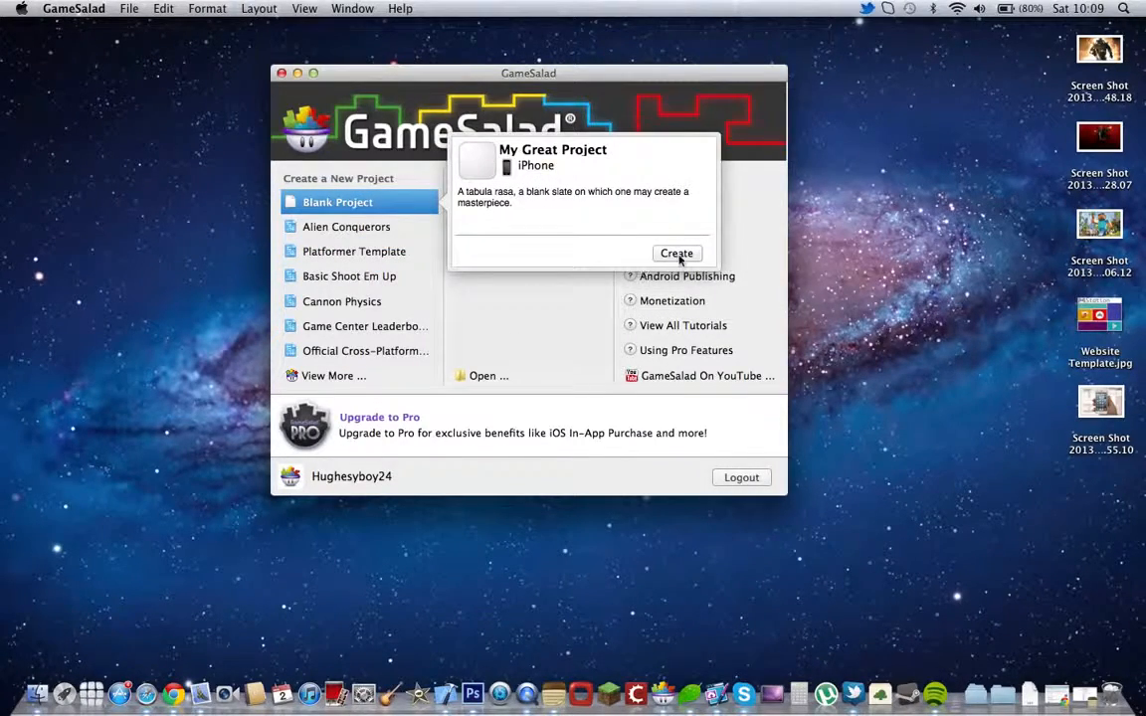
Step: Create the blank My Great Project, check its Scenes and Actors, and open the Initial Scene for editing
click(676, 253)
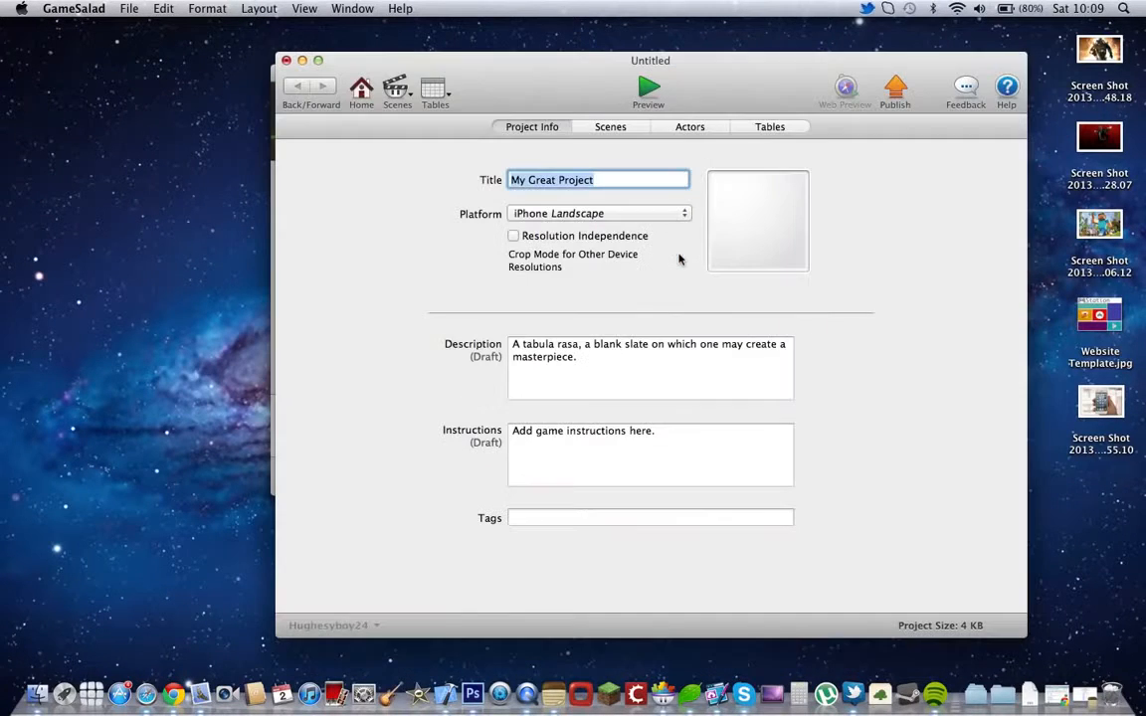
click(609, 128)
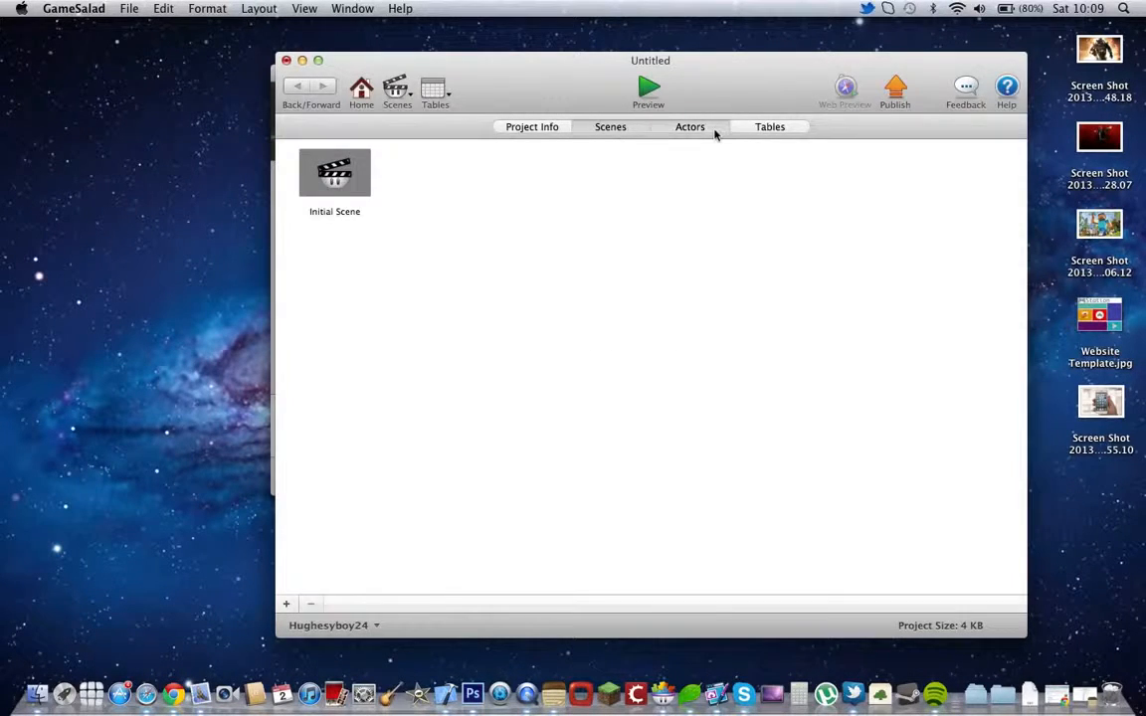
click(689, 127)
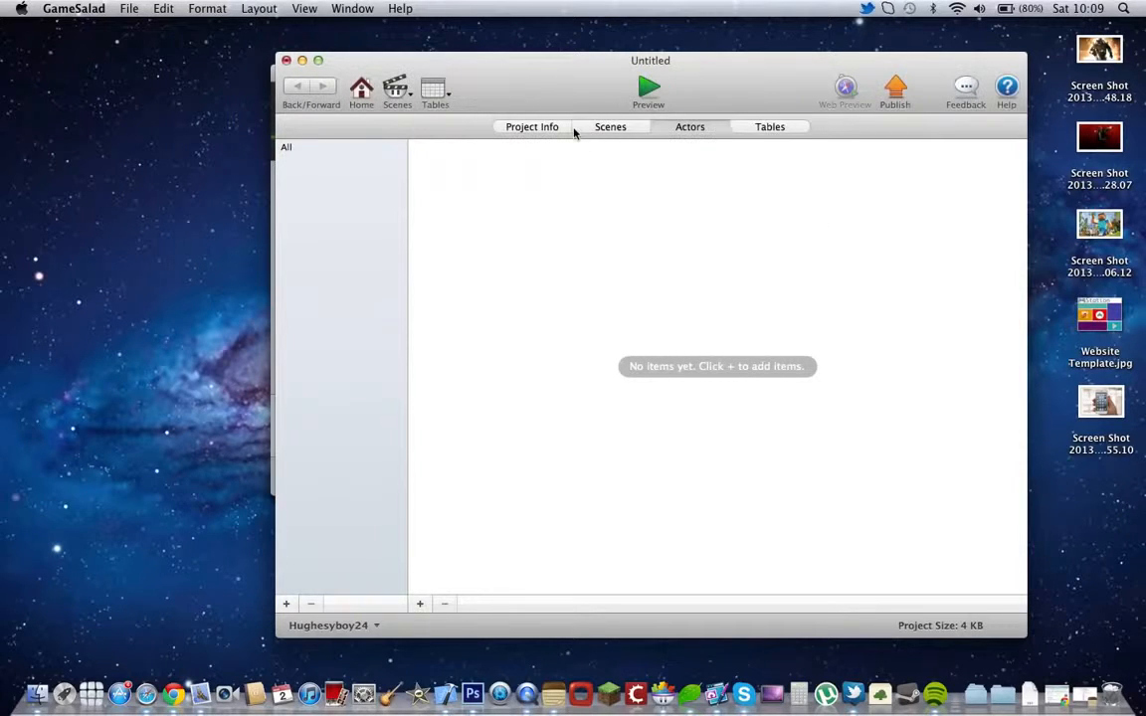
click(609, 127)
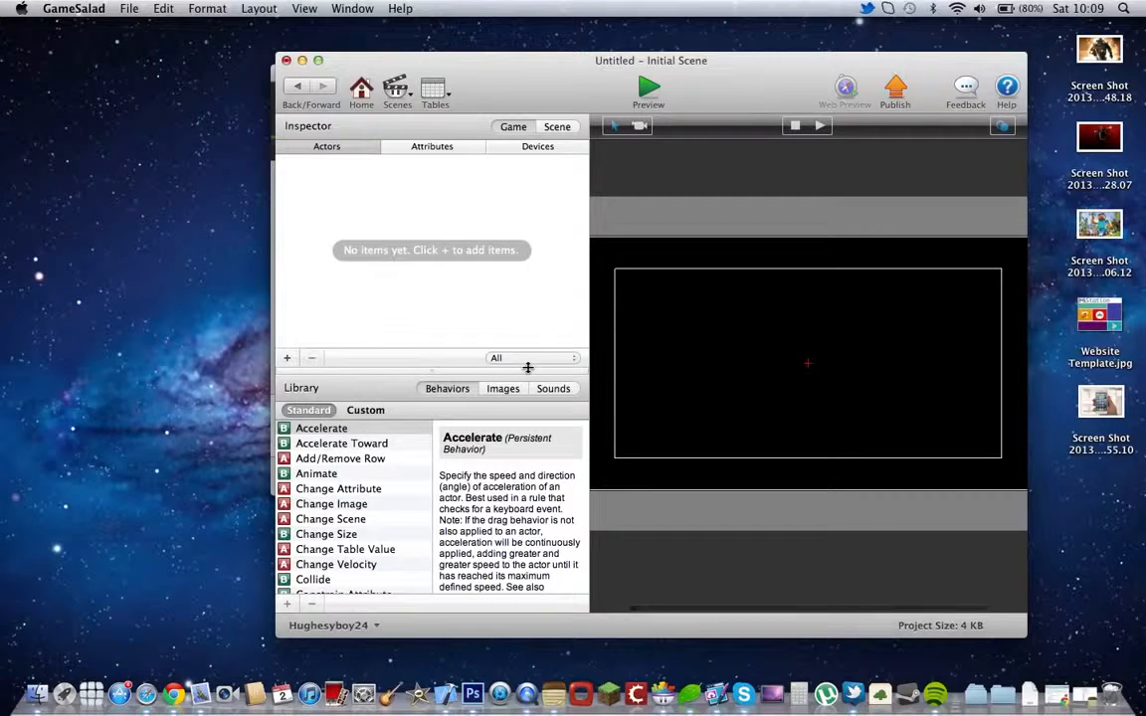
Step: Read the Accelerate behavior's description in the Library, then close the untitled project window
click(322, 428)
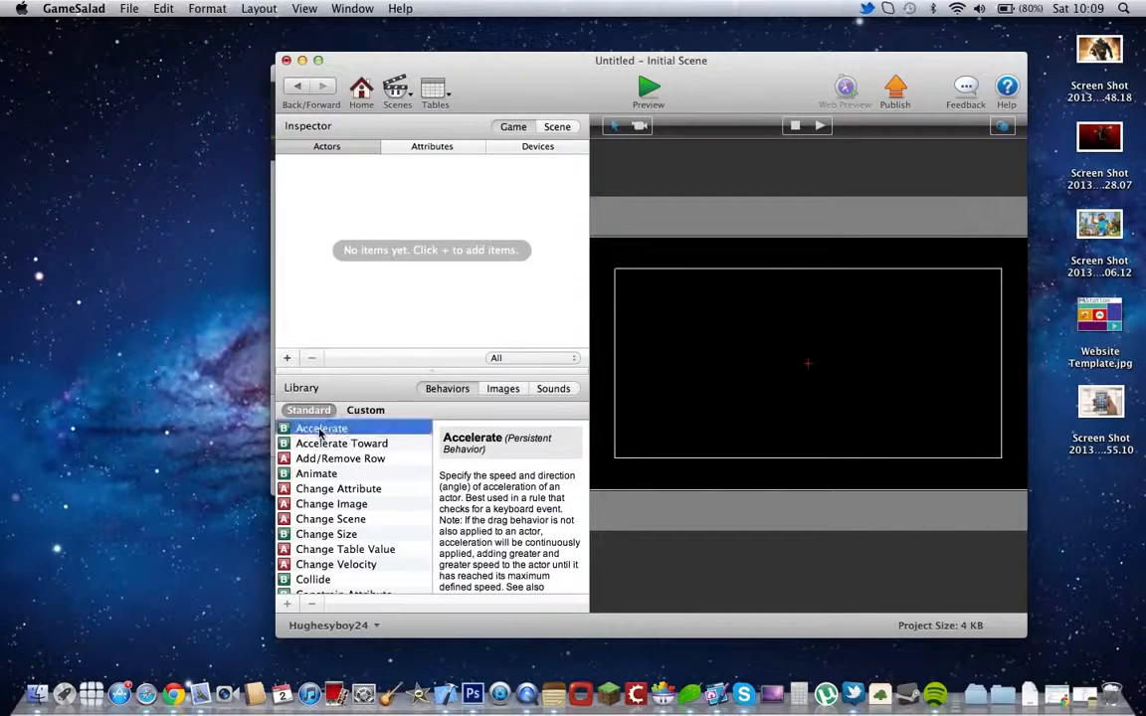
mouse_move(386, 430)
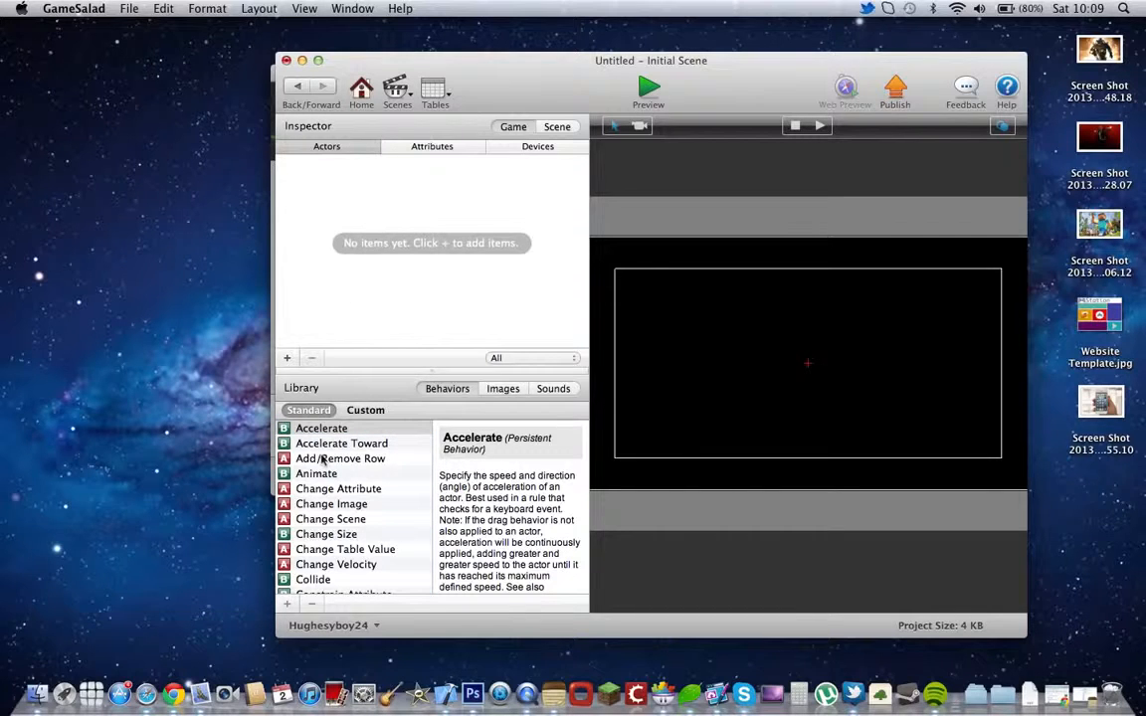
scroll(down, 3)
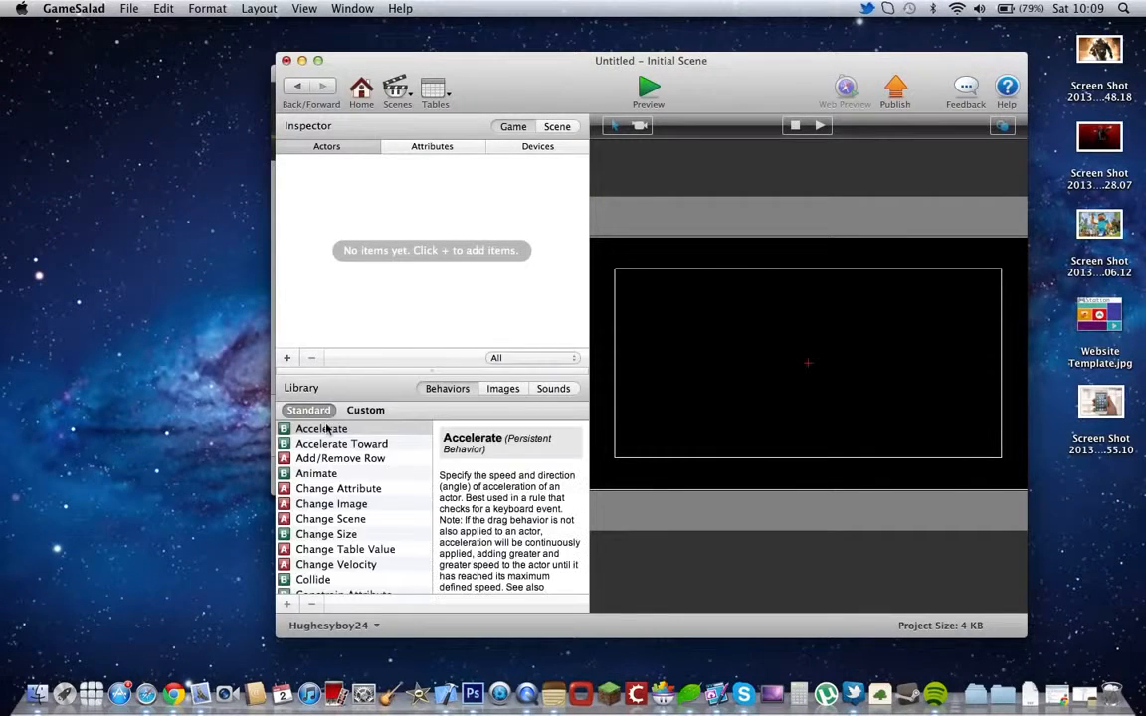
mouse_move(394, 299)
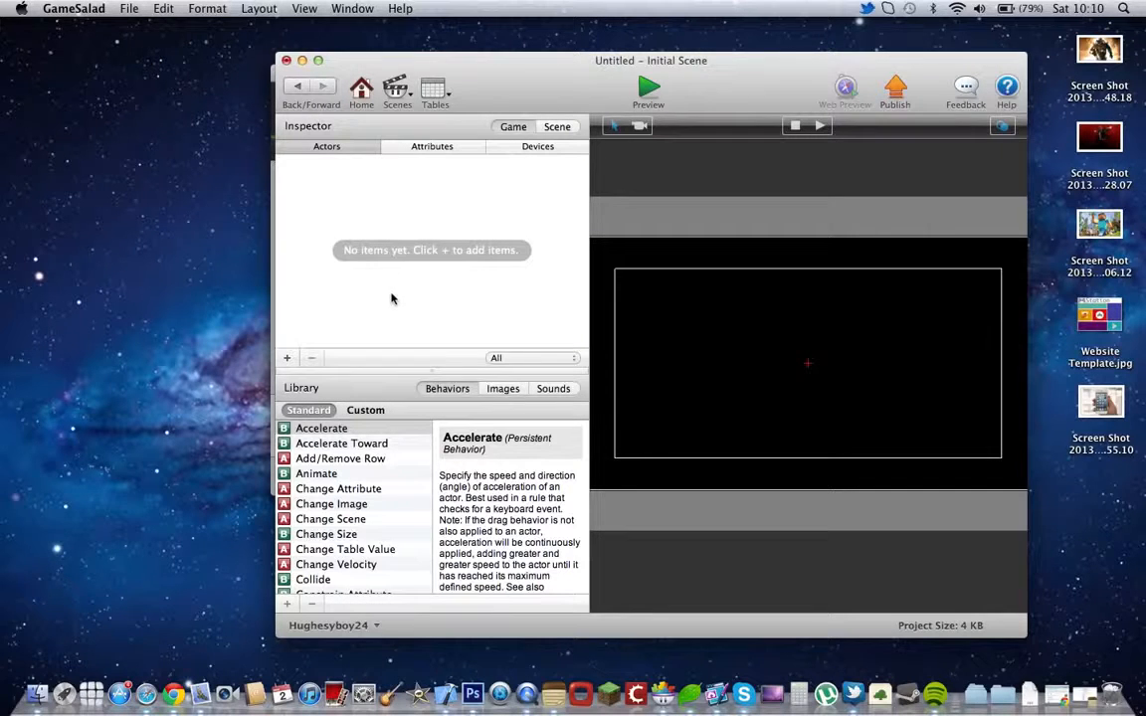
click(287, 60)
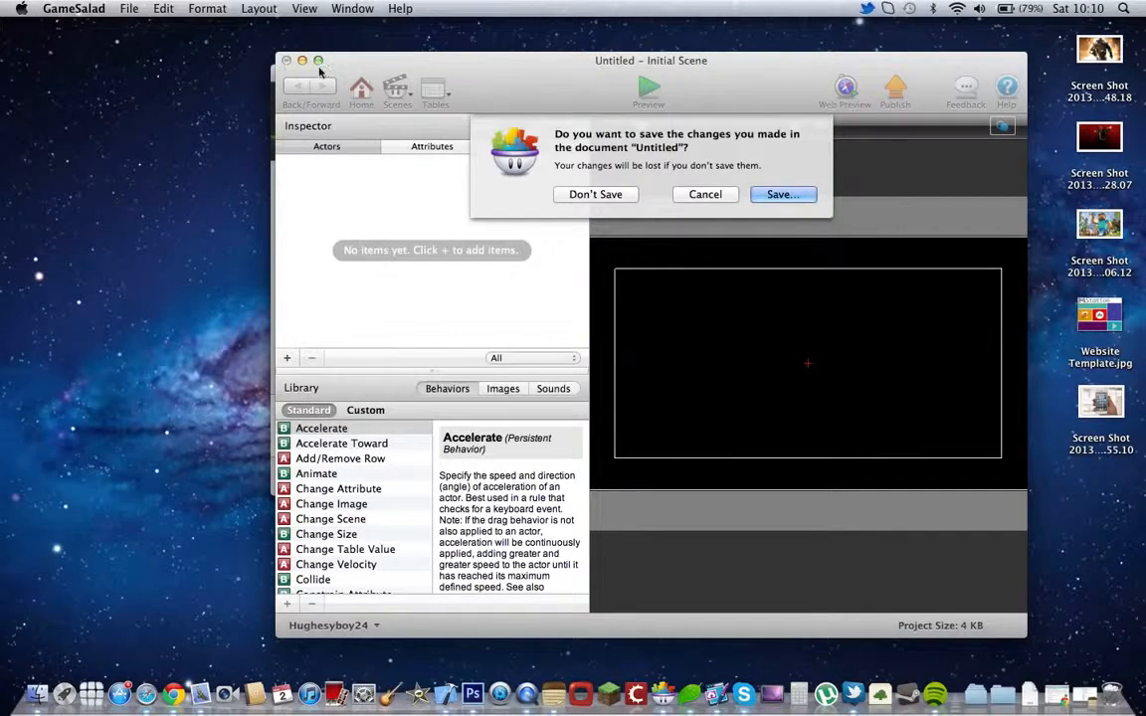
Step: Discard the GameSalad project without saving, then launch Coda 2 and open a new untitled site's blank page
click(595, 195)
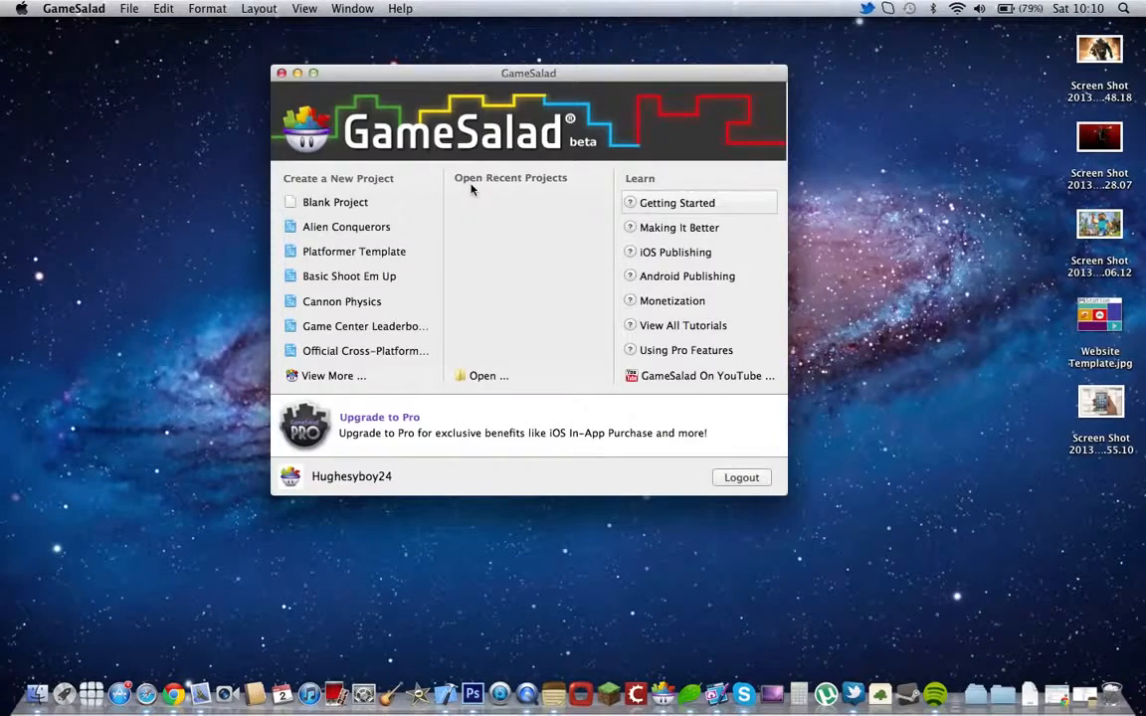
click(282, 72)
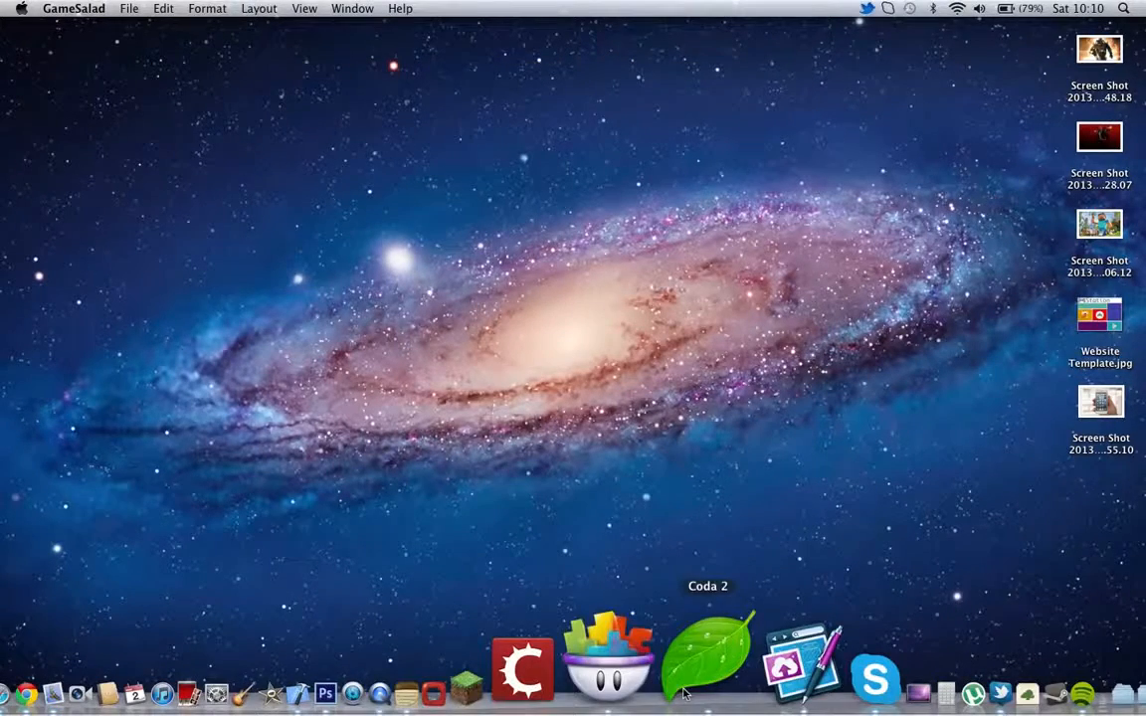
click(701, 657)
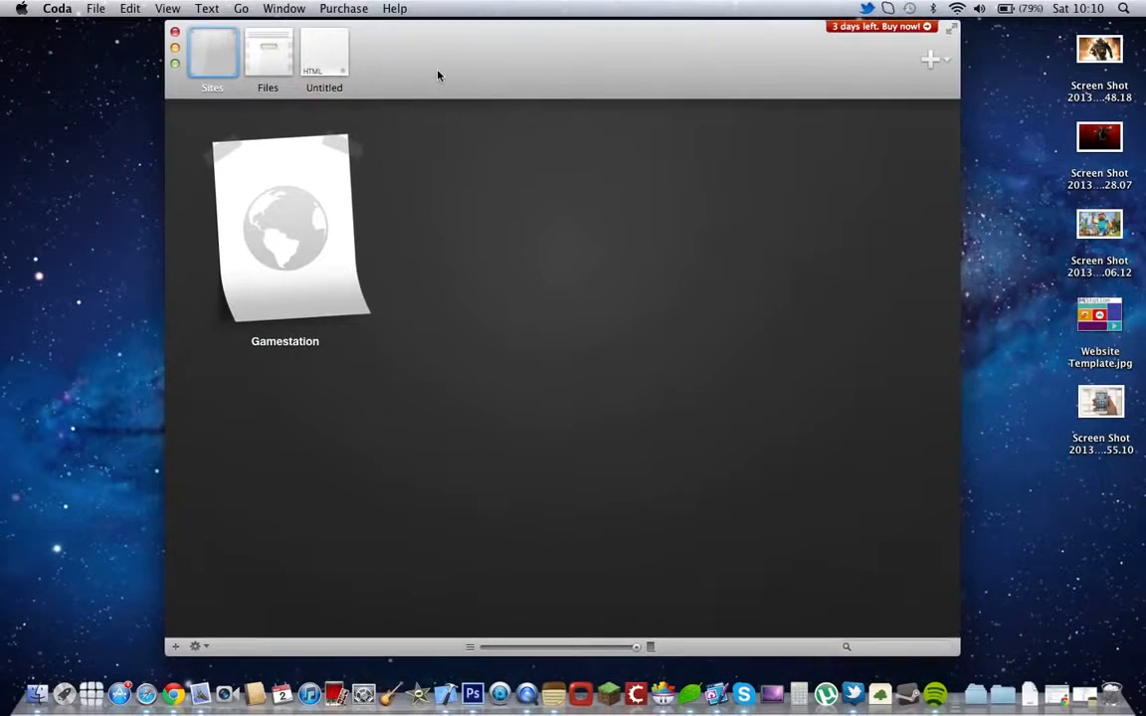
click(323, 52)
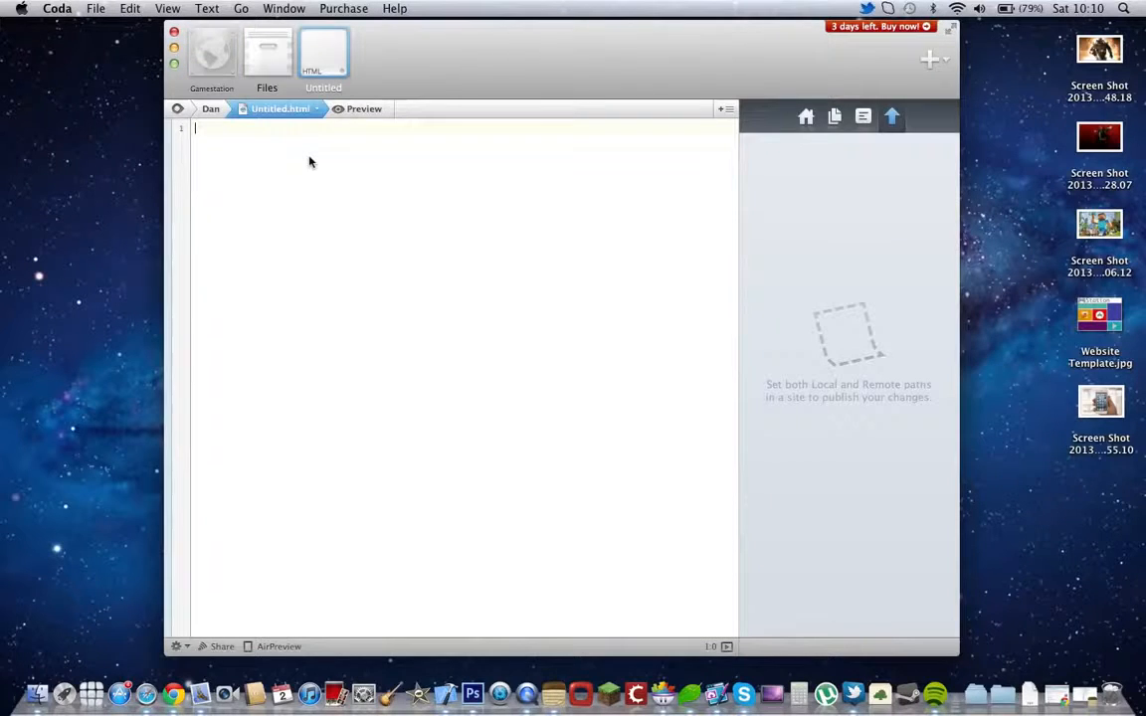
click(356, 108)
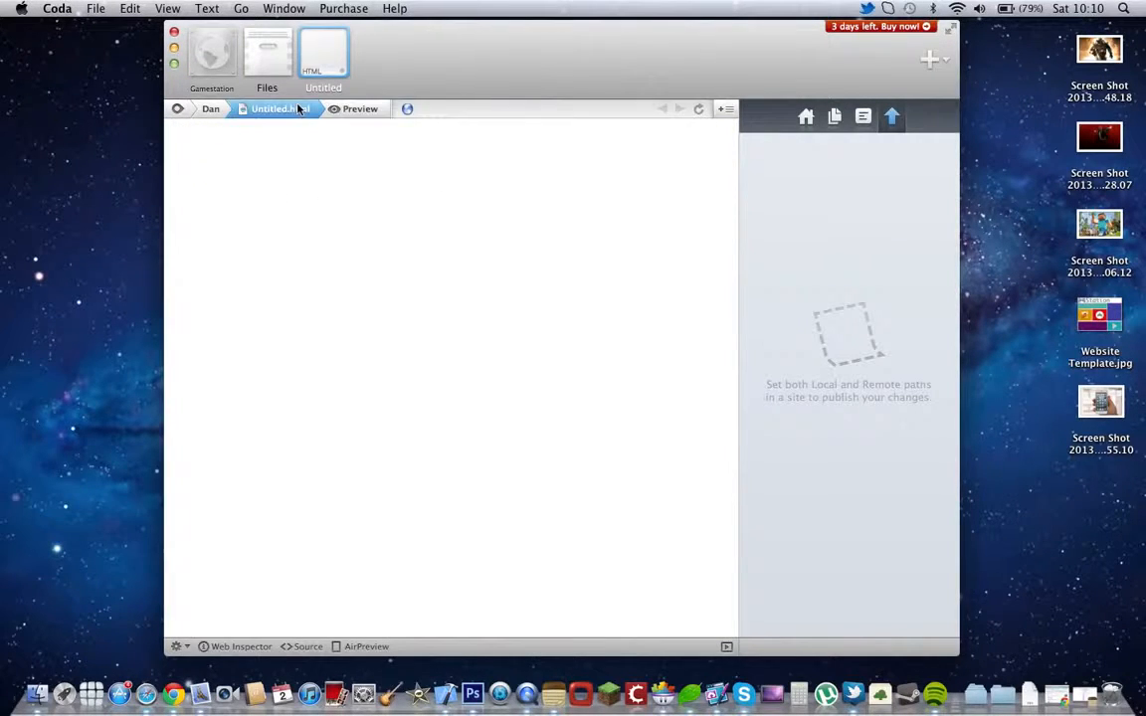
click(279, 108)
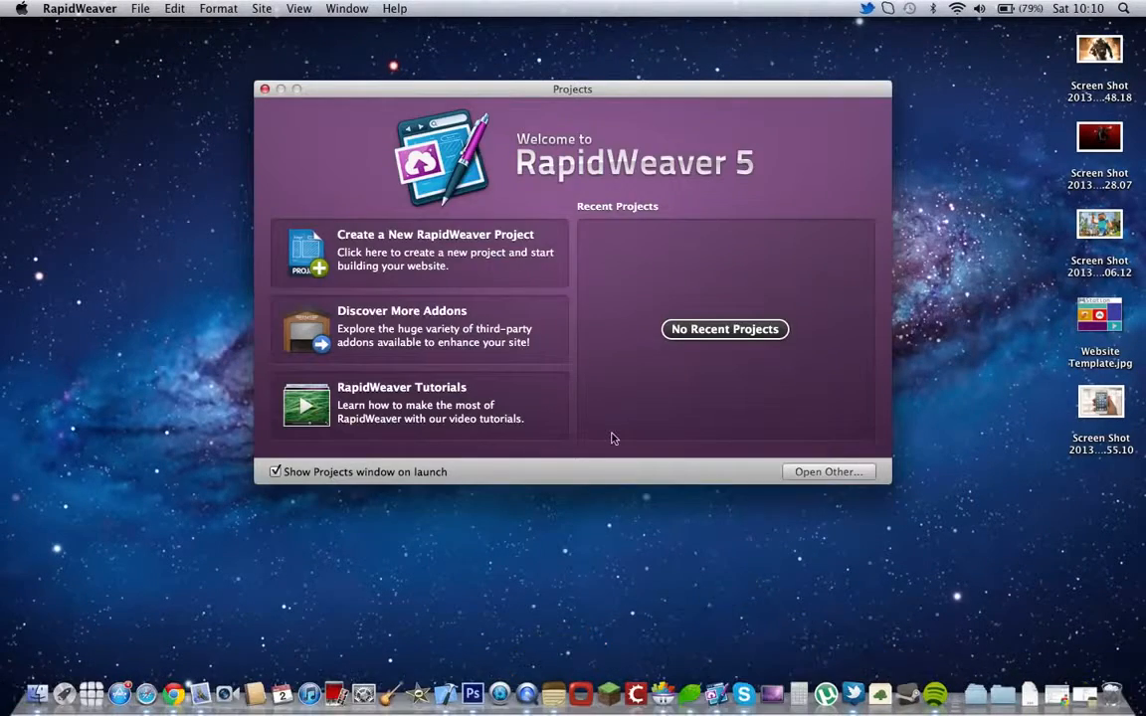
mouse_move(404, 251)
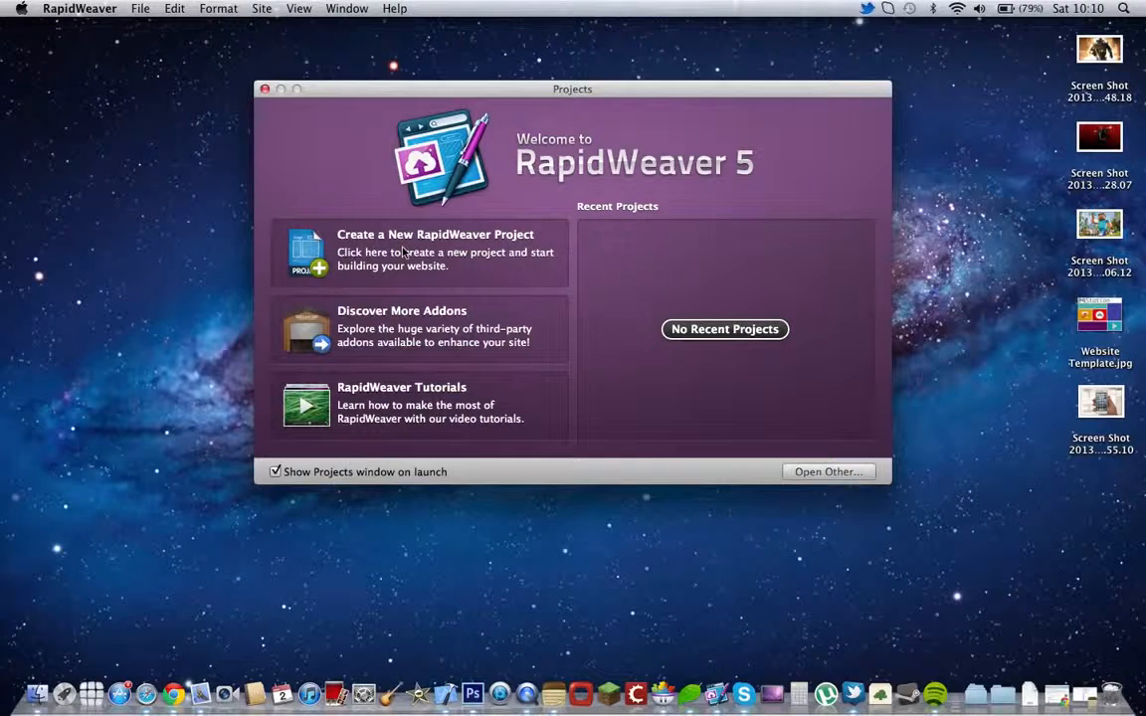
Step: Start a new RapidWeaver project with a Blog page and look through the available site themes
click(408, 251)
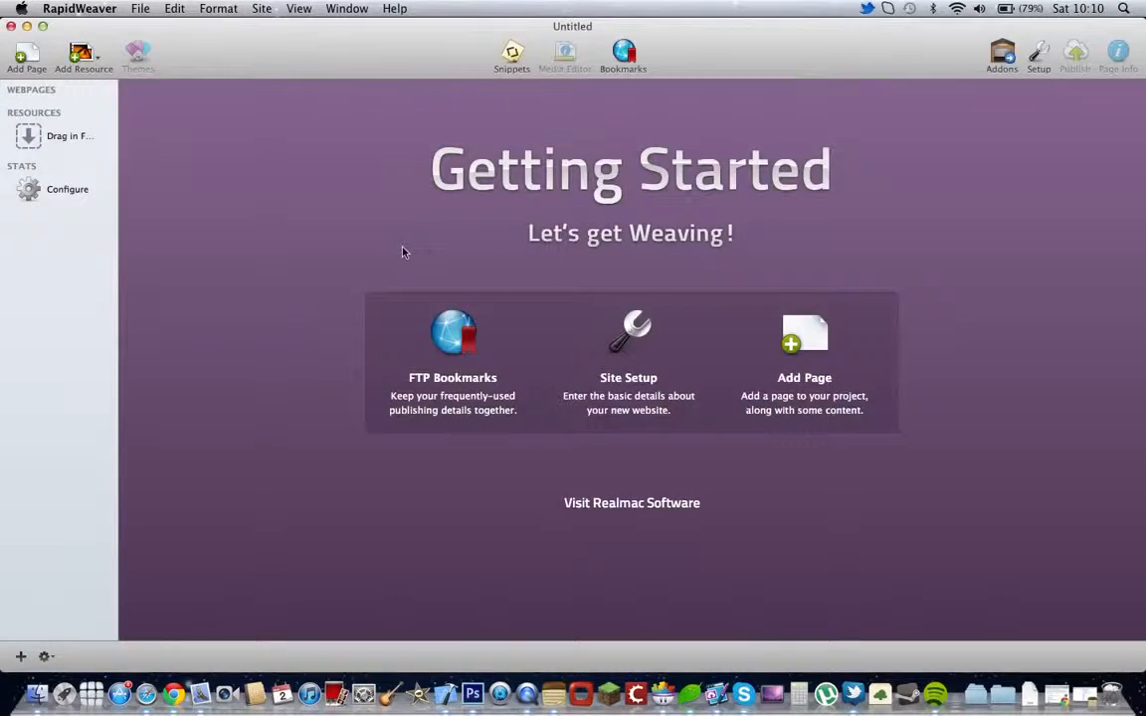
mouse_move(36, 56)
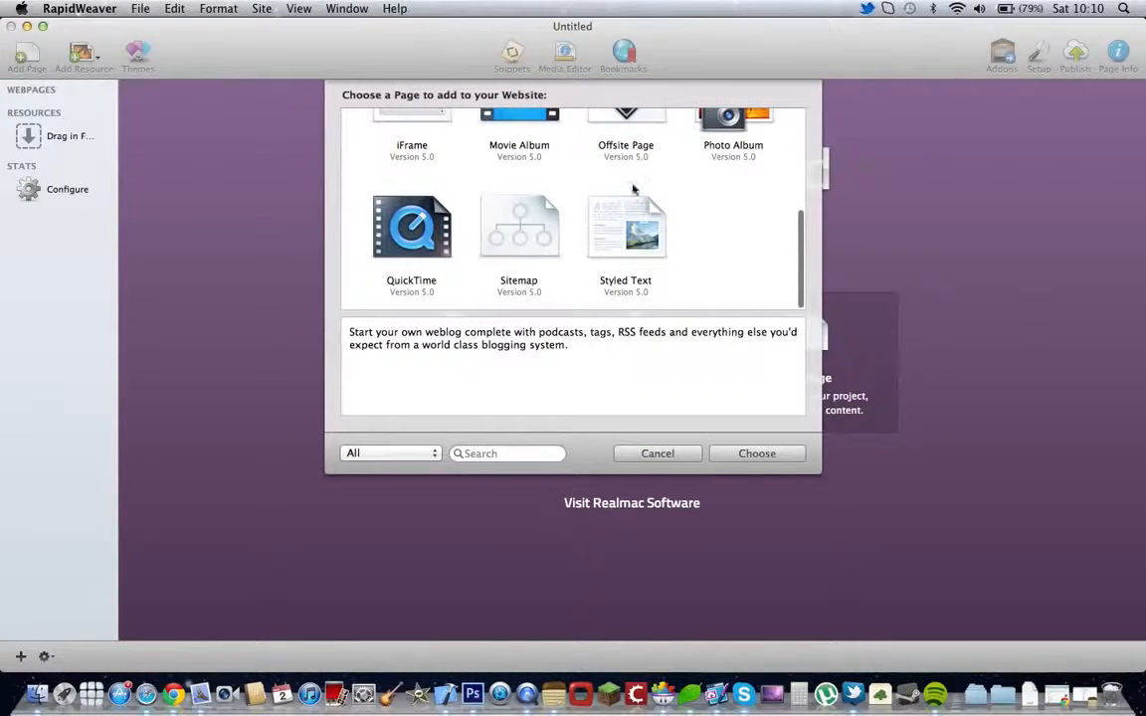
mouse_move(704, 214)
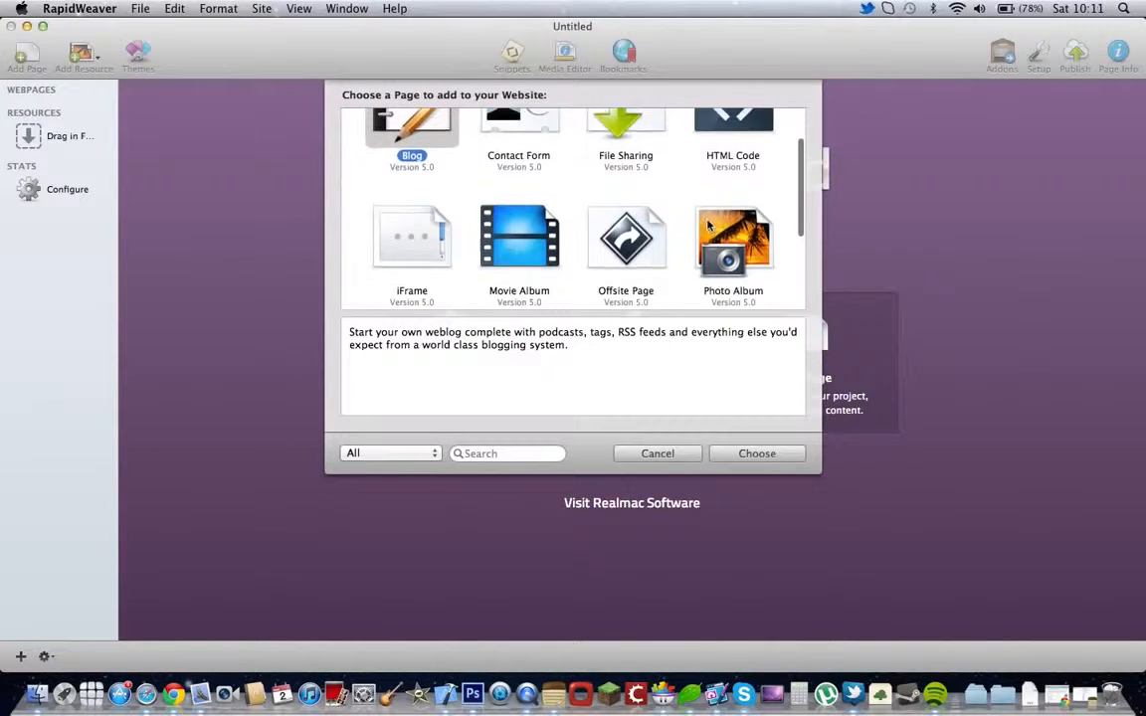
click(657, 454)
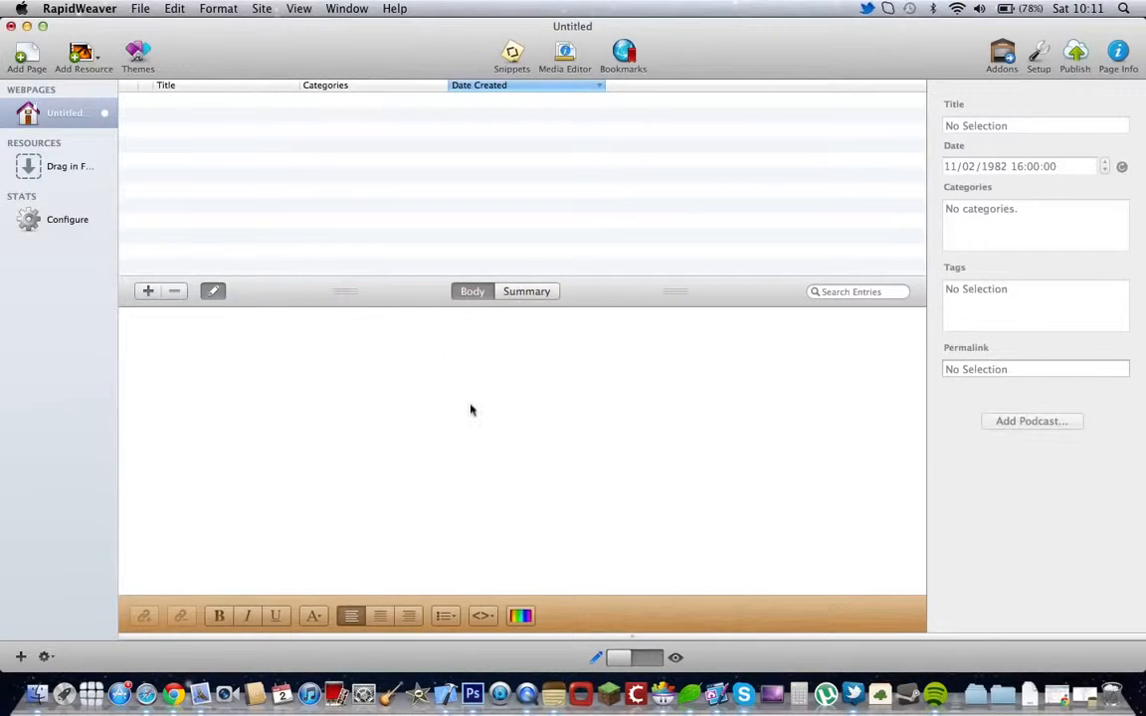
click(121, 54)
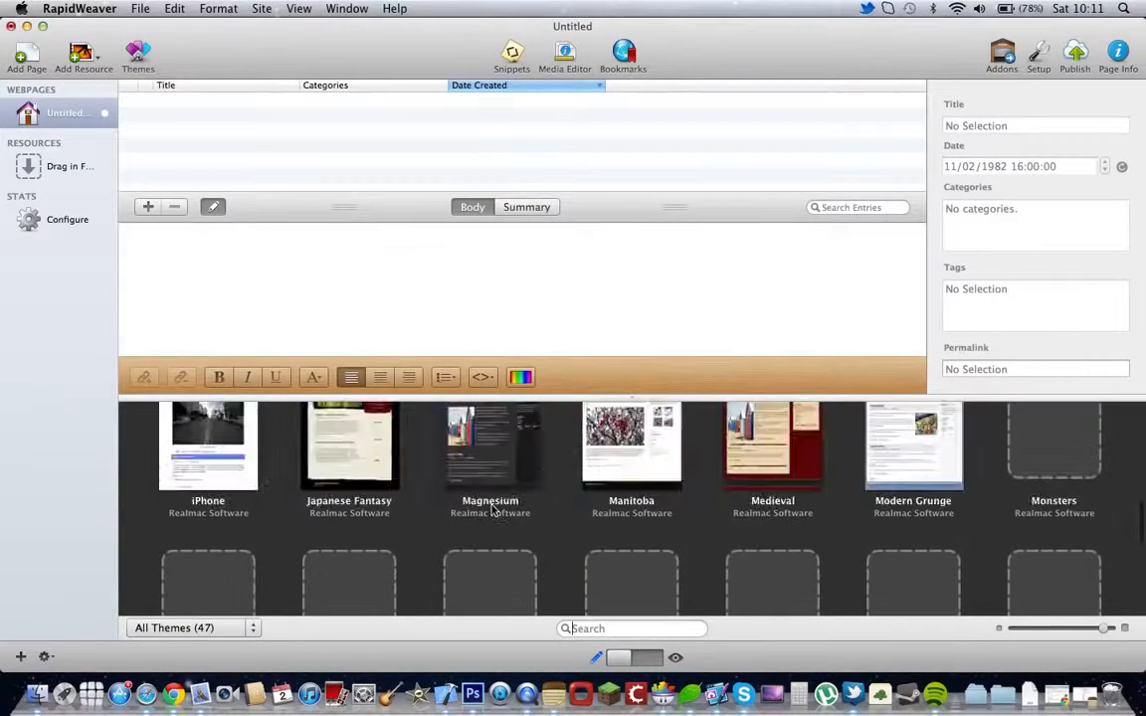
scroll(down, 3)
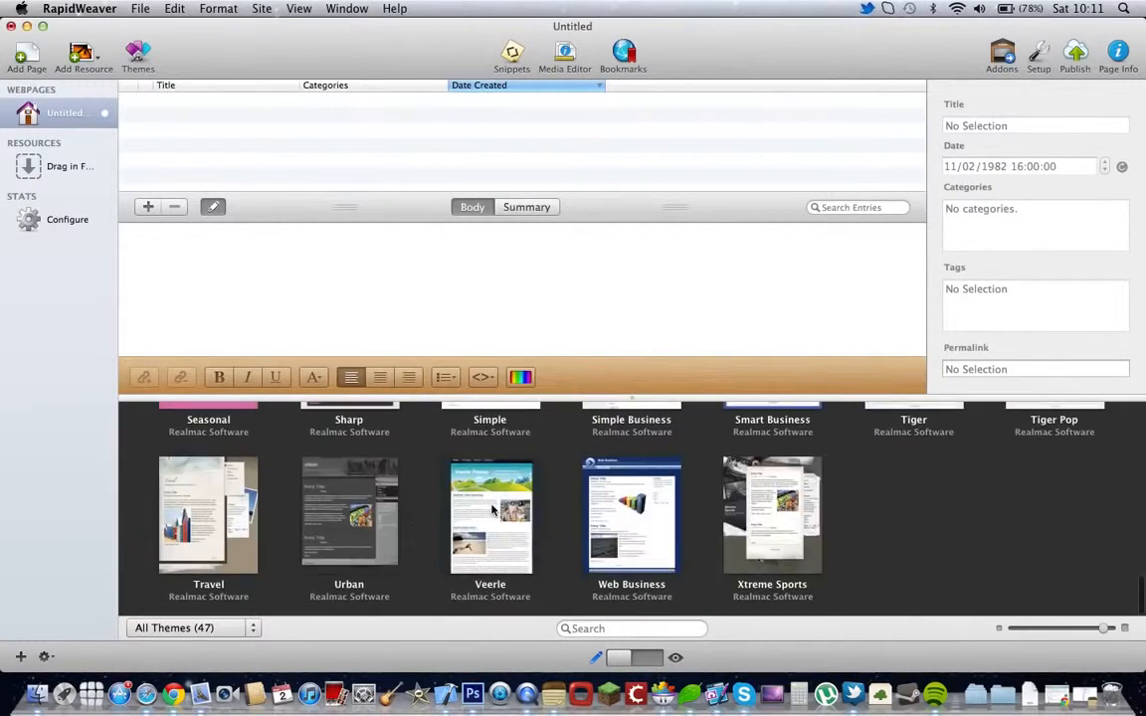
click(490, 516)
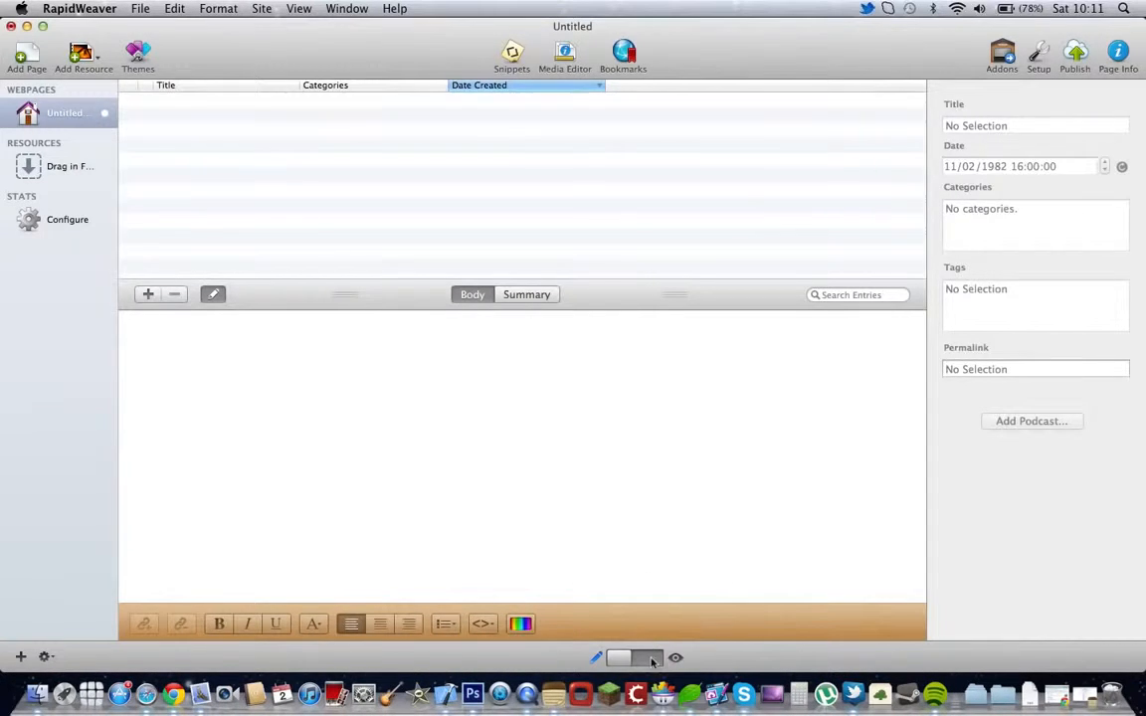
Step: Preview the blog page, dismiss the RSS export error, and ask to remove the page from the site
click(1070, 56)
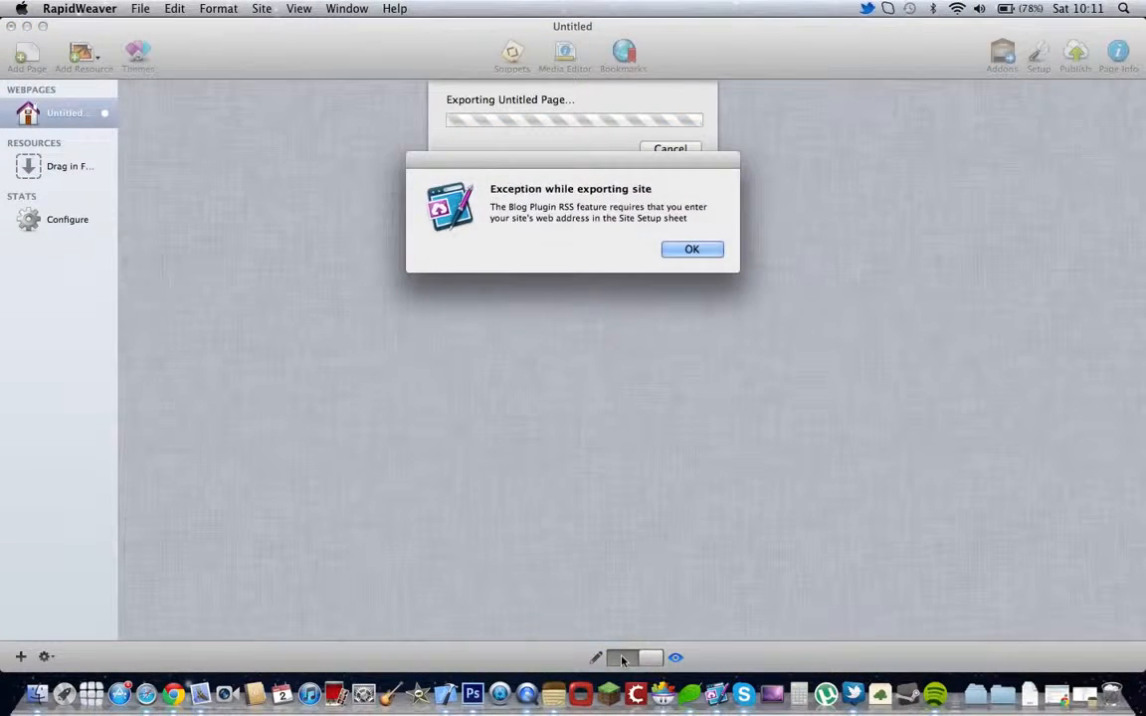
click(693, 249)
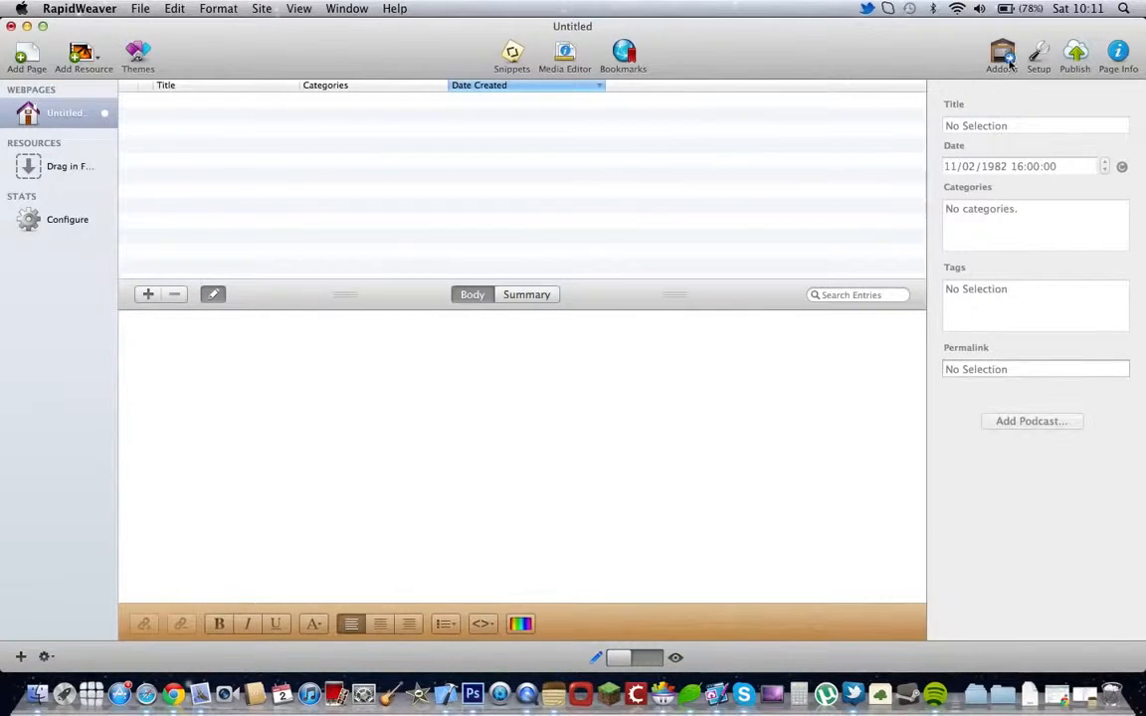
mouse_move(1064, 68)
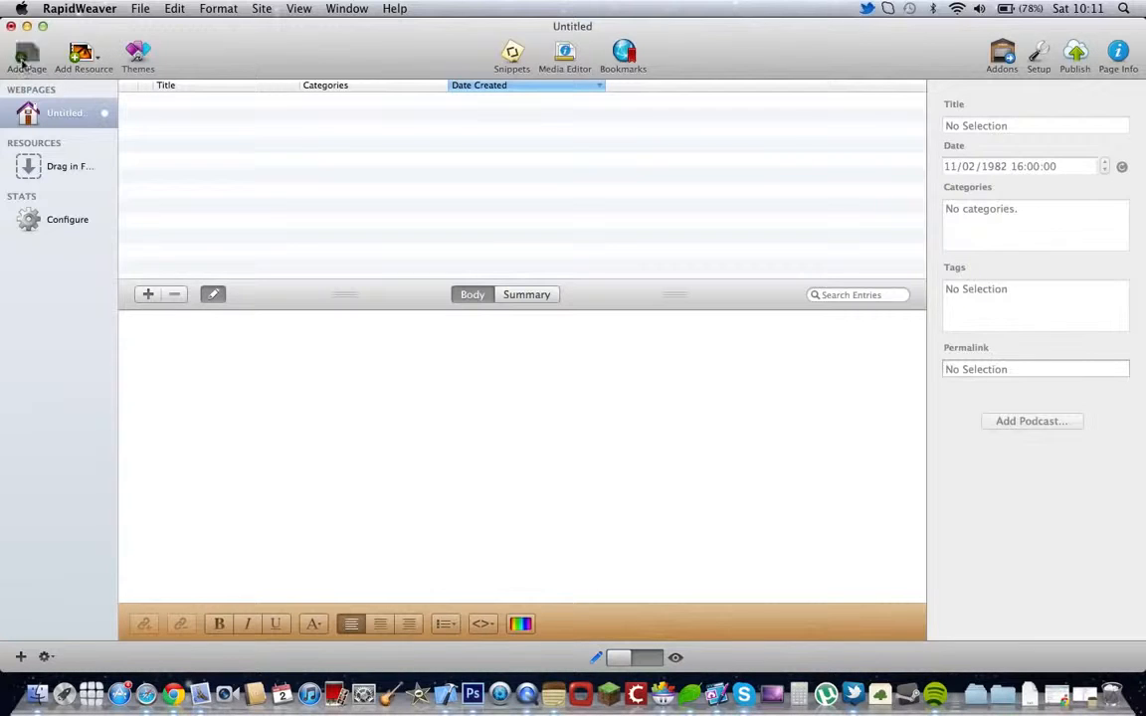
click(28, 51)
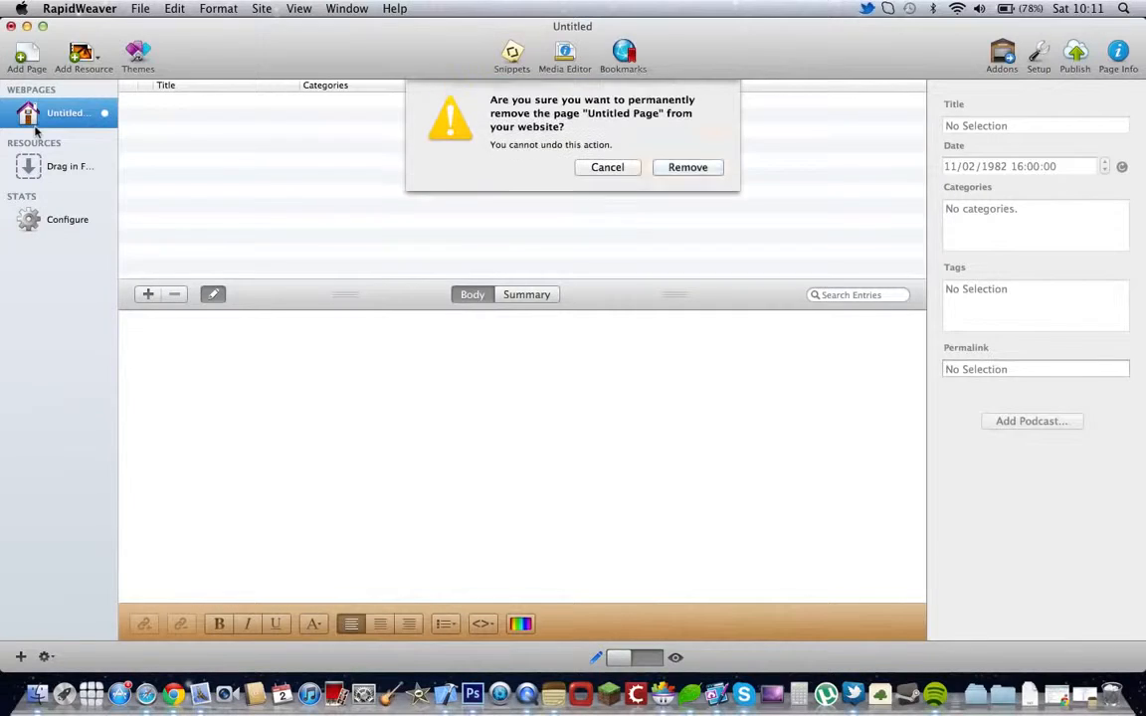
Step: Confirm removing the blog page and add a Styled Text page filled with placeholder text
click(688, 167)
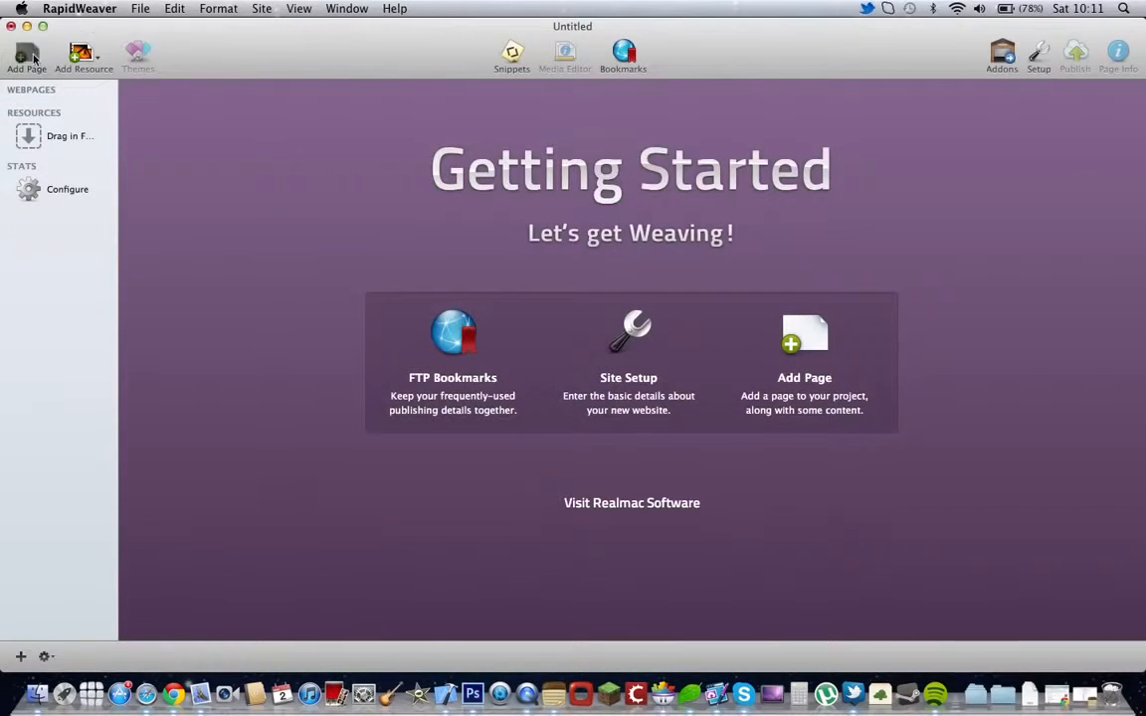
click(22, 55)
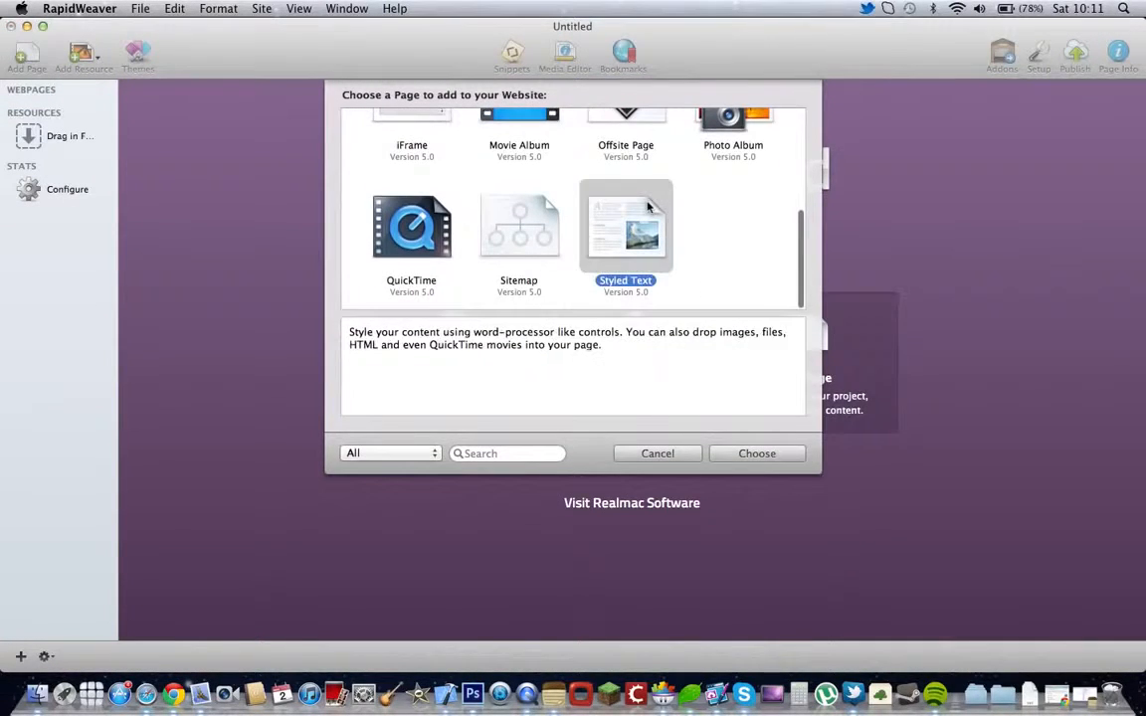
click(757, 454)
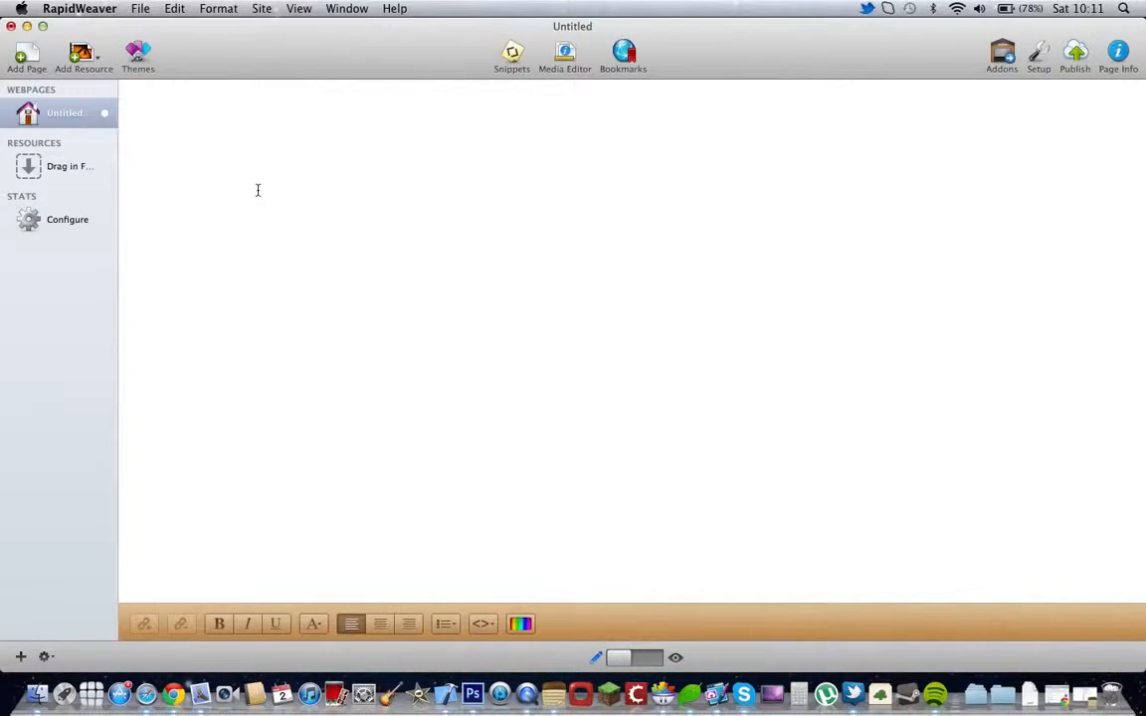
text(gyjhjkhjgjhjkhkhjkjh)
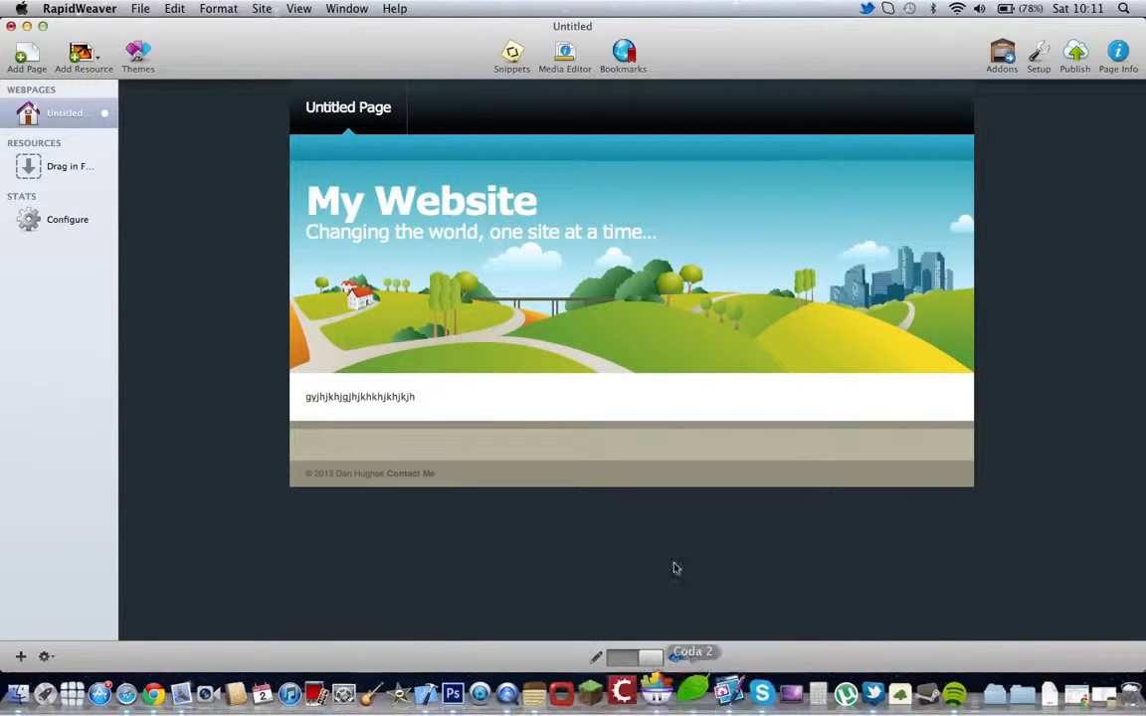
Step: Rename the untitled Styled Text page in the sidebar to Home
click(64, 113)
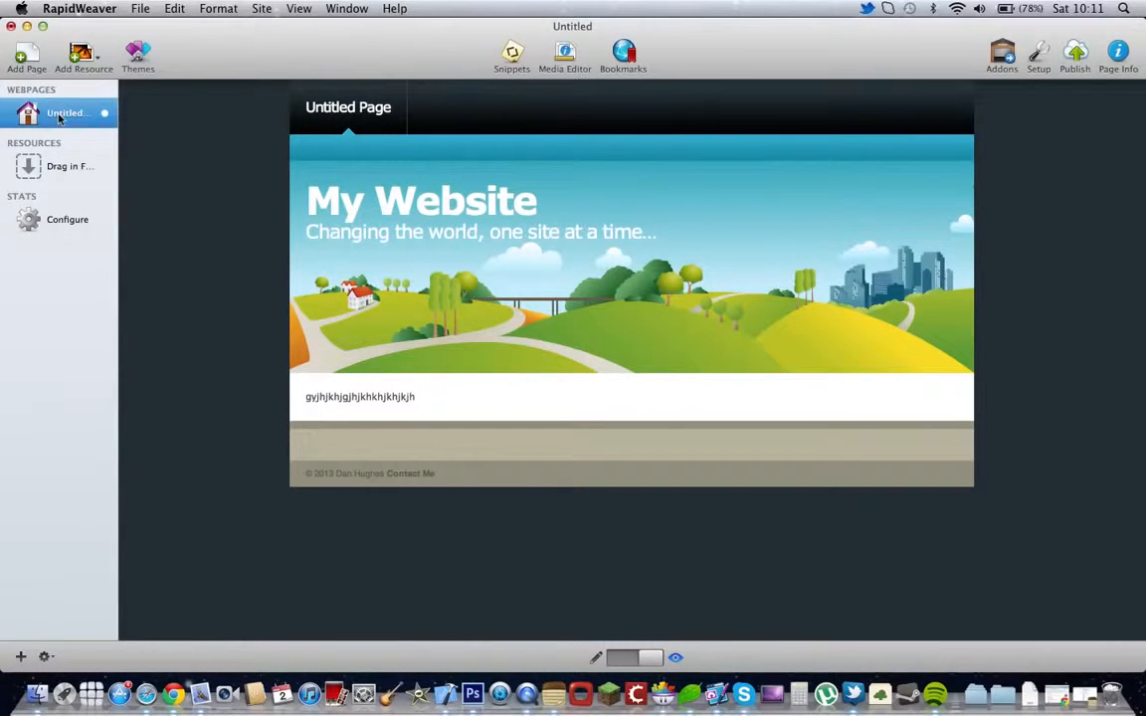
double_click(67, 112)
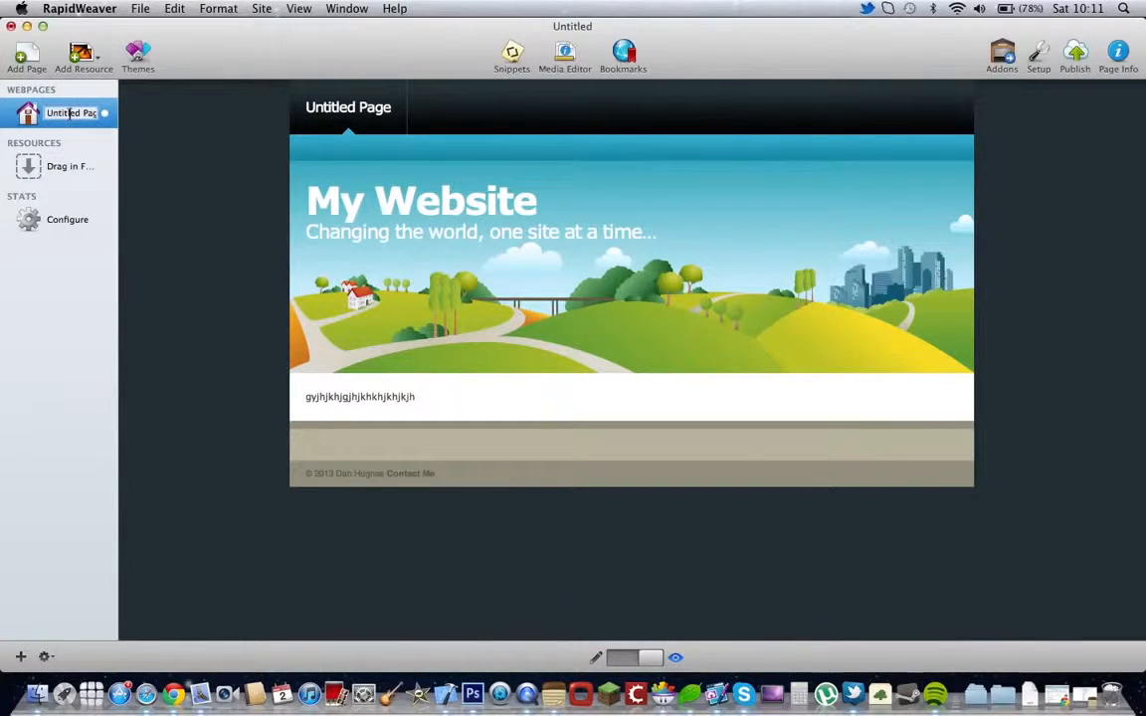
text(Home)
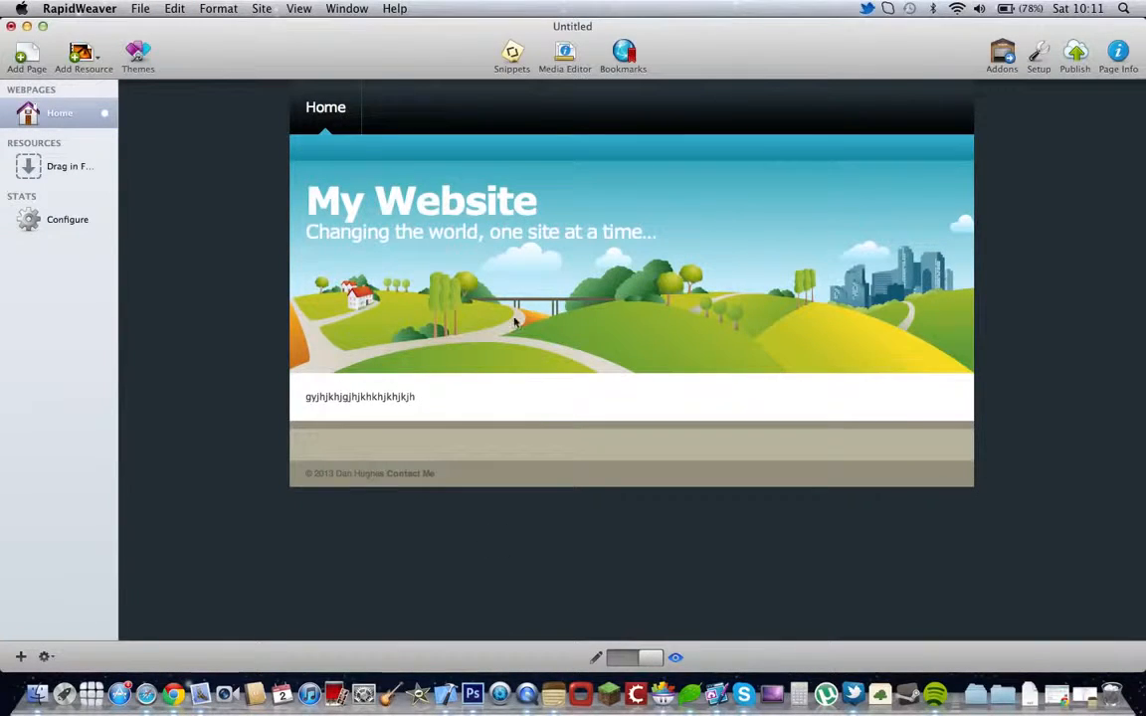
mouse_move(378, 100)
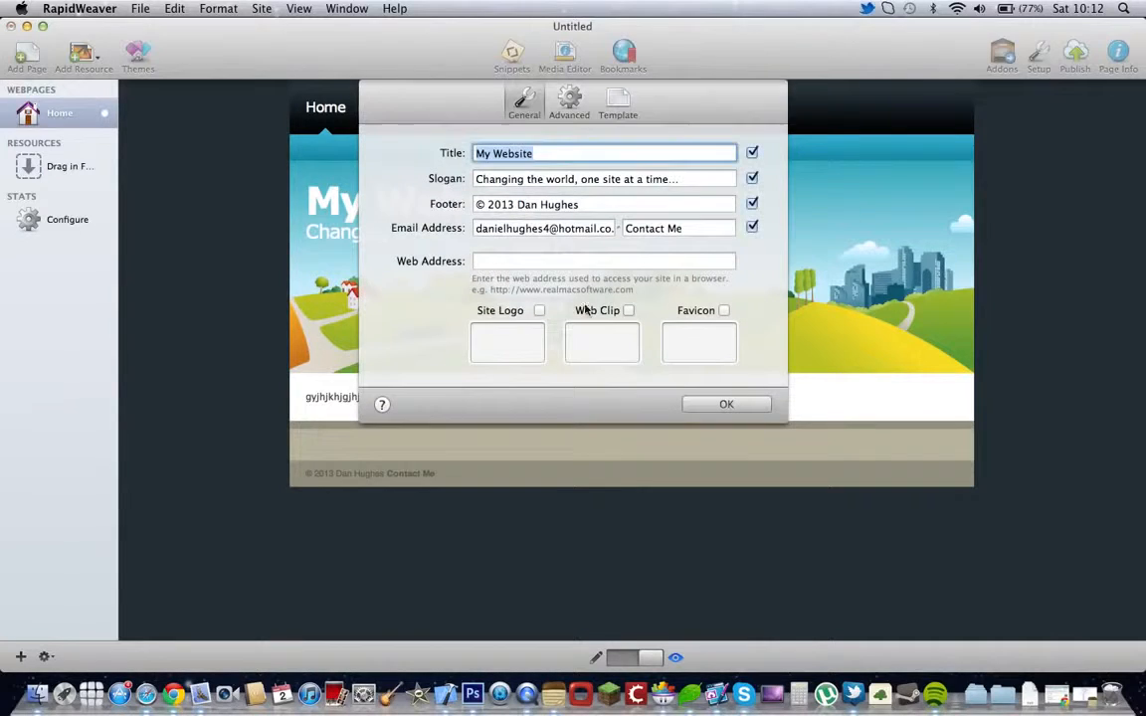
Step: Change the site title in Setup to 'Subscribe :D' and apply it
text(S)
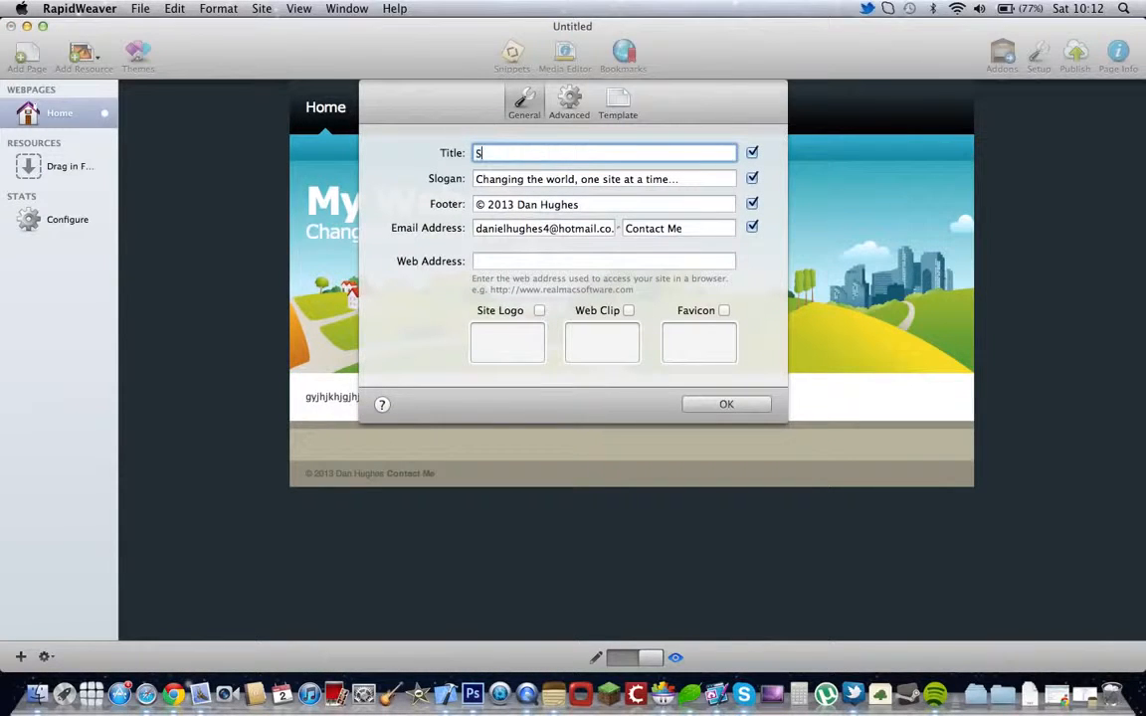
text(ubscribe :d)
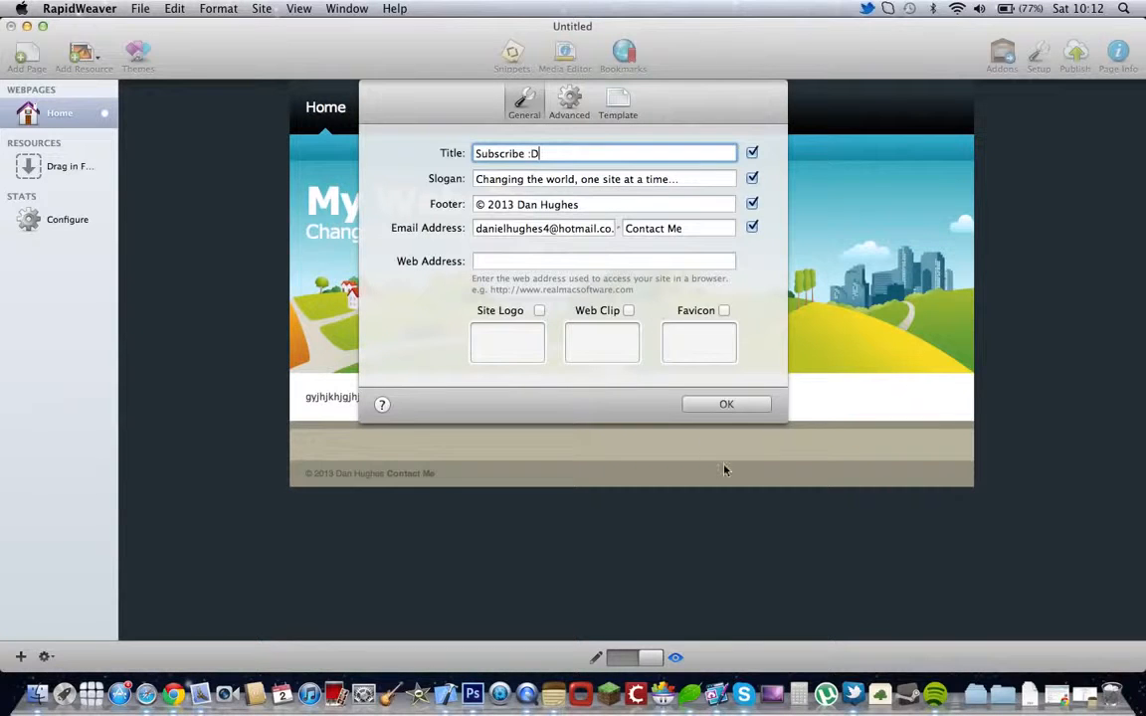
click(727, 404)
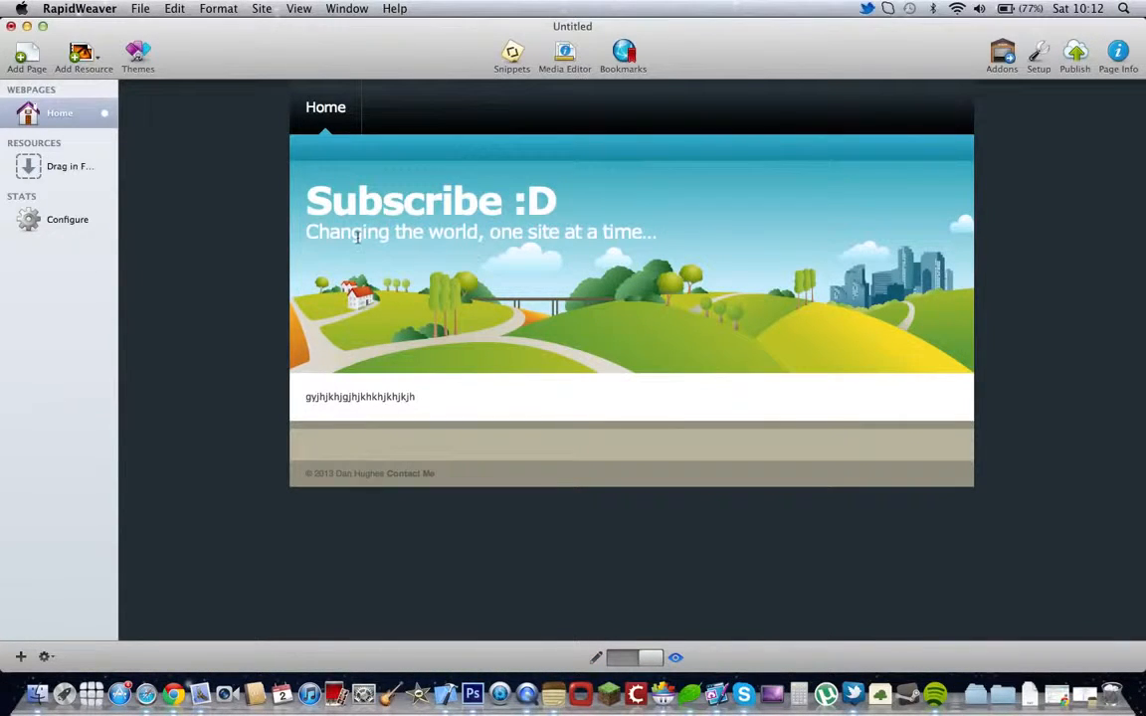
Step: Attempt to publish, dismiss the missing base URL warning, recheck Setup, and quit the project without saving
click(1072, 52)
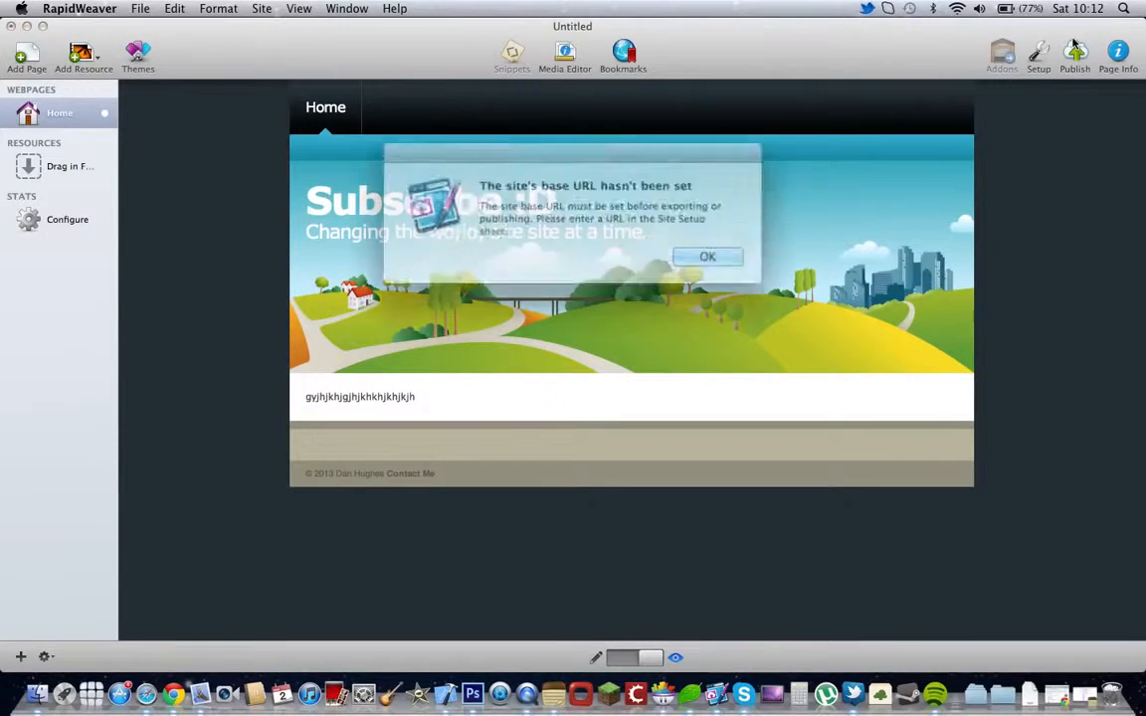
click(709, 257)
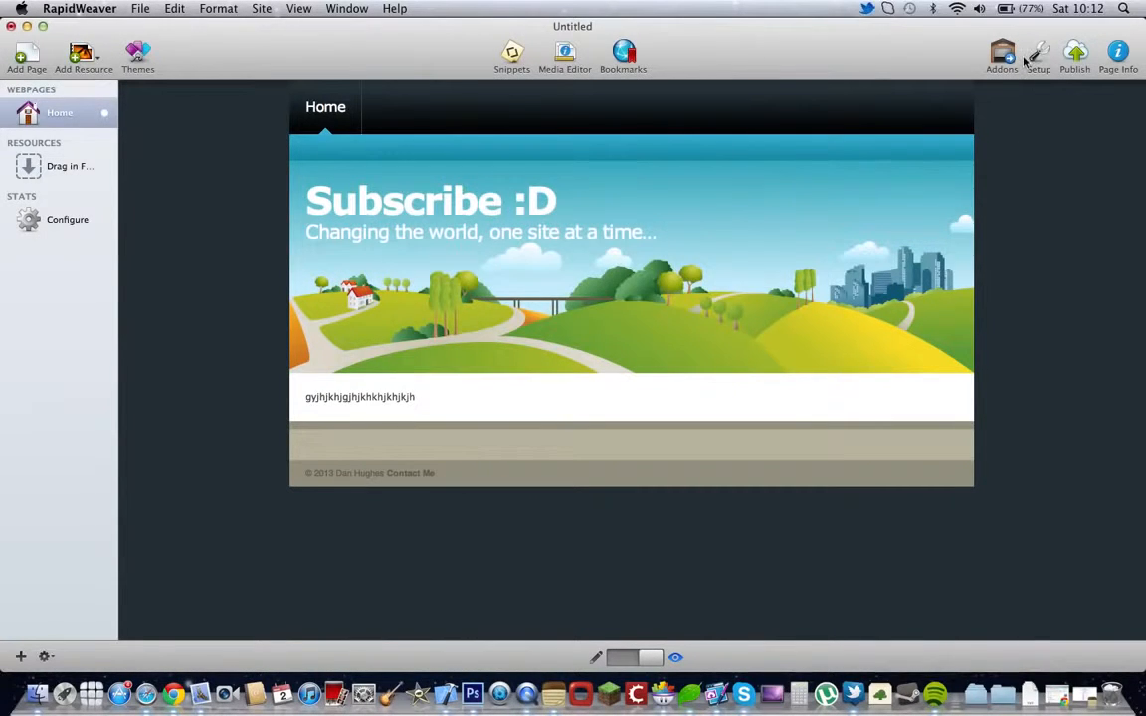
click(1035, 51)
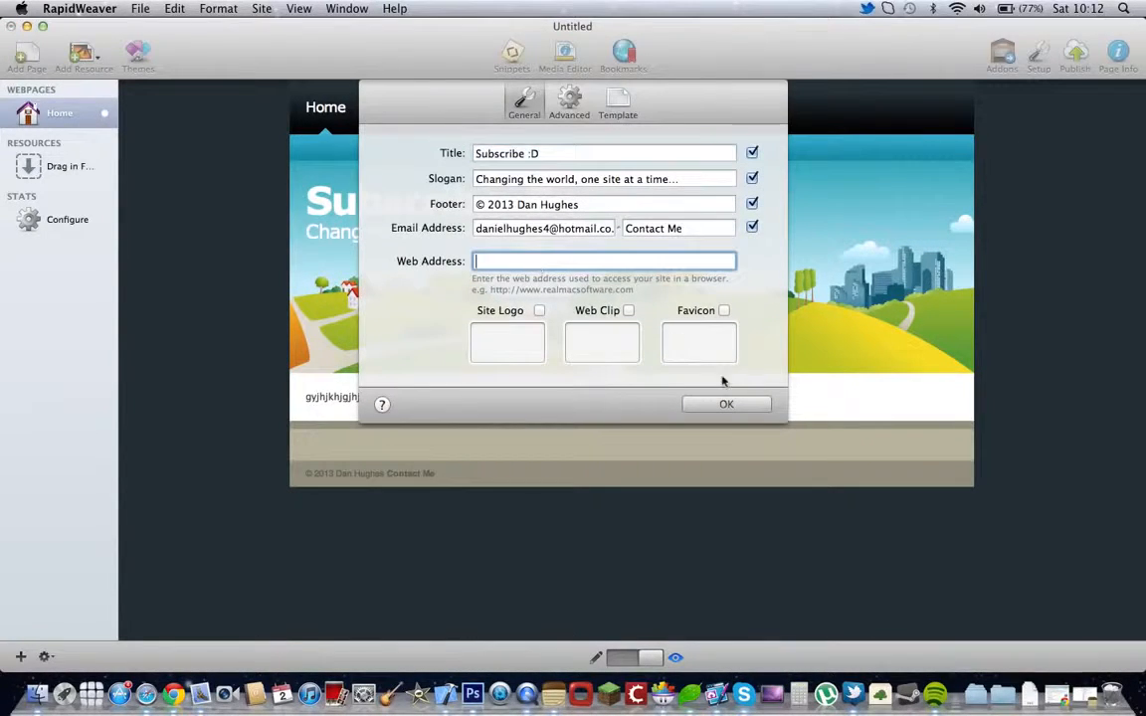
click(726, 404)
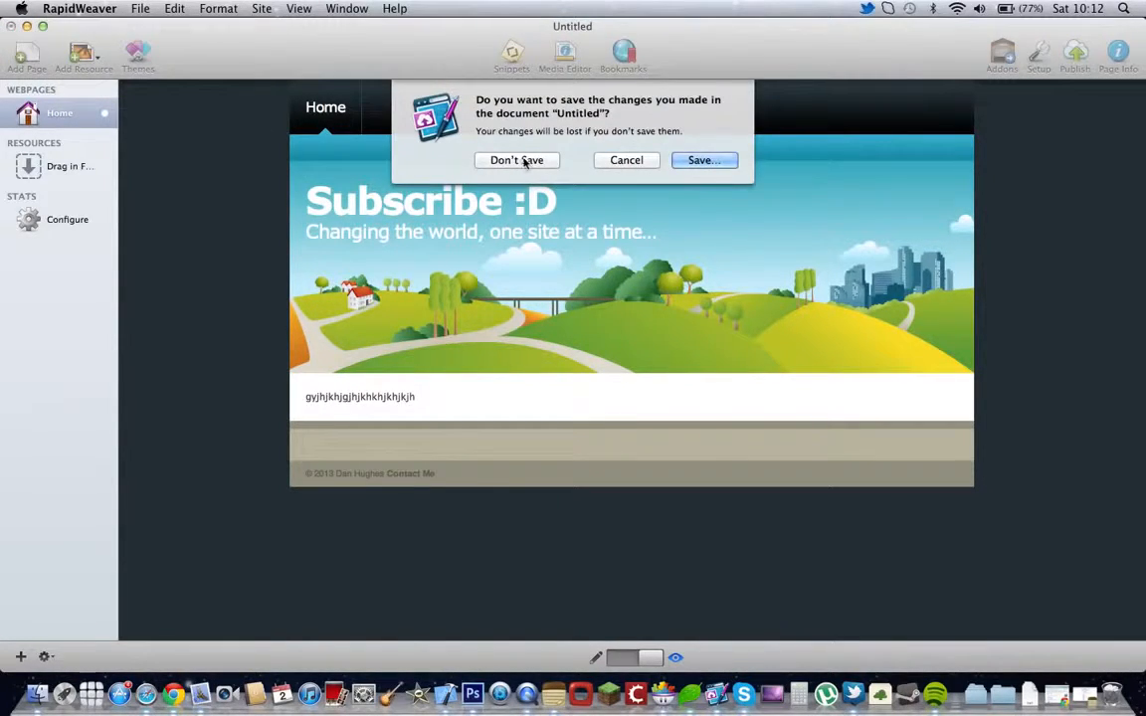
click(518, 159)
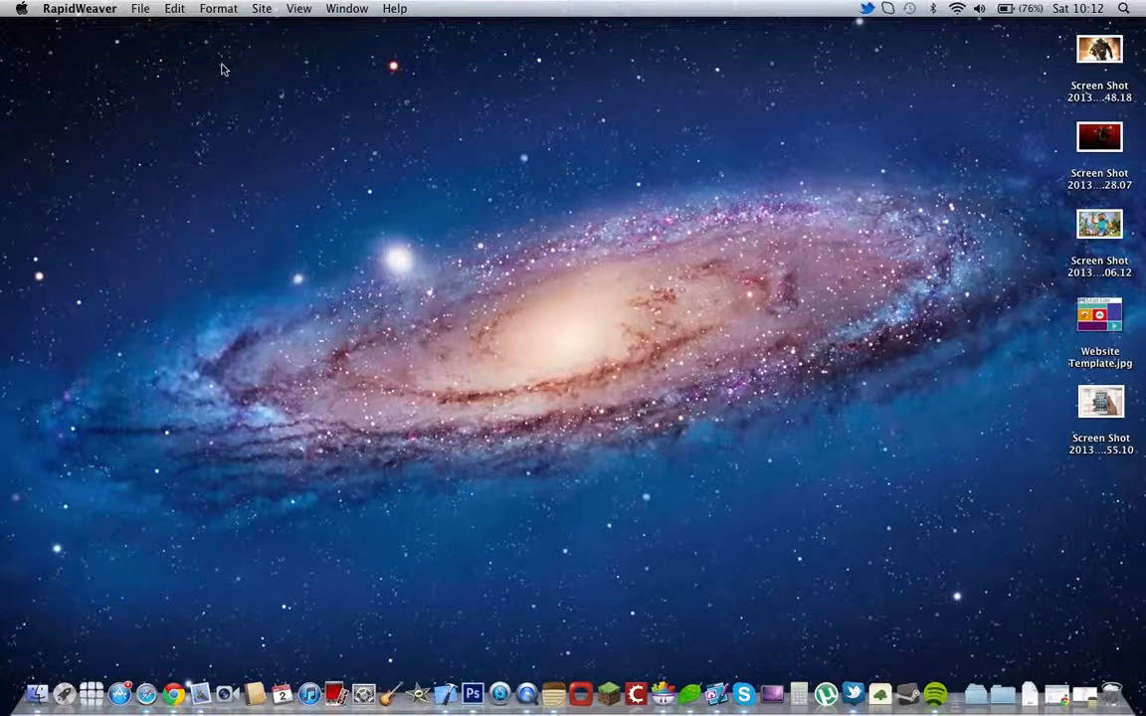
Step: Launch Skype from the Dock and scroll through the Contacts grid
click(500, 239)
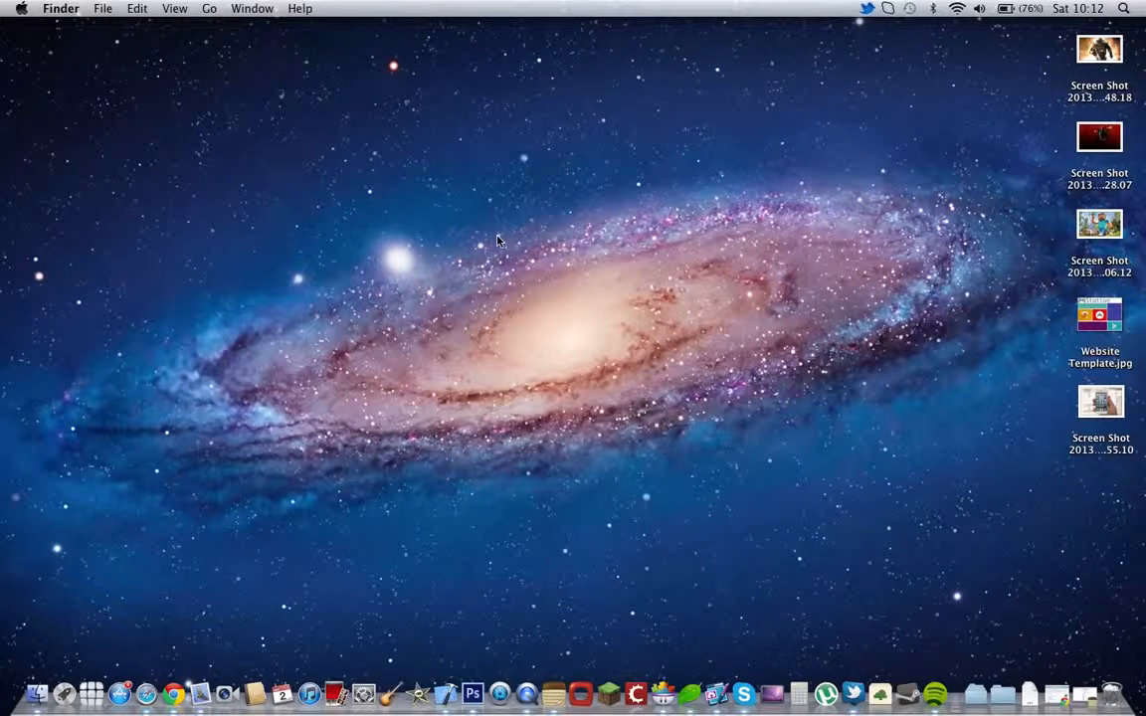
mouse_move(199, 553)
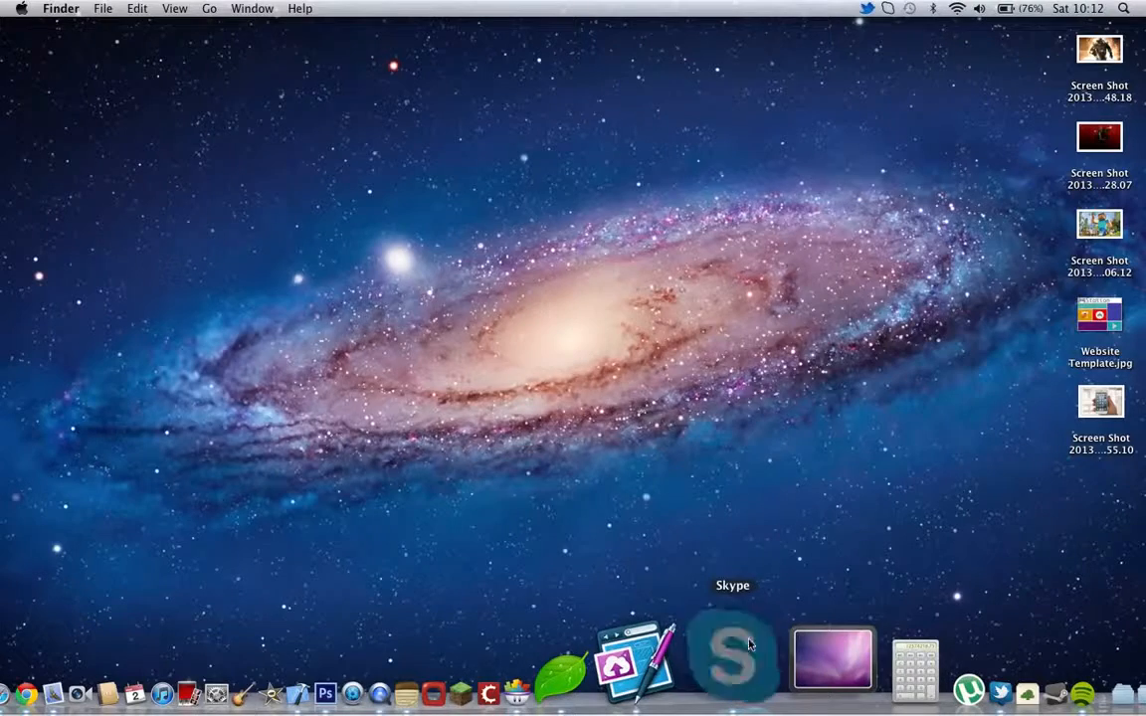
click(732, 657)
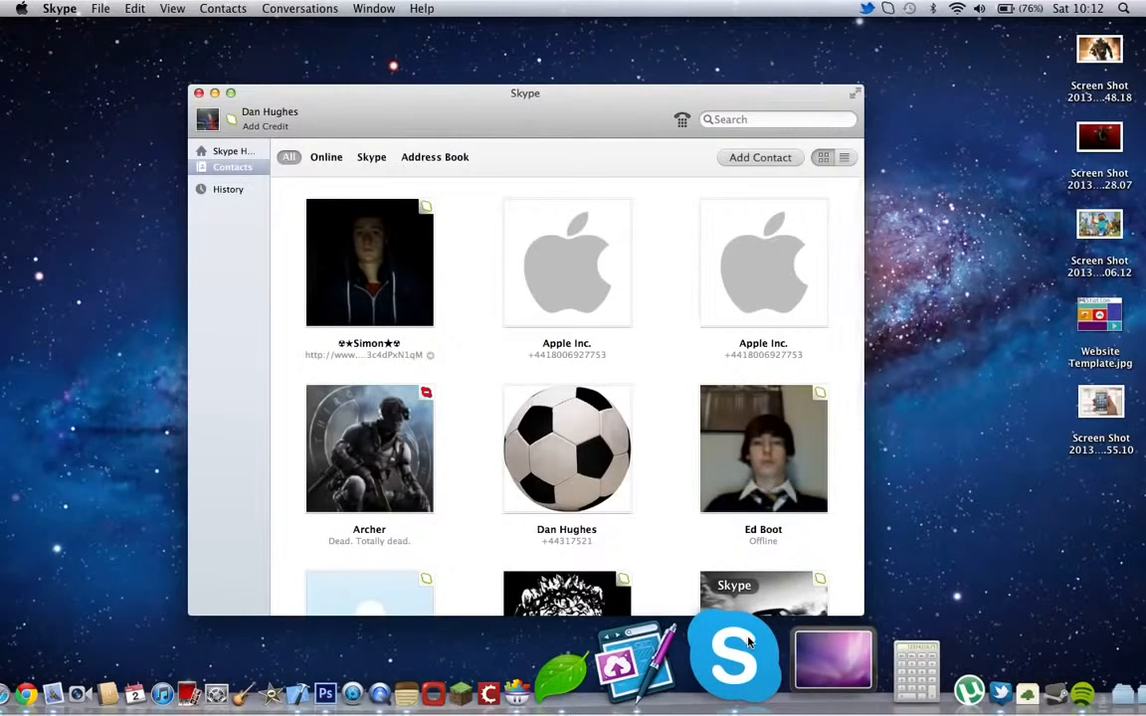
scroll(down, 3)
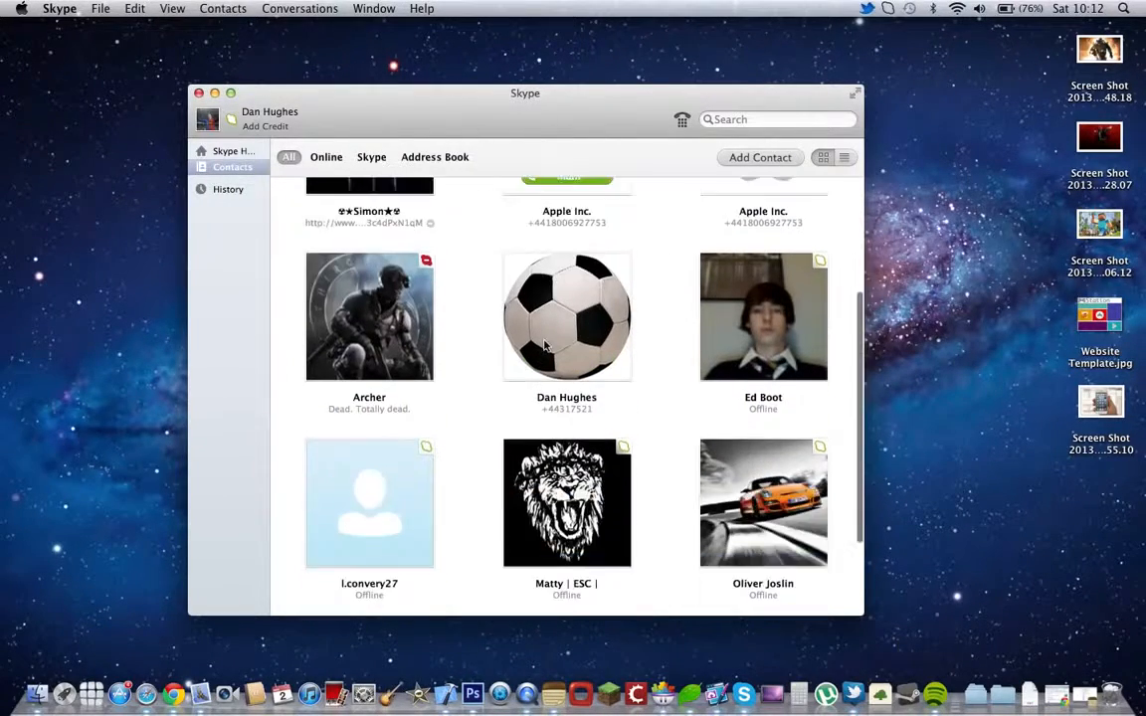
scroll(down, 3)
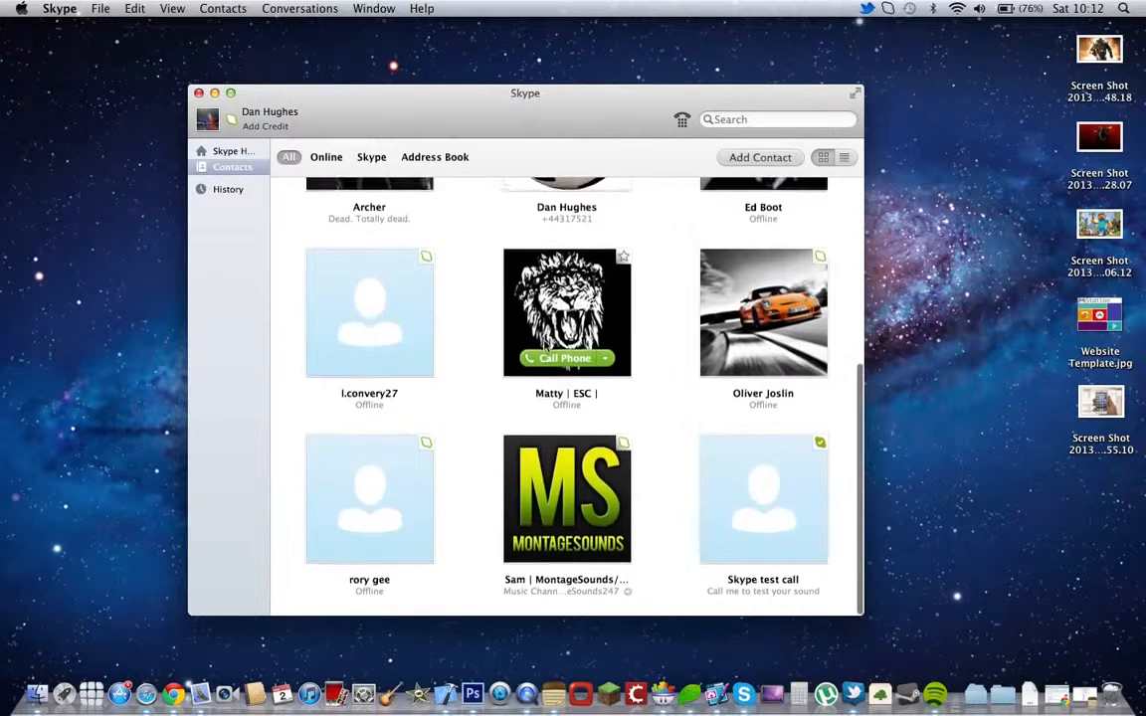
Step: View the Skype Home activity feed, return to the contacts list, and close the Skype window
click(231, 151)
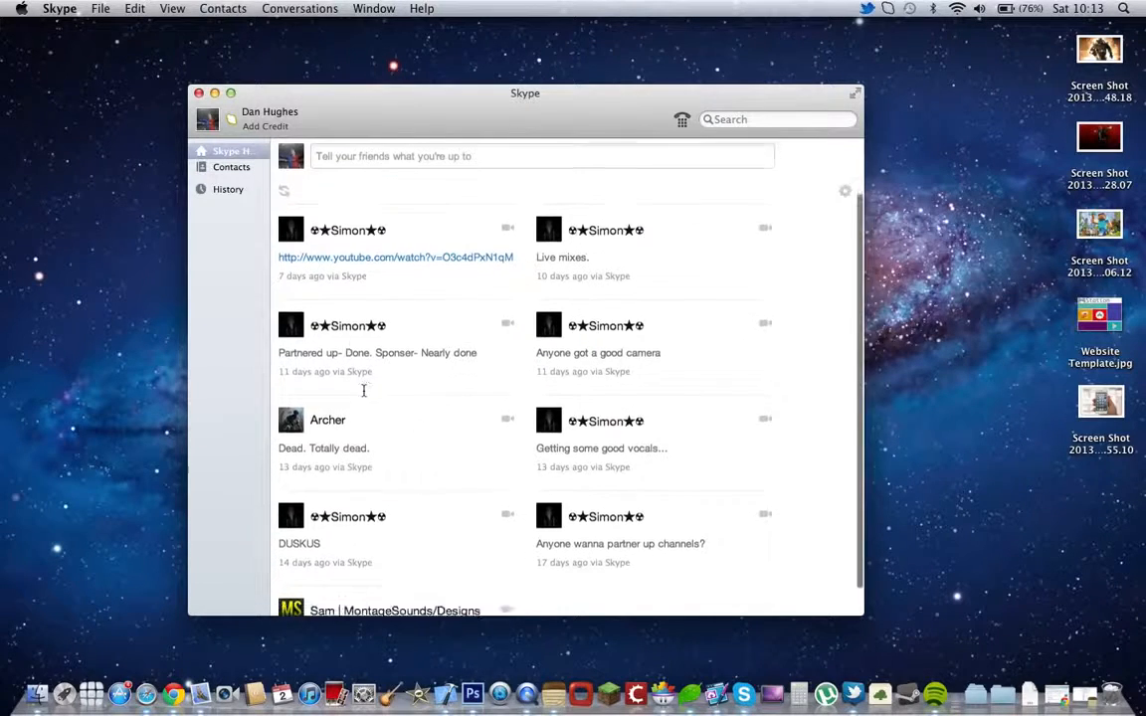
scroll(down, 3)
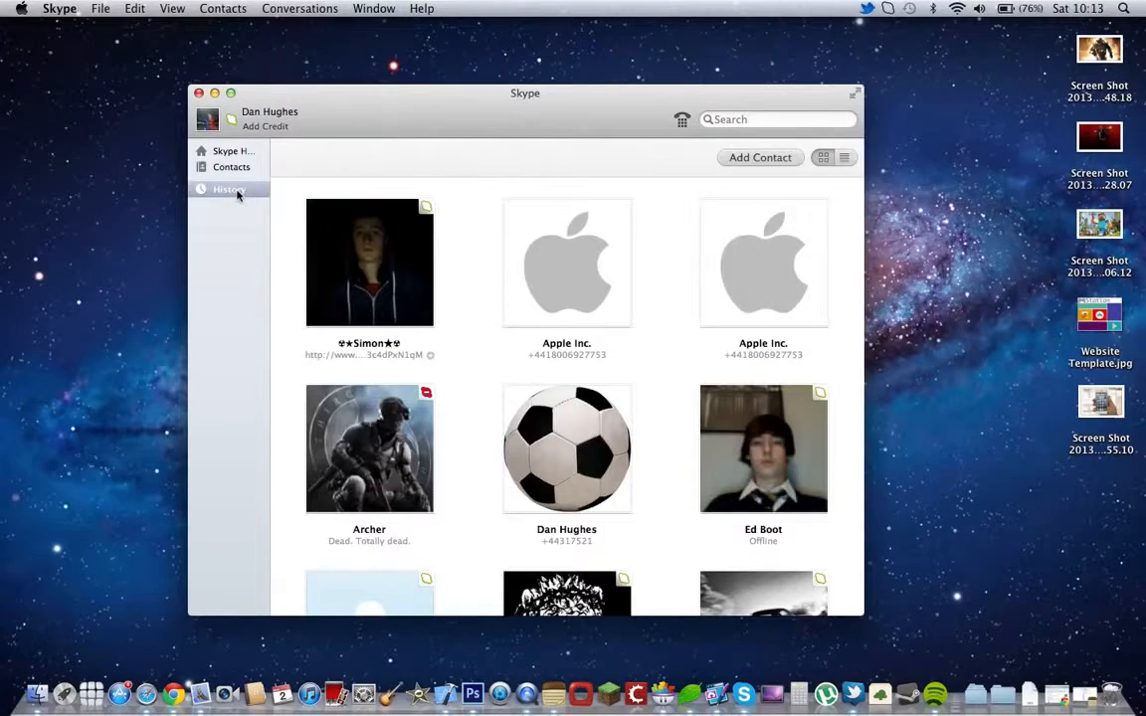
click(231, 167)
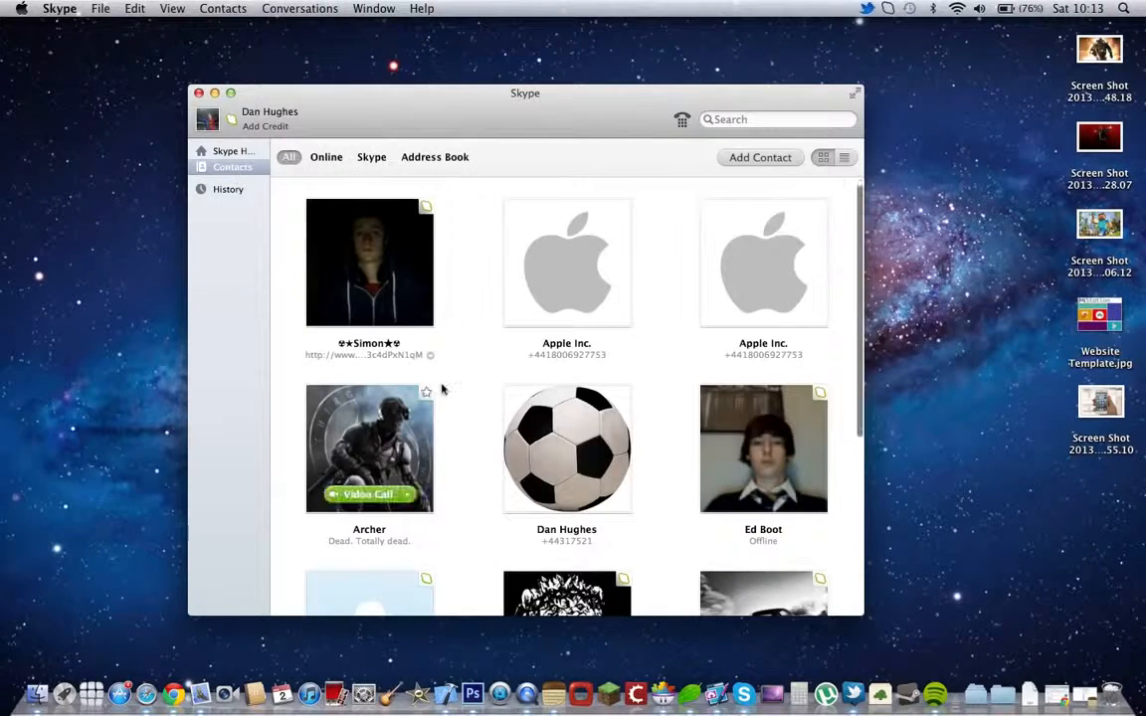
scroll(down, 3)
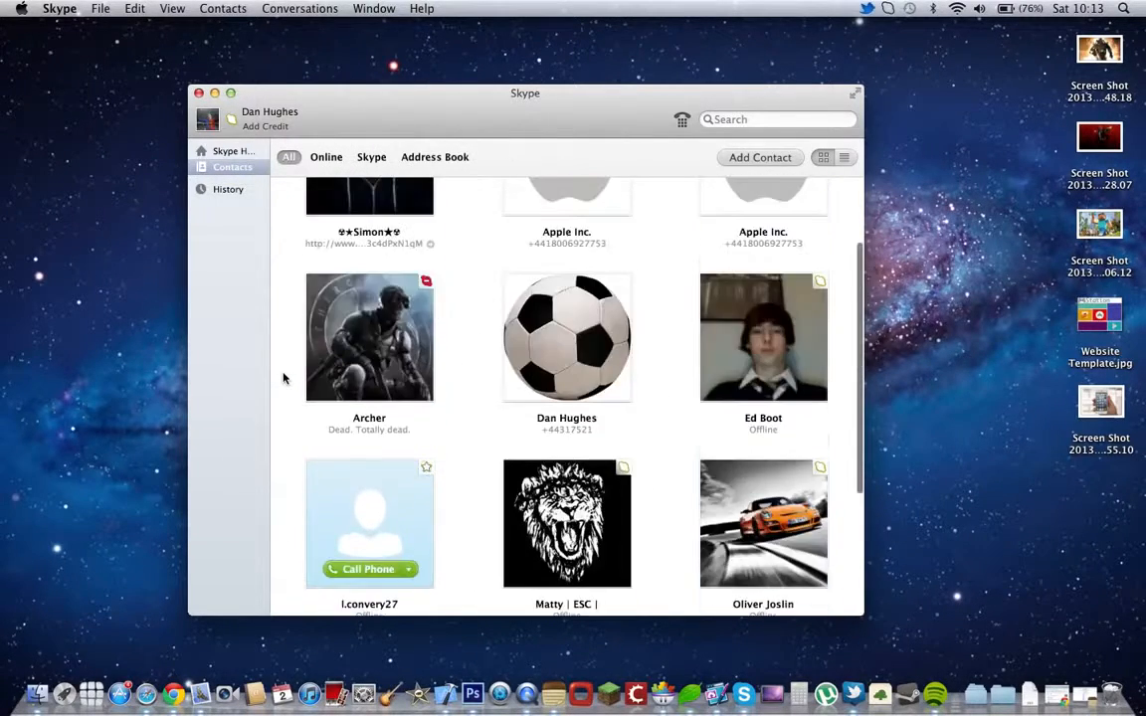
scroll(down, 3)
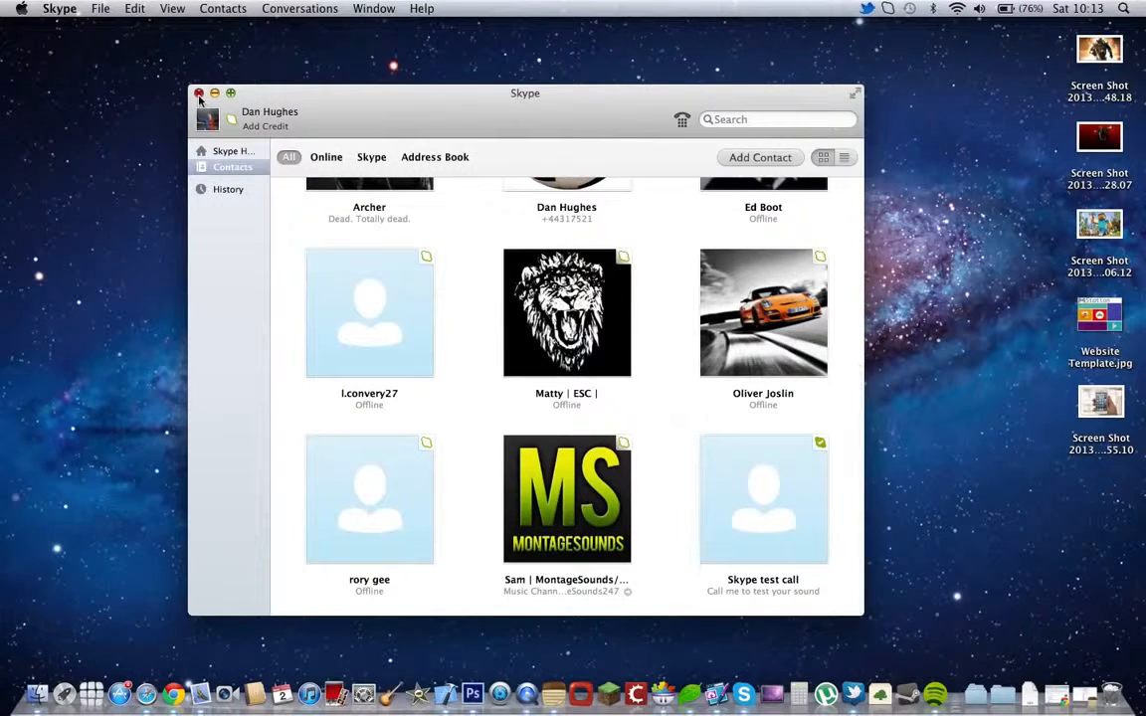
click(199, 96)
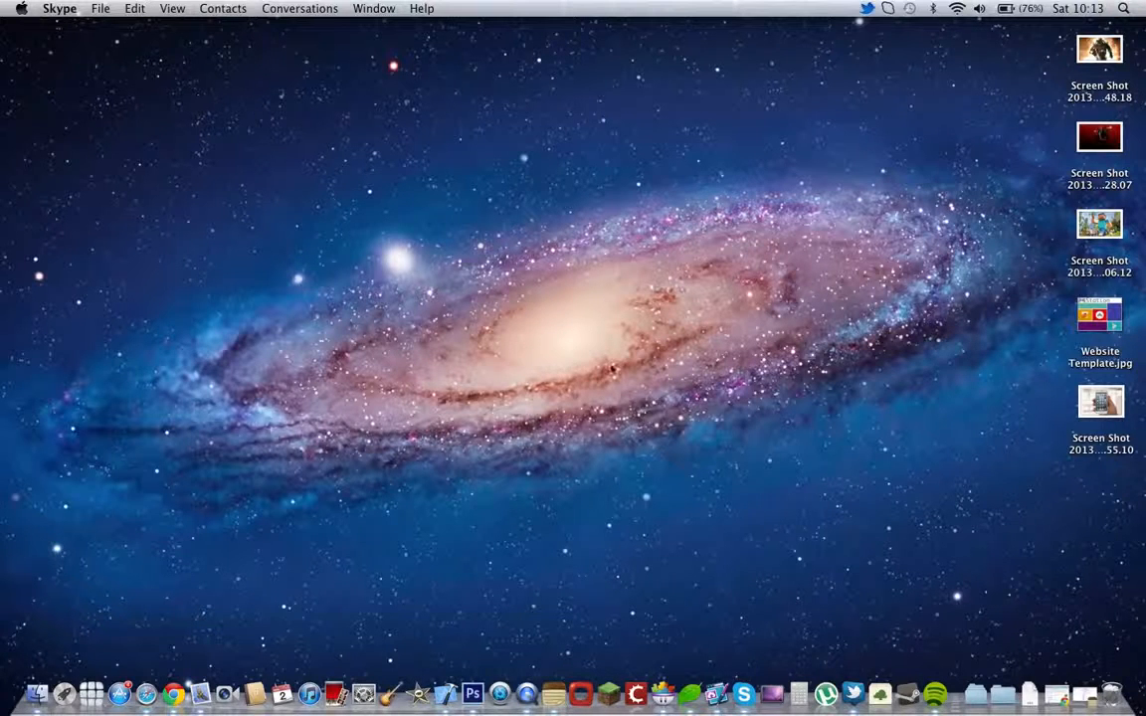
mouse_move(772, 658)
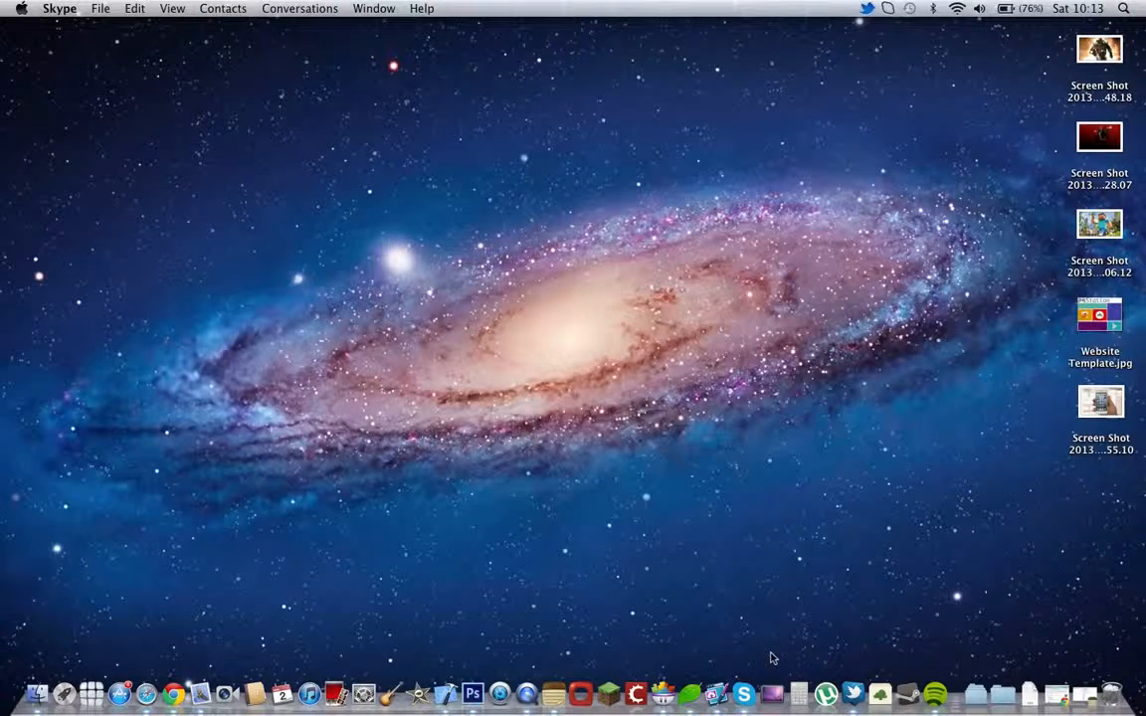
click(776, 660)
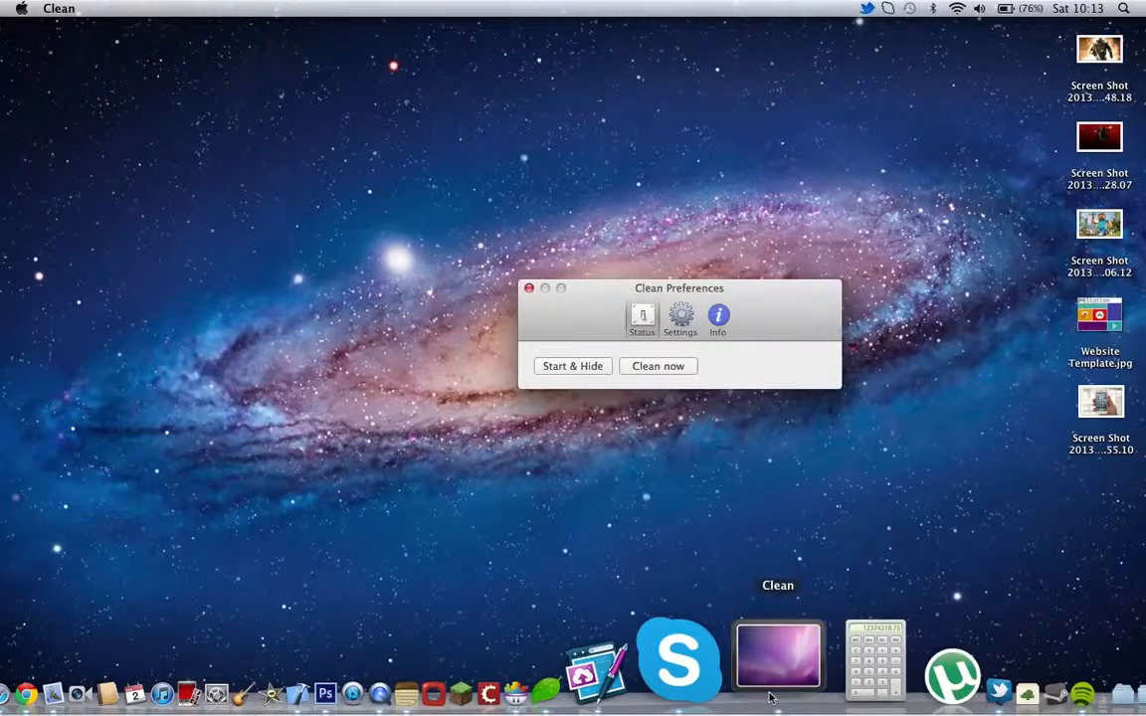
drag(680, 286, 593, 239)
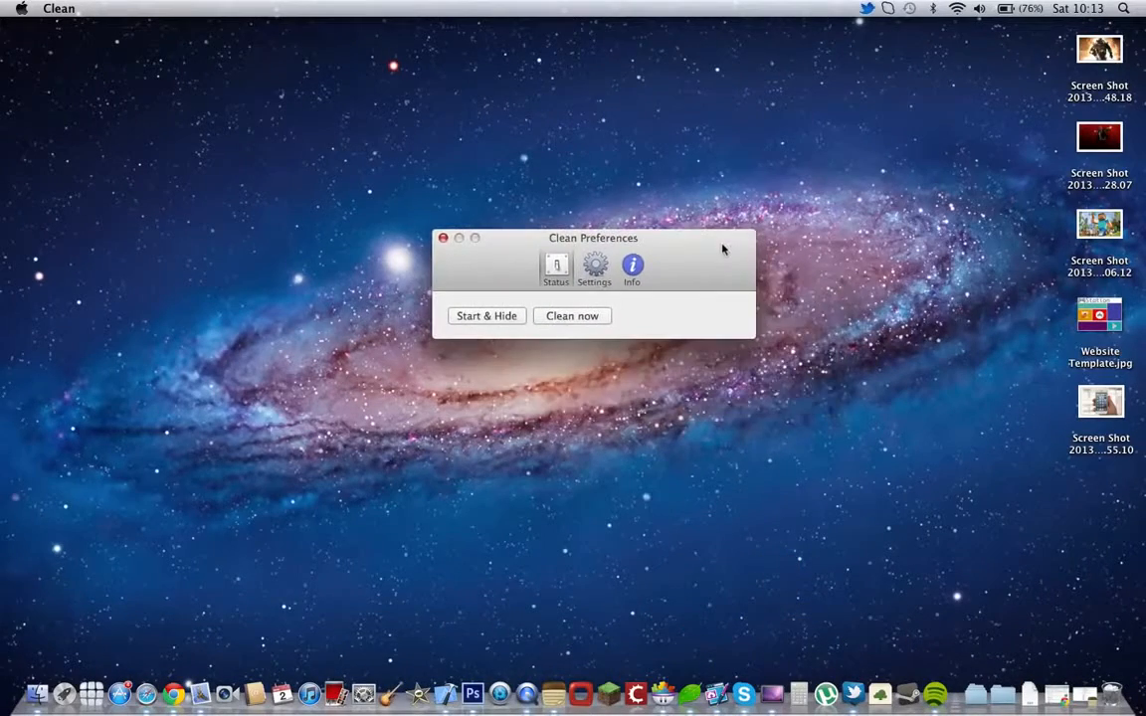
mouse_move(772, 677)
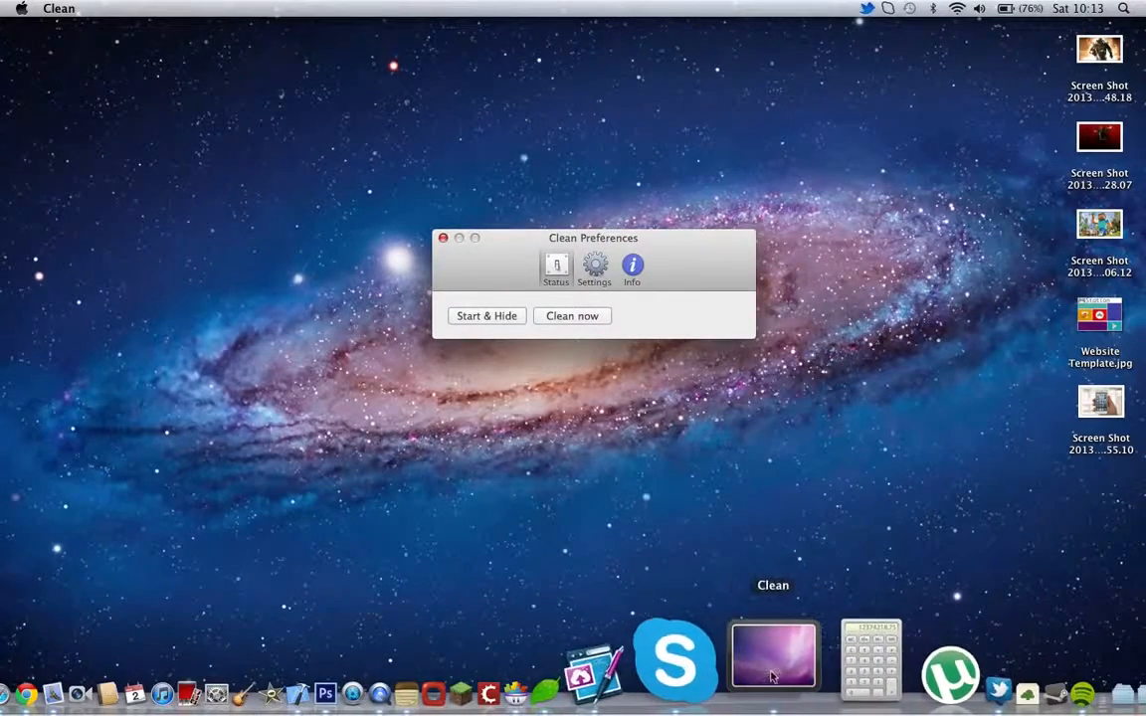
mouse_move(752, 673)
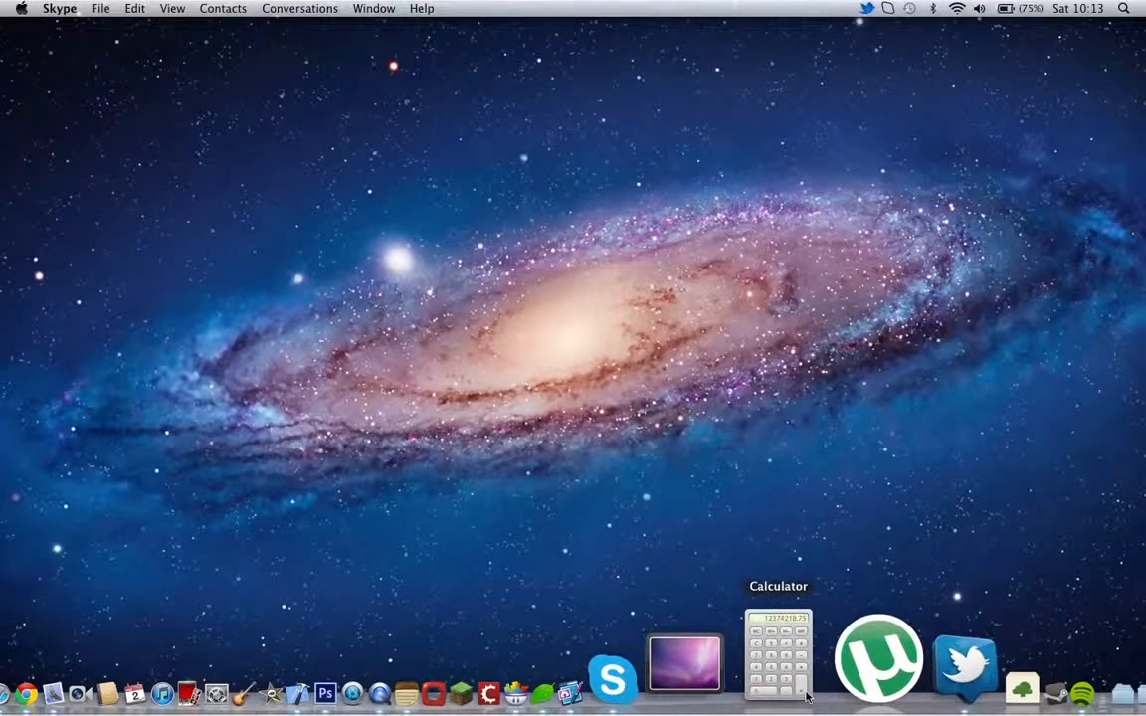
mouse_move(834, 669)
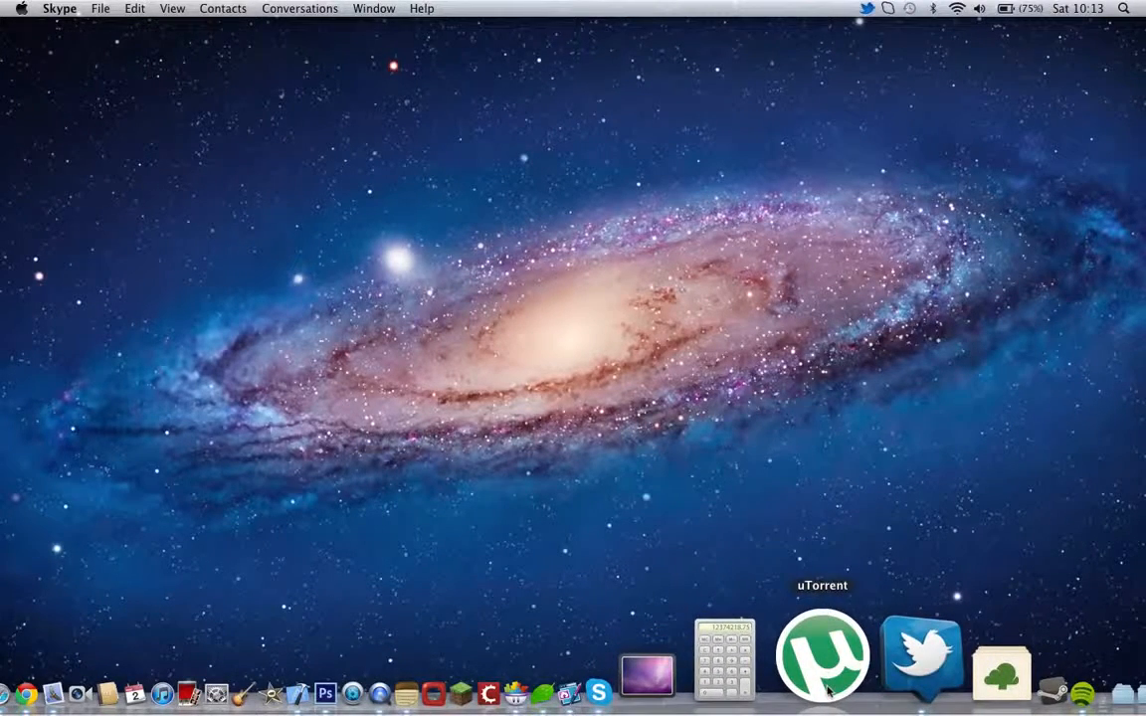
Step: Launch uTorrent, show the empty All torrents list instead of the feeds, and close its window
click(822, 664)
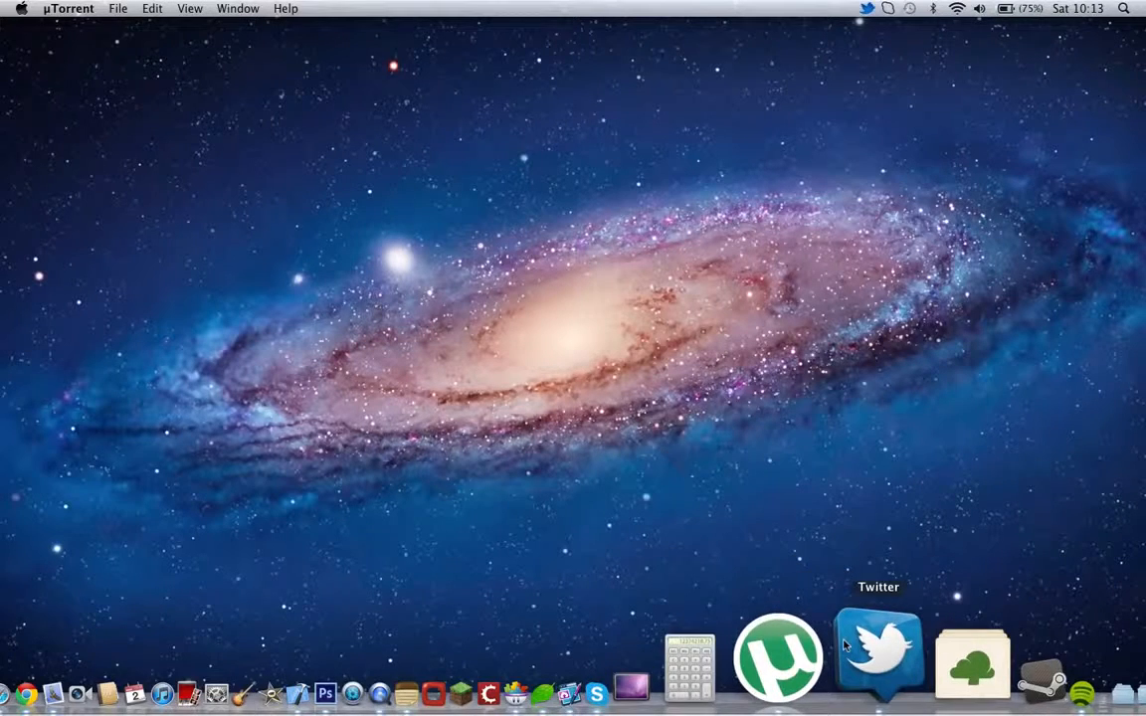
click(772, 661)
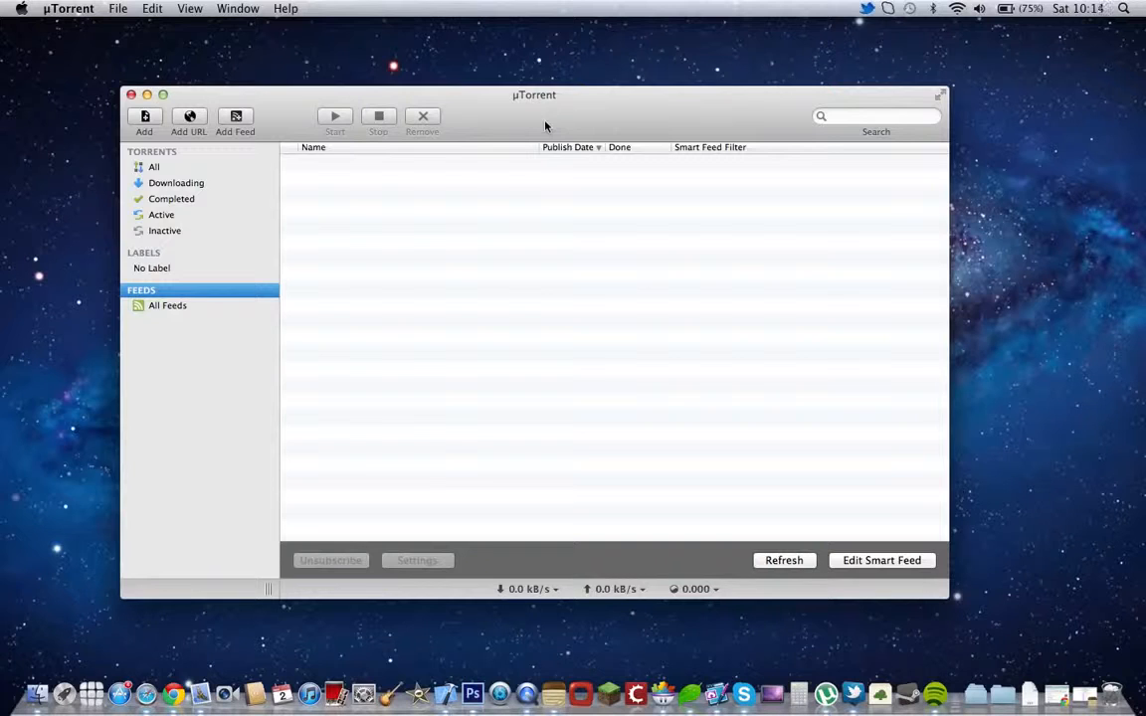
mouse_move(442, 135)
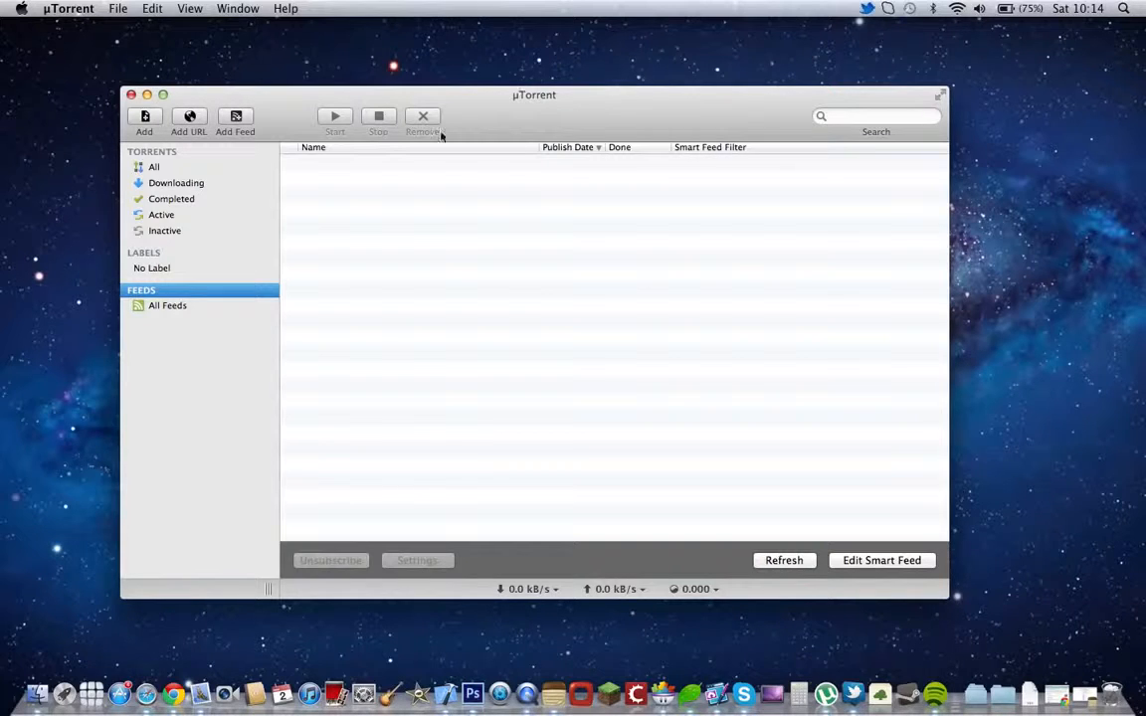
click(156, 168)
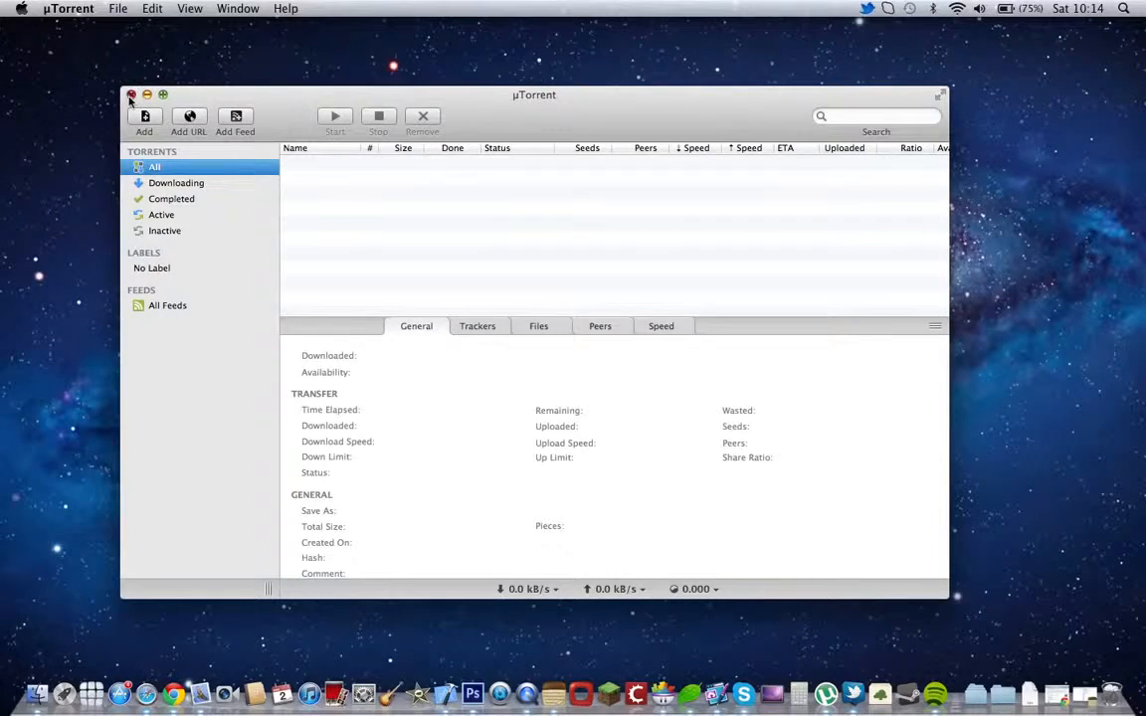
click(131, 95)
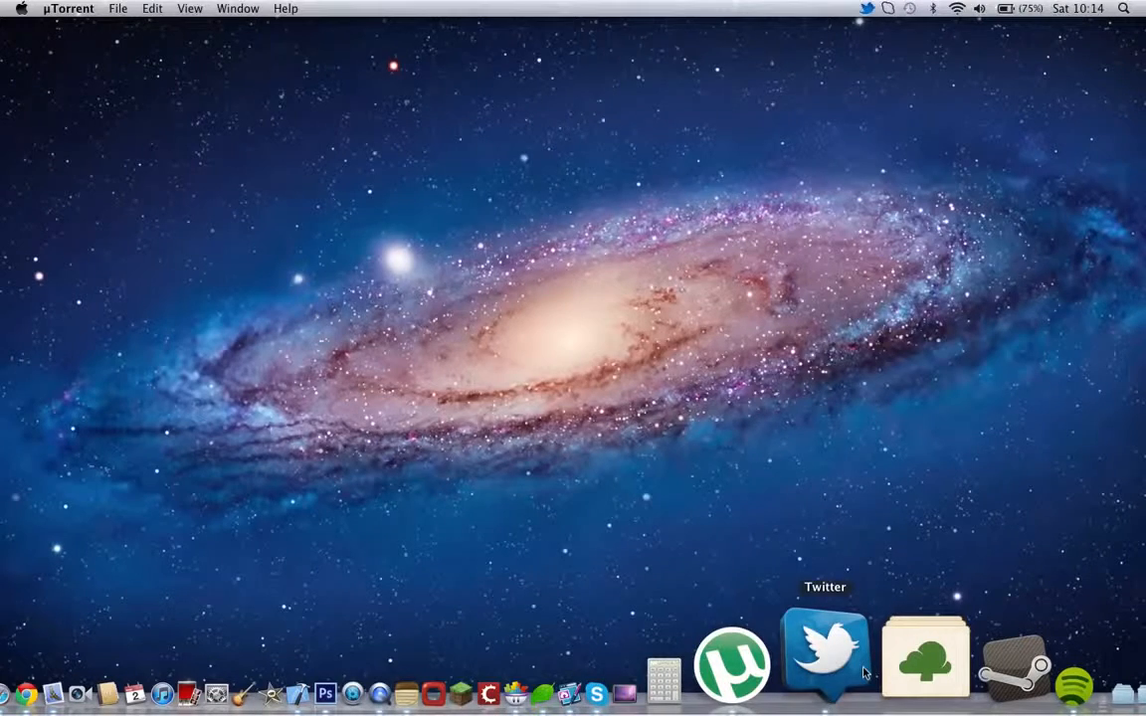
Step: Launch Twitter and look through mentions, trending search, the profile with its bio, and the lists view
click(816, 661)
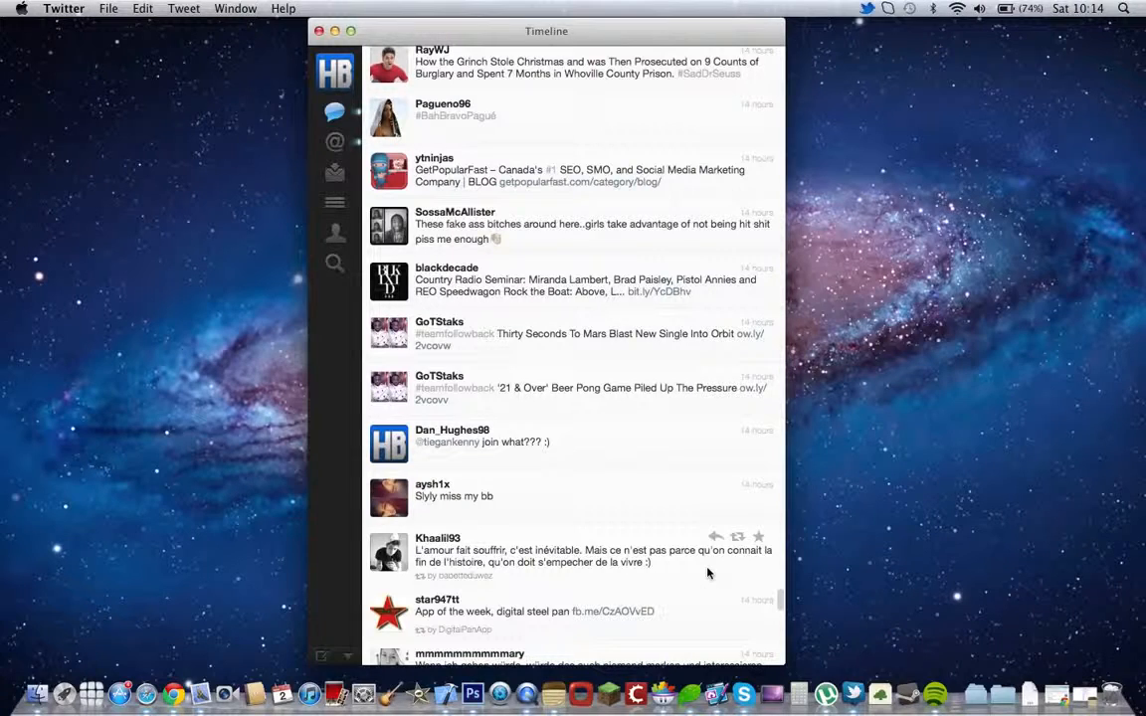
click(334, 171)
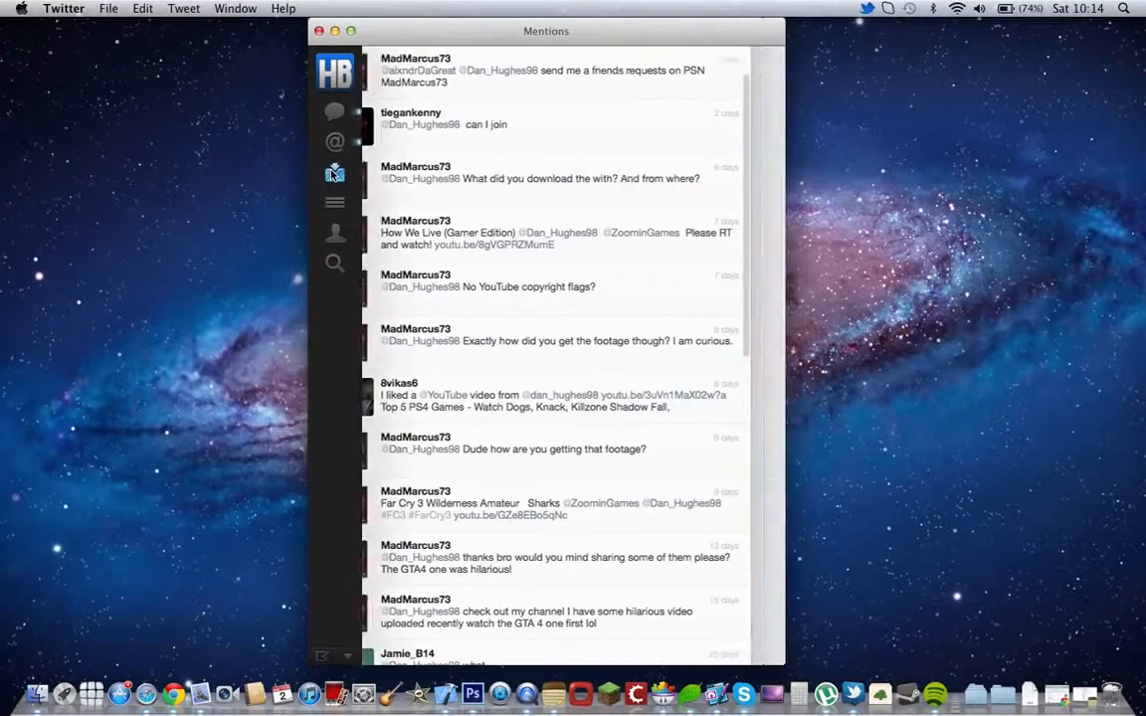
click(334, 263)
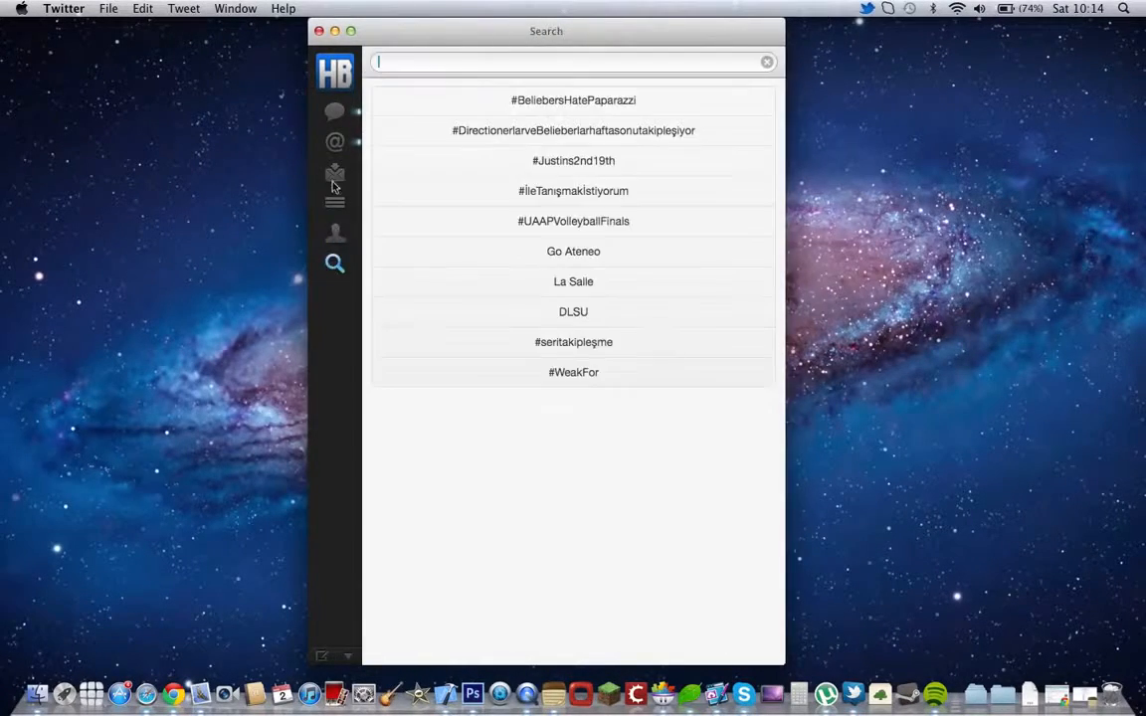
click(334, 141)
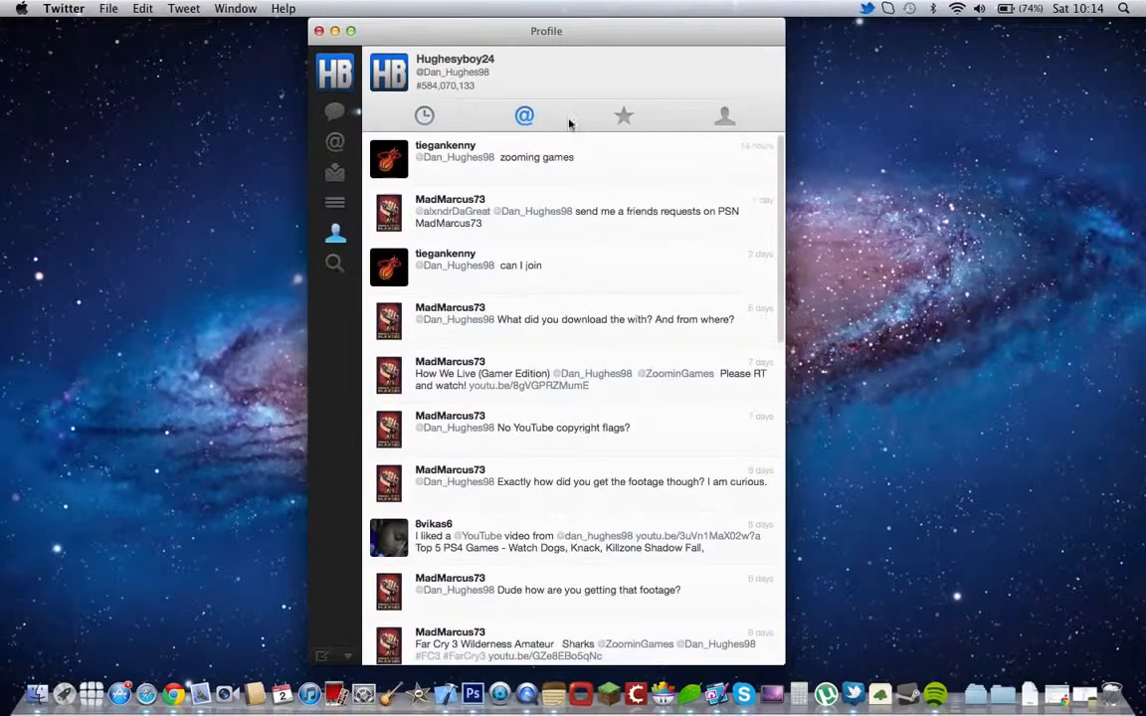
click(724, 116)
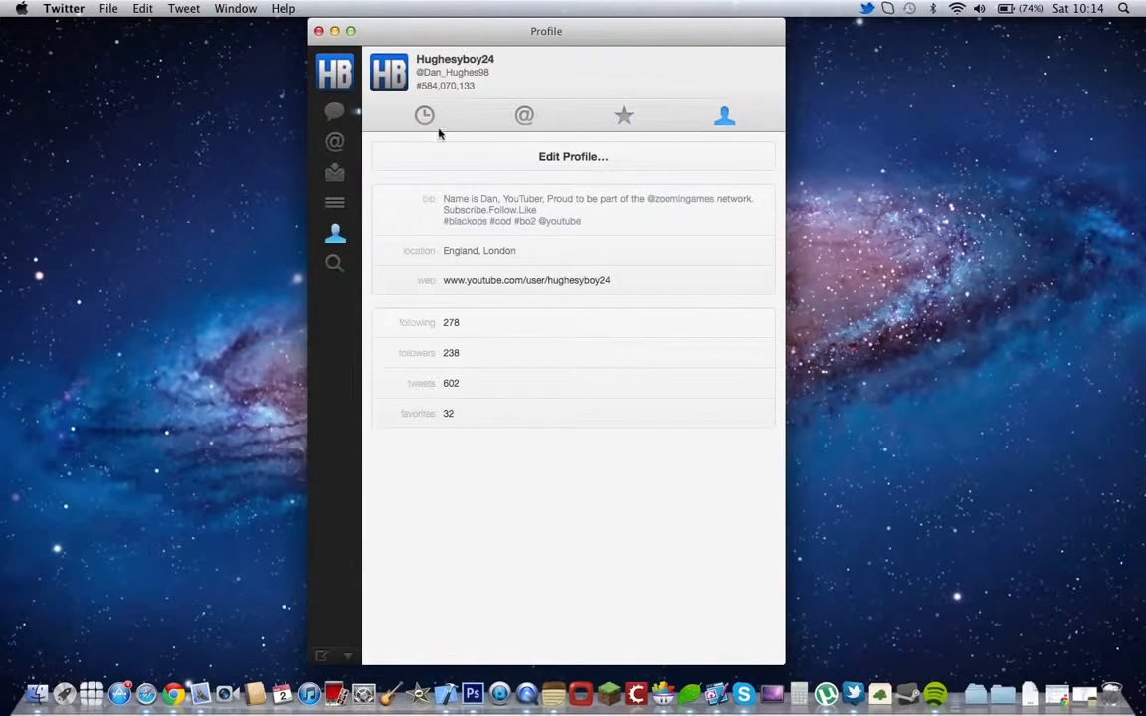
click(423, 116)
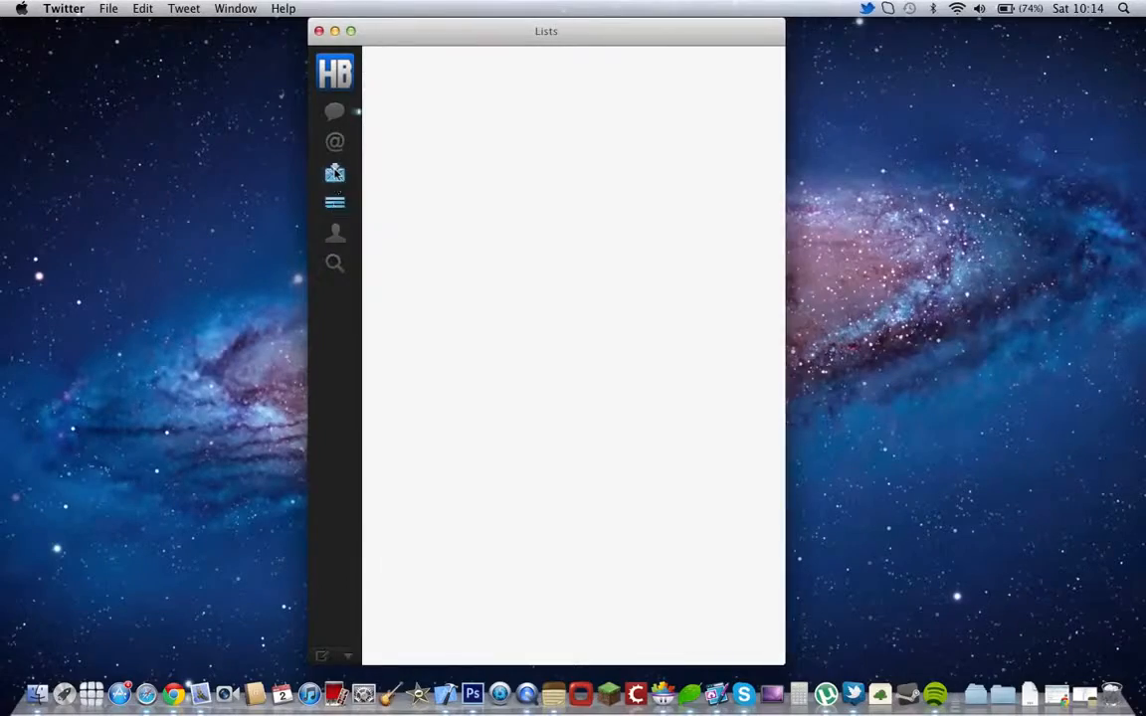
Step: Scroll the home timeline, view the account's own tweets, and use the menu-bar quick list to return to the timeline
click(334, 112)
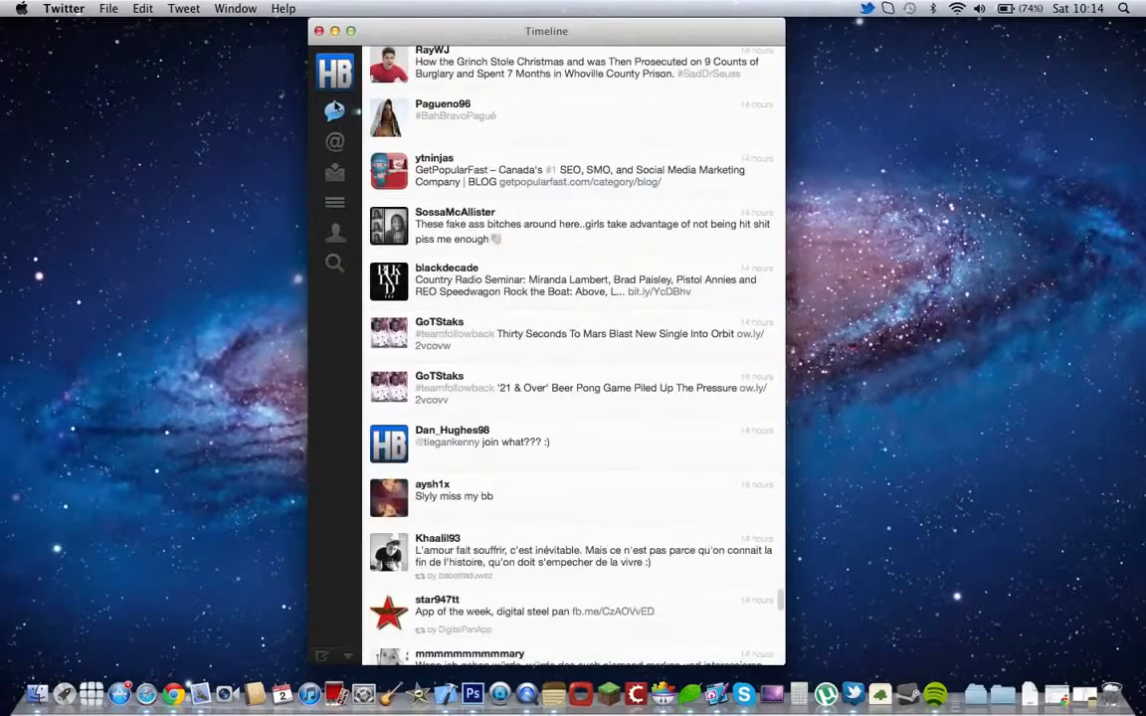
scroll(down, 3)
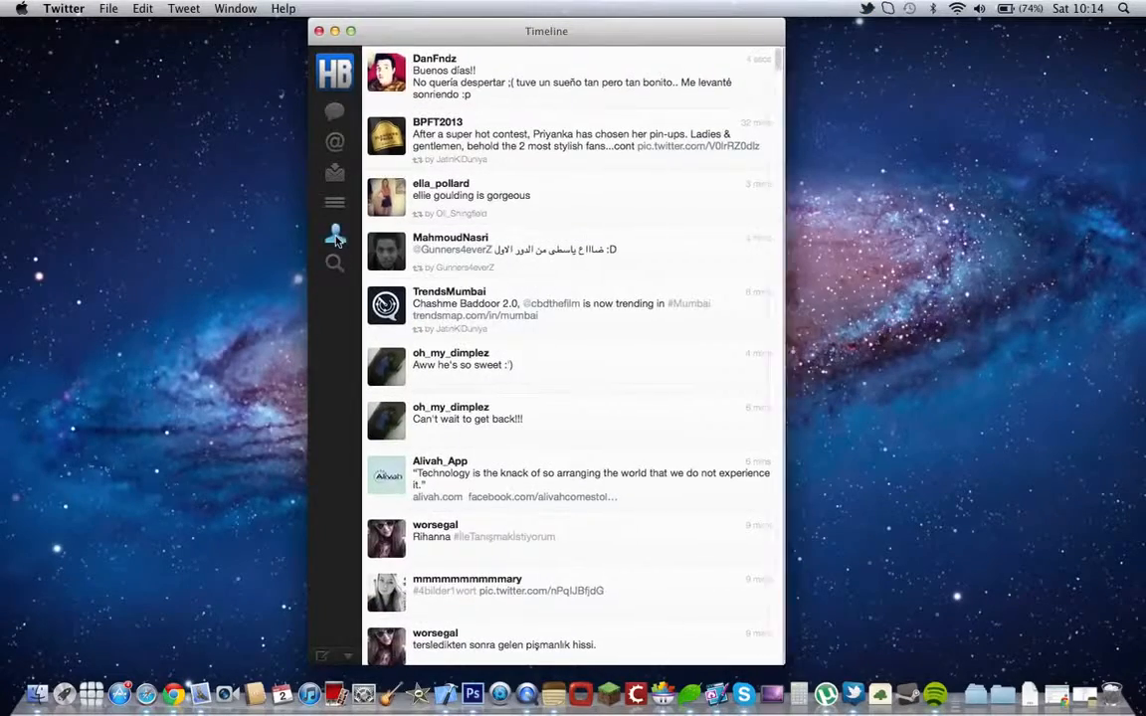
click(335, 233)
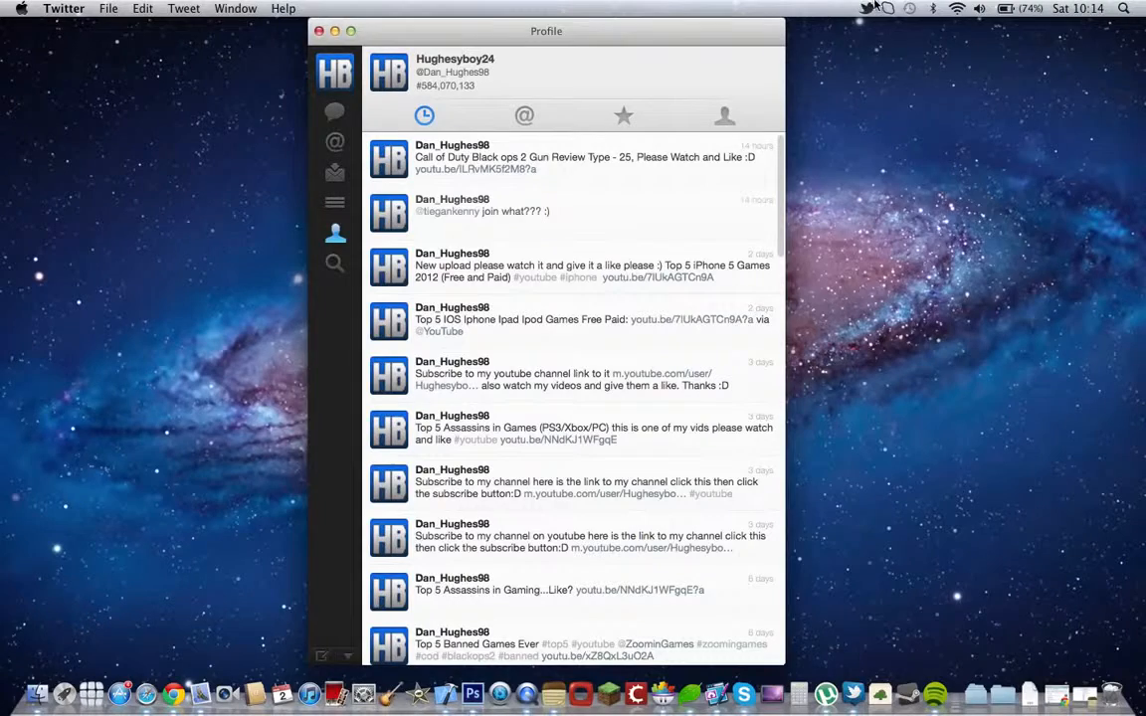
click(867, 8)
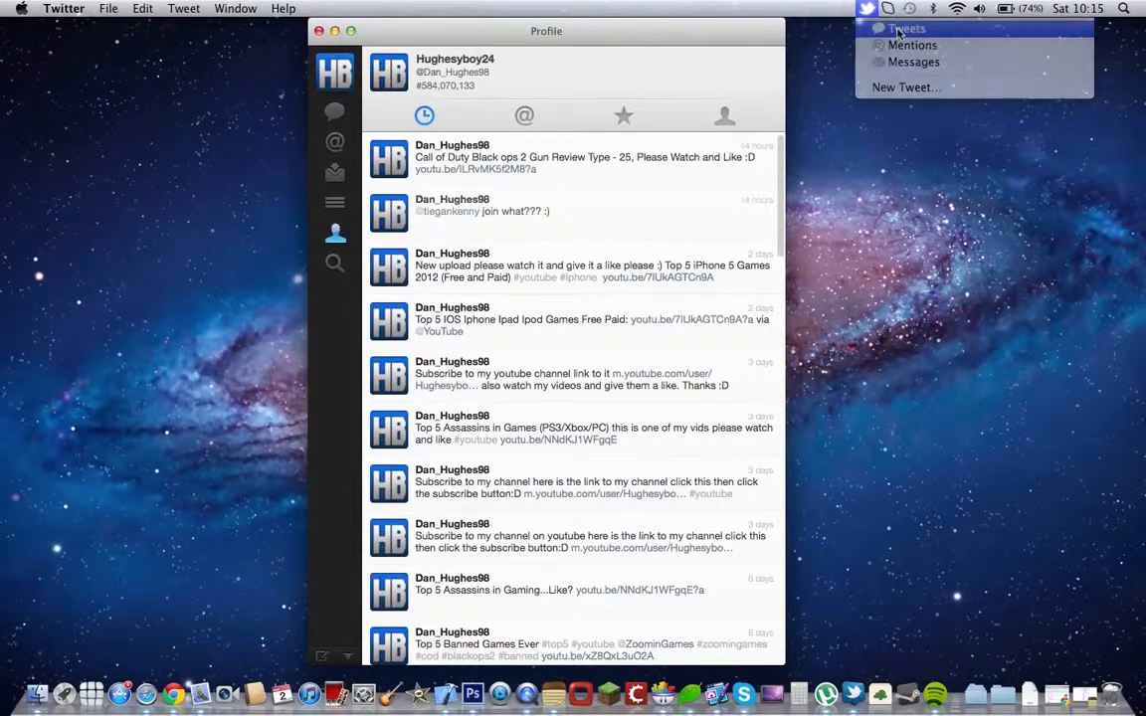
click(334, 112)
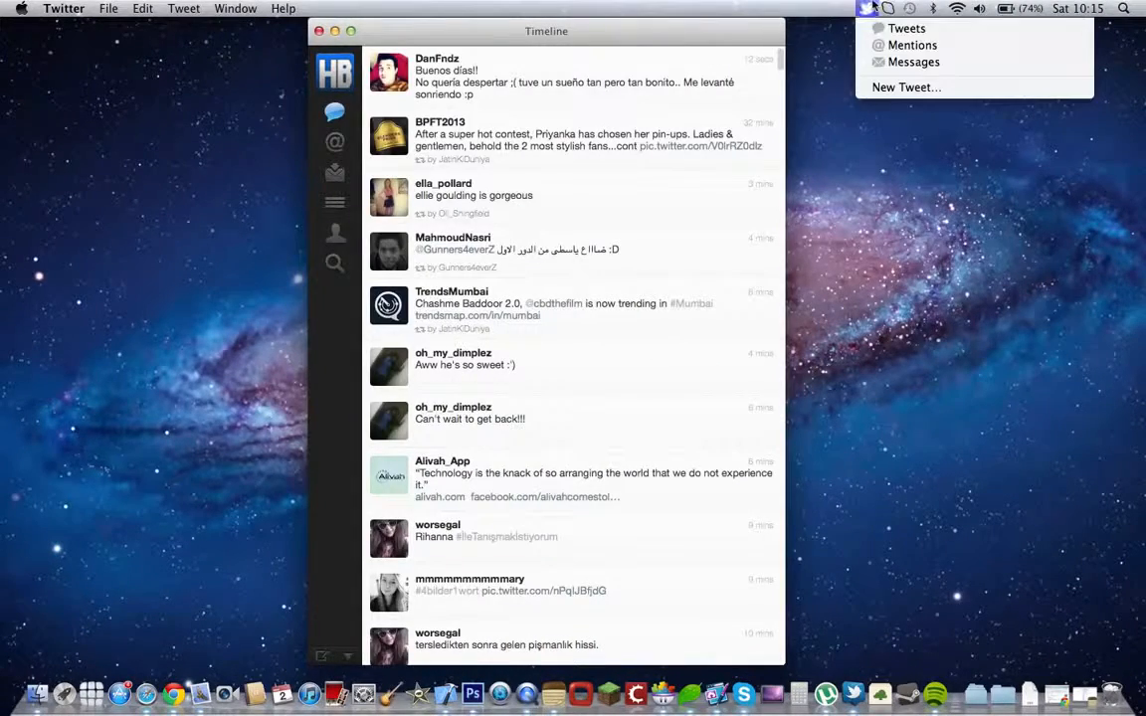
click(904, 87)
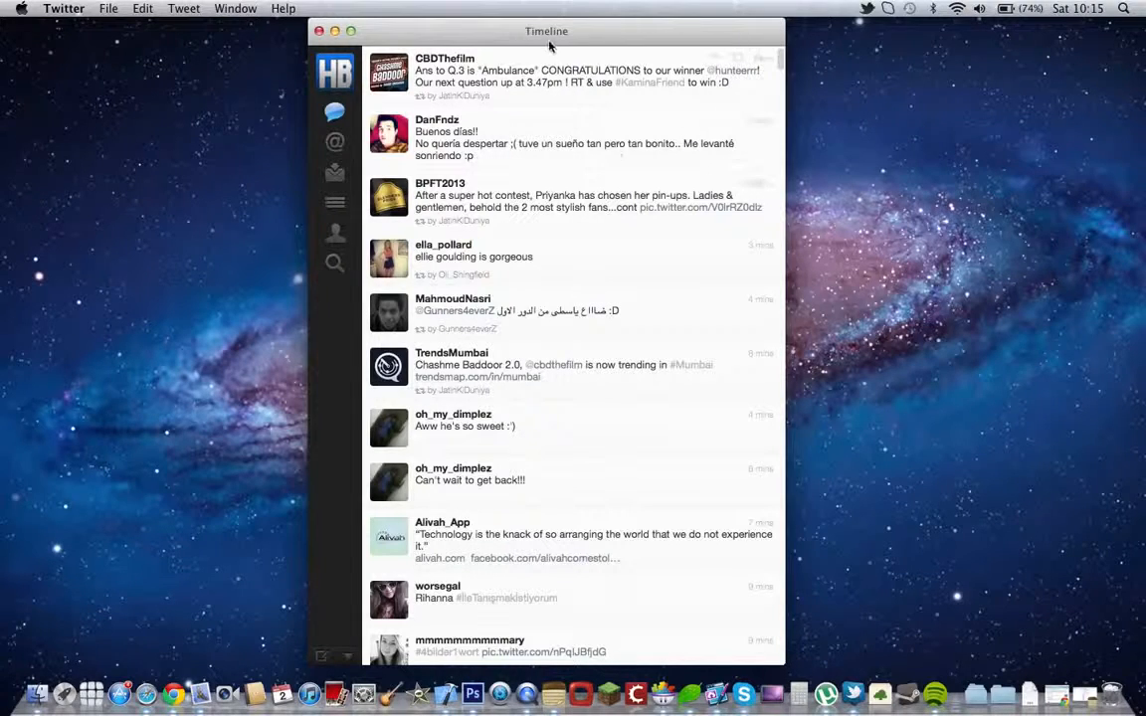
Step: Show mentions once more, switch to the empty Lists view, and close the Twitter window
click(334, 142)
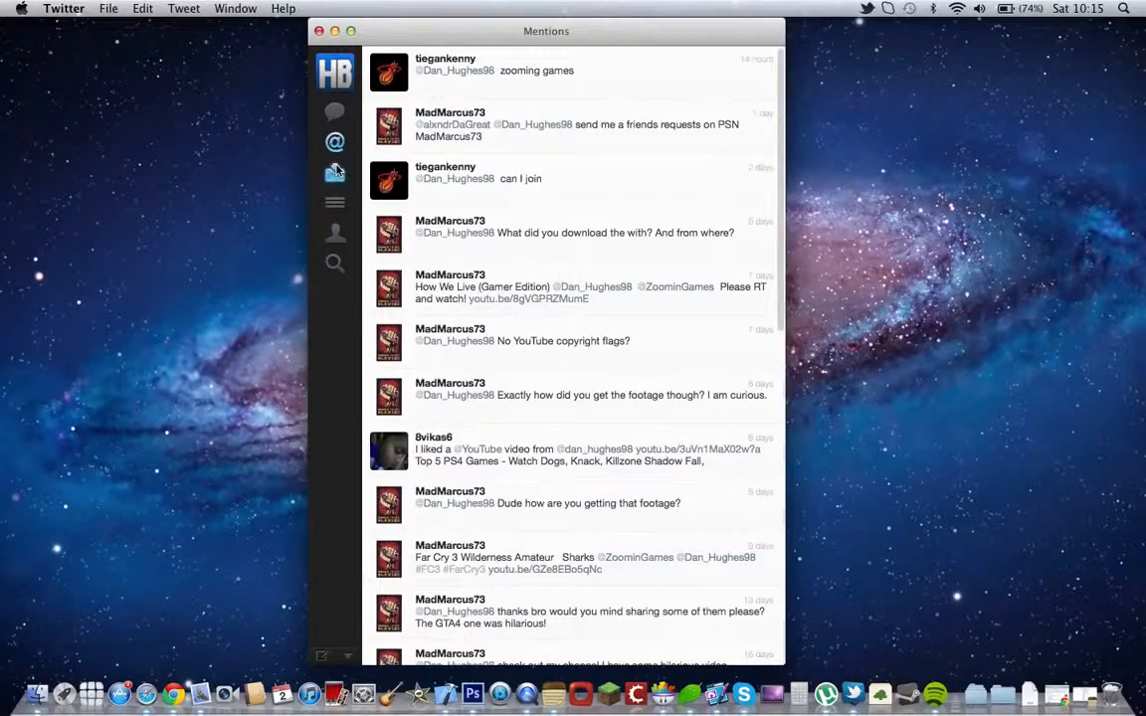
click(334, 203)
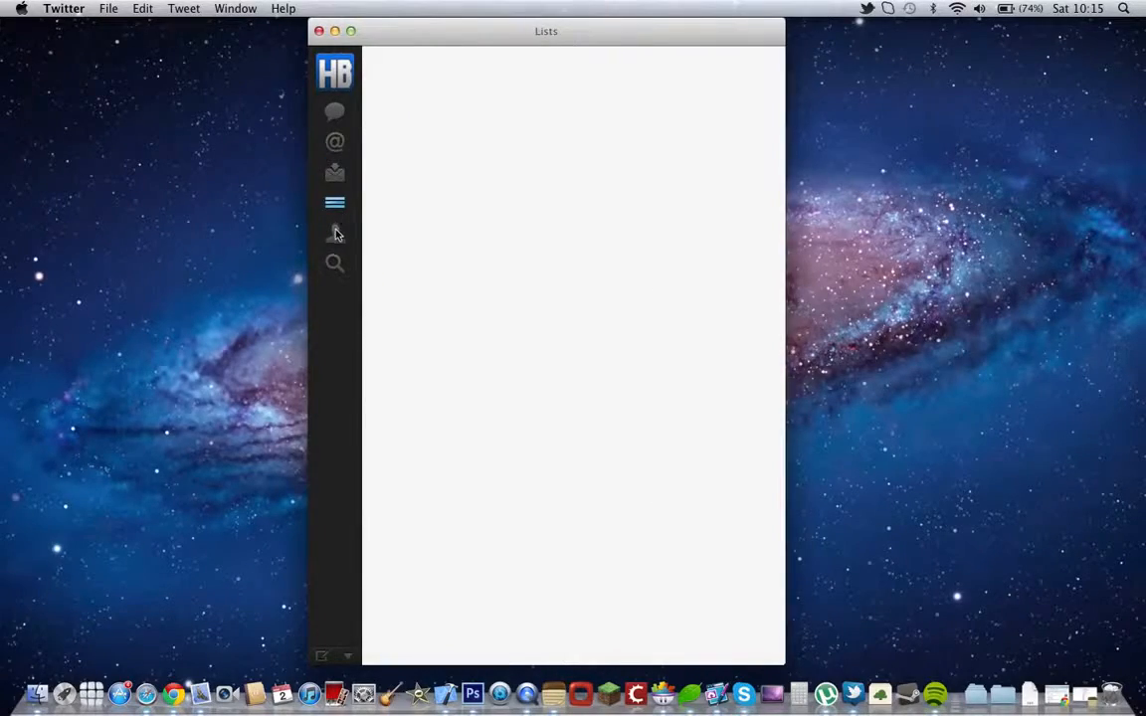
click(335, 233)
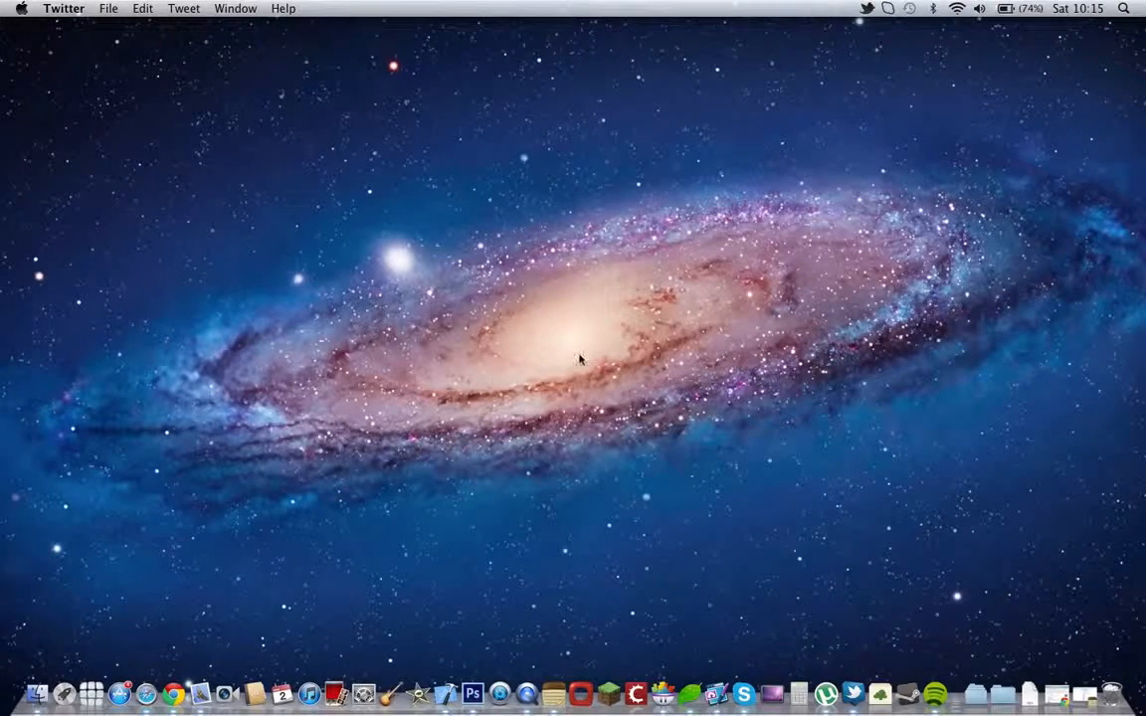
mouse_move(617, 416)
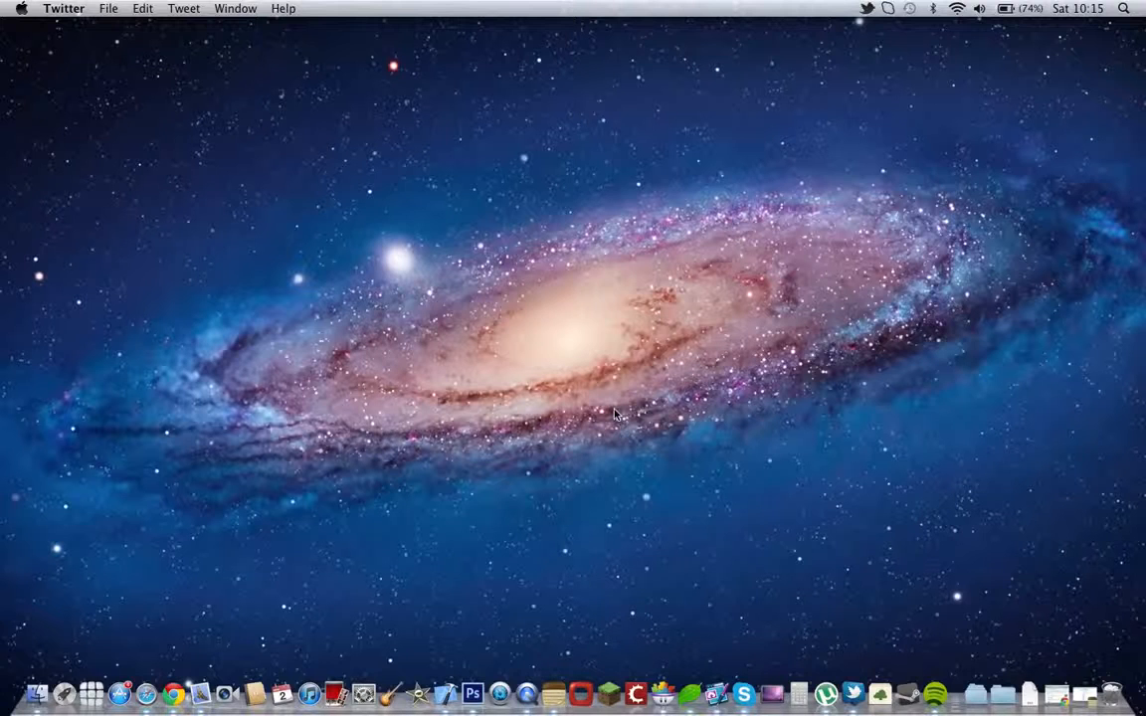
mouse_move(848, 656)
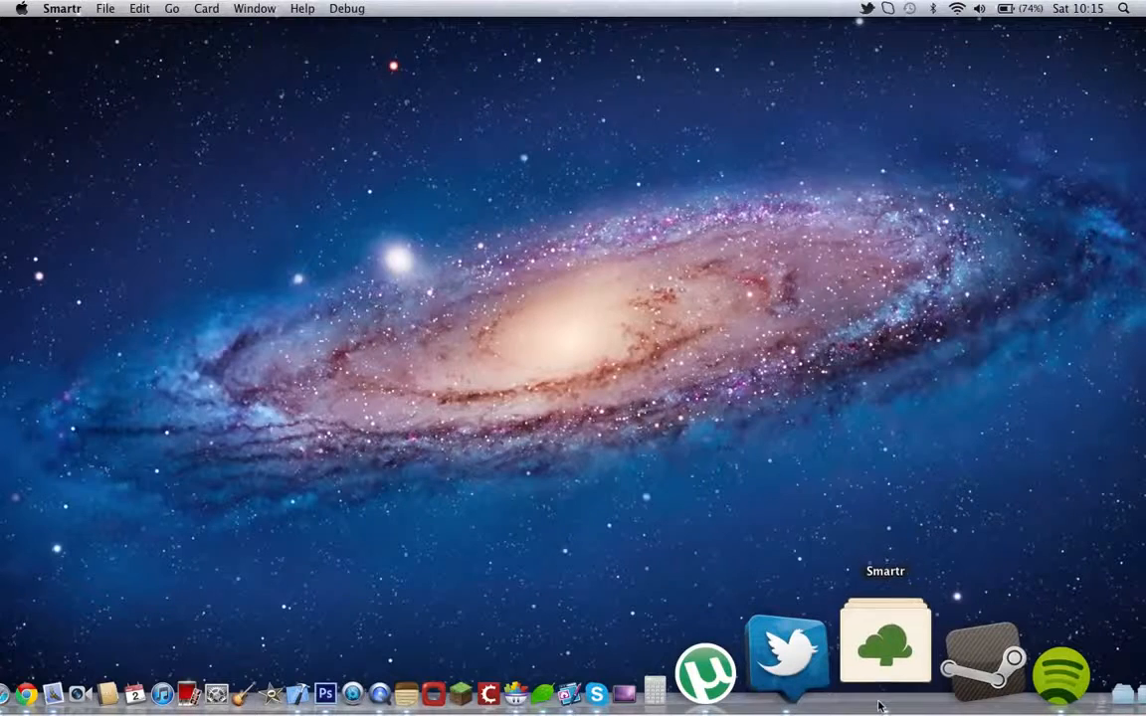
Step: Launch Smartr, open the Electricity flashcard stack and start studying it
click(887, 648)
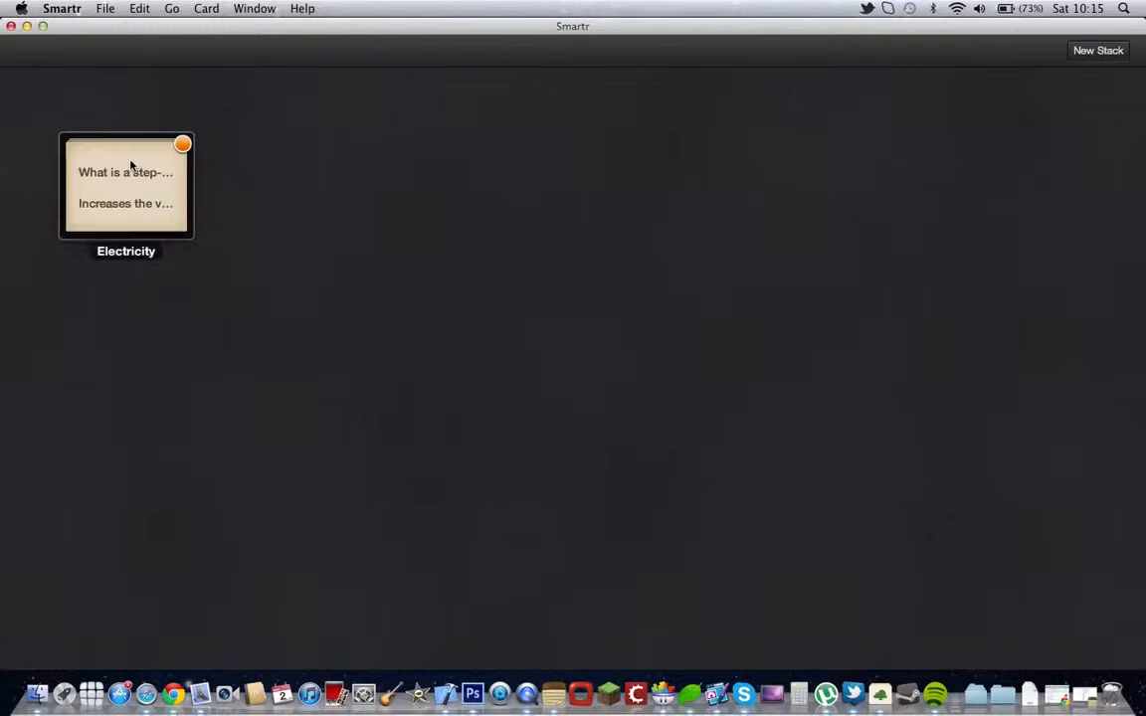
double_click(126, 187)
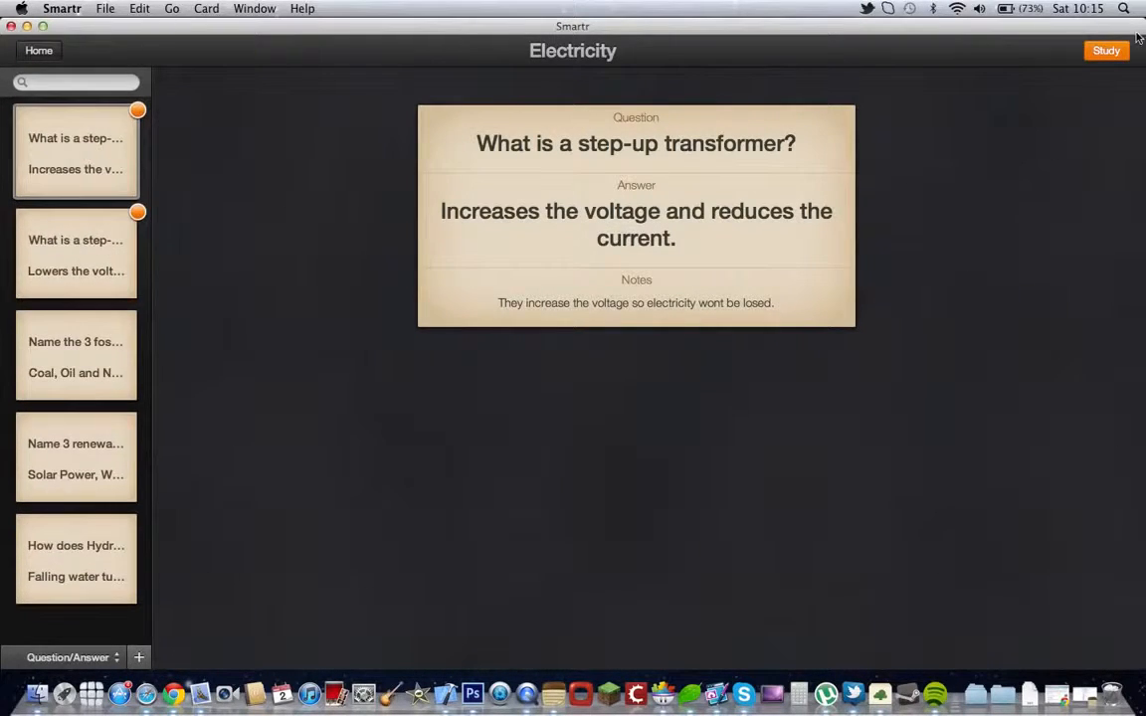
click(1107, 50)
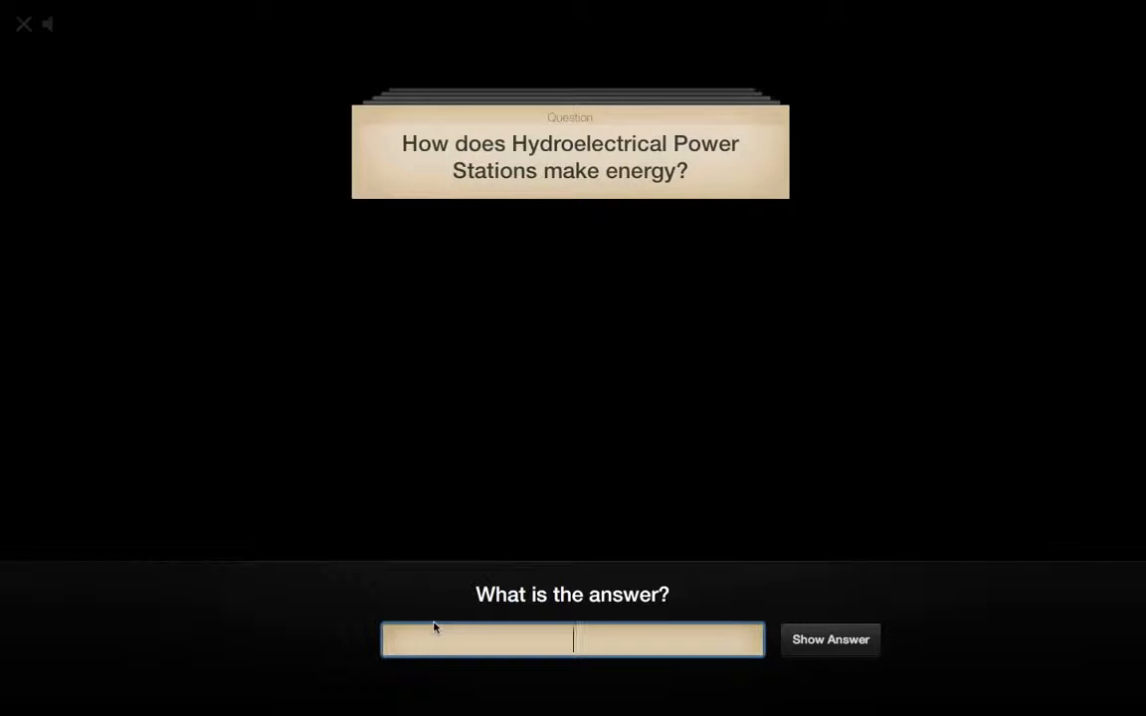
Step: Answer the hydroelectric card 'Flow of Water', mark it correct, and end the study session
text(Flow of Water)
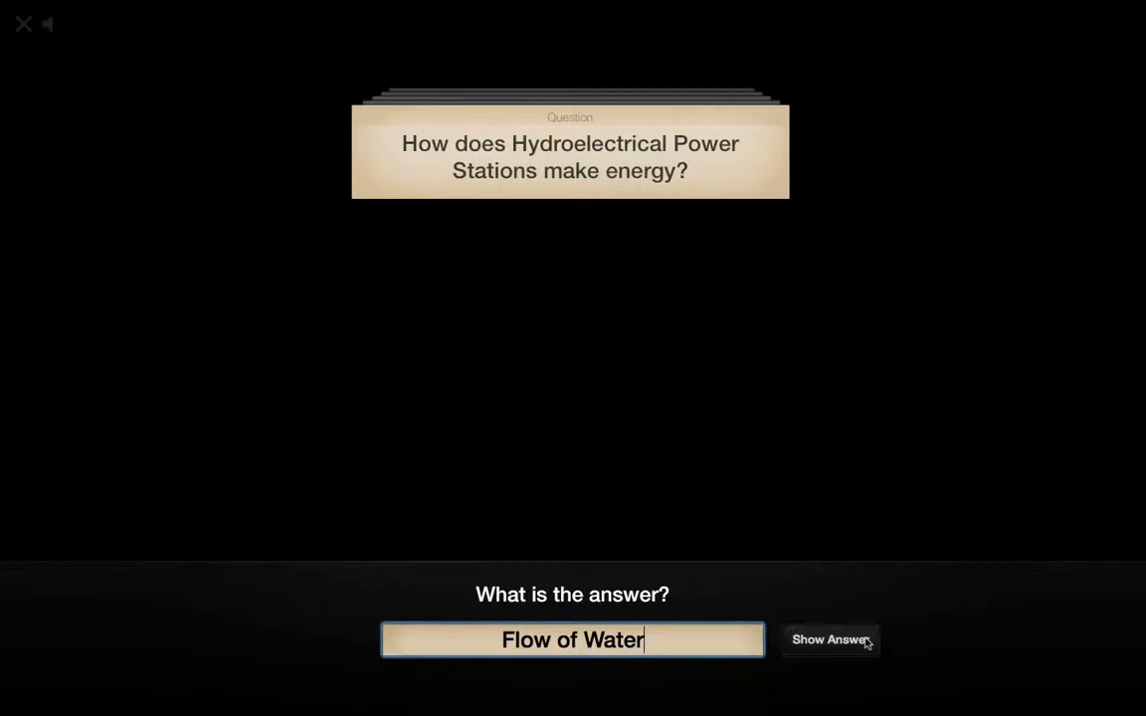
click(831, 641)
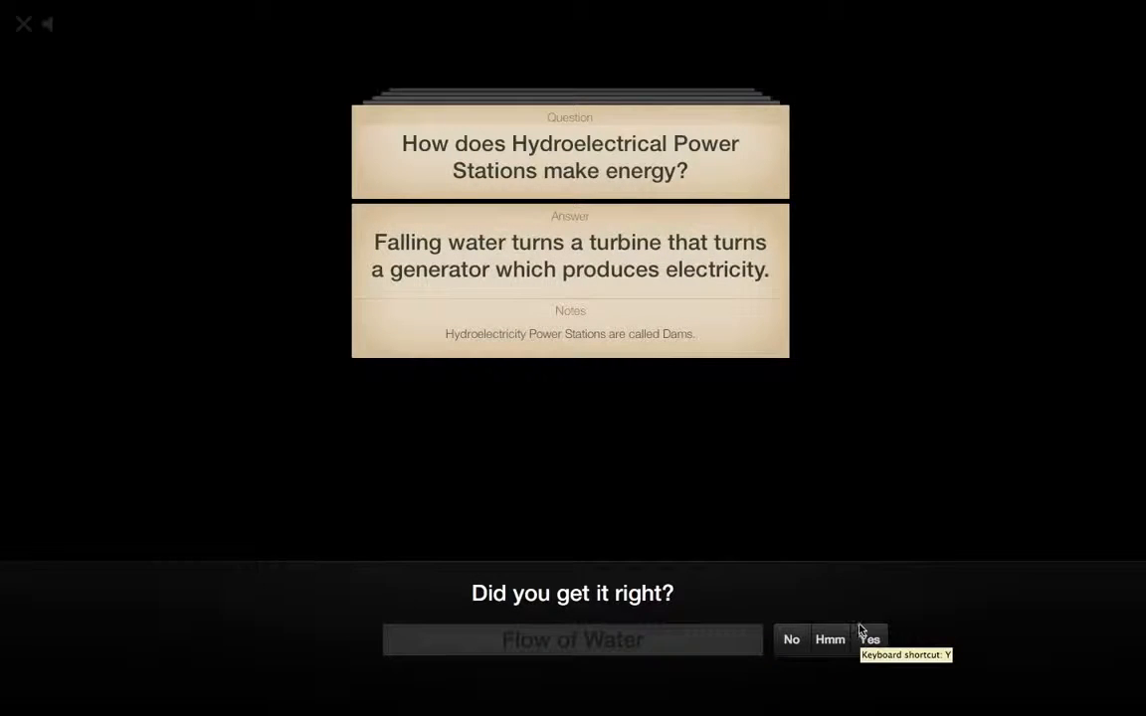
click(875, 639)
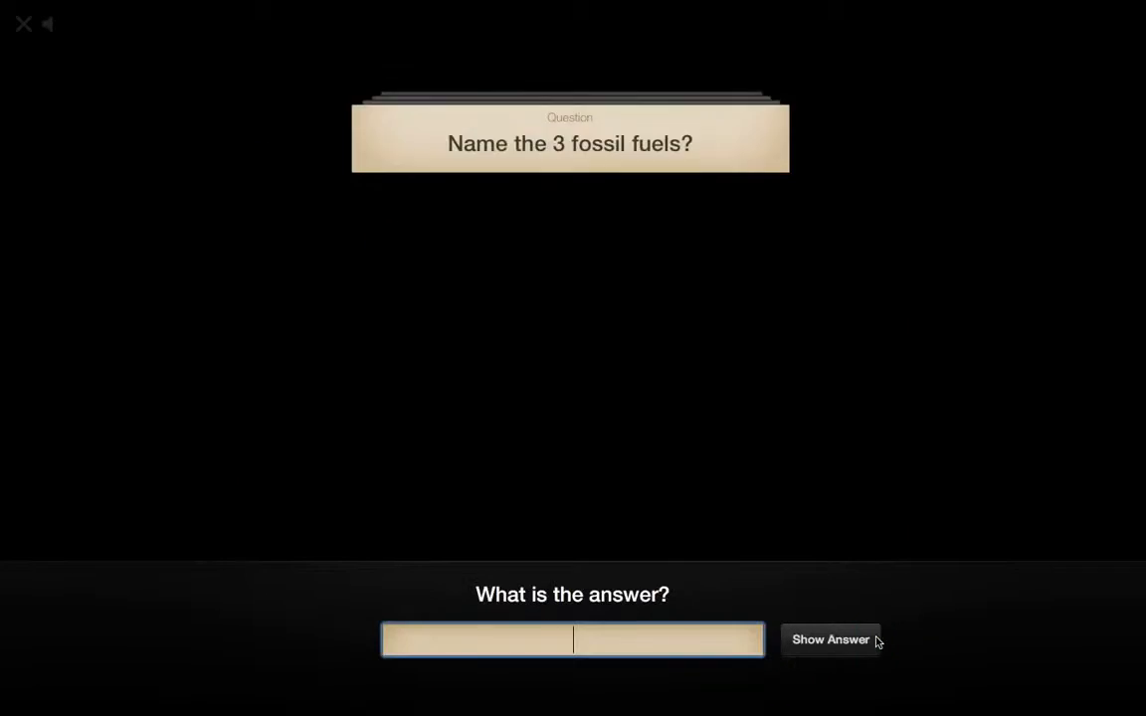
mouse_move(605, 400)
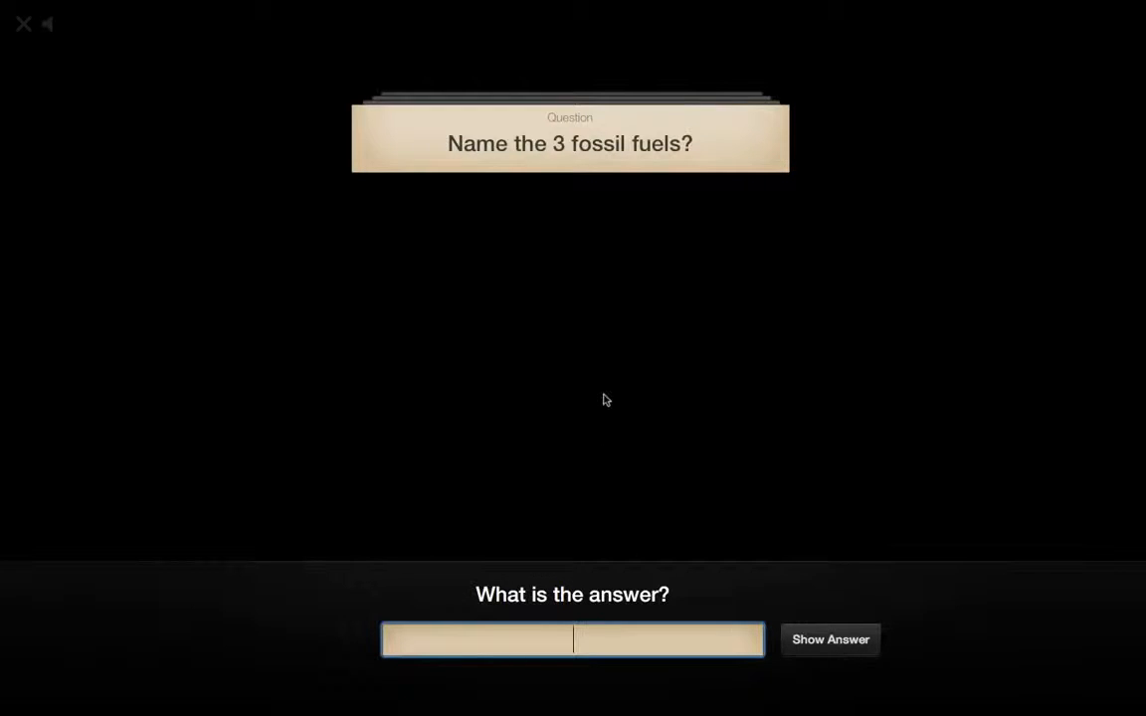
mouse_move(40, 8)
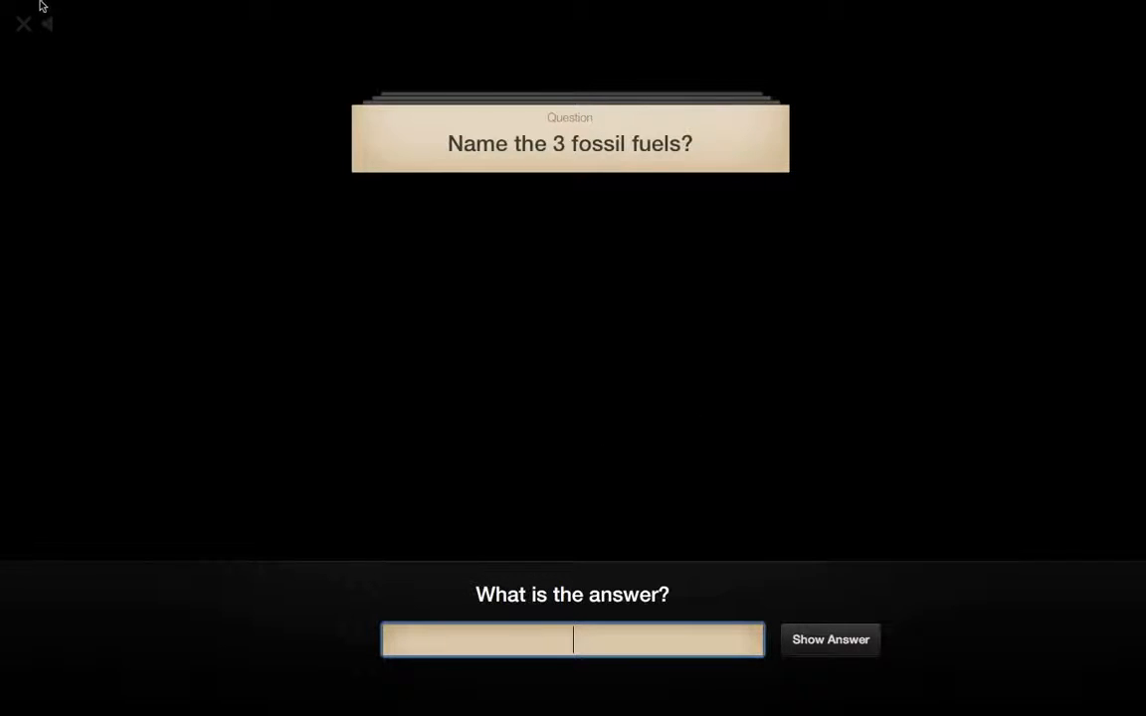
click(24, 24)
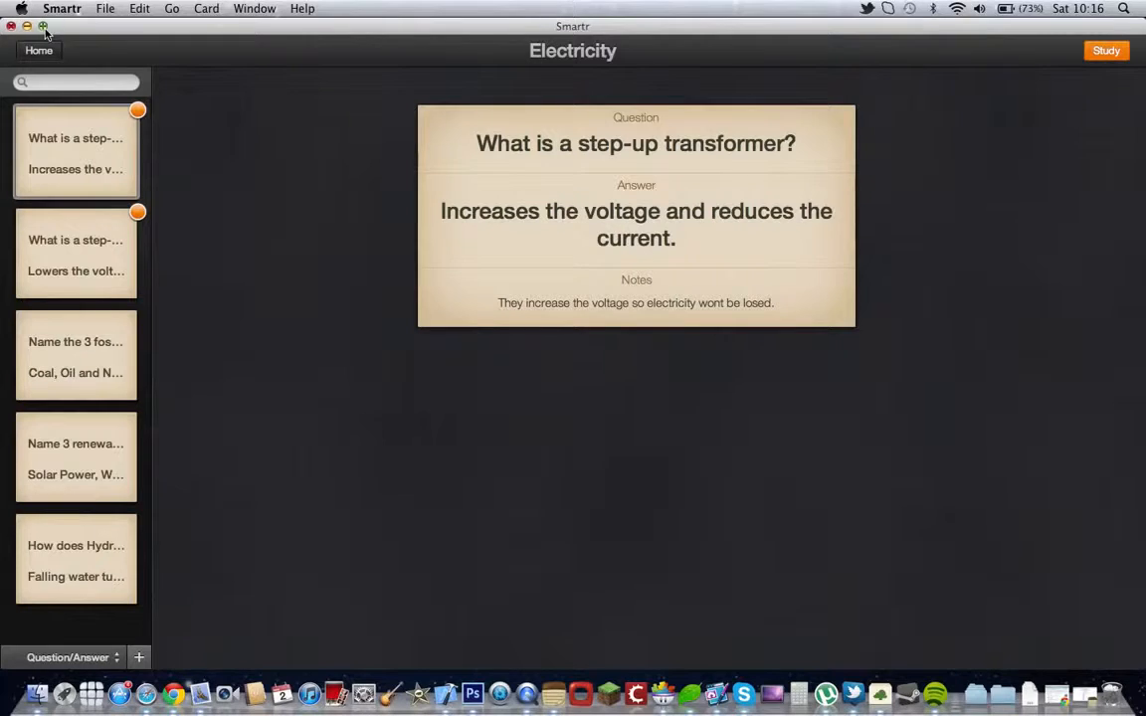
mouse_move(613, 255)
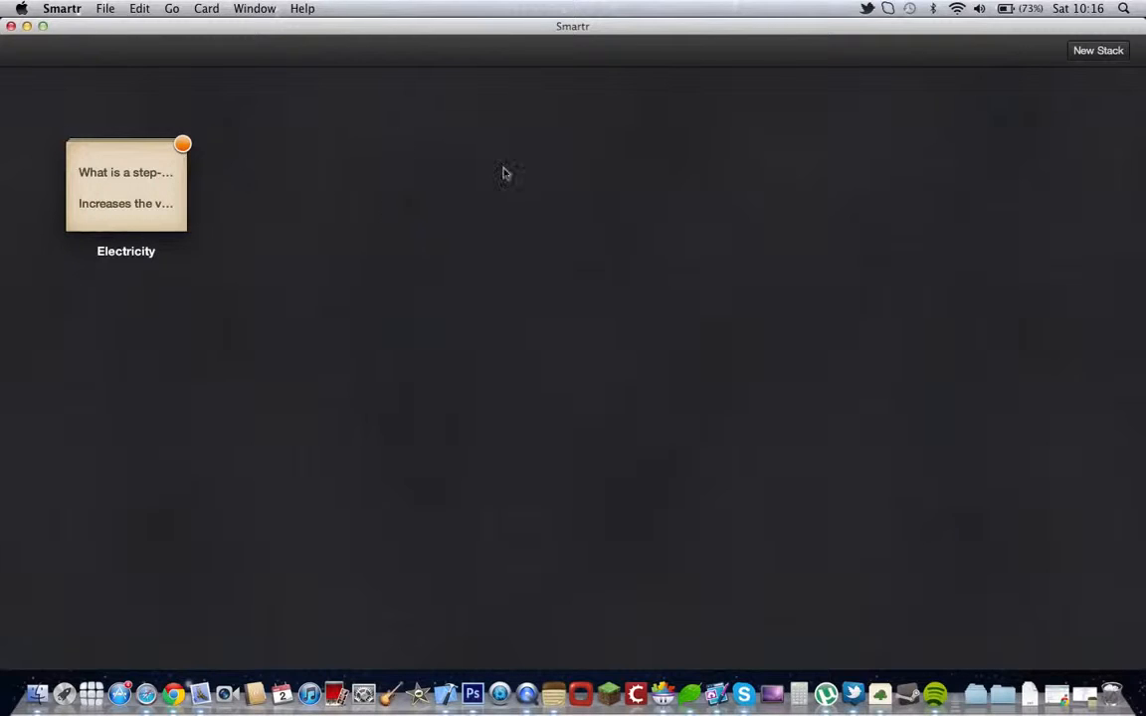
mouse_move(36, 93)
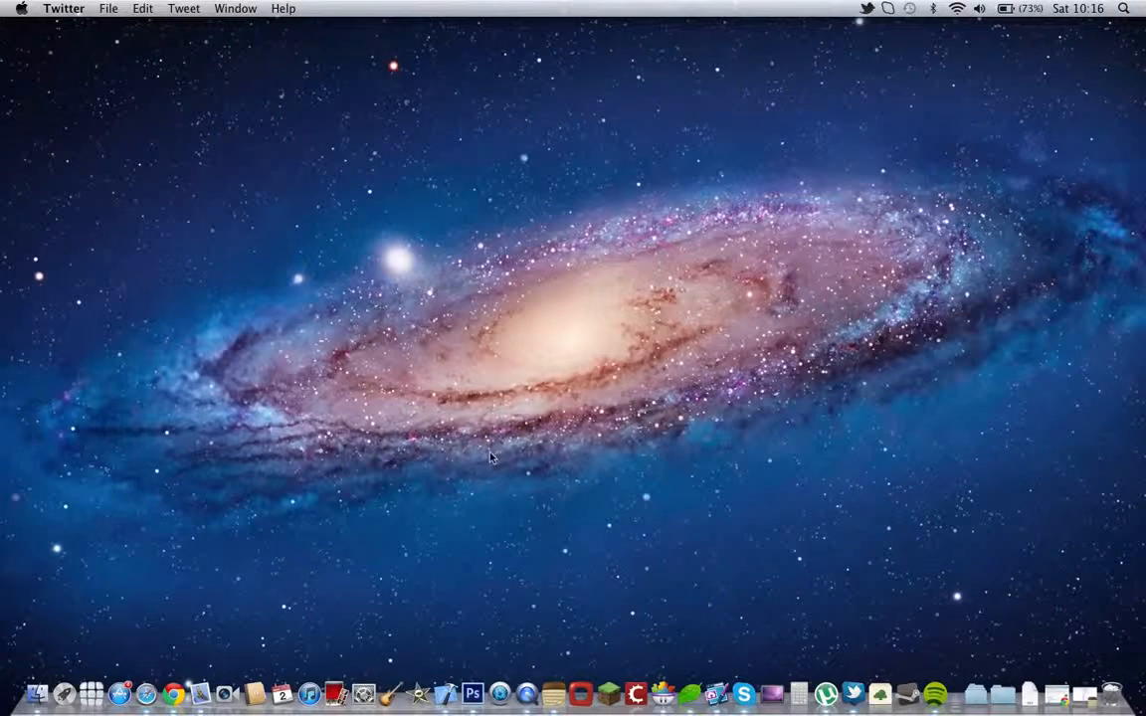
mouse_move(808, 636)
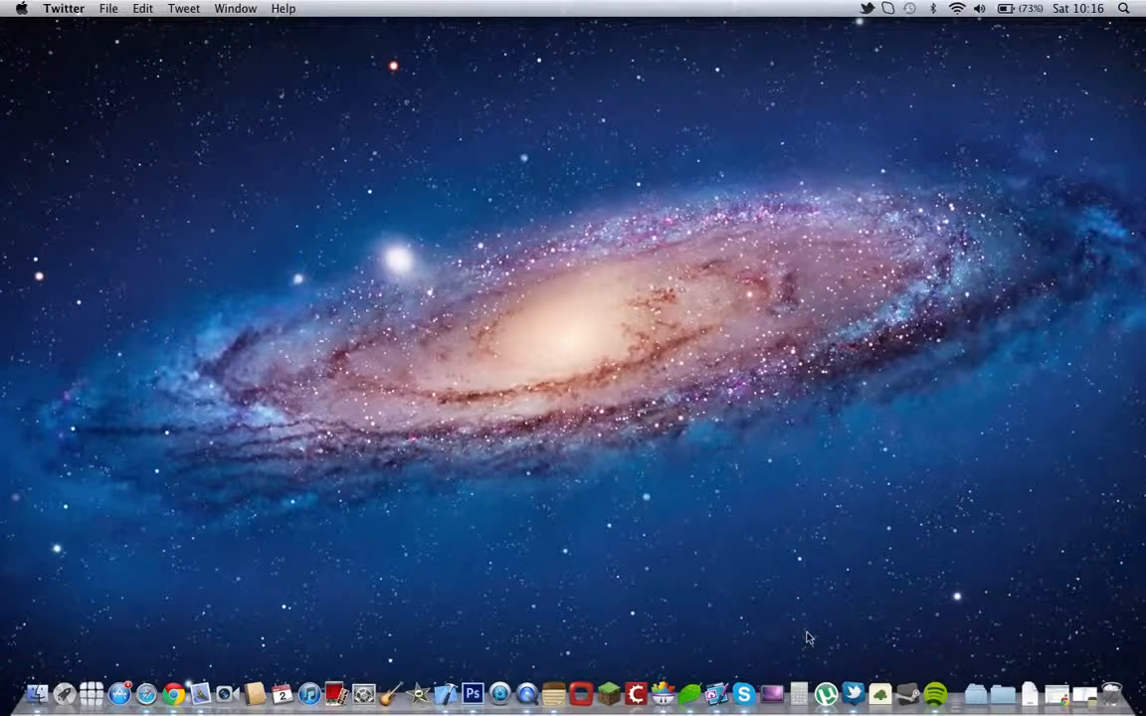
mouse_move(891, 667)
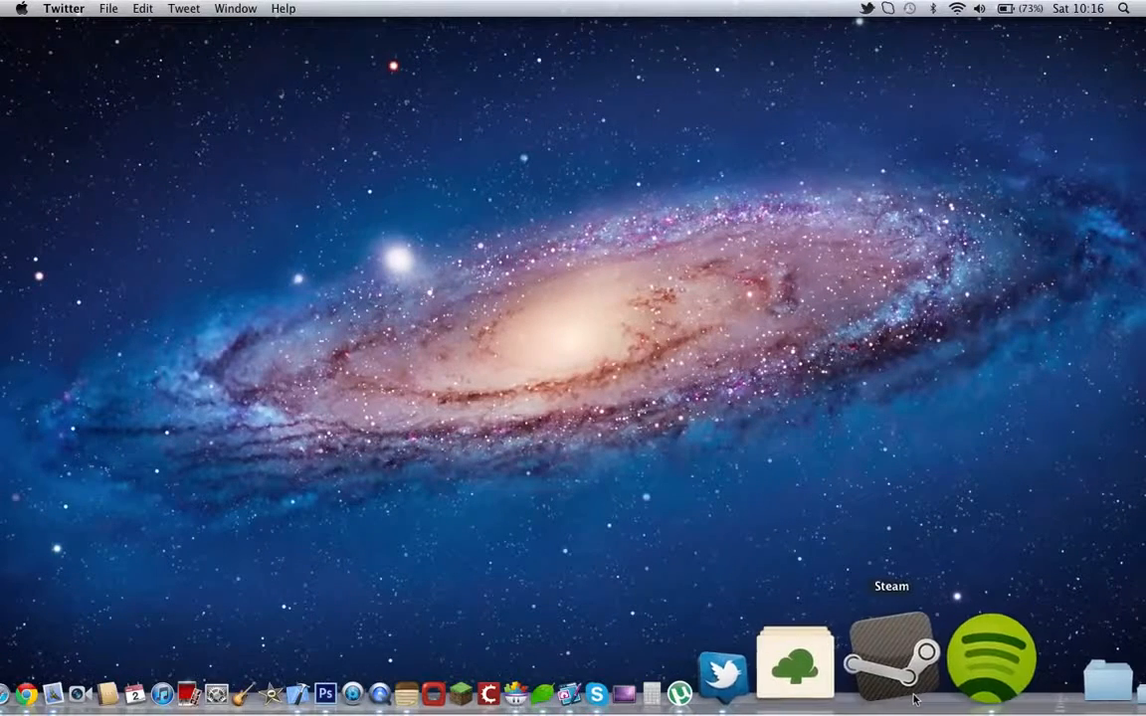
Step: Launch Steam from the Dock and let it connect to the account
click(887, 657)
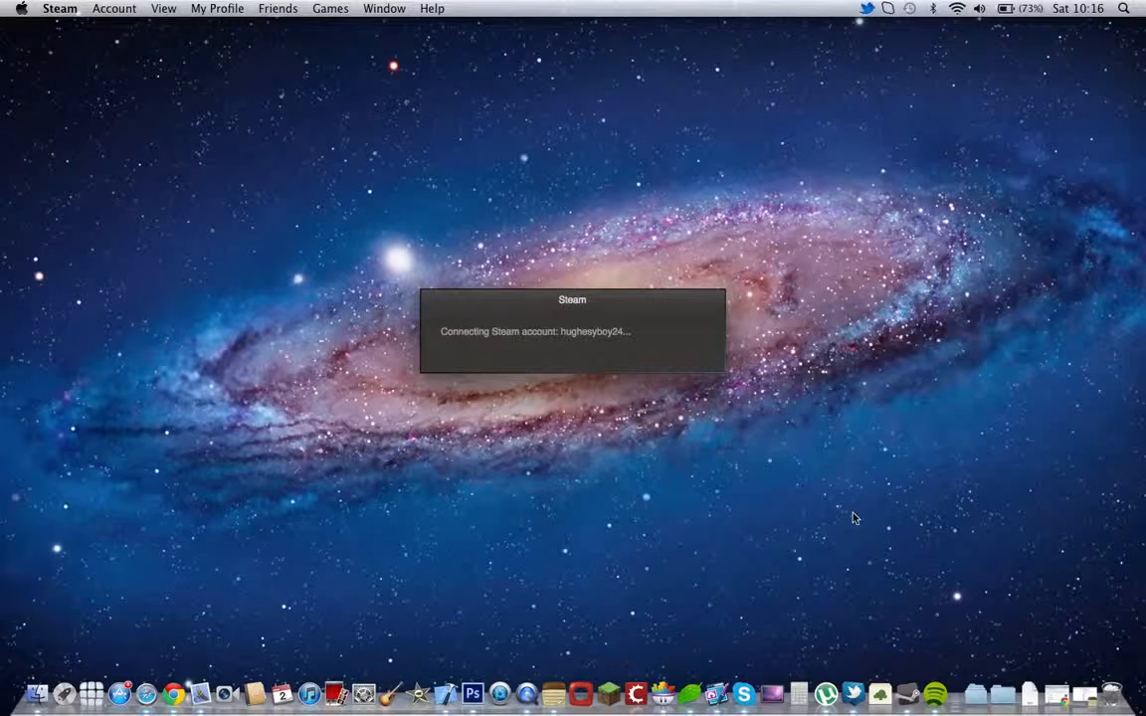
mouse_move(573, 350)
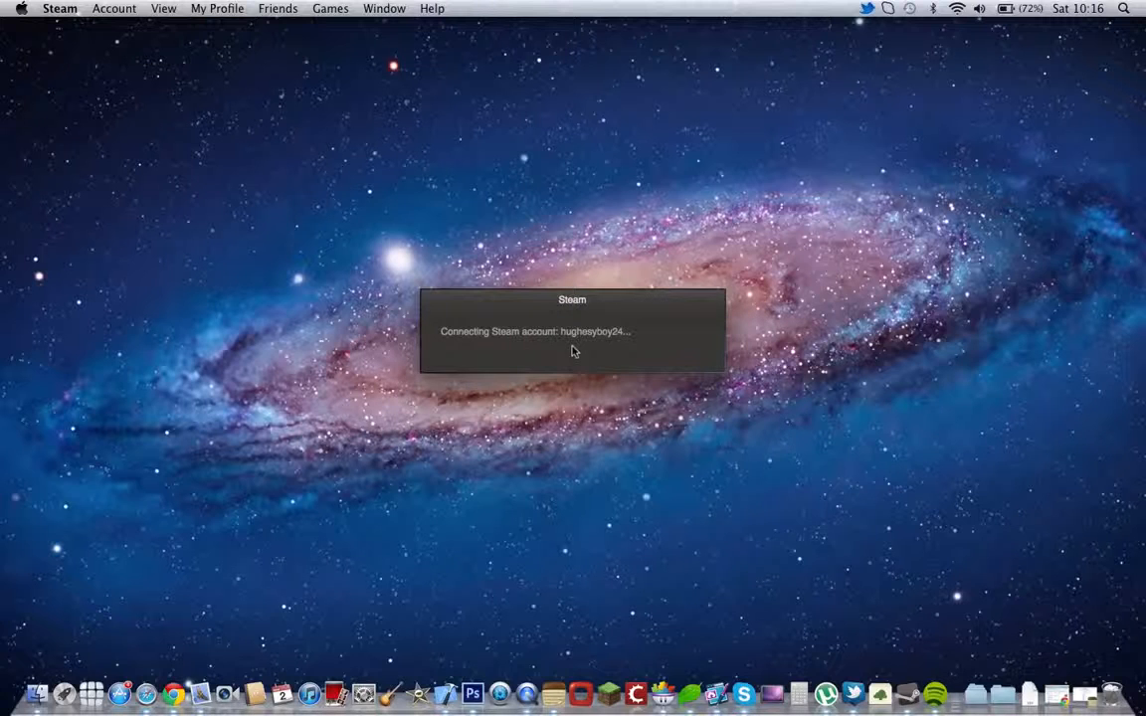
mouse_move(517, 243)
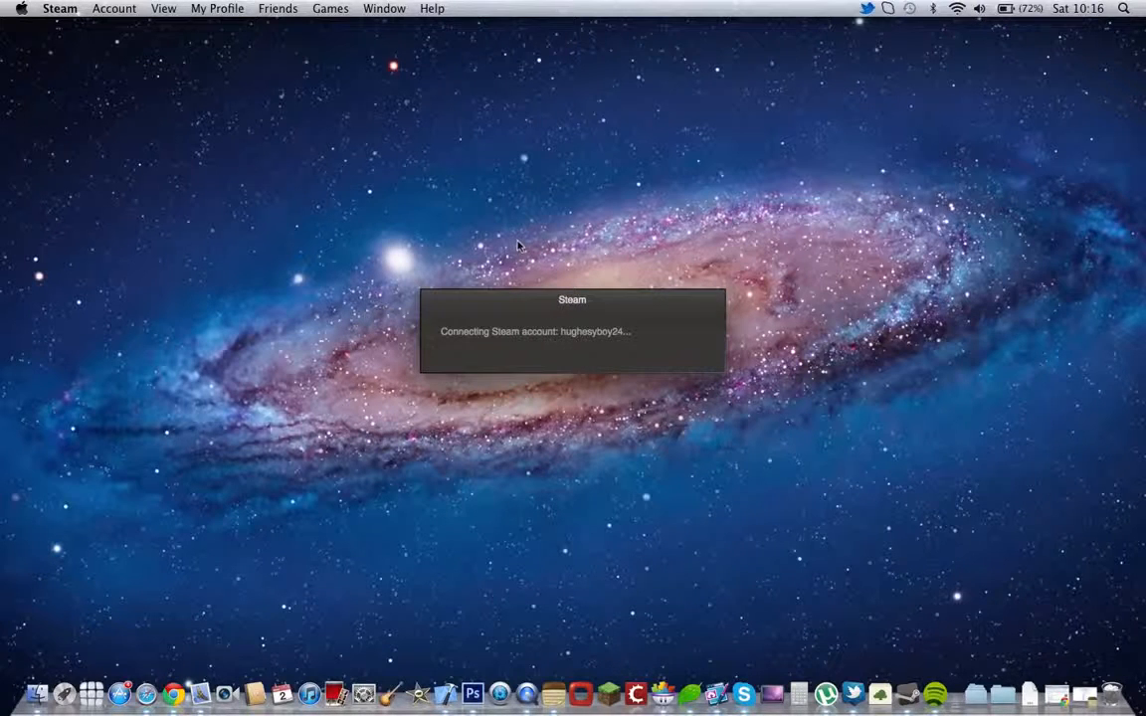
mouse_move(507, 362)
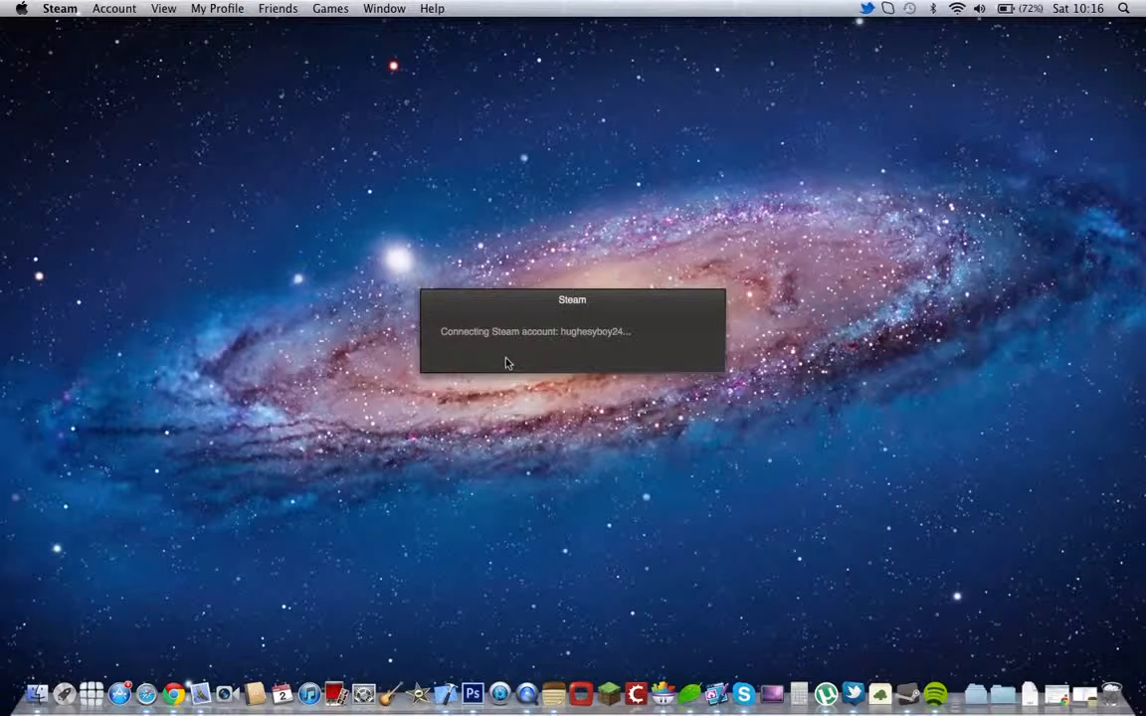
mouse_move(466, 356)
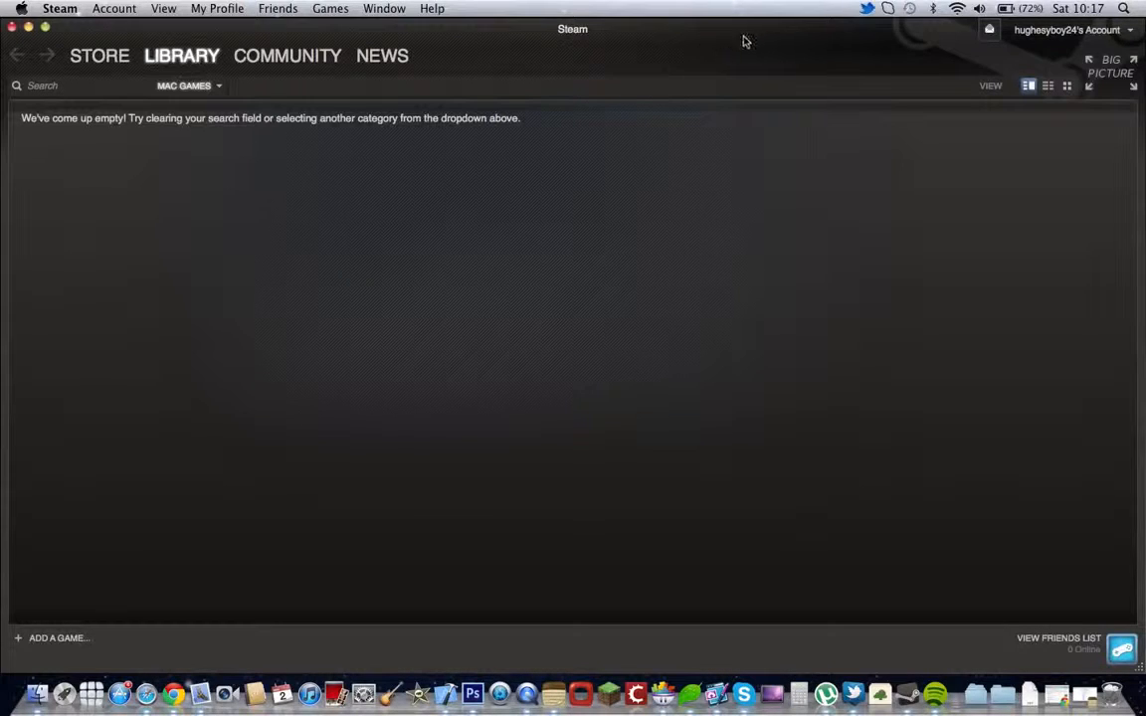
click(100, 55)
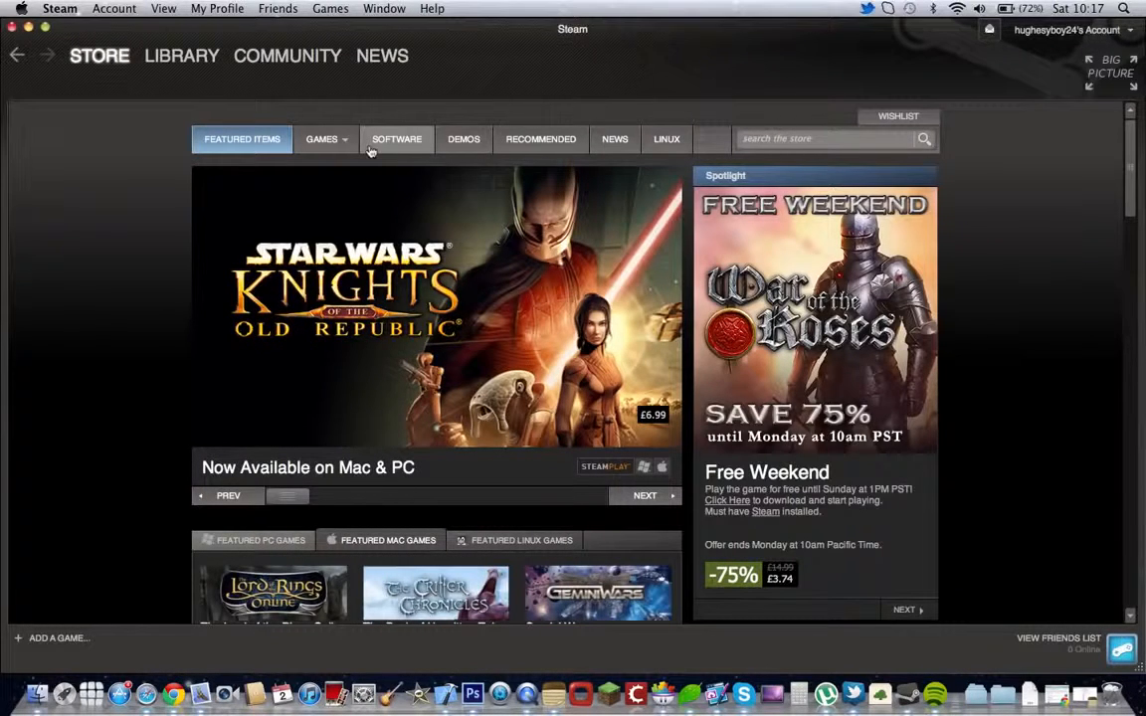
scroll(down, 3)
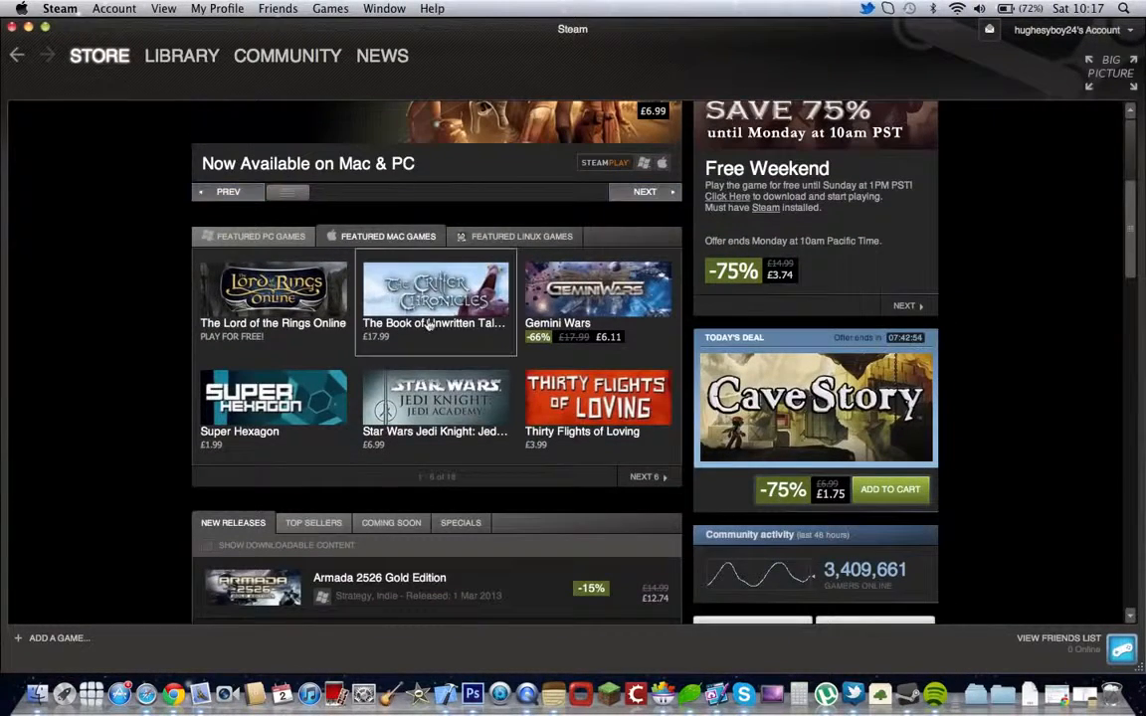
scroll(down, 3)
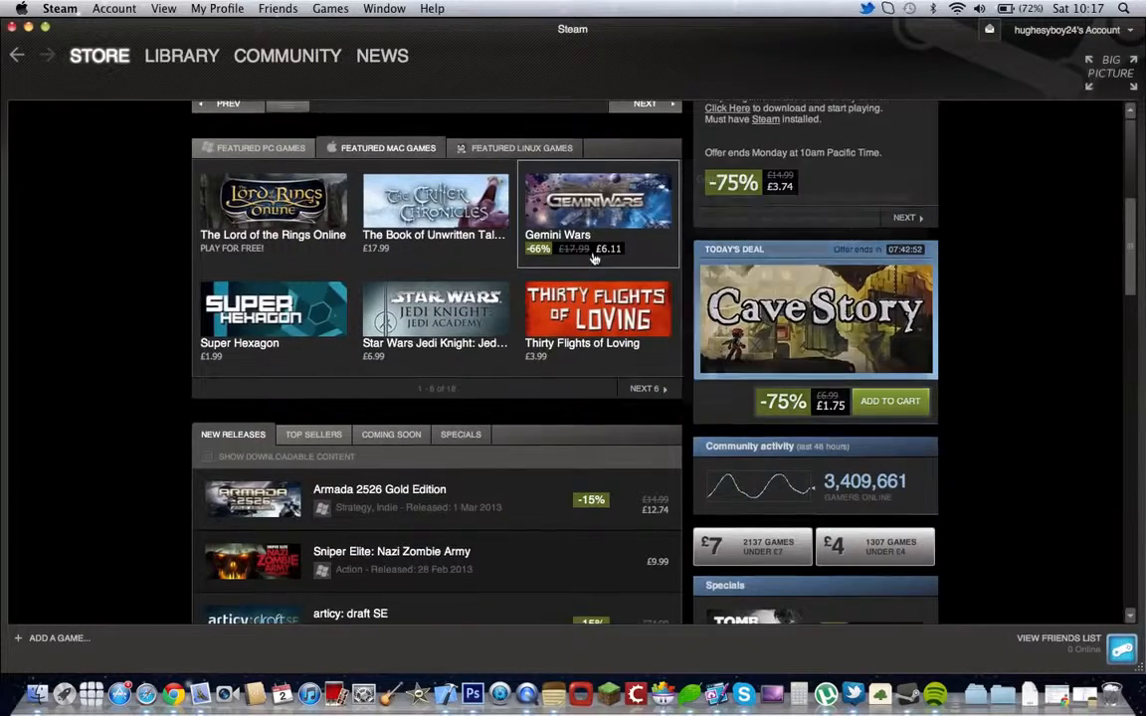
scroll(down, 3)
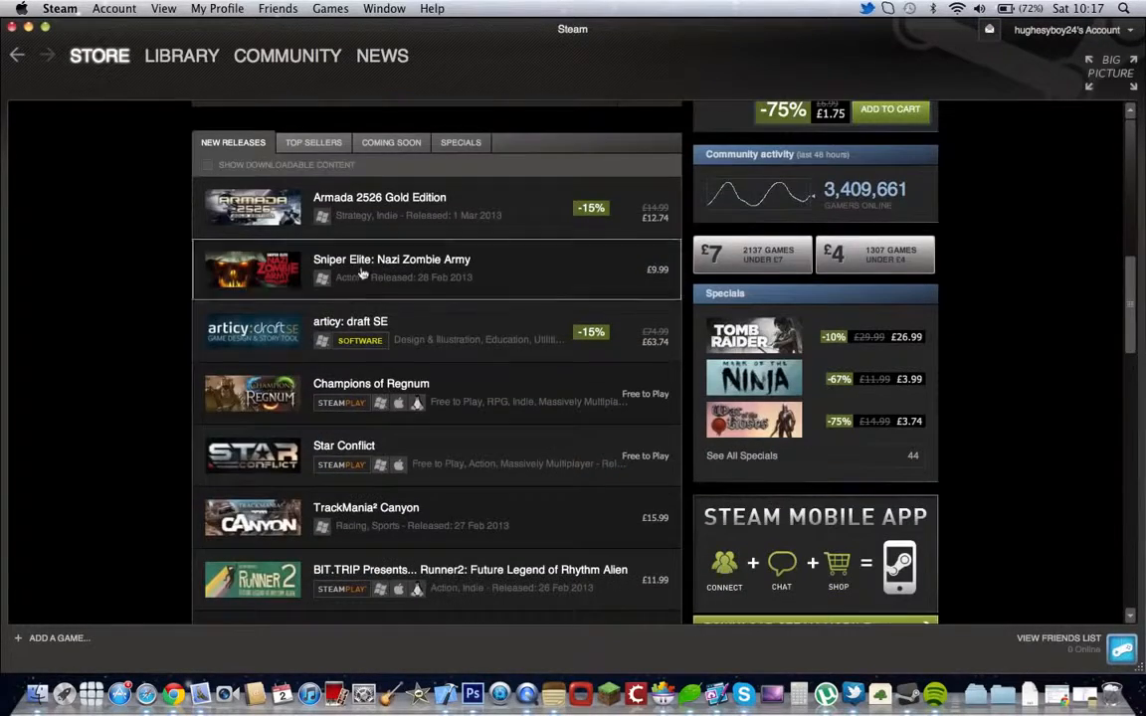
scroll(down, 3)
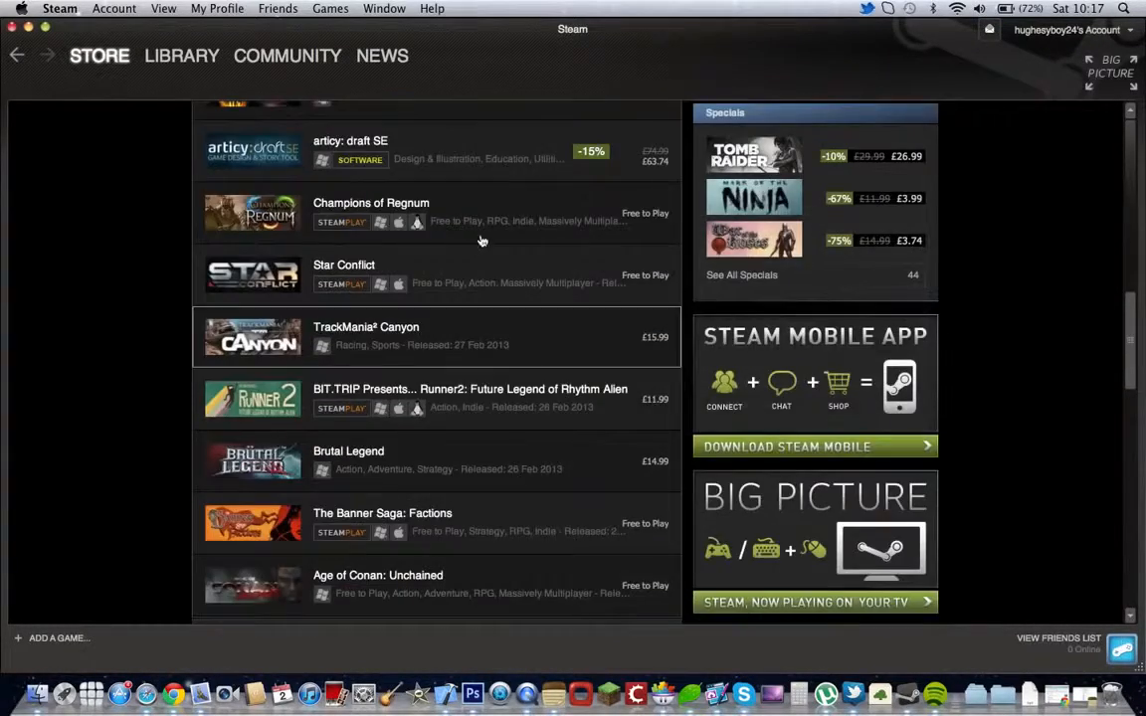
mouse_move(394, 227)
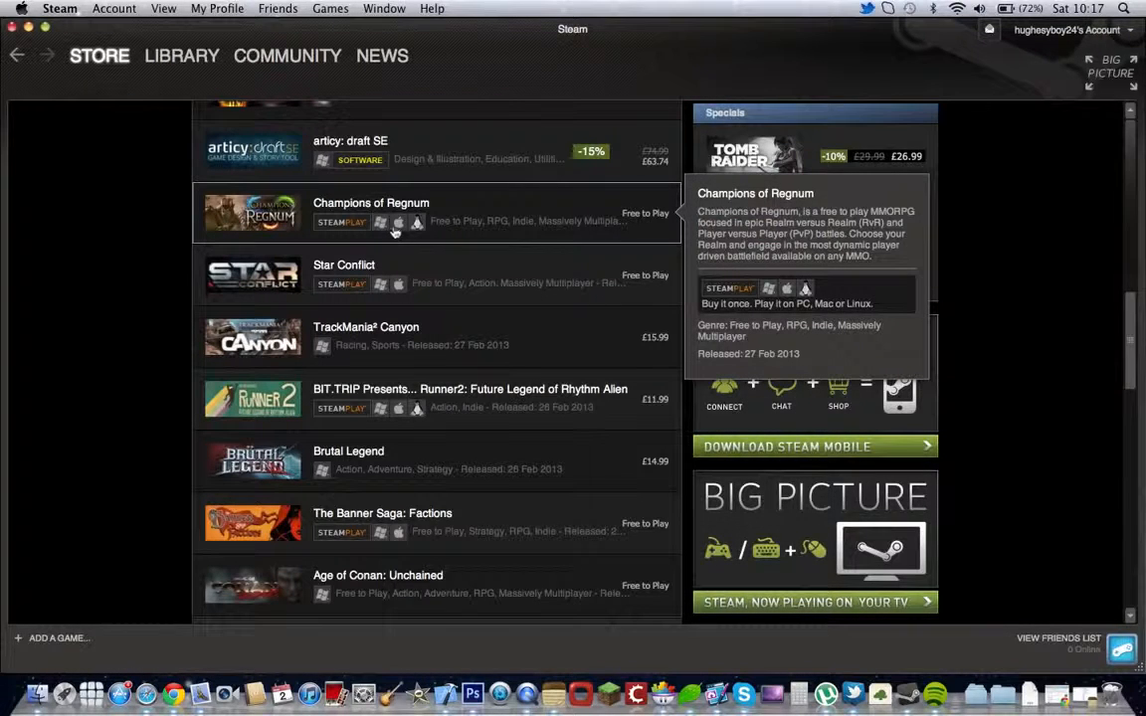
mouse_move(386, 231)
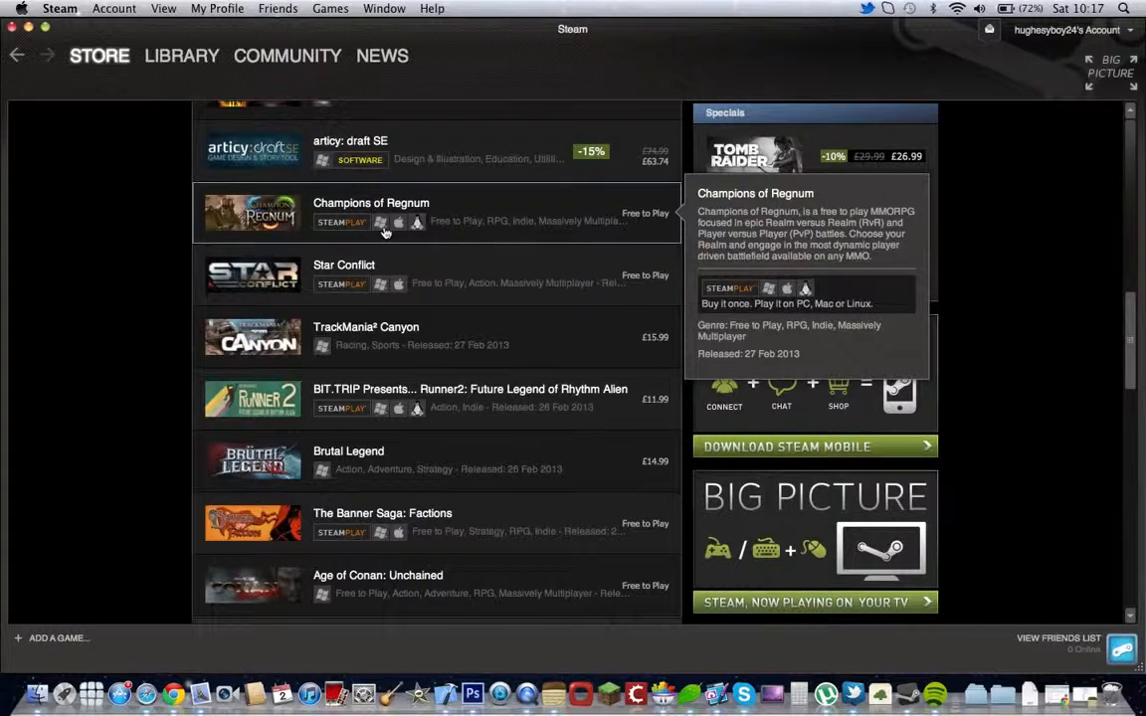
scroll(down, 3)
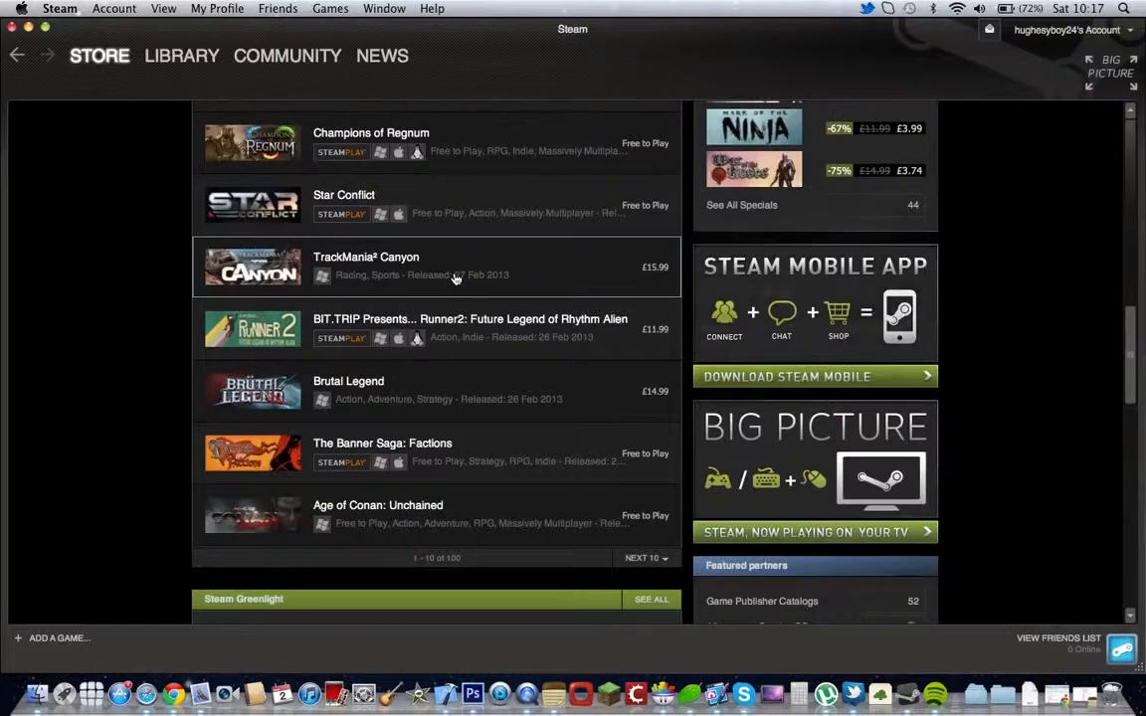
mouse_move(398, 215)
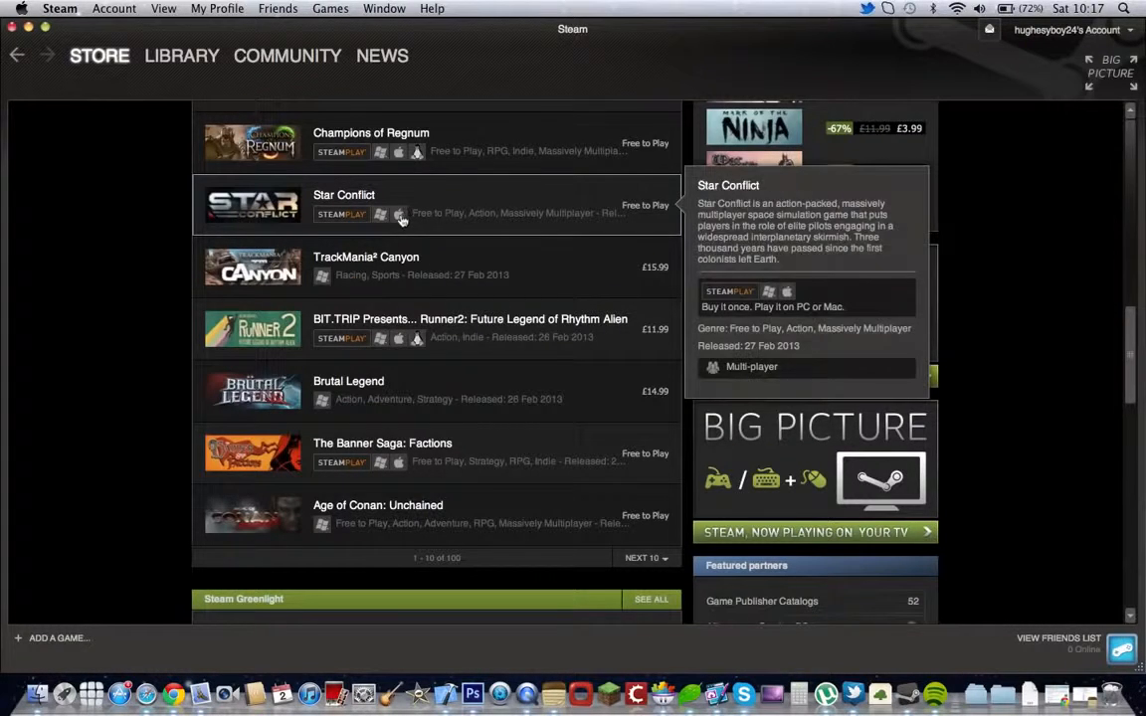
mouse_move(323, 278)
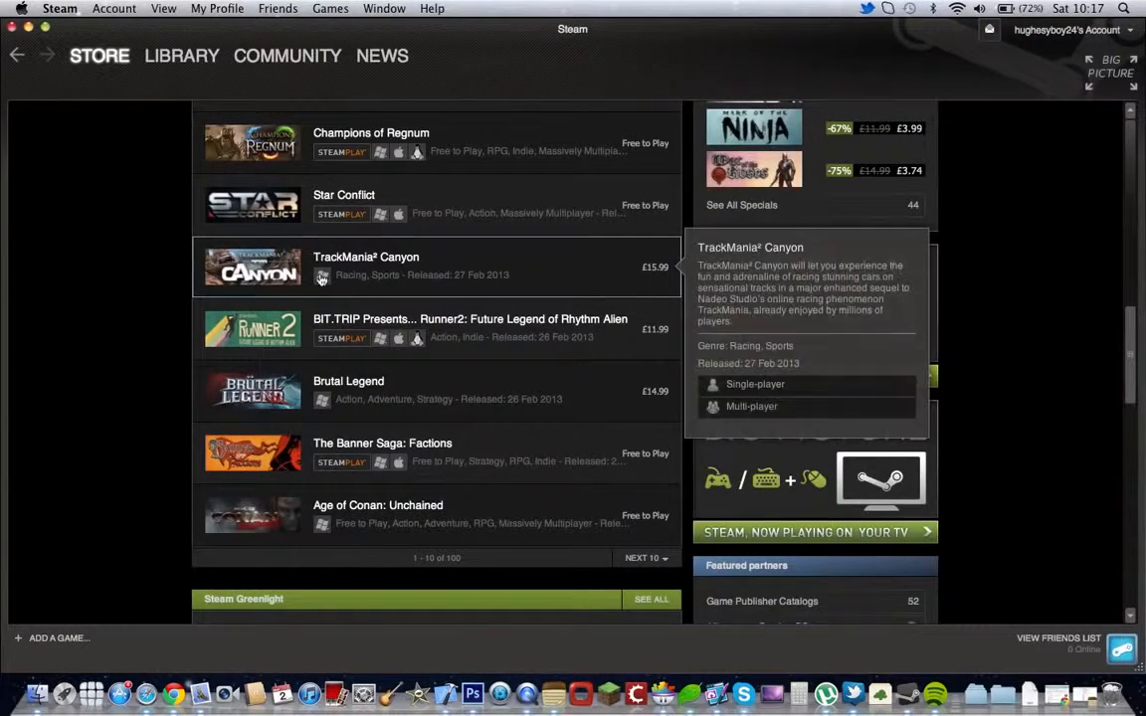
scroll(down, 3)
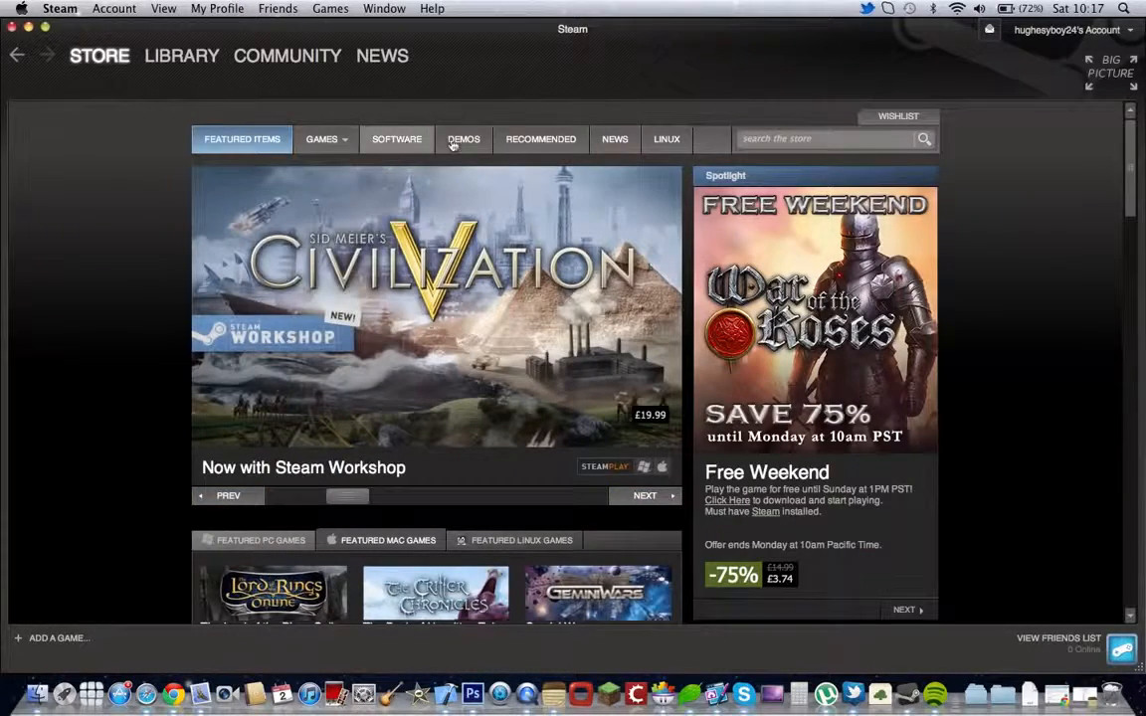
Step: Show the Free to Play category in the Steam store and browse its featured games
click(320, 139)
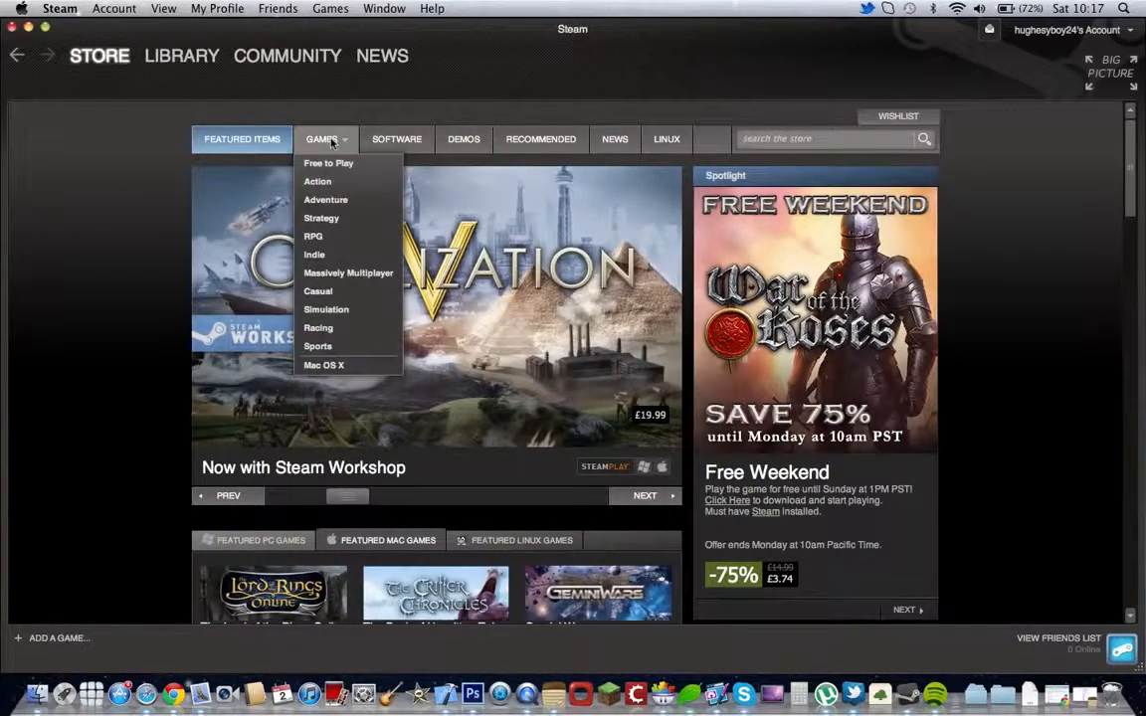
mouse_move(355, 163)
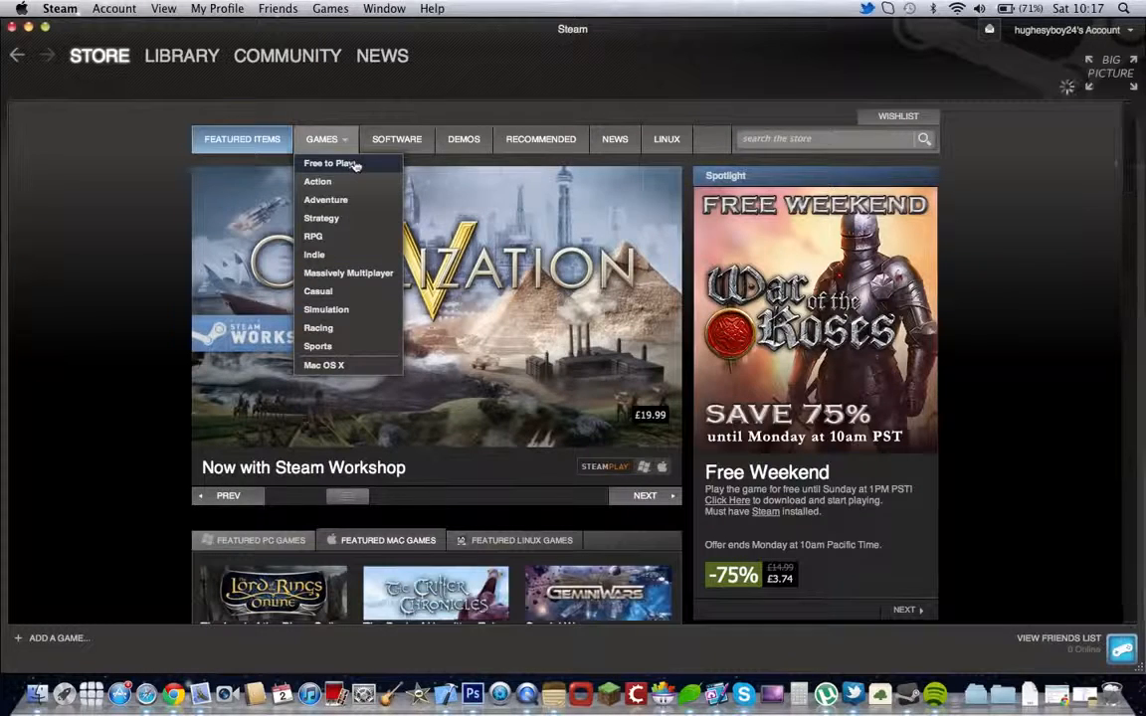
click(329, 163)
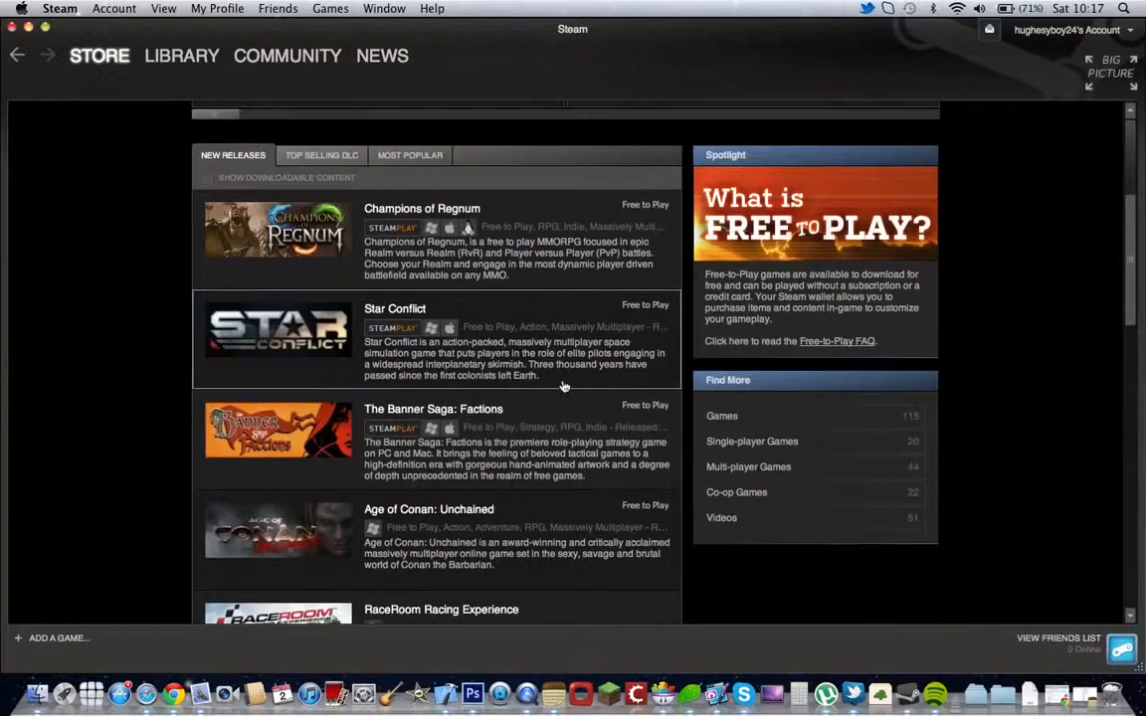
scroll(down, 3)
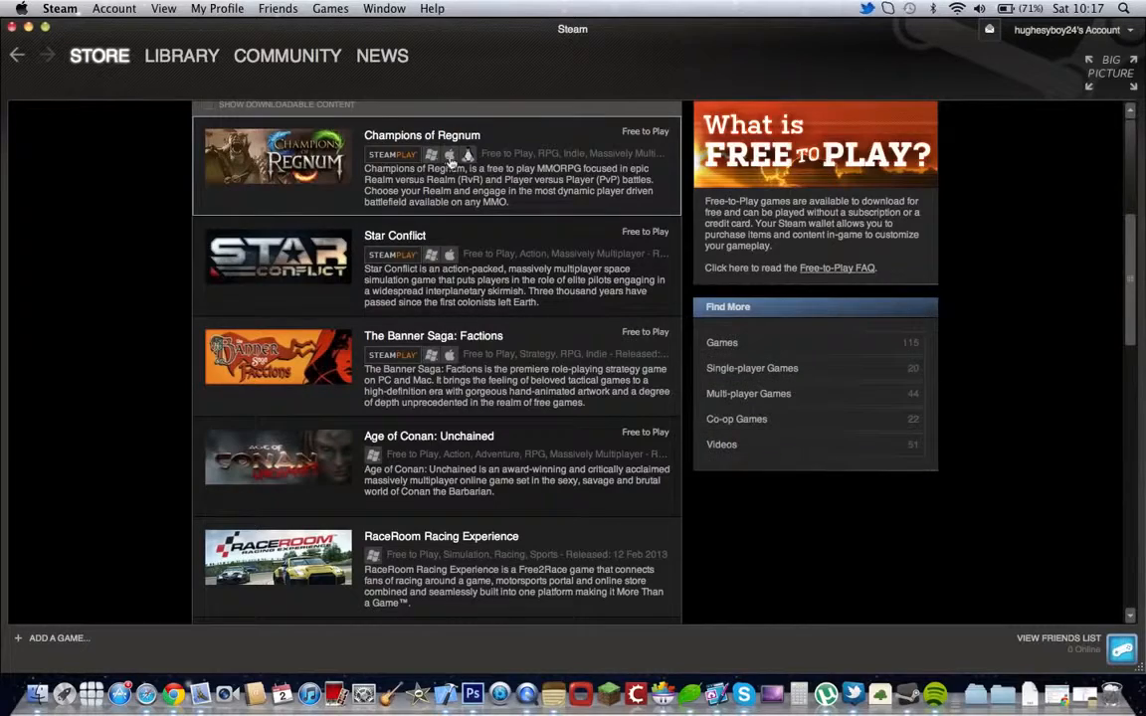
mouse_move(434, 267)
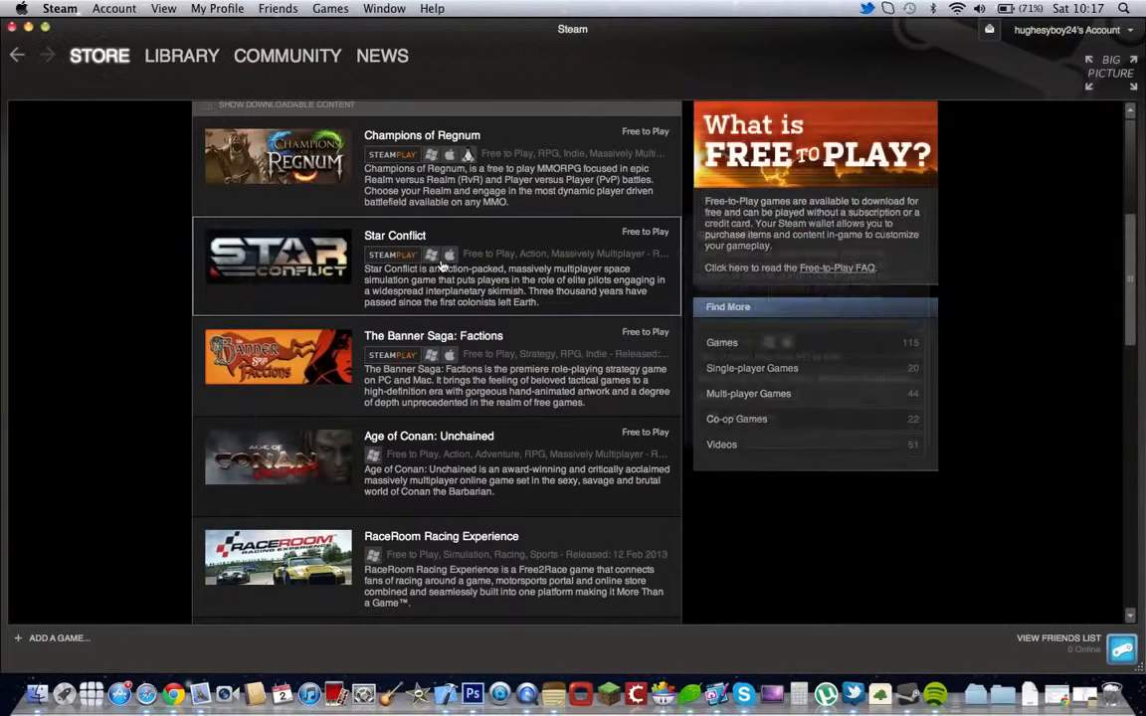
scroll(up, 3)
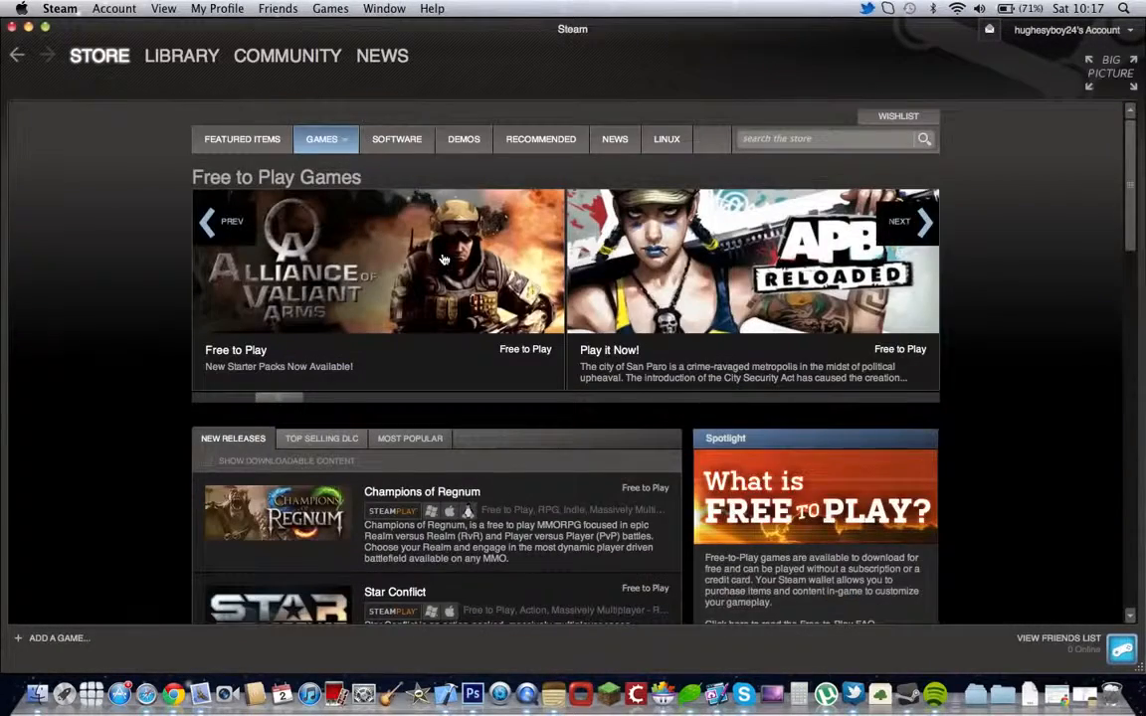
click(183, 55)
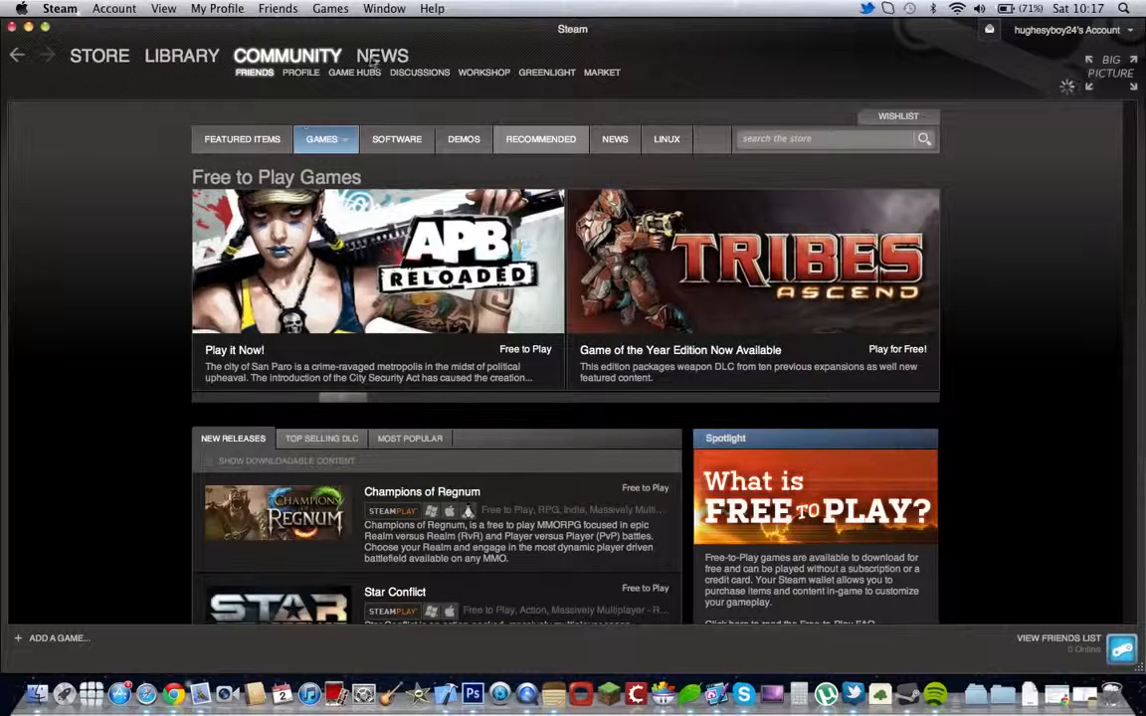
Step: Visit the Community Friend Activity and Workshop pages, then close the Steam window
click(255, 71)
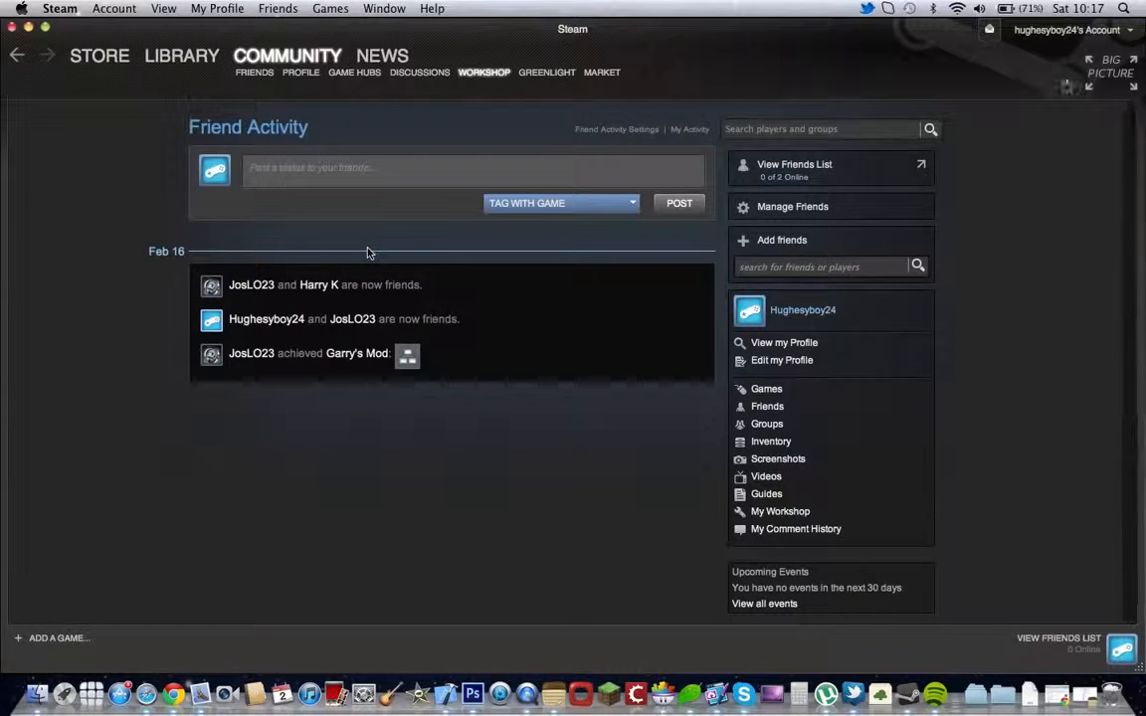
mouse_move(545, 114)
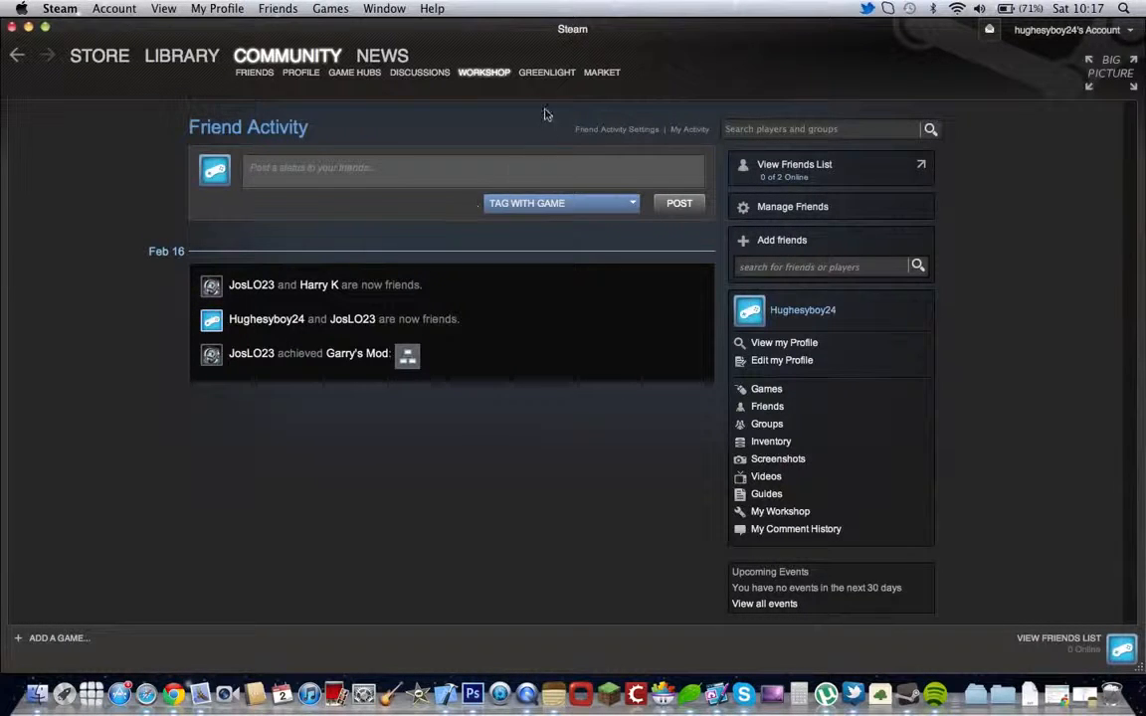
click(486, 71)
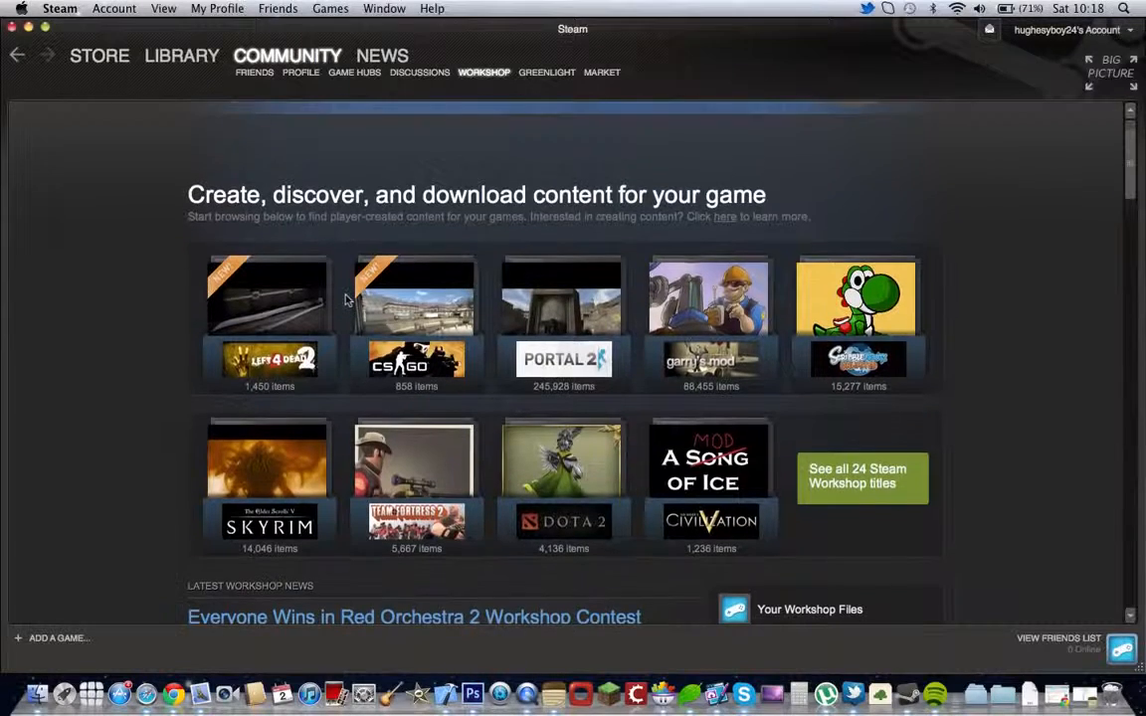
scroll(down, 3)
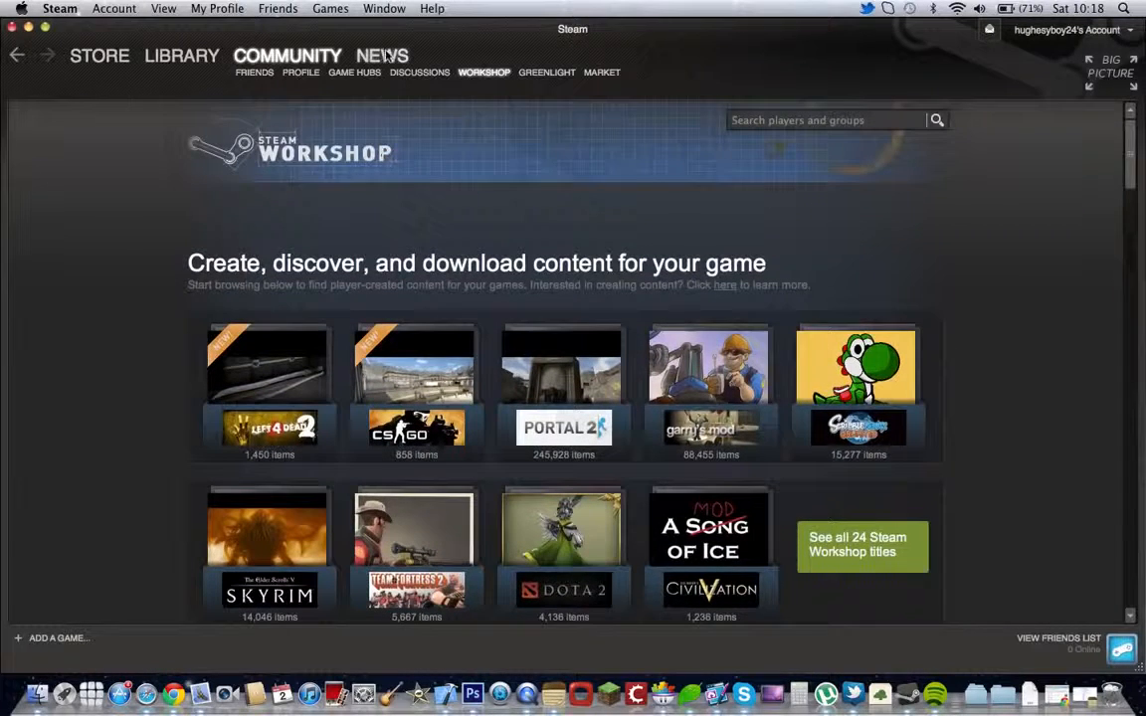
click(382, 56)
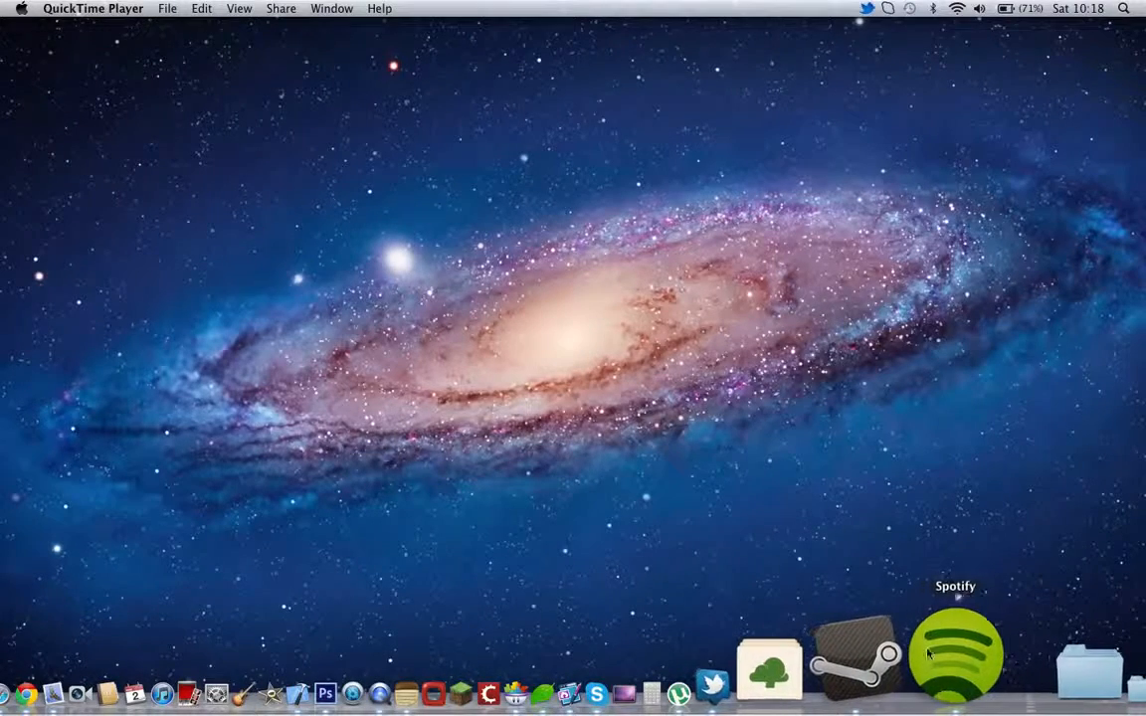
Step: Launch Spotify and browse What's New, Top Lists and Downloads
click(963, 660)
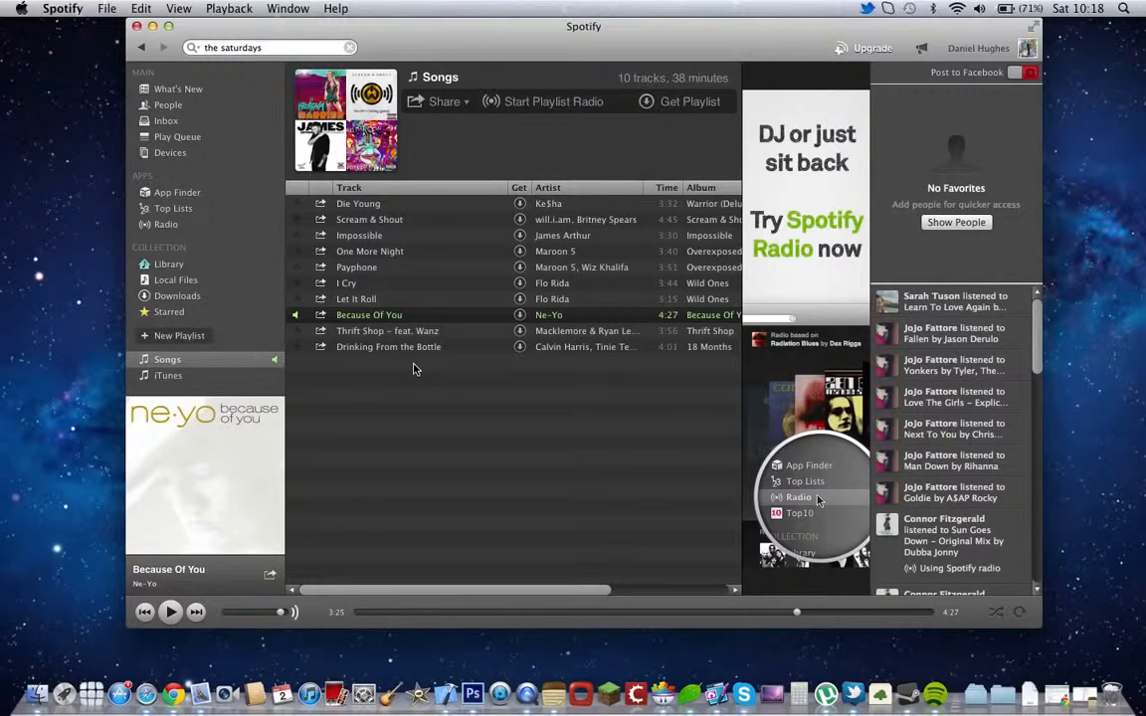
mouse_move(177, 88)
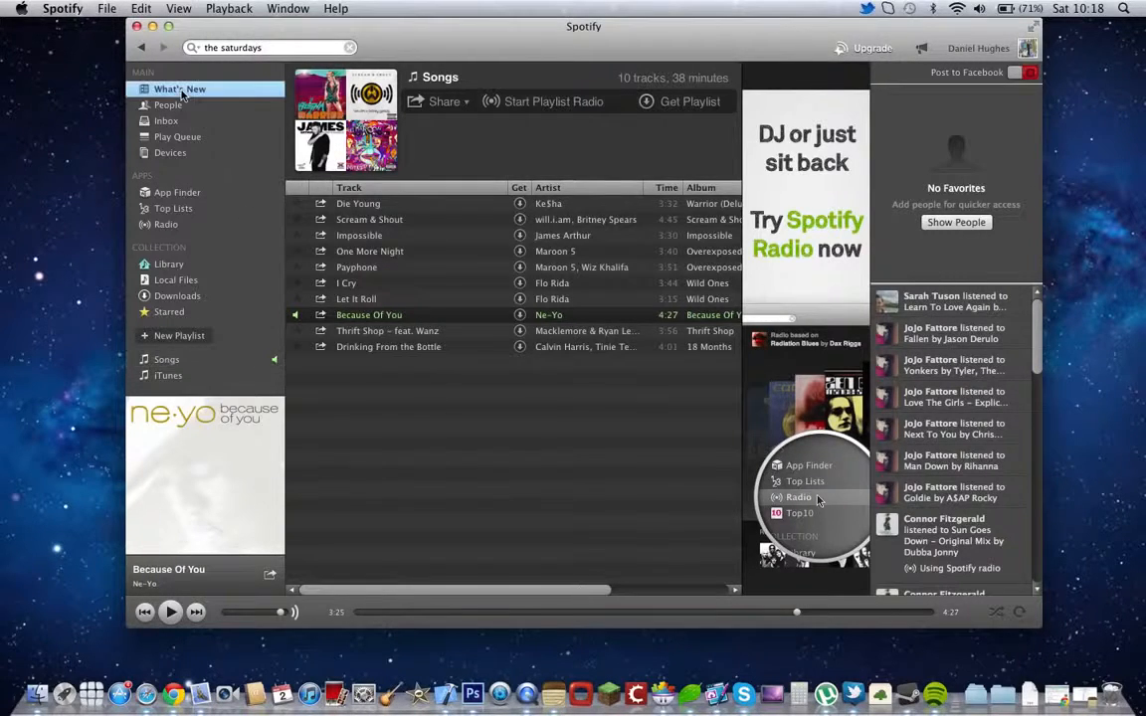
click(179, 87)
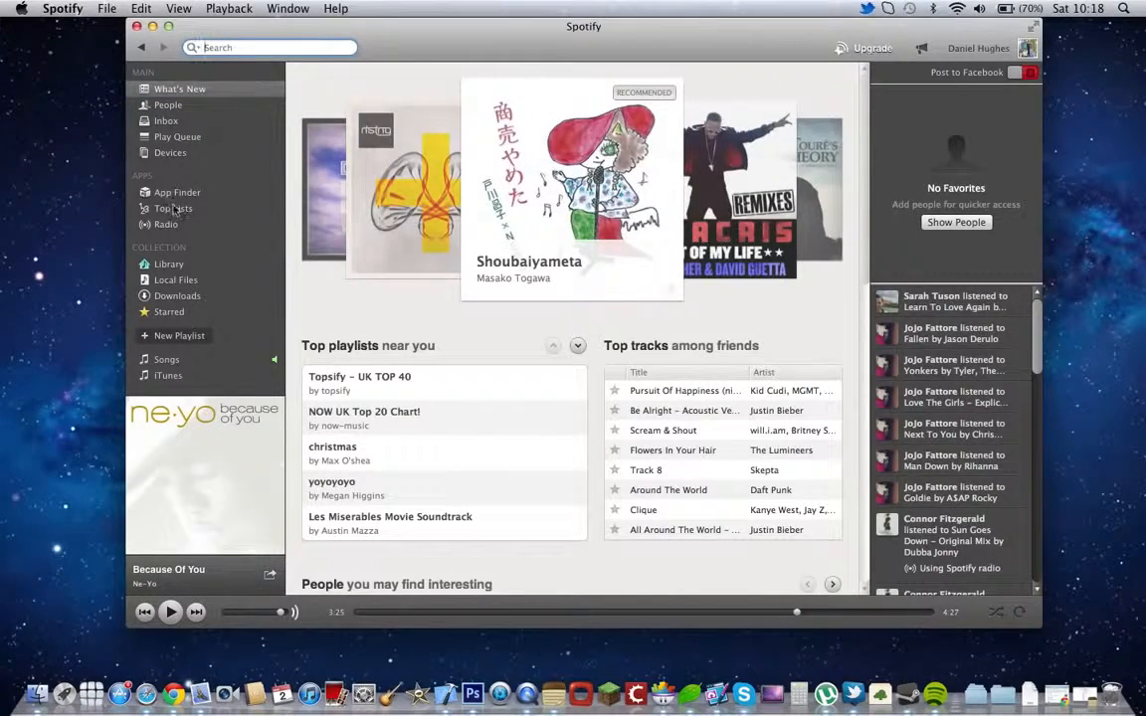
click(175, 209)
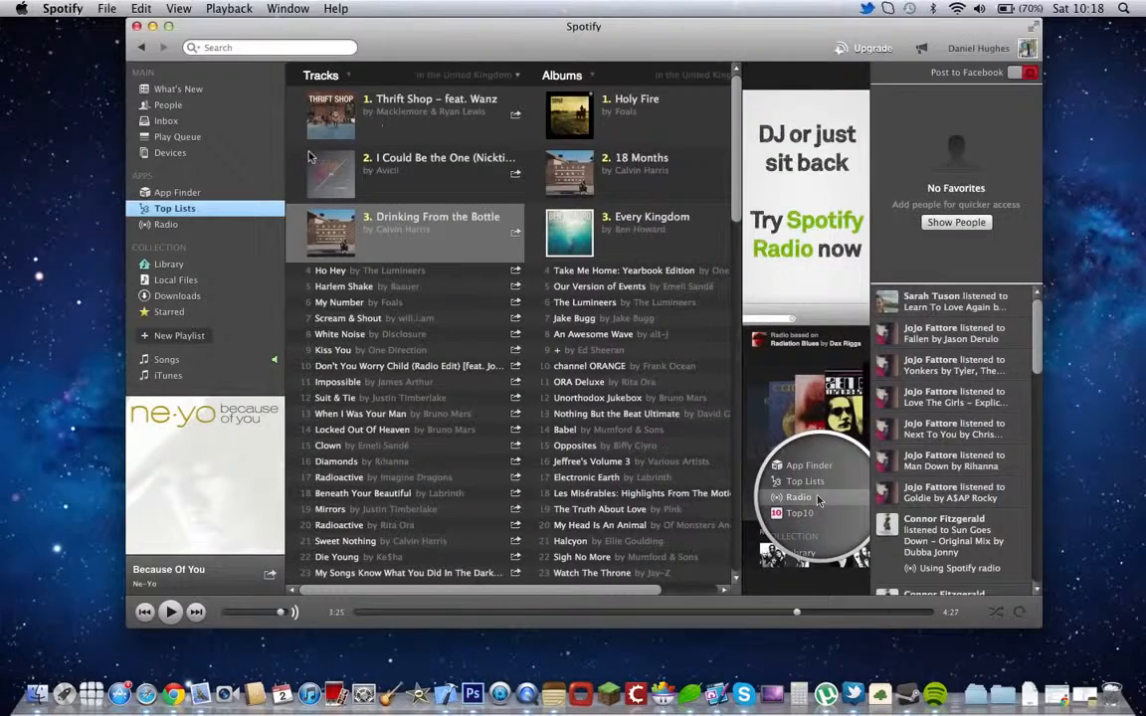
mouse_move(342, 129)
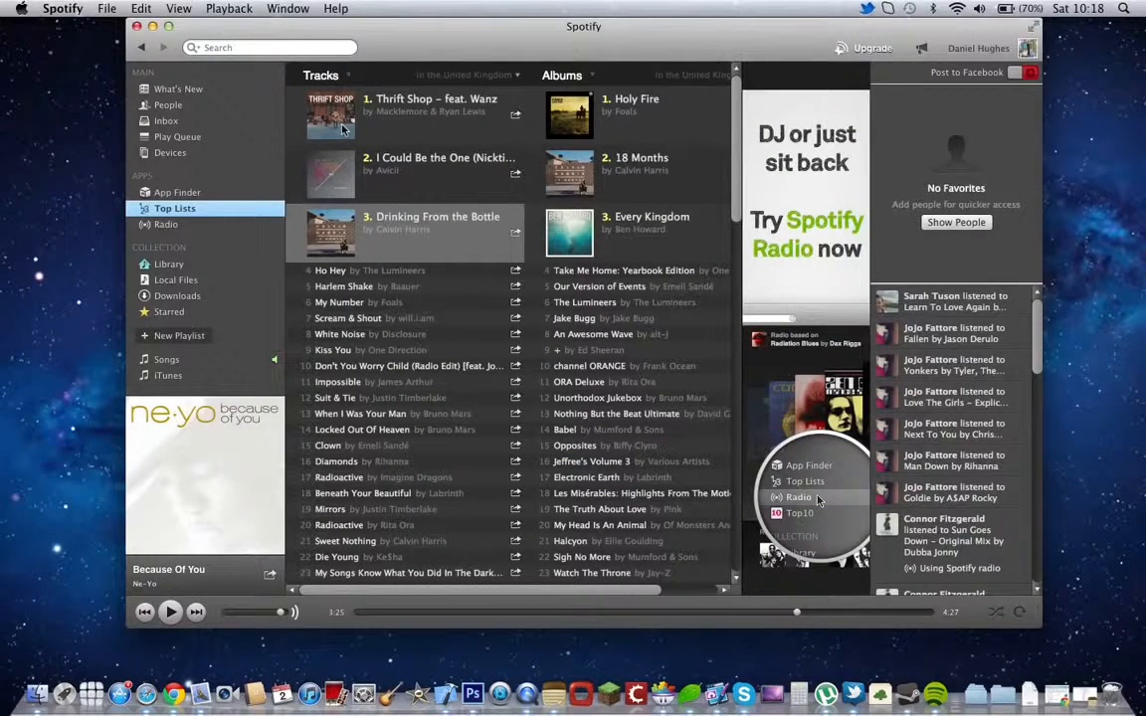
mouse_move(203, 209)
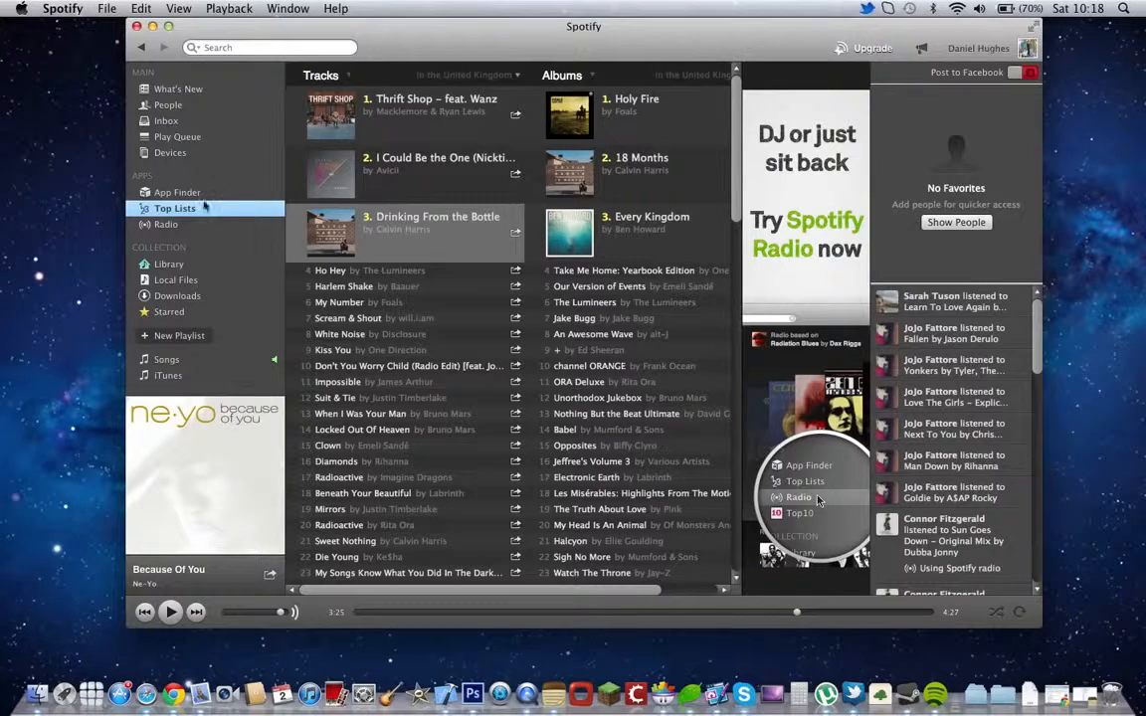
click(179, 294)
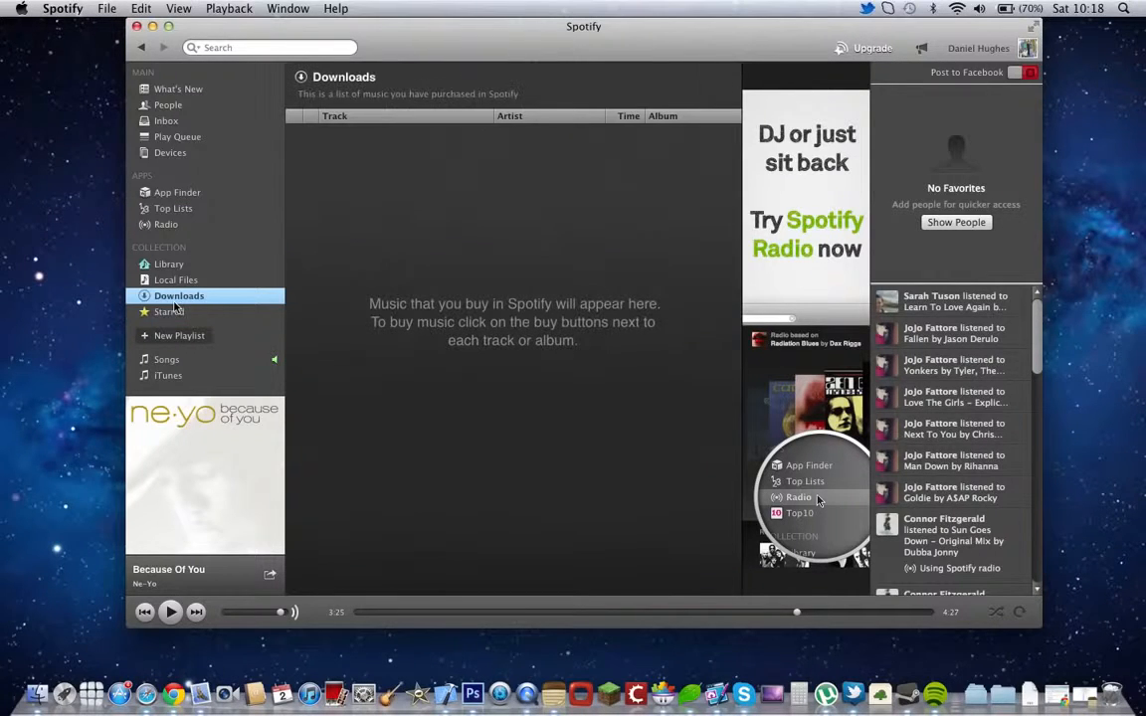
Step: Browse the Songs playlist, What's New again and the empty Inbox
click(167, 358)
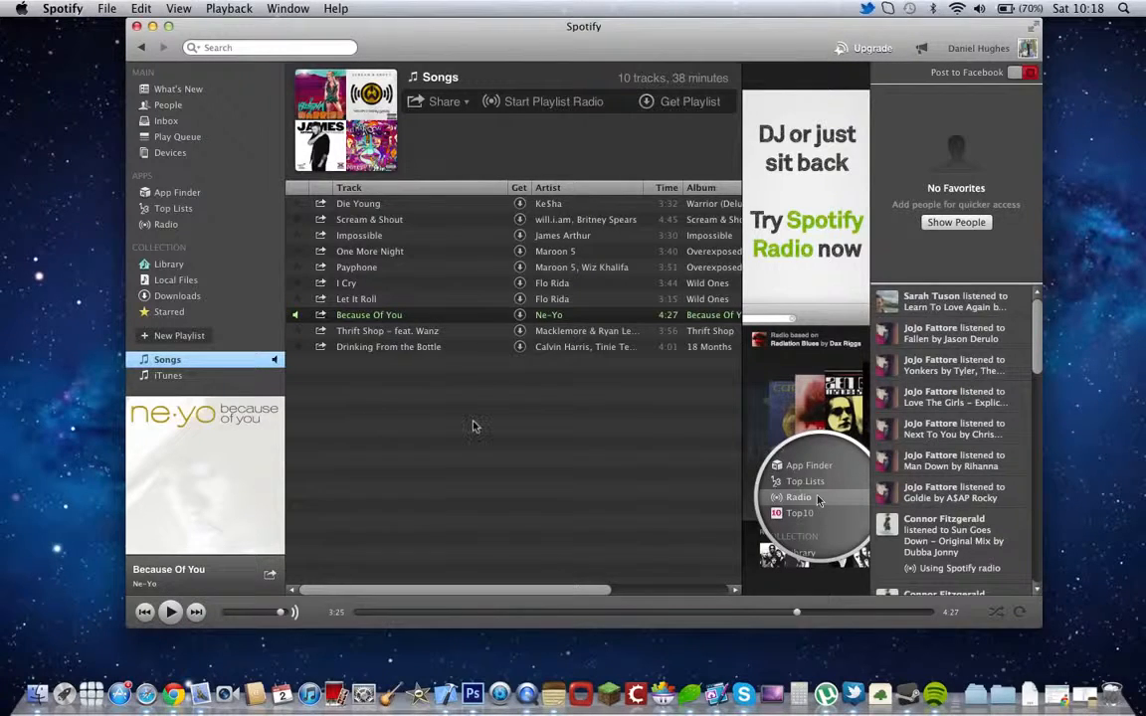
mouse_move(328, 386)
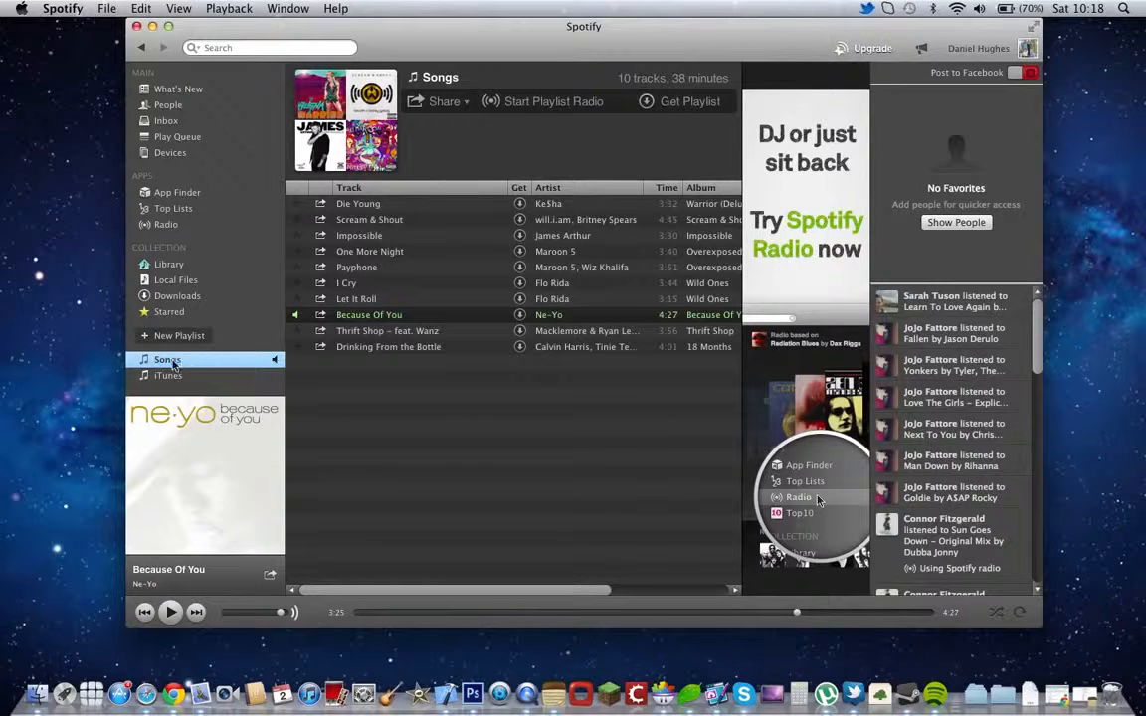
mouse_move(183, 72)
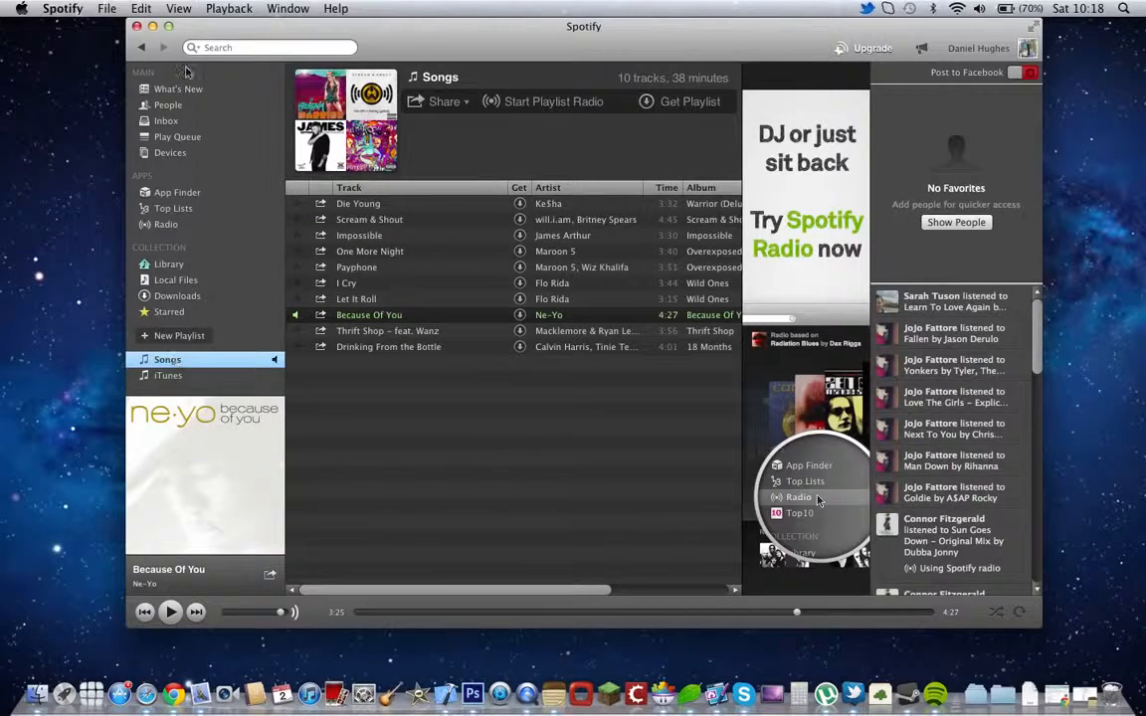
click(179, 88)
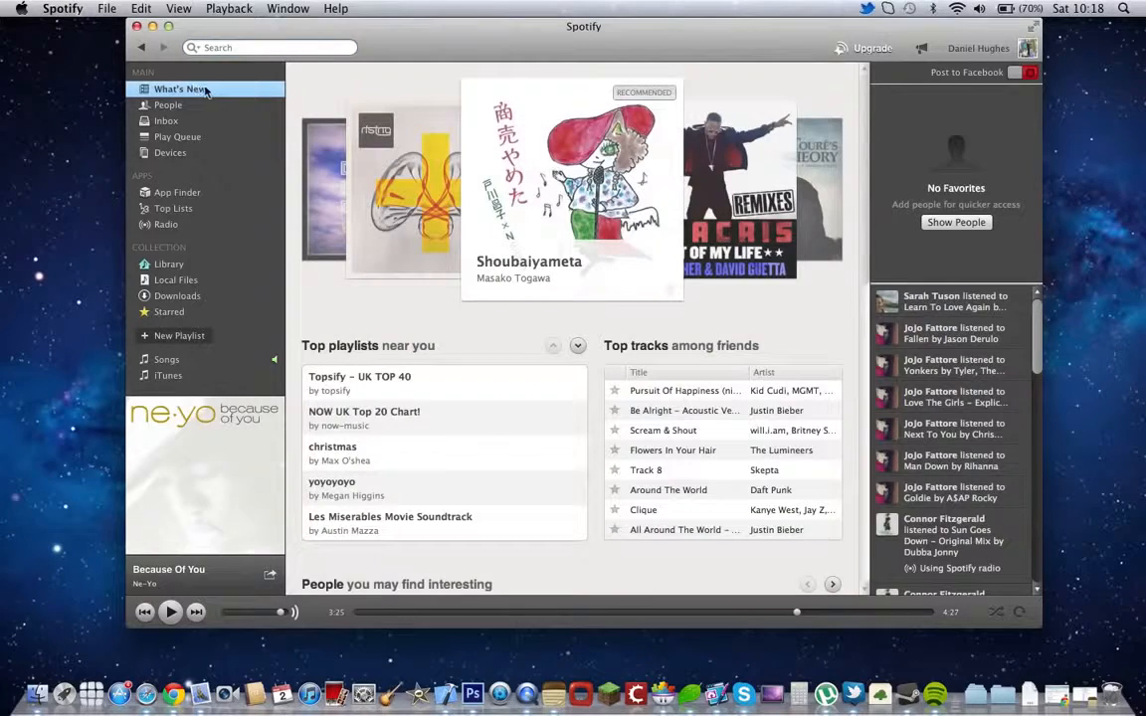
click(167, 121)
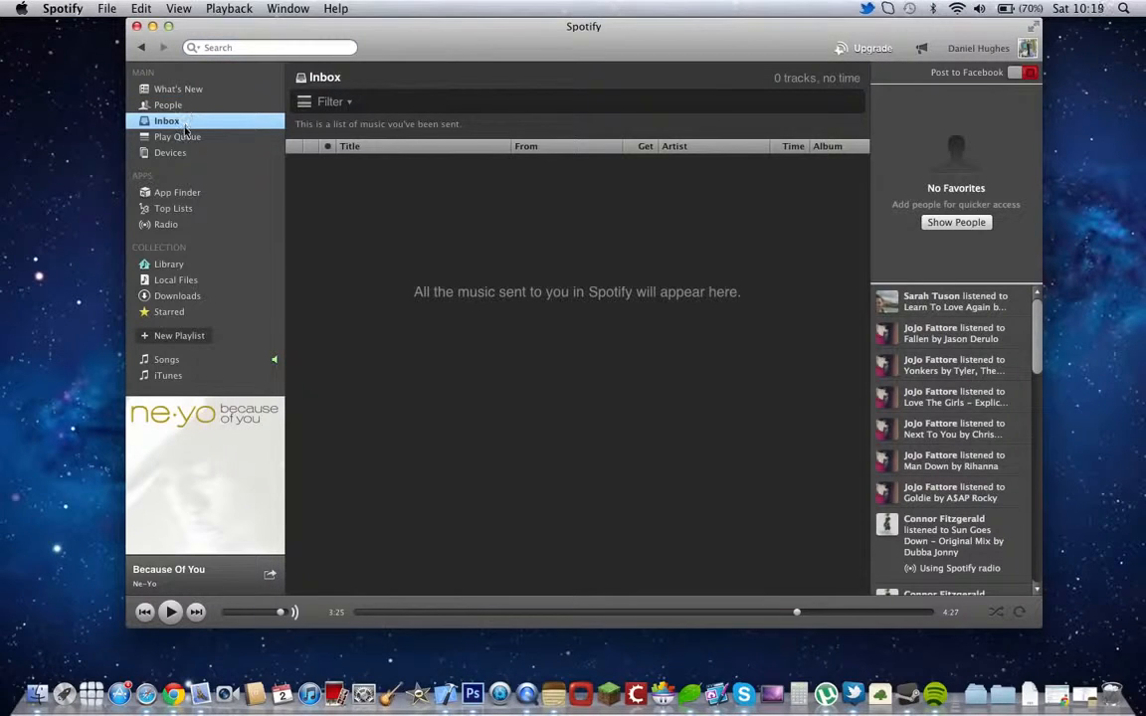
Step: Share 'Drinking From the Bottle' from Top Lists, view the empty iTunes playlist, then close Spotify
click(175, 209)
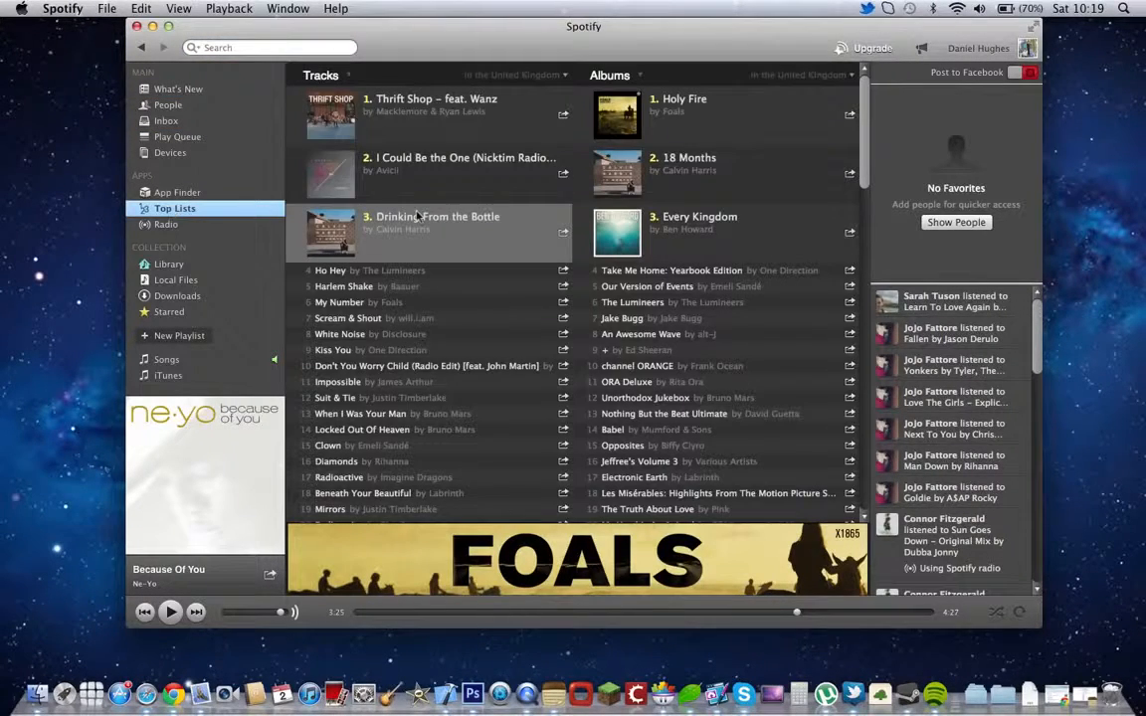
click(563, 231)
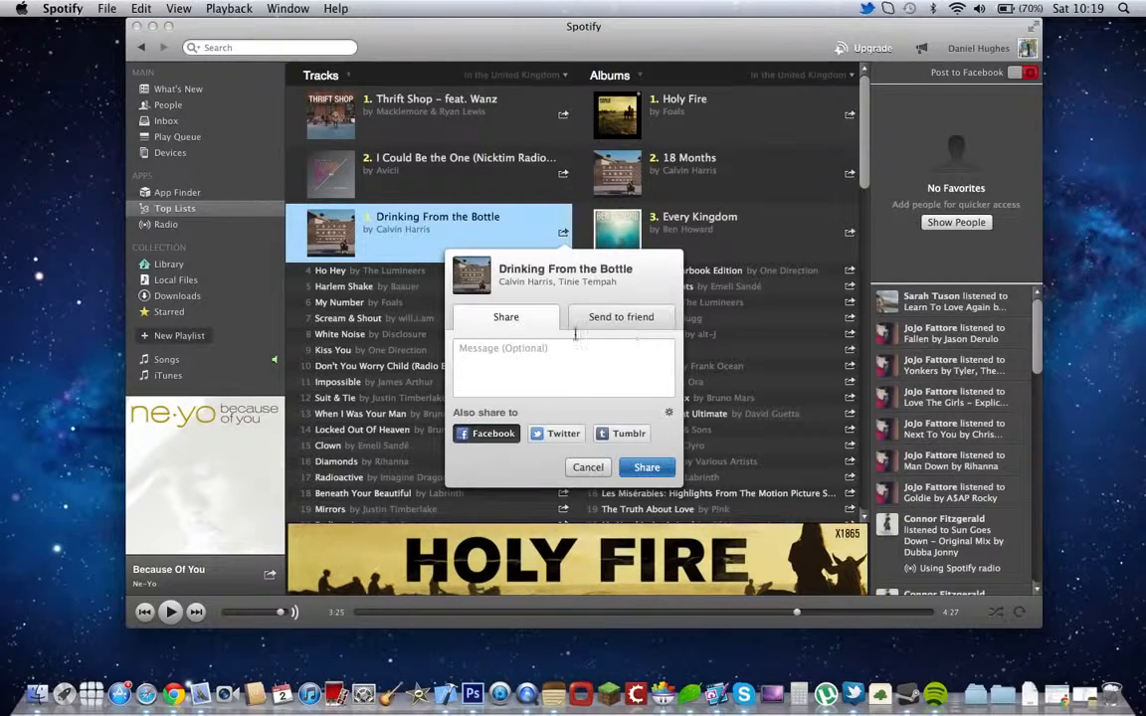
click(167, 374)
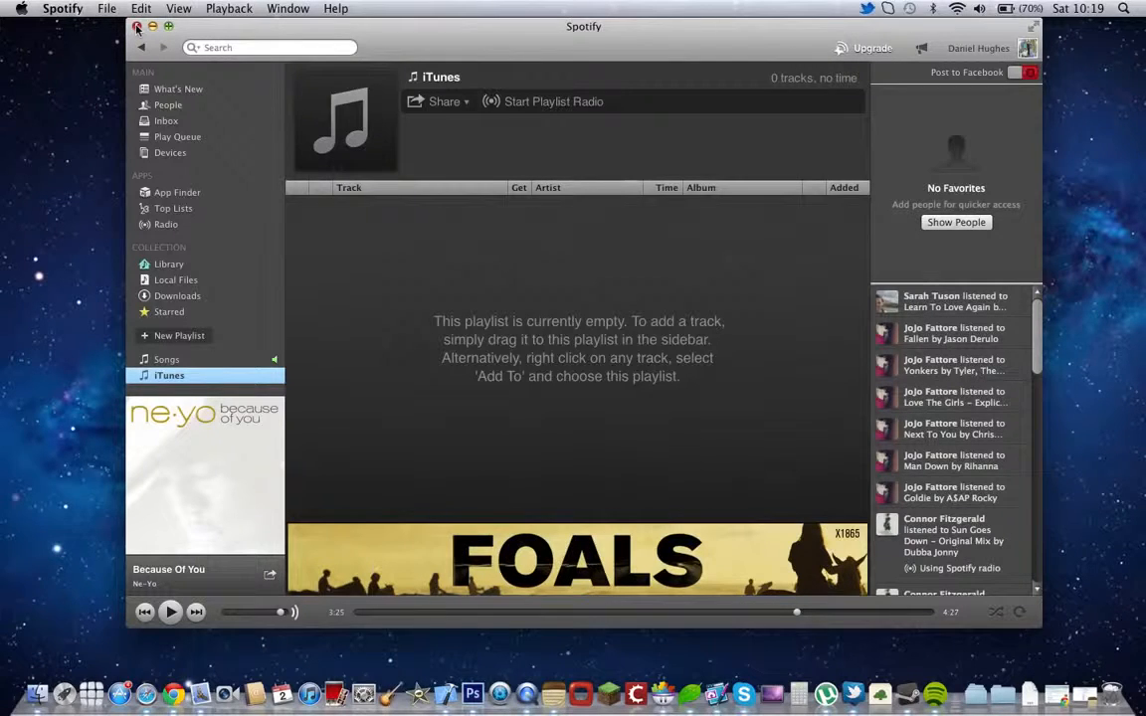
mouse_move(770, 544)
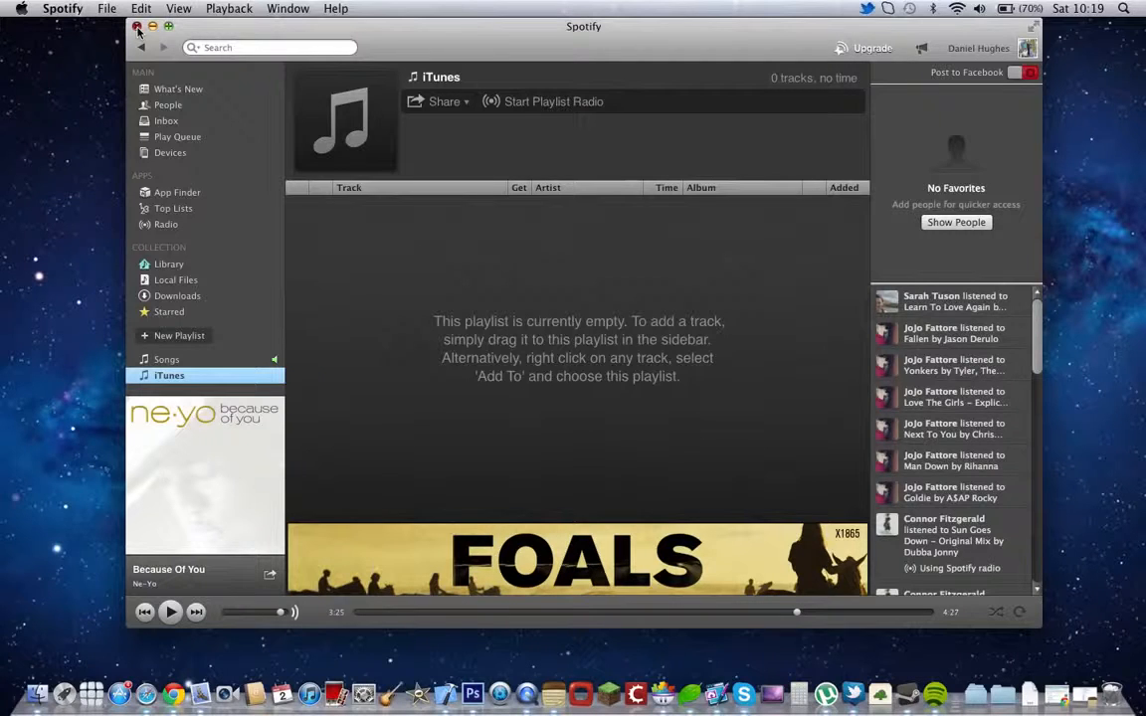
click(127, 26)
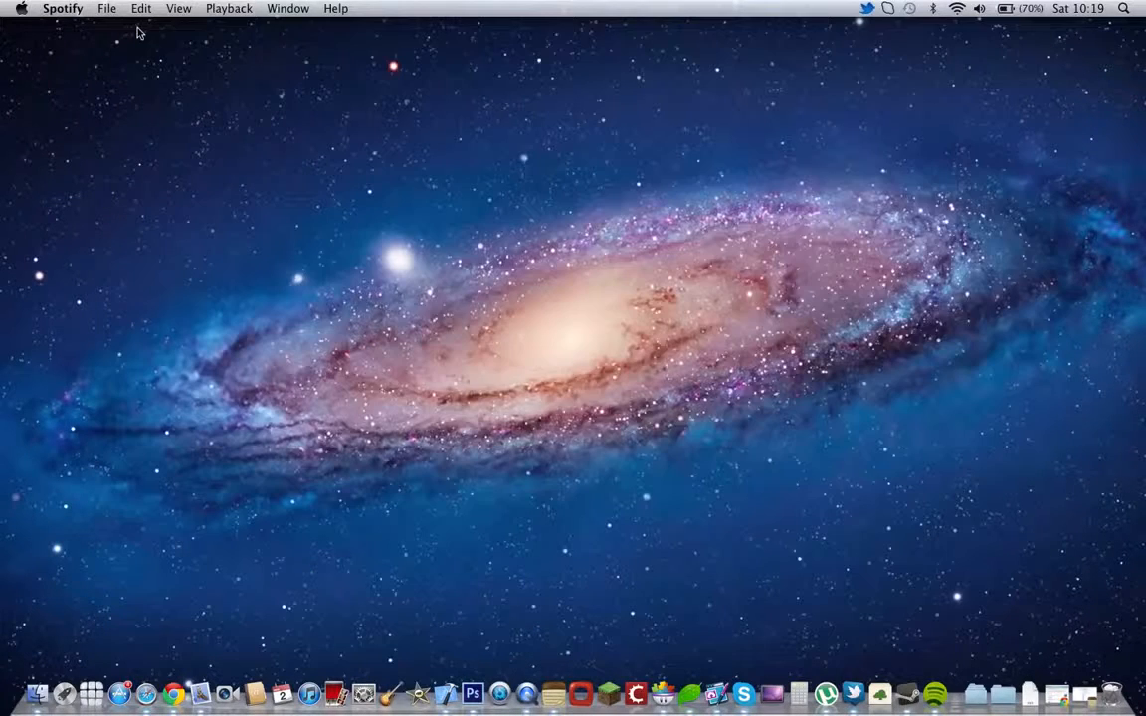
Step: Make the Finder desktop active after Spotify closes
click(621, 343)
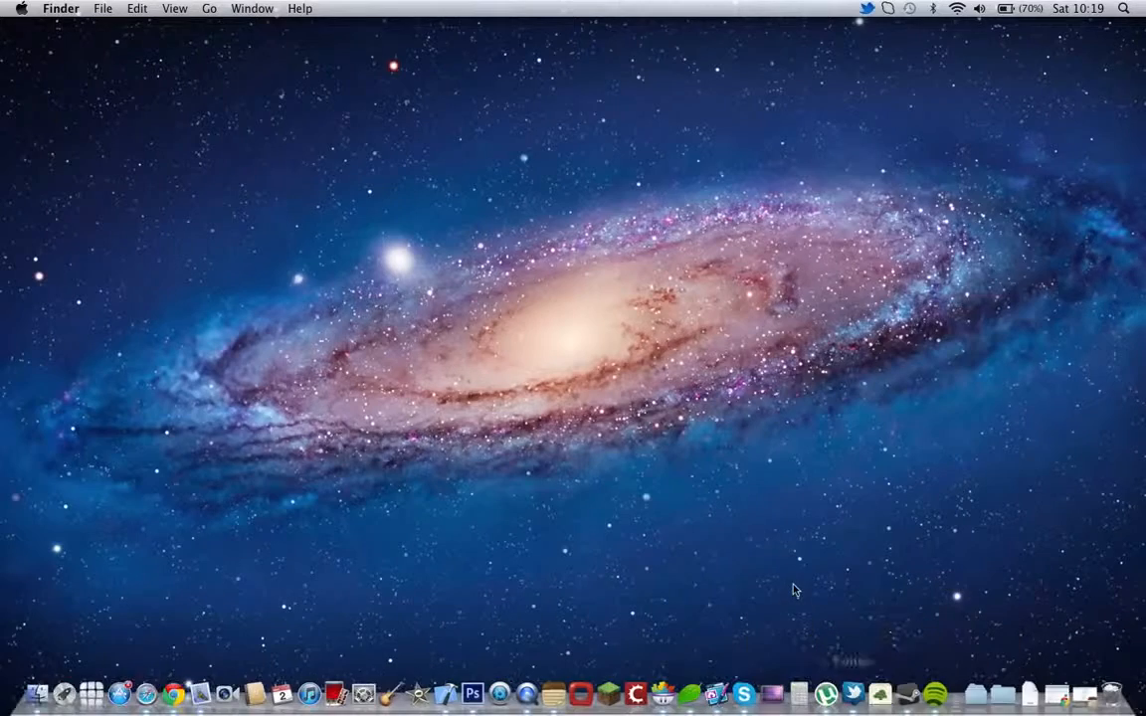
mouse_move(52, 657)
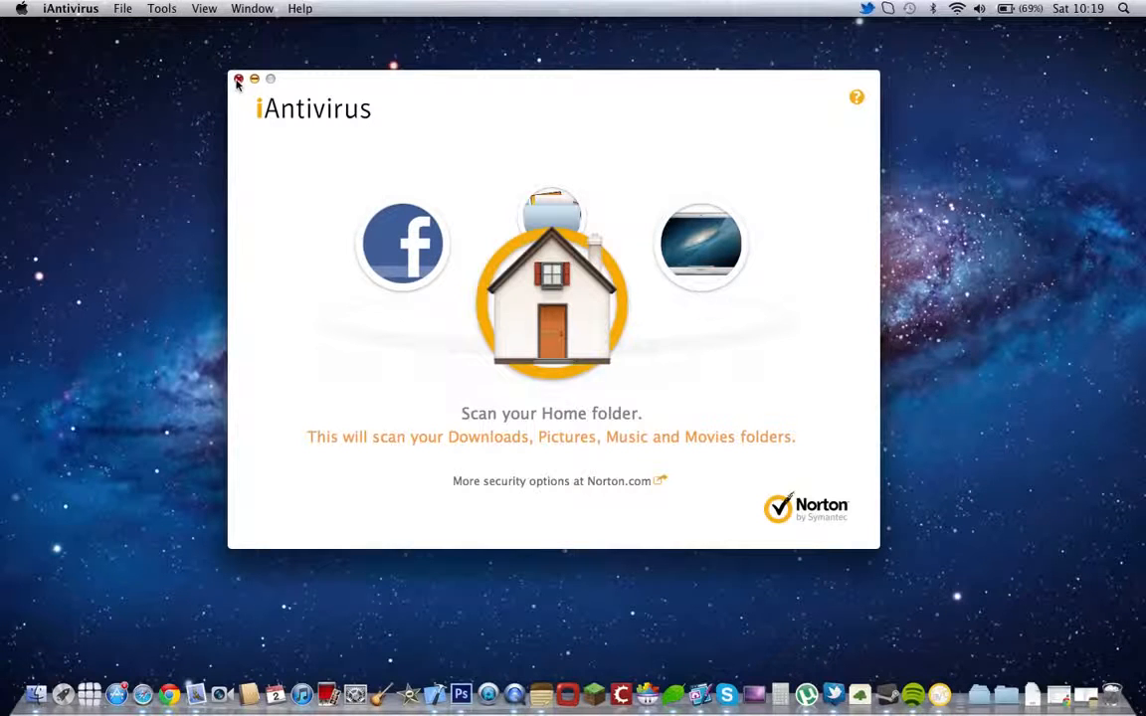
Step: Close the iAntivirus window, leaving the desktop showing
click(239, 79)
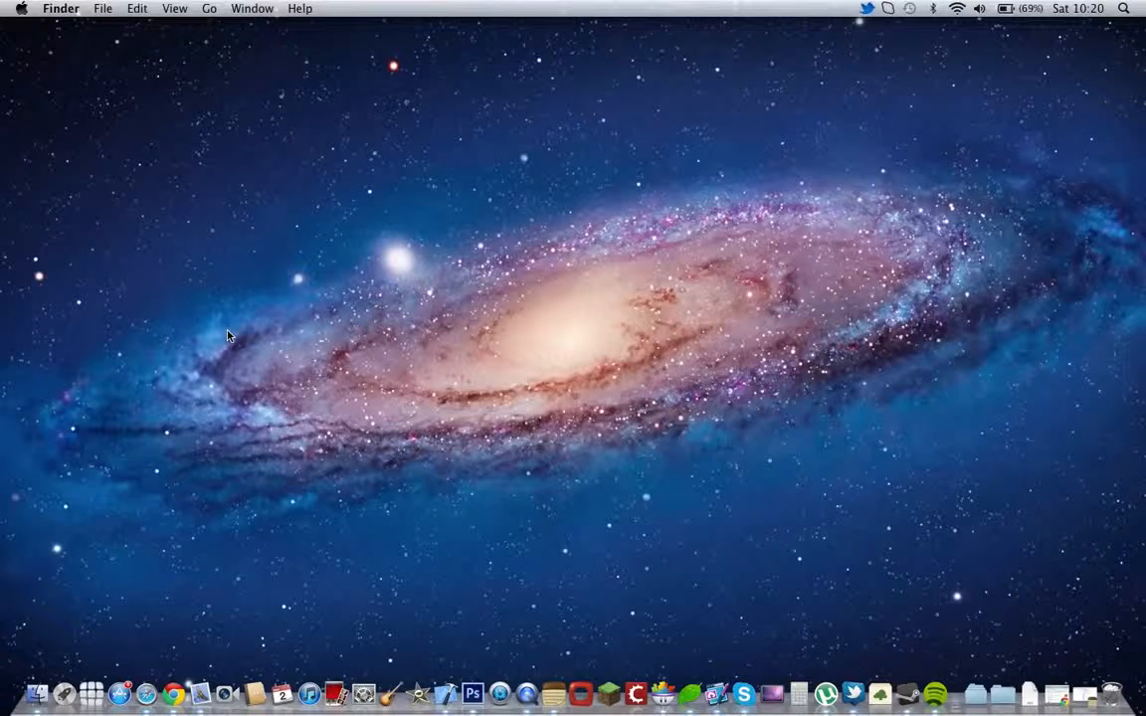
mouse_move(350, 410)
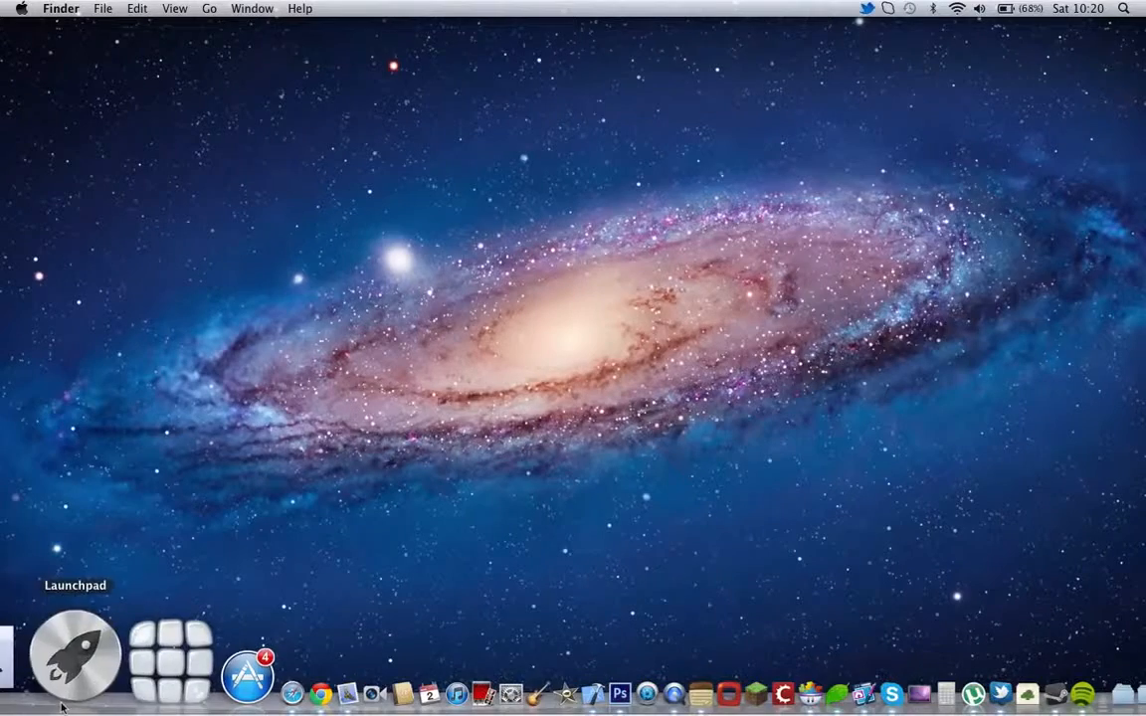
Step: Launch MegaRunner from Launchpad
click(72, 667)
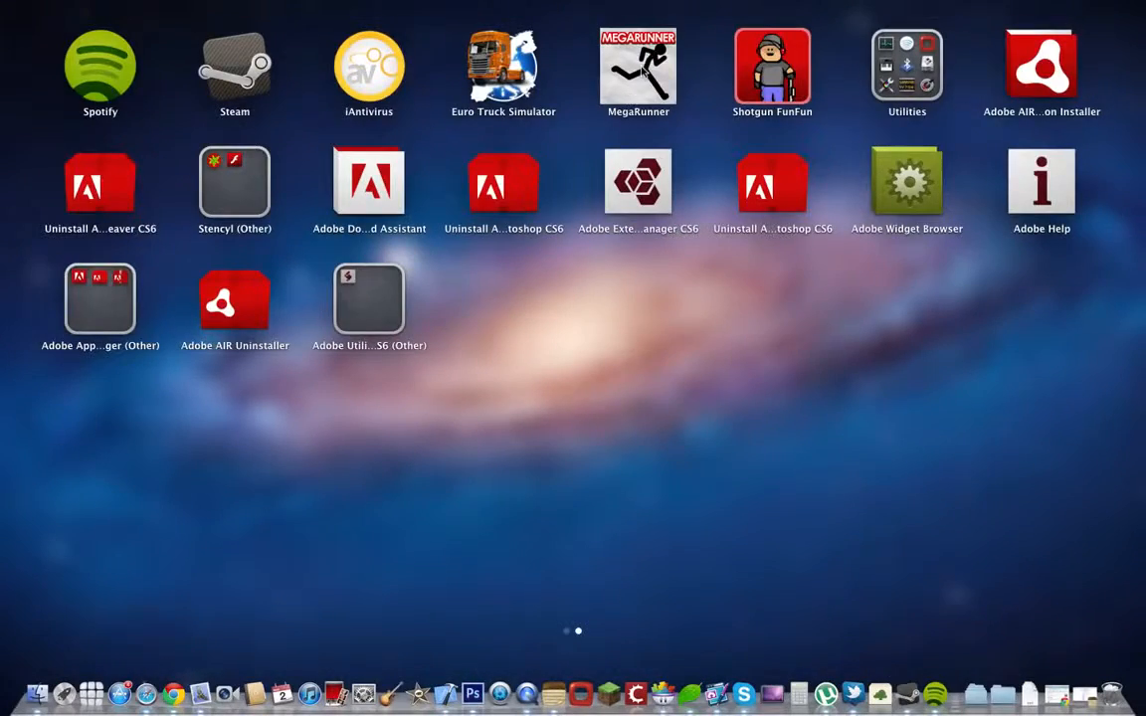
double_click(641, 62)
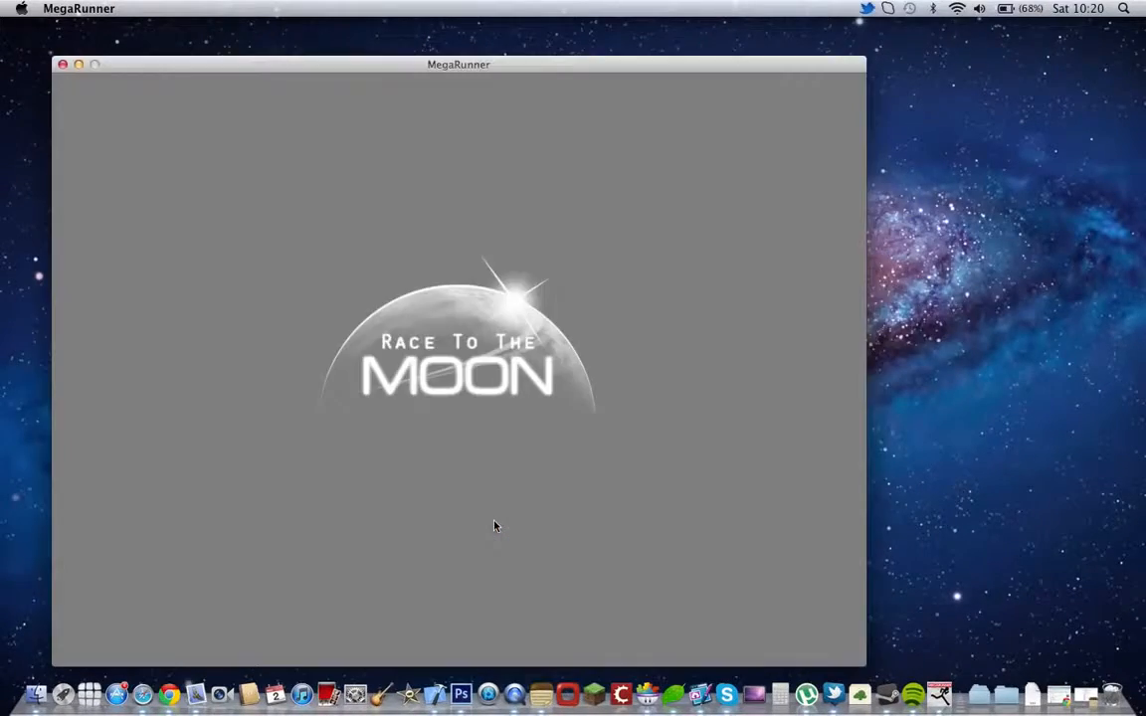
drag(458, 64, 534, 51)
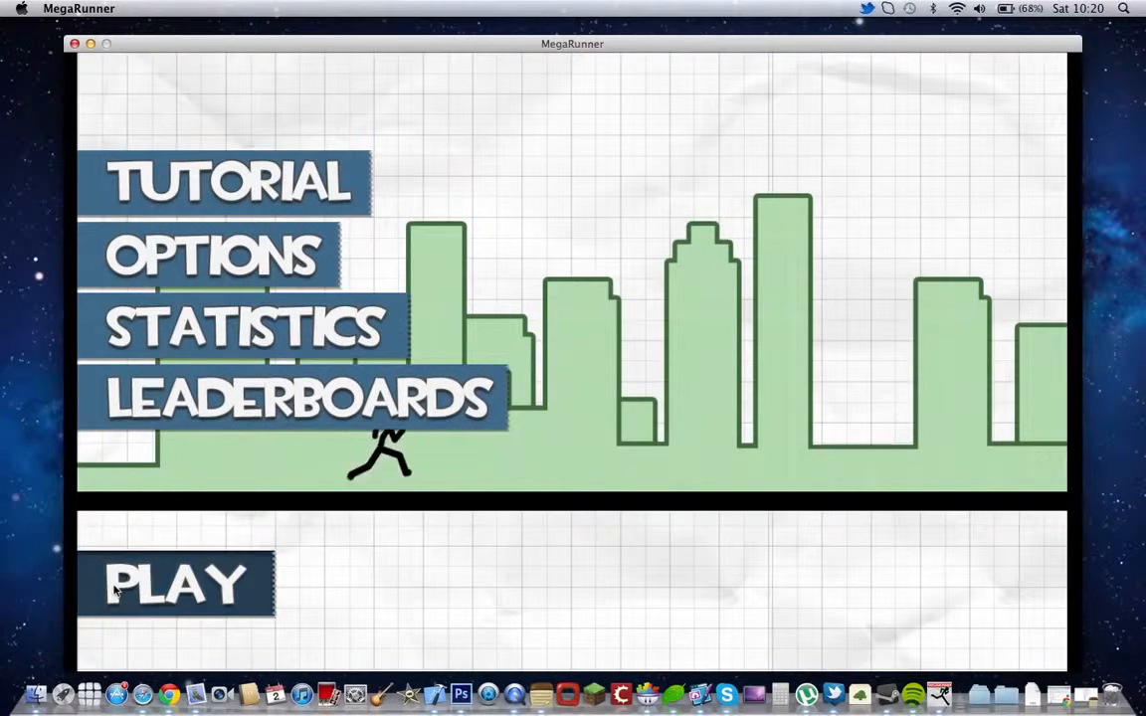
Step: Play an easy level until Game Over at distance 65 and retry the run
click(175, 585)
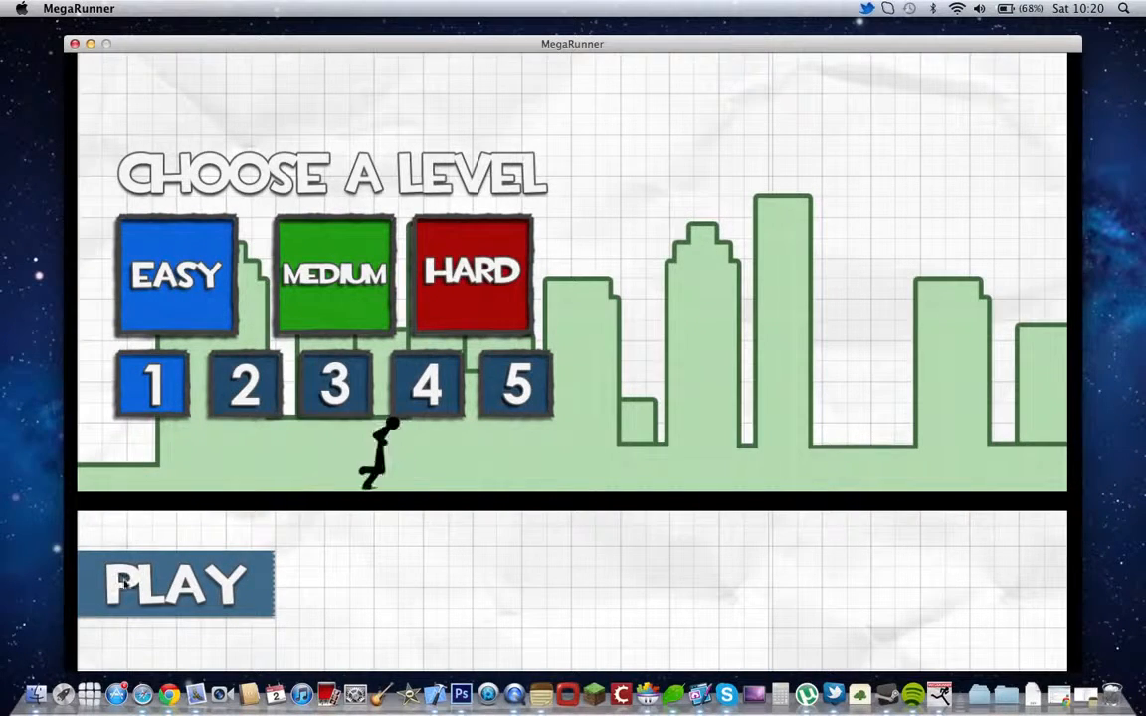
click(189, 585)
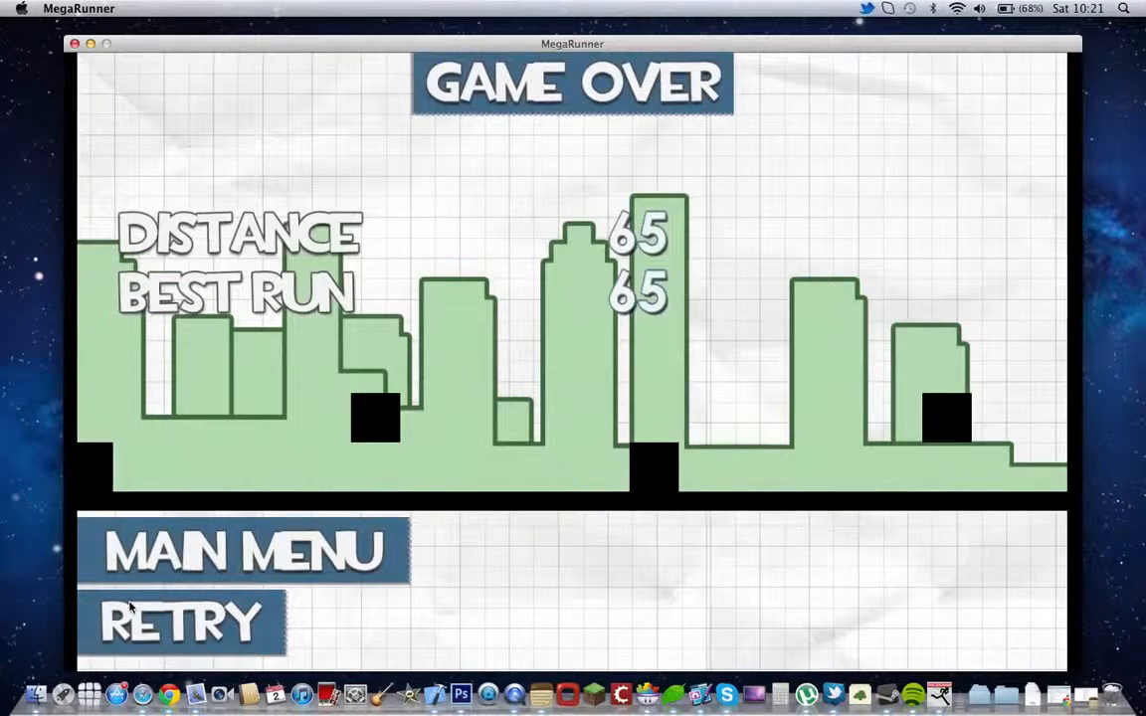
mouse_move(175, 629)
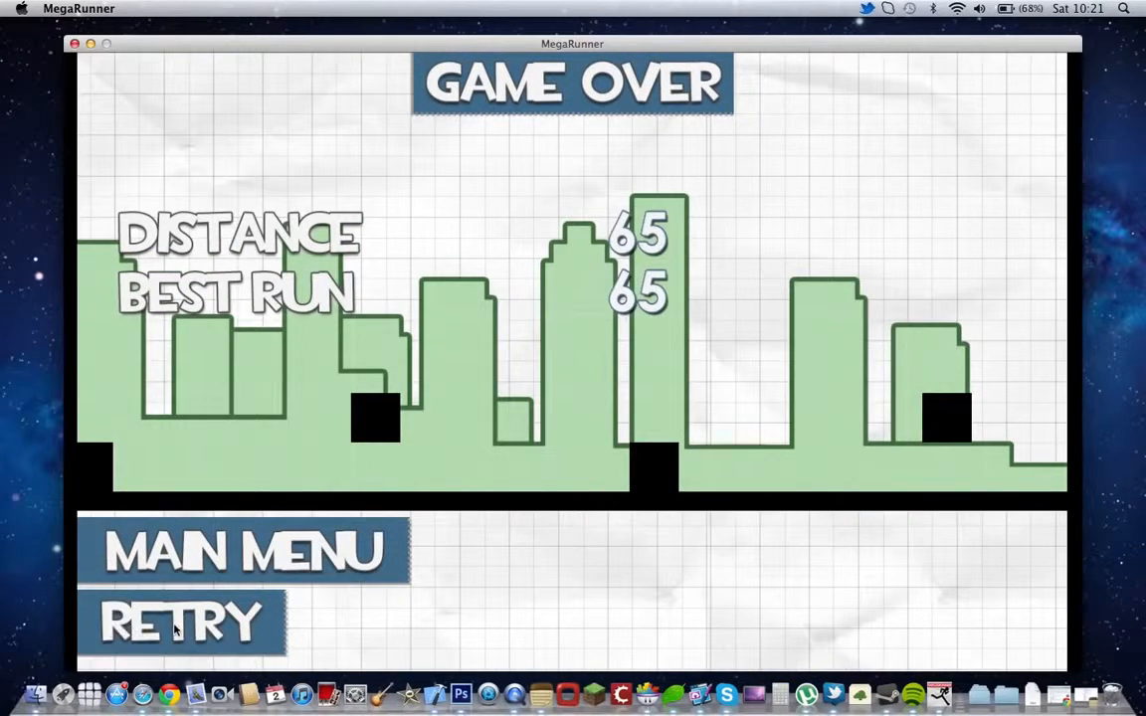
click(179, 620)
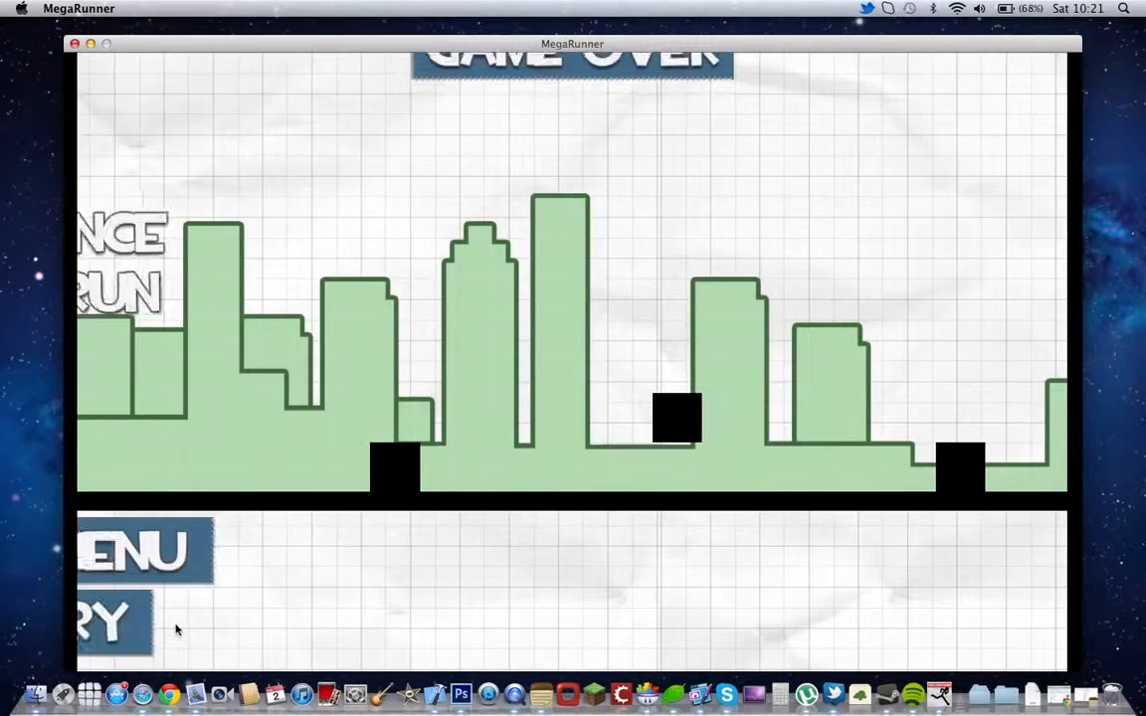
Step: Retry the MegaRunner level and jump through another run to a best distance of 66
click(89, 617)
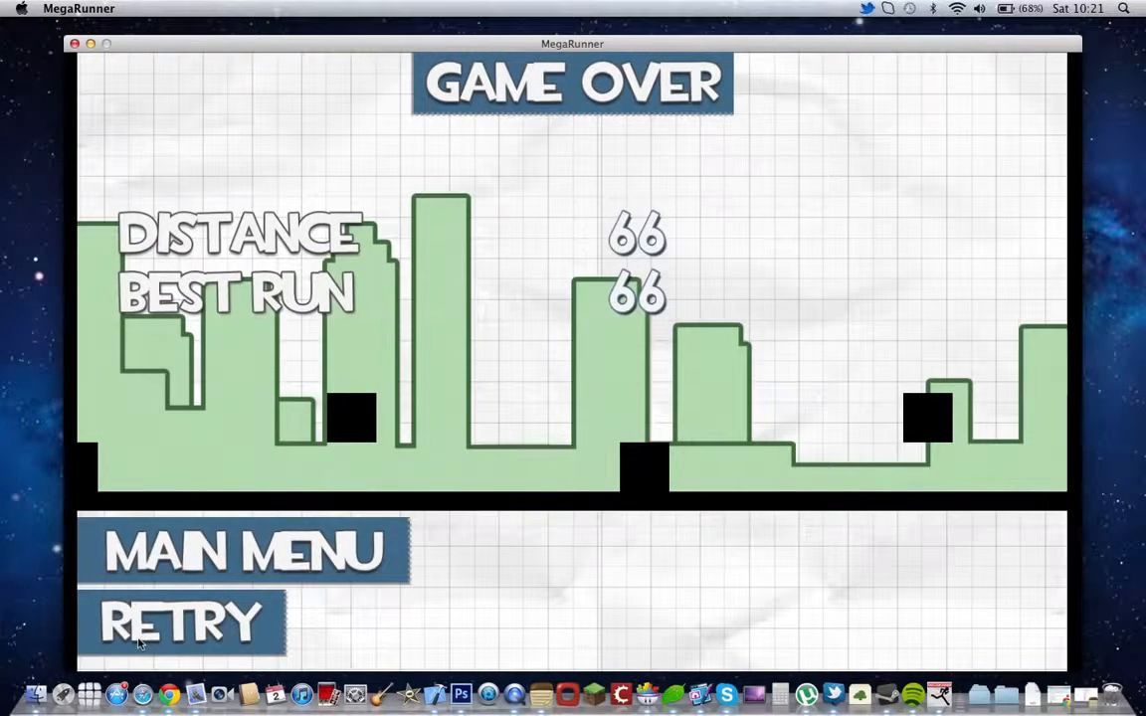
mouse_move(441, 227)
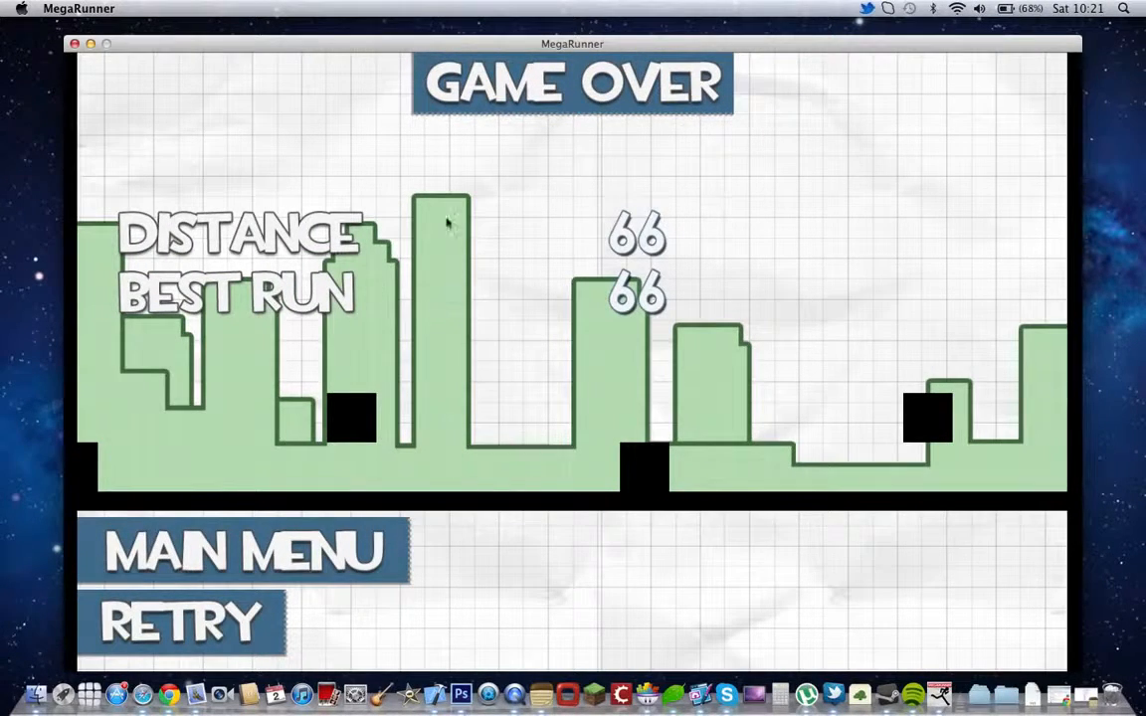
mouse_move(169, 677)
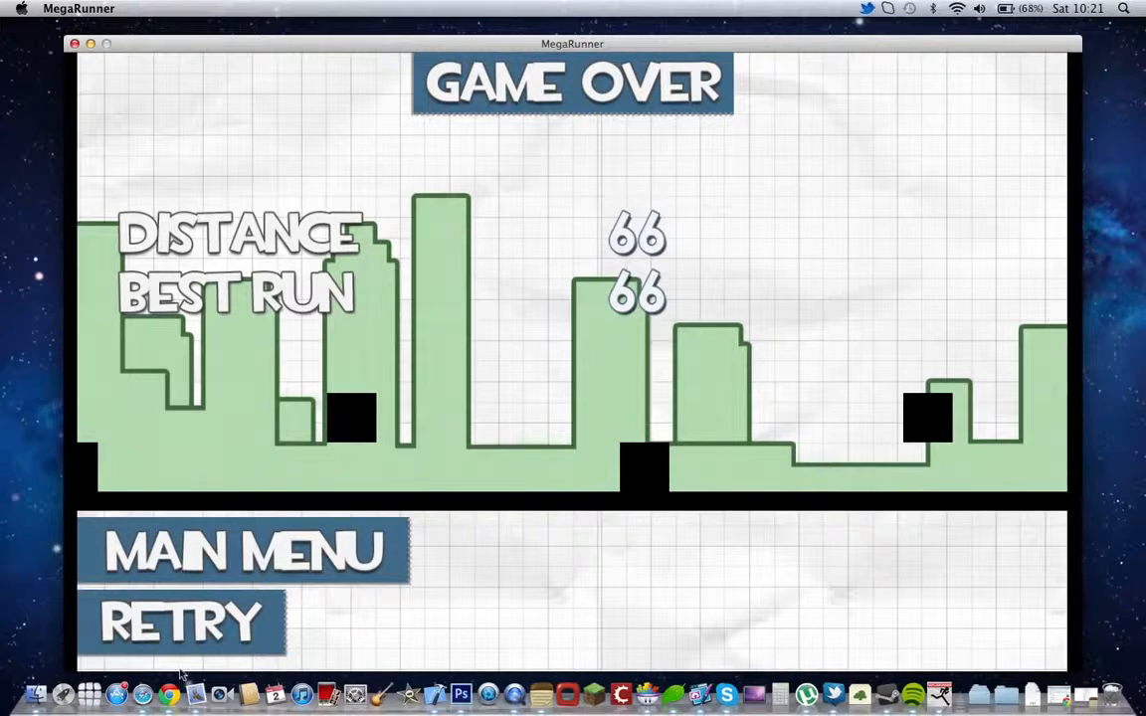
mouse_move(157, 611)
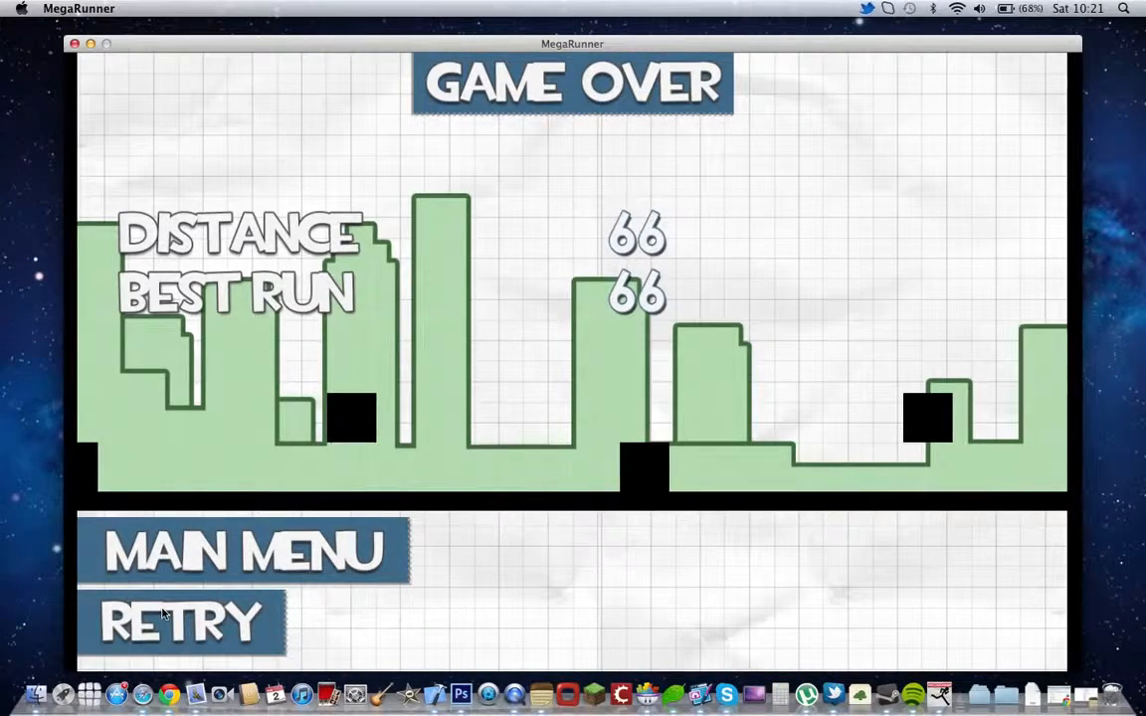
click(183, 613)
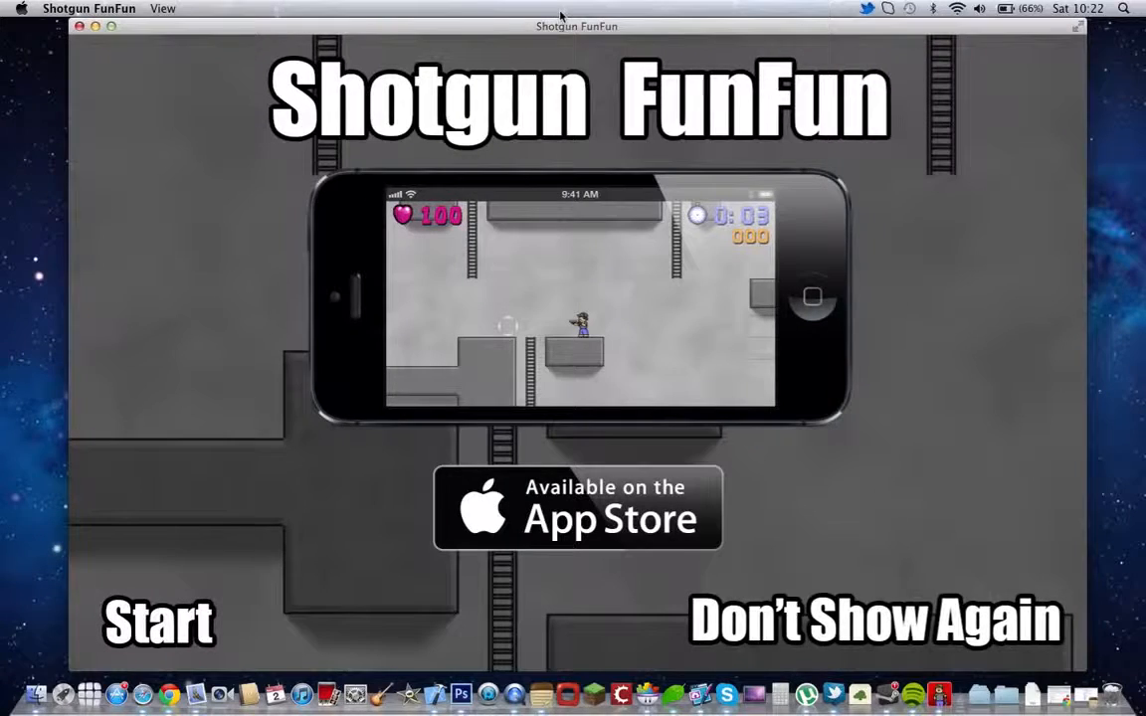
mouse_move(235, 453)
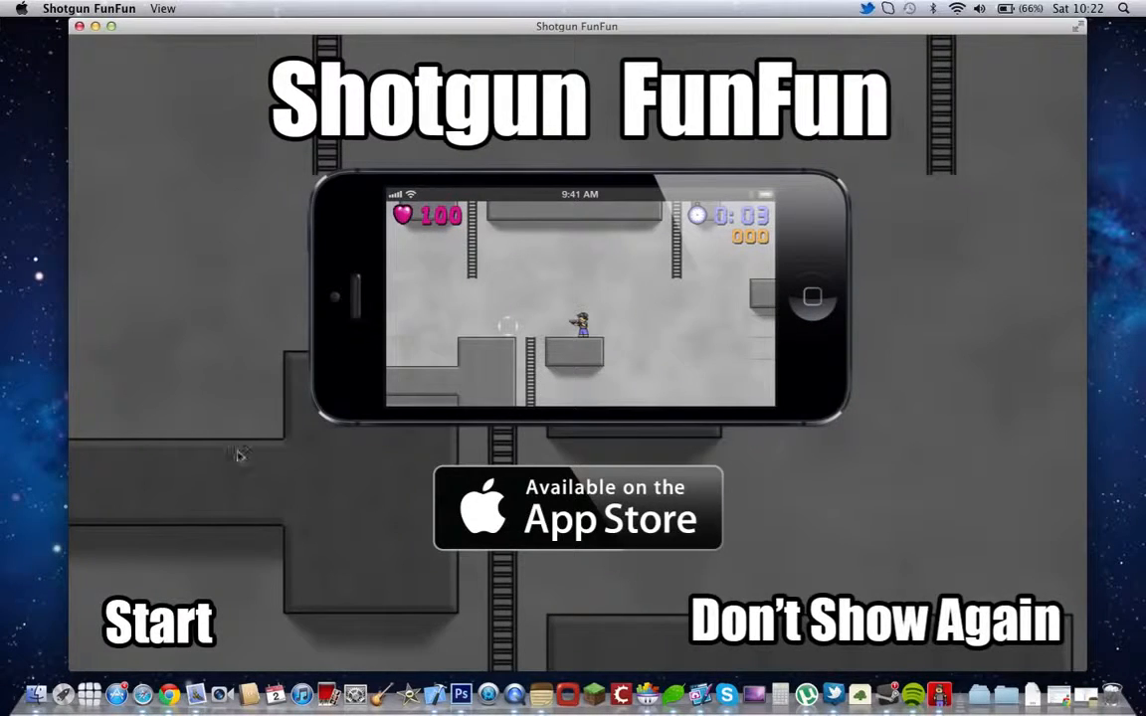
Step: Start Shotgun FunFun, entering the game with 100 health and a zeroed timer
click(155, 623)
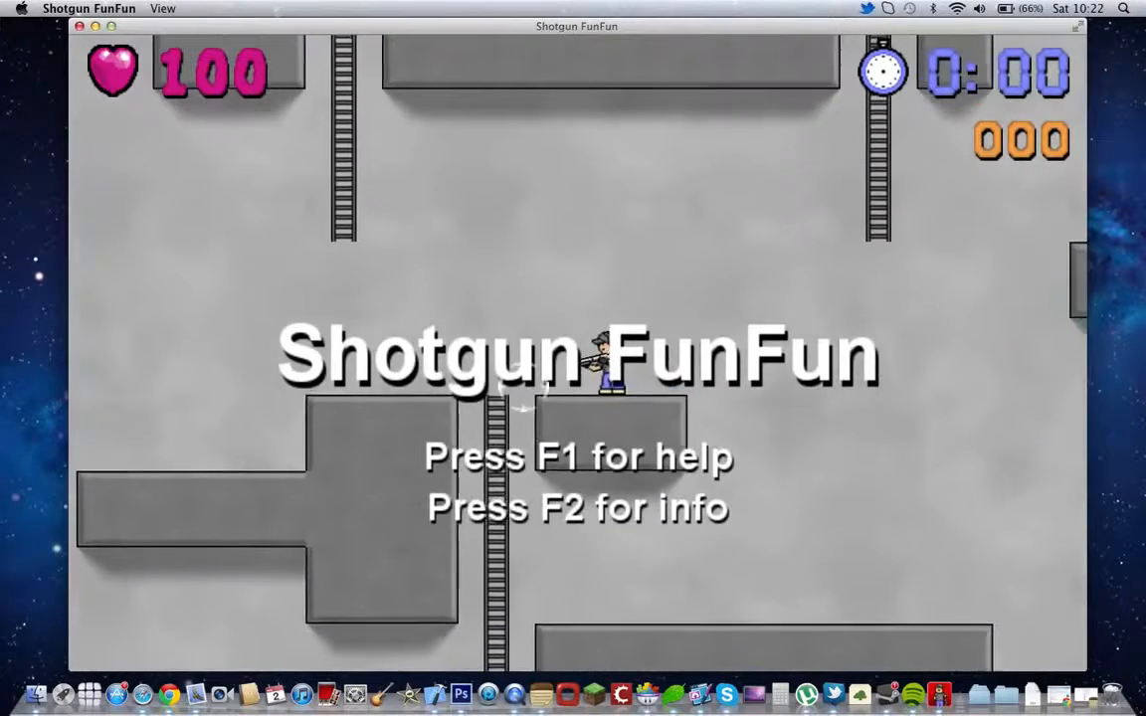